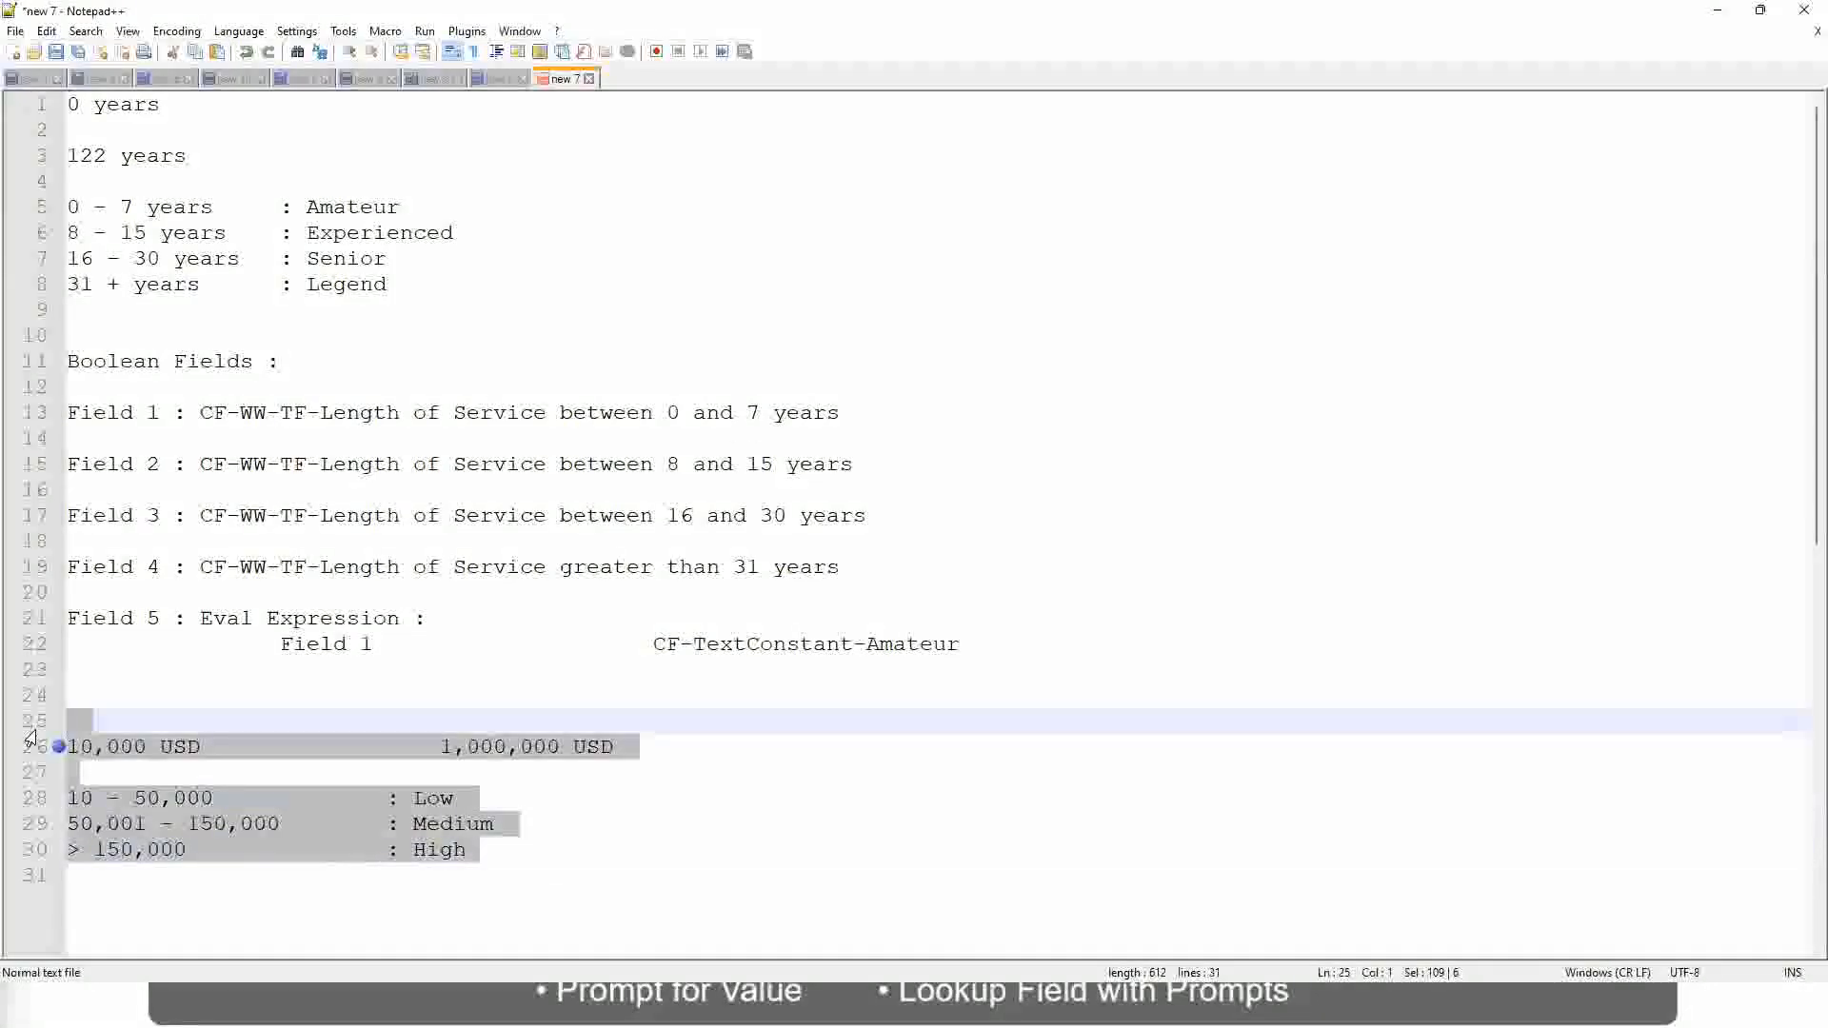
# Step: Write the rule line: If the First name starts with A - G then "A Listers"
pyautogui.write('If the Fir')
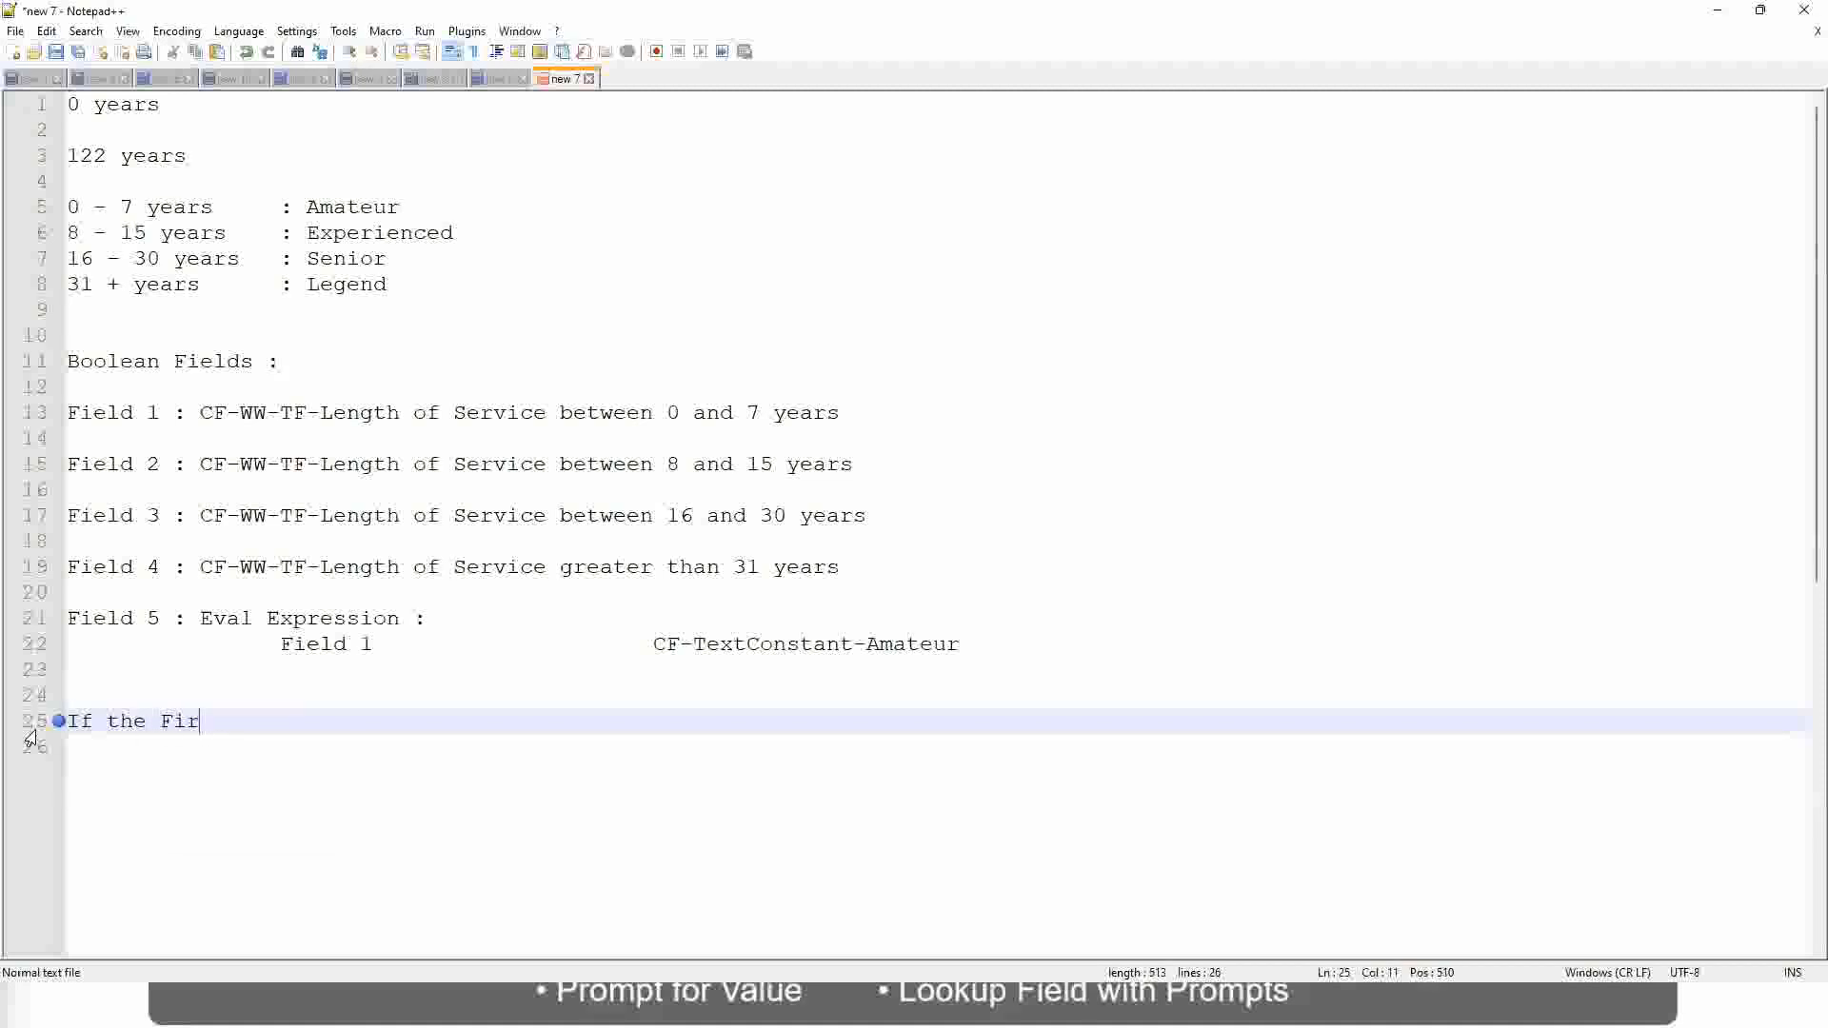
pyautogui.write('st name starts with : q')
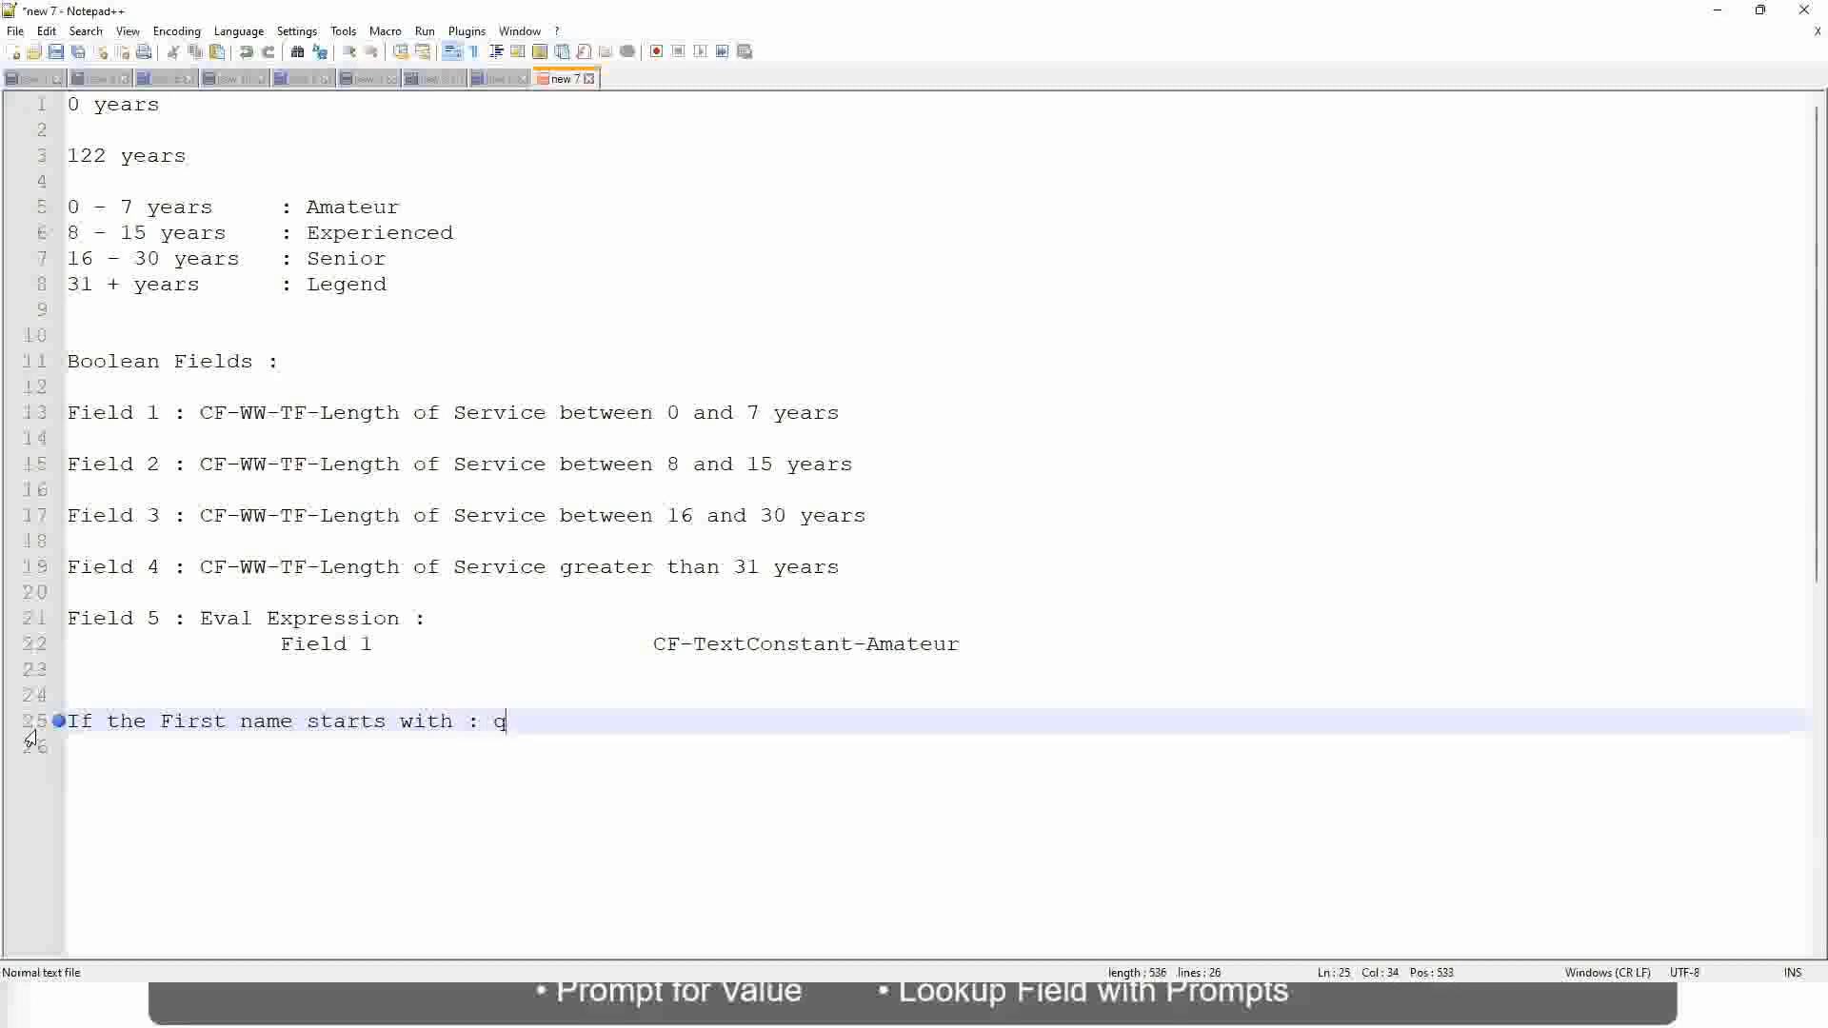
pyautogui.write('A -')
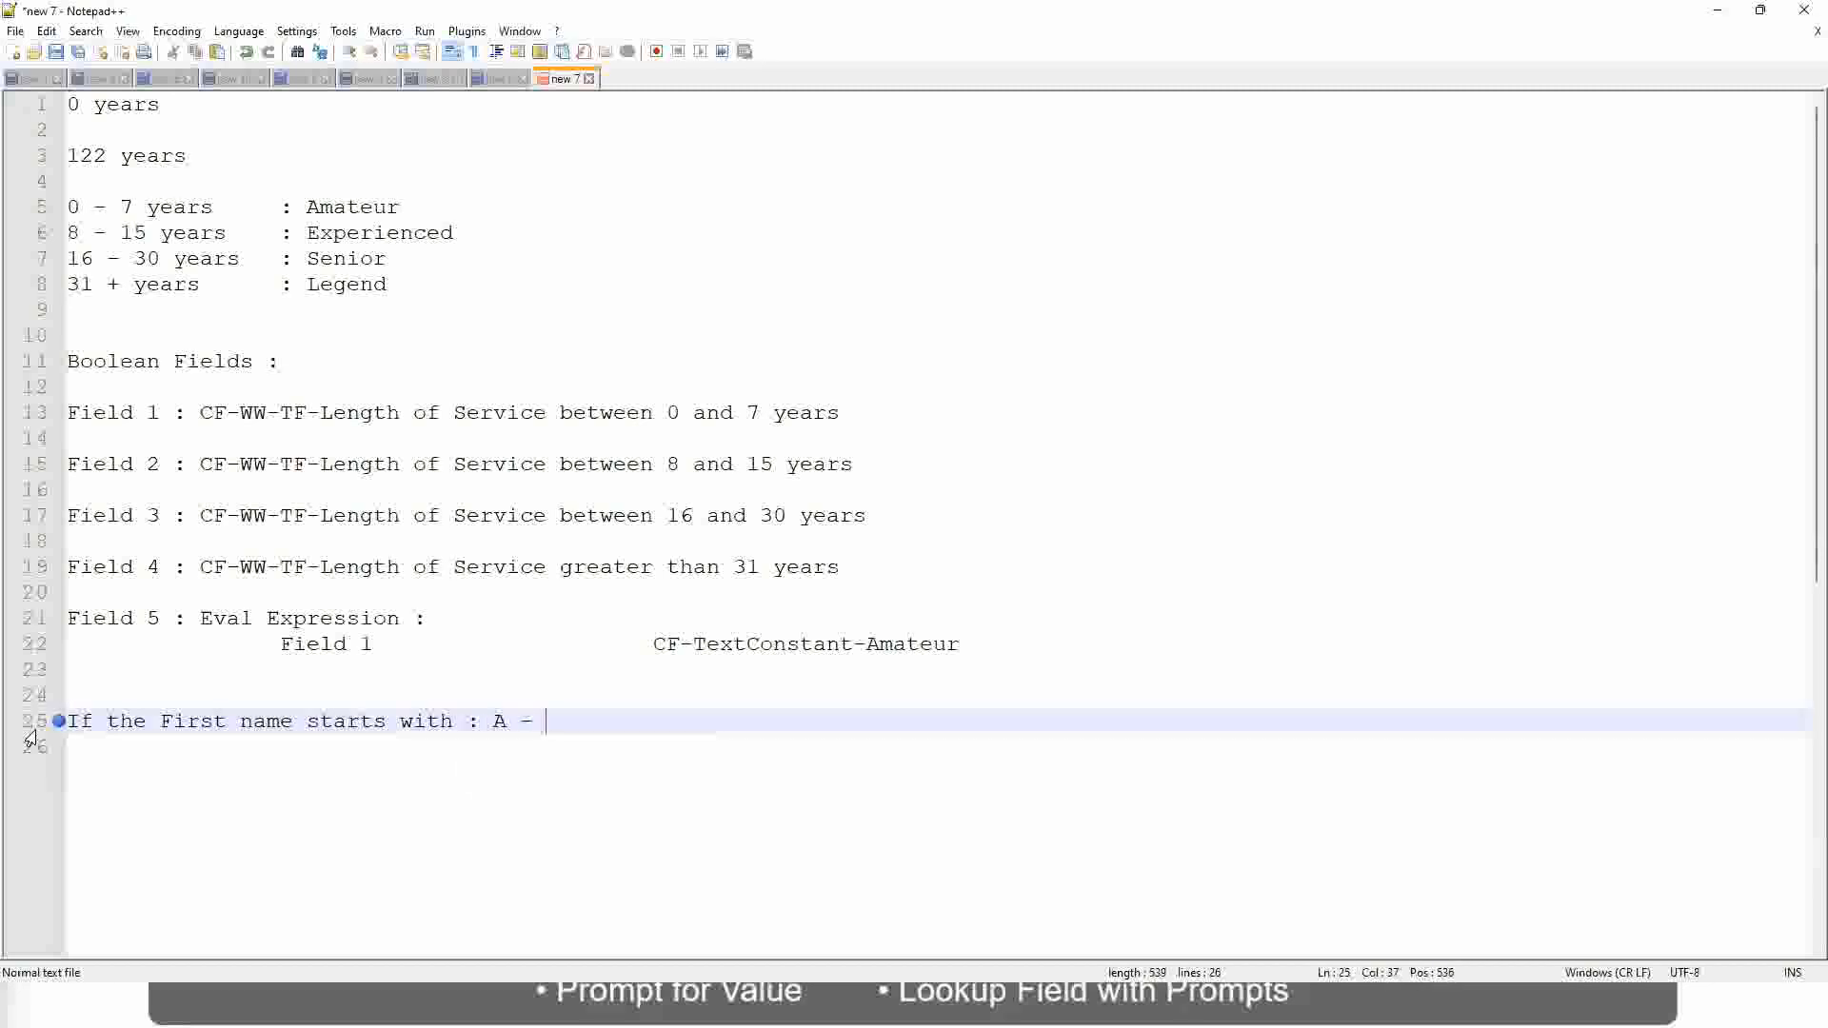
pyautogui.write('G :         A')
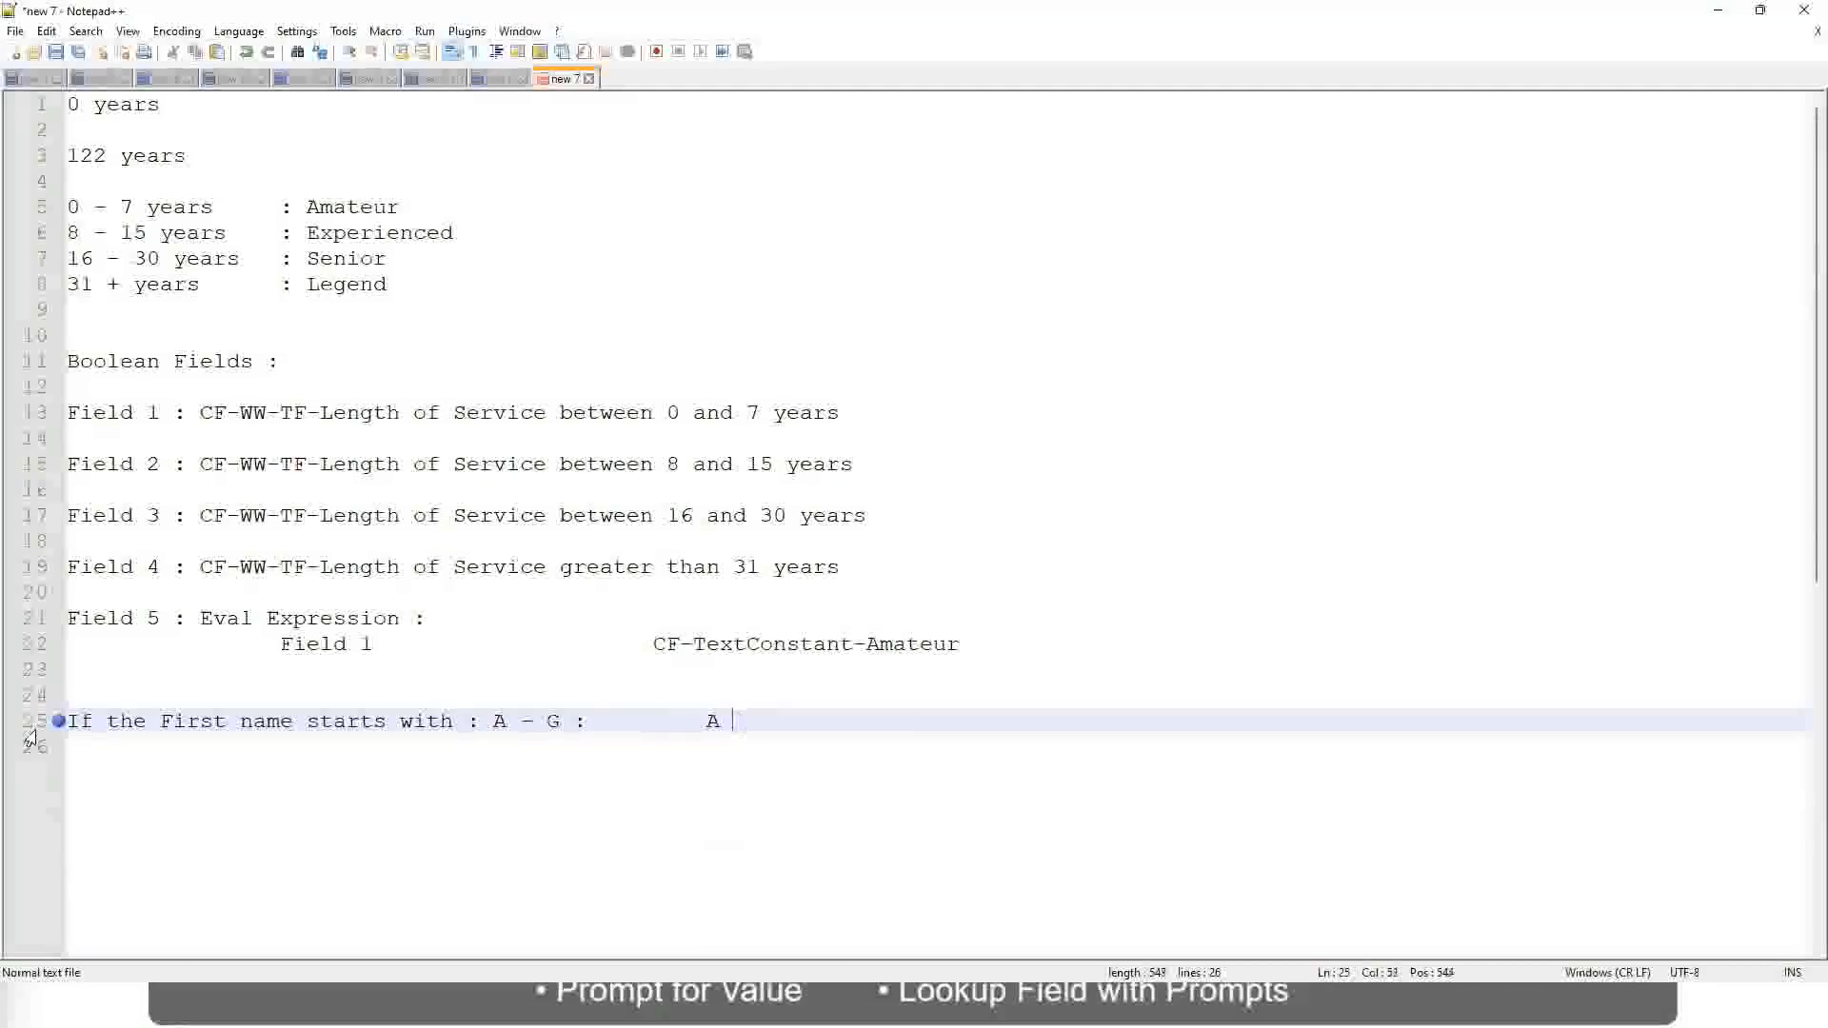
pyautogui.write('Listers')
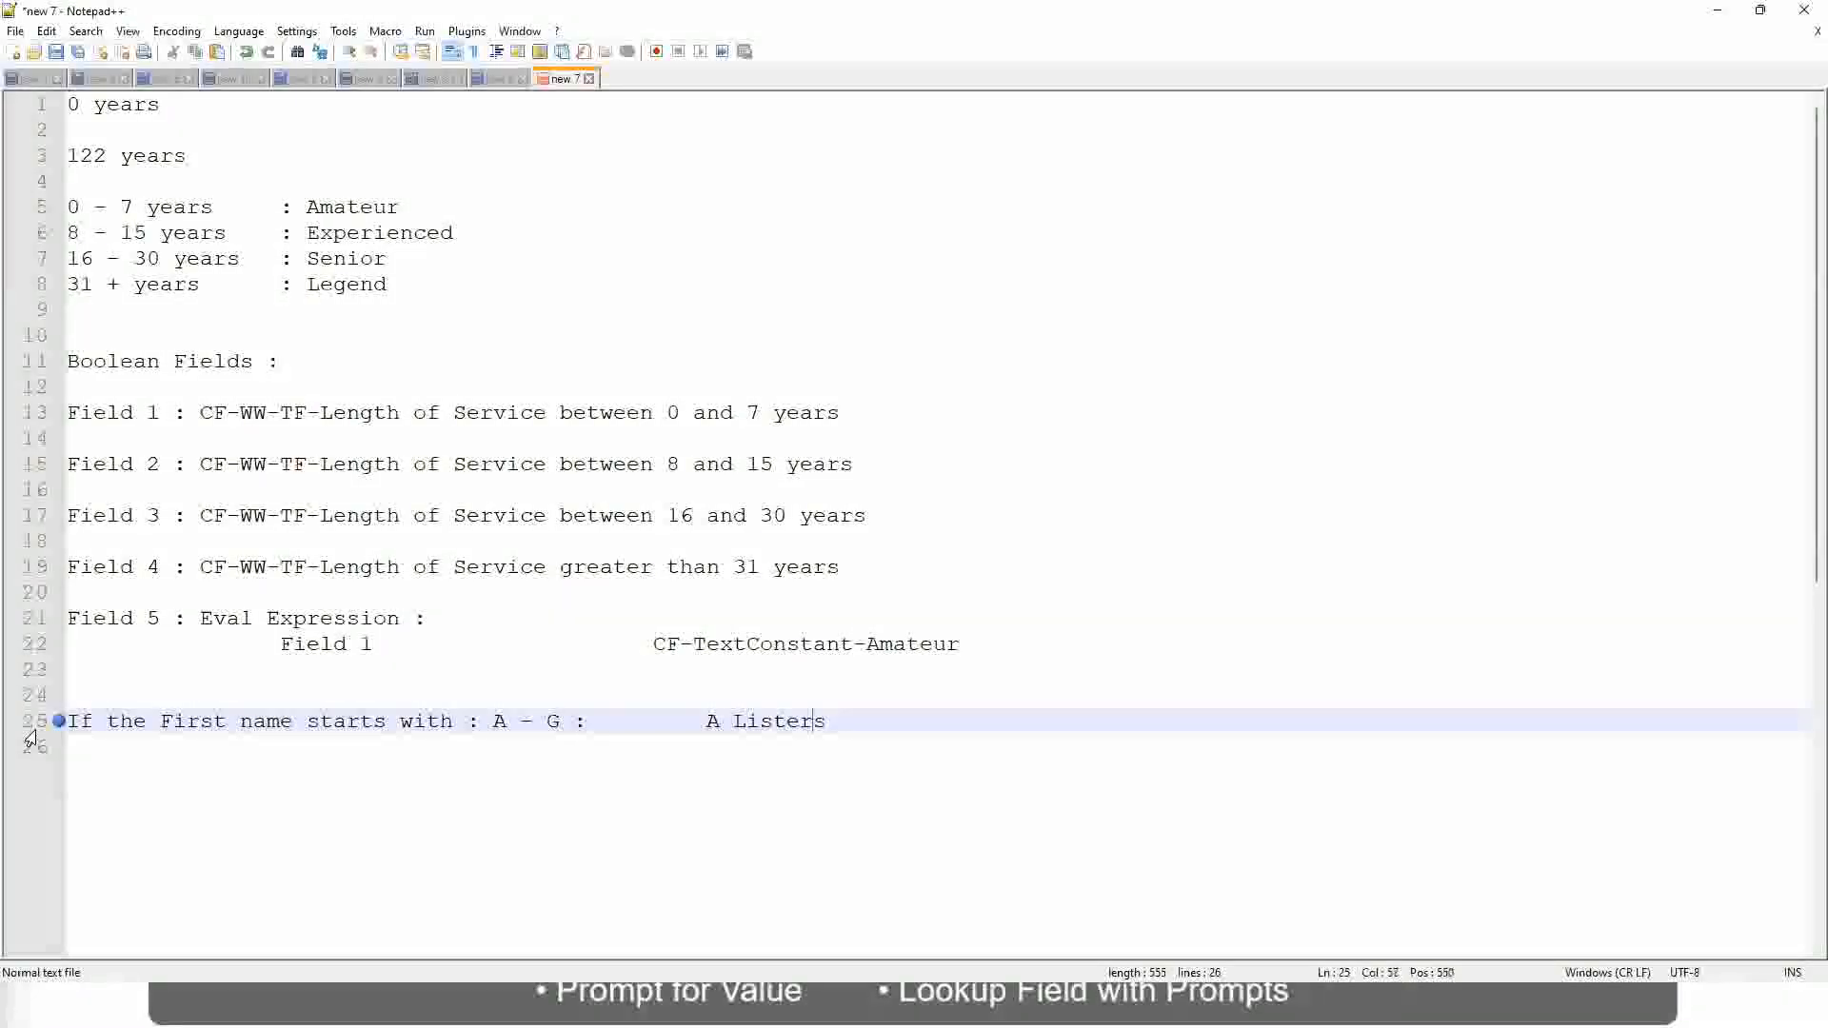
# Step: Fix the quotation marks around "A Listers" and move to a new line for the next band
pyautogui.write('""')
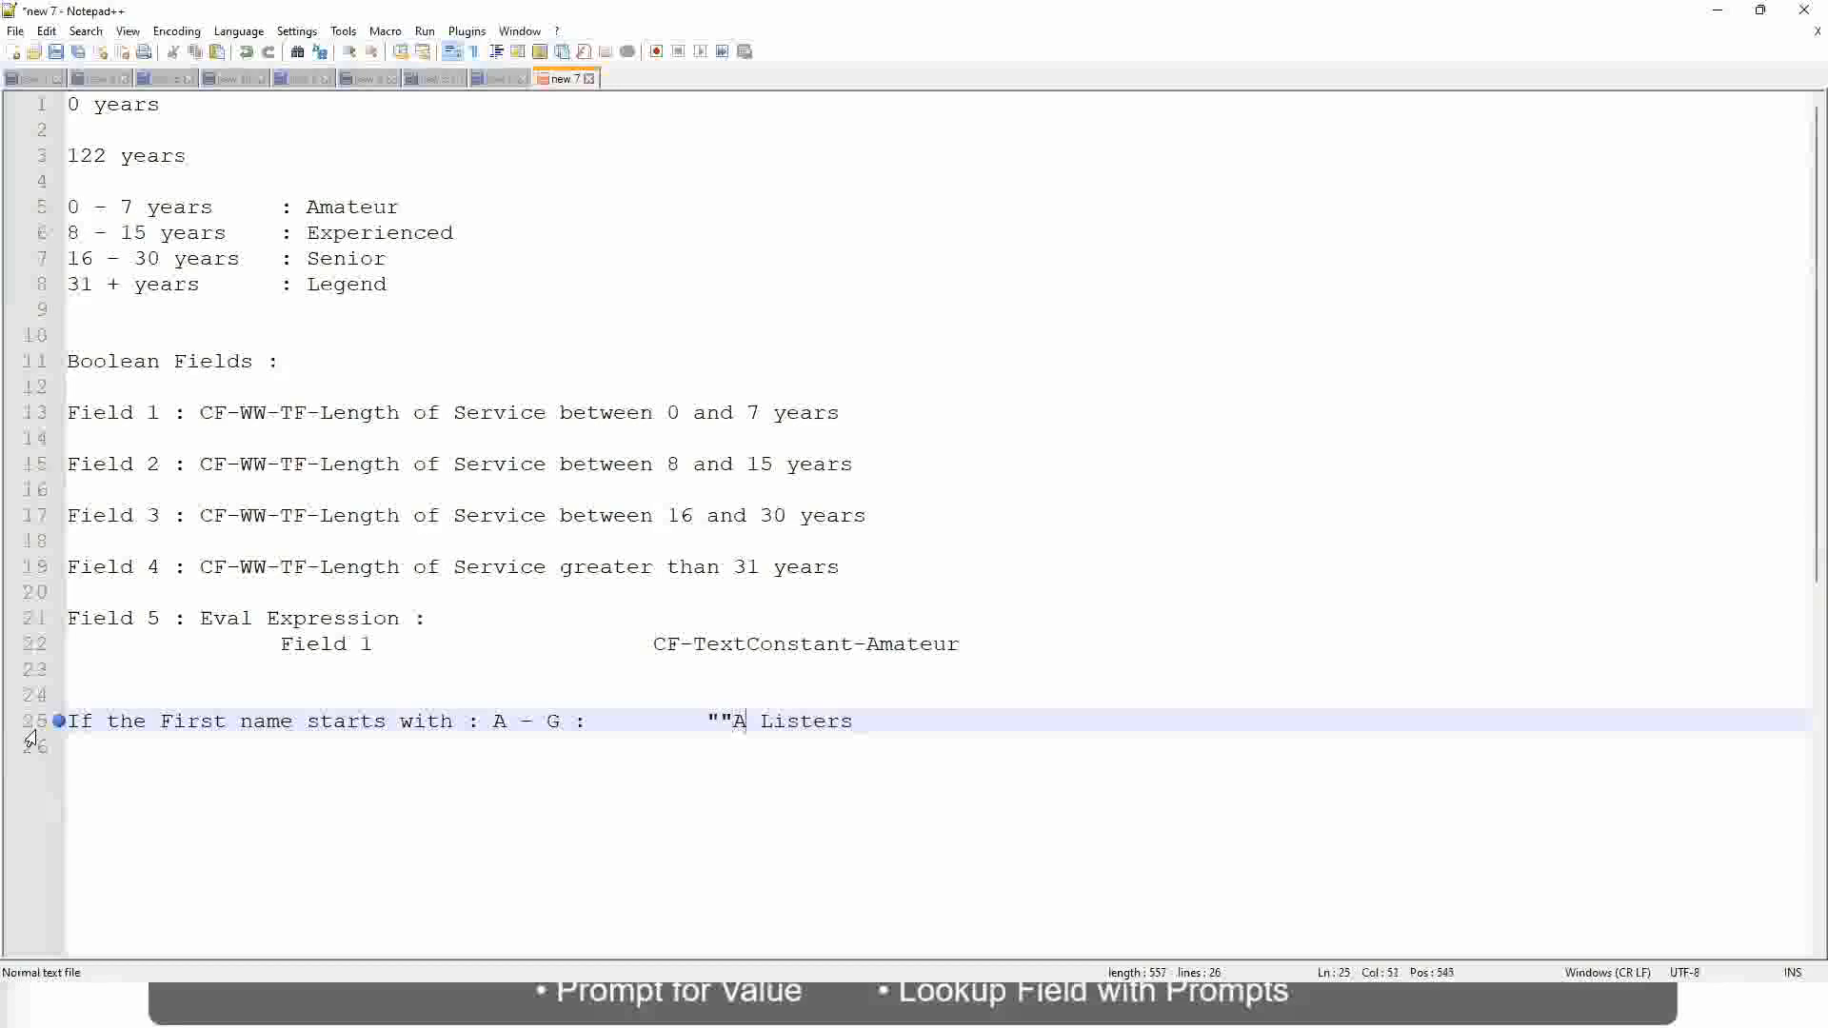
pyautogui.press('Backspace')
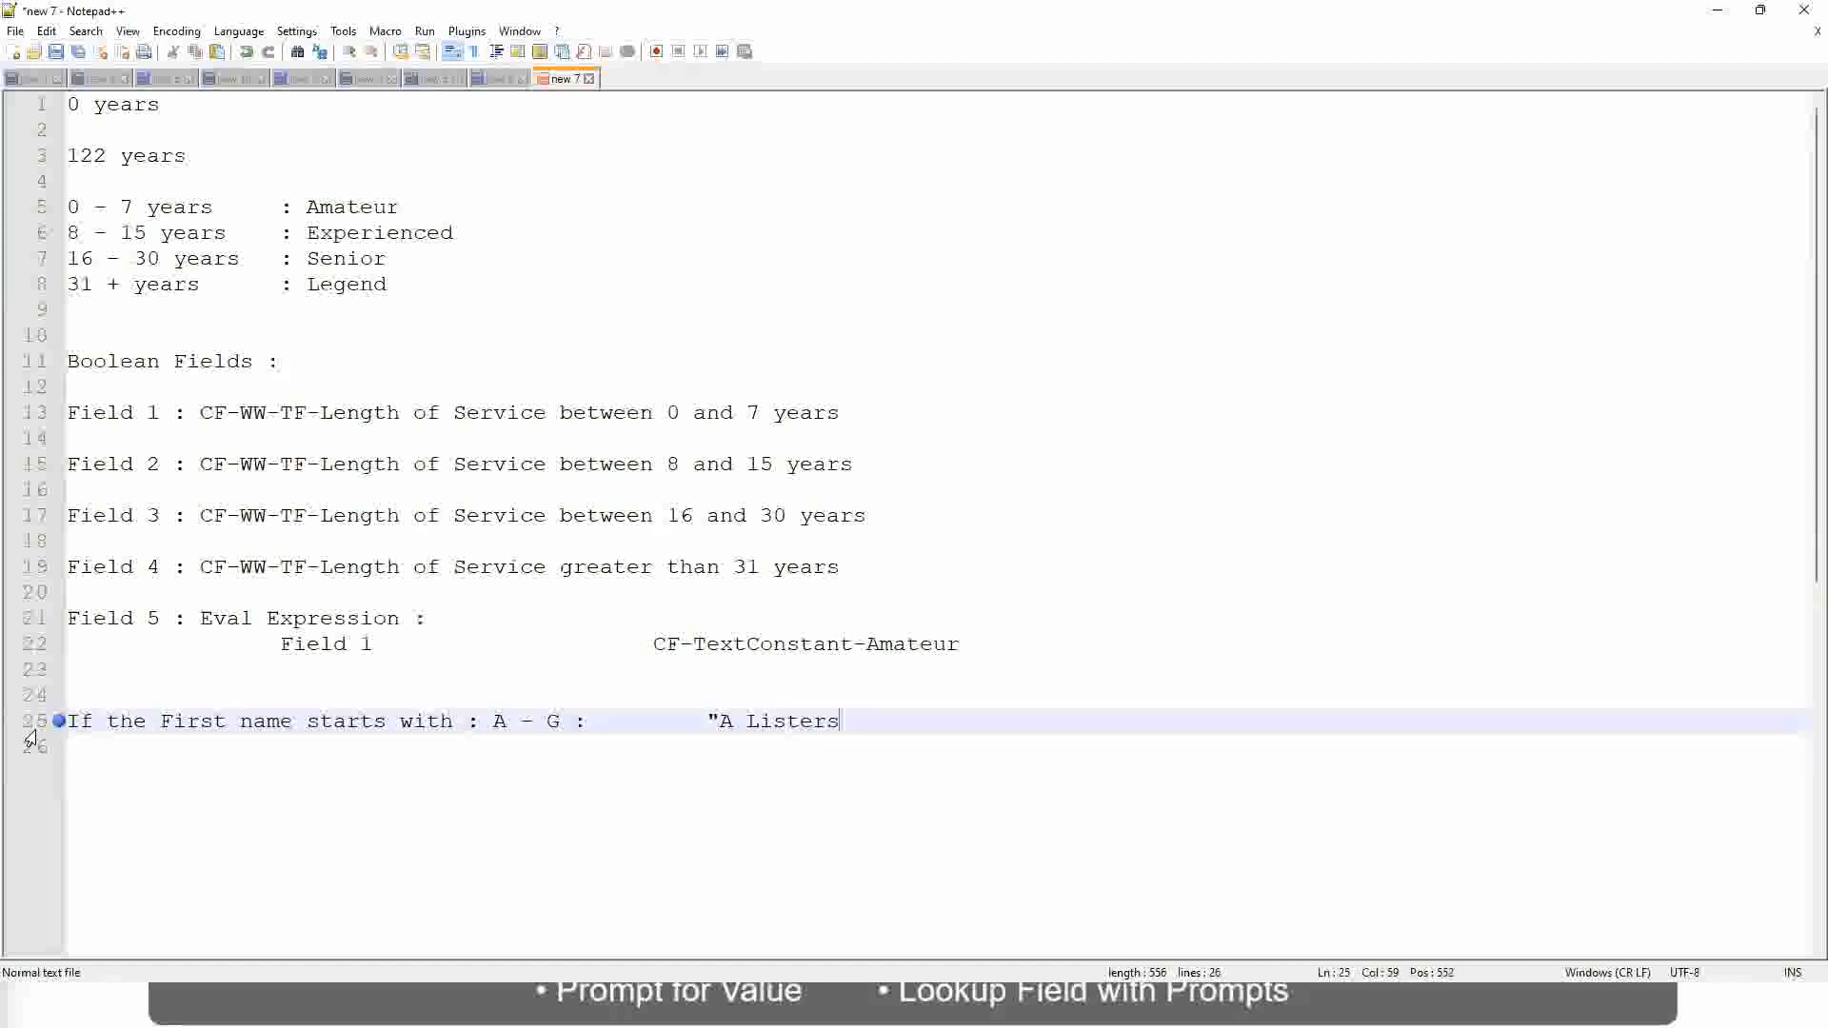
pyautogui.write('"')
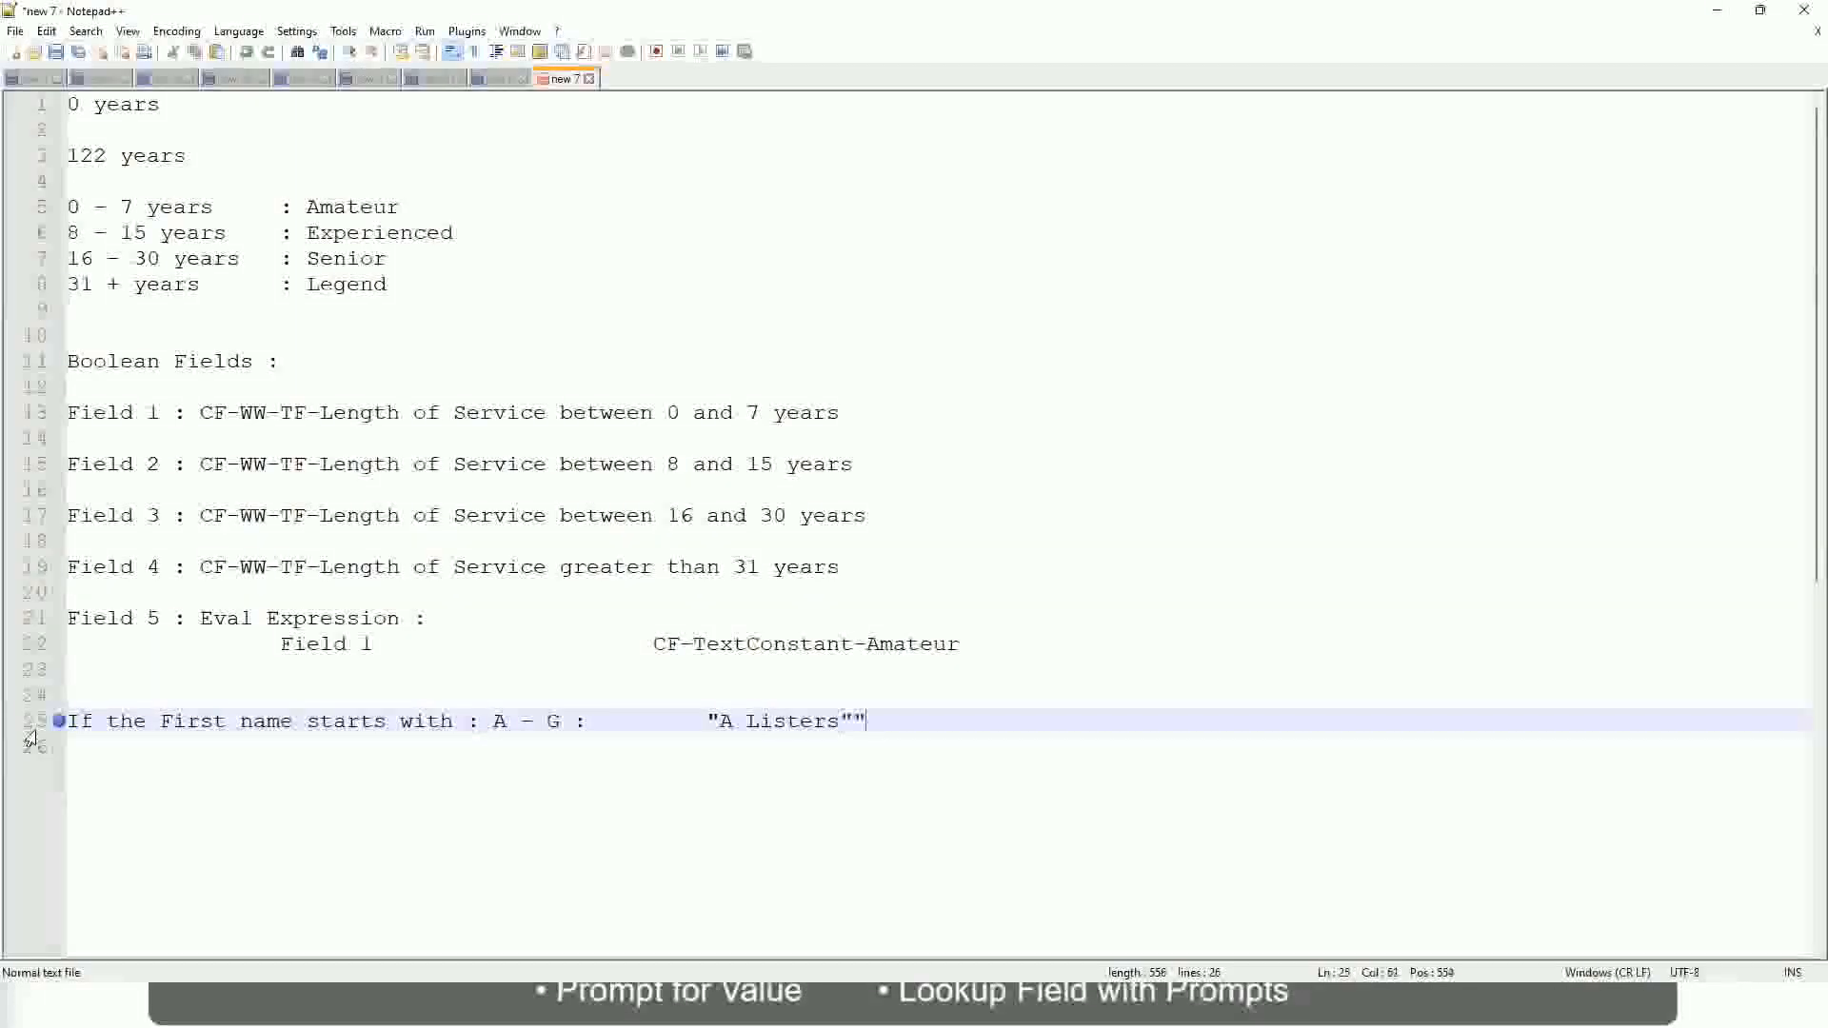
pyautogui.press('Backspace')
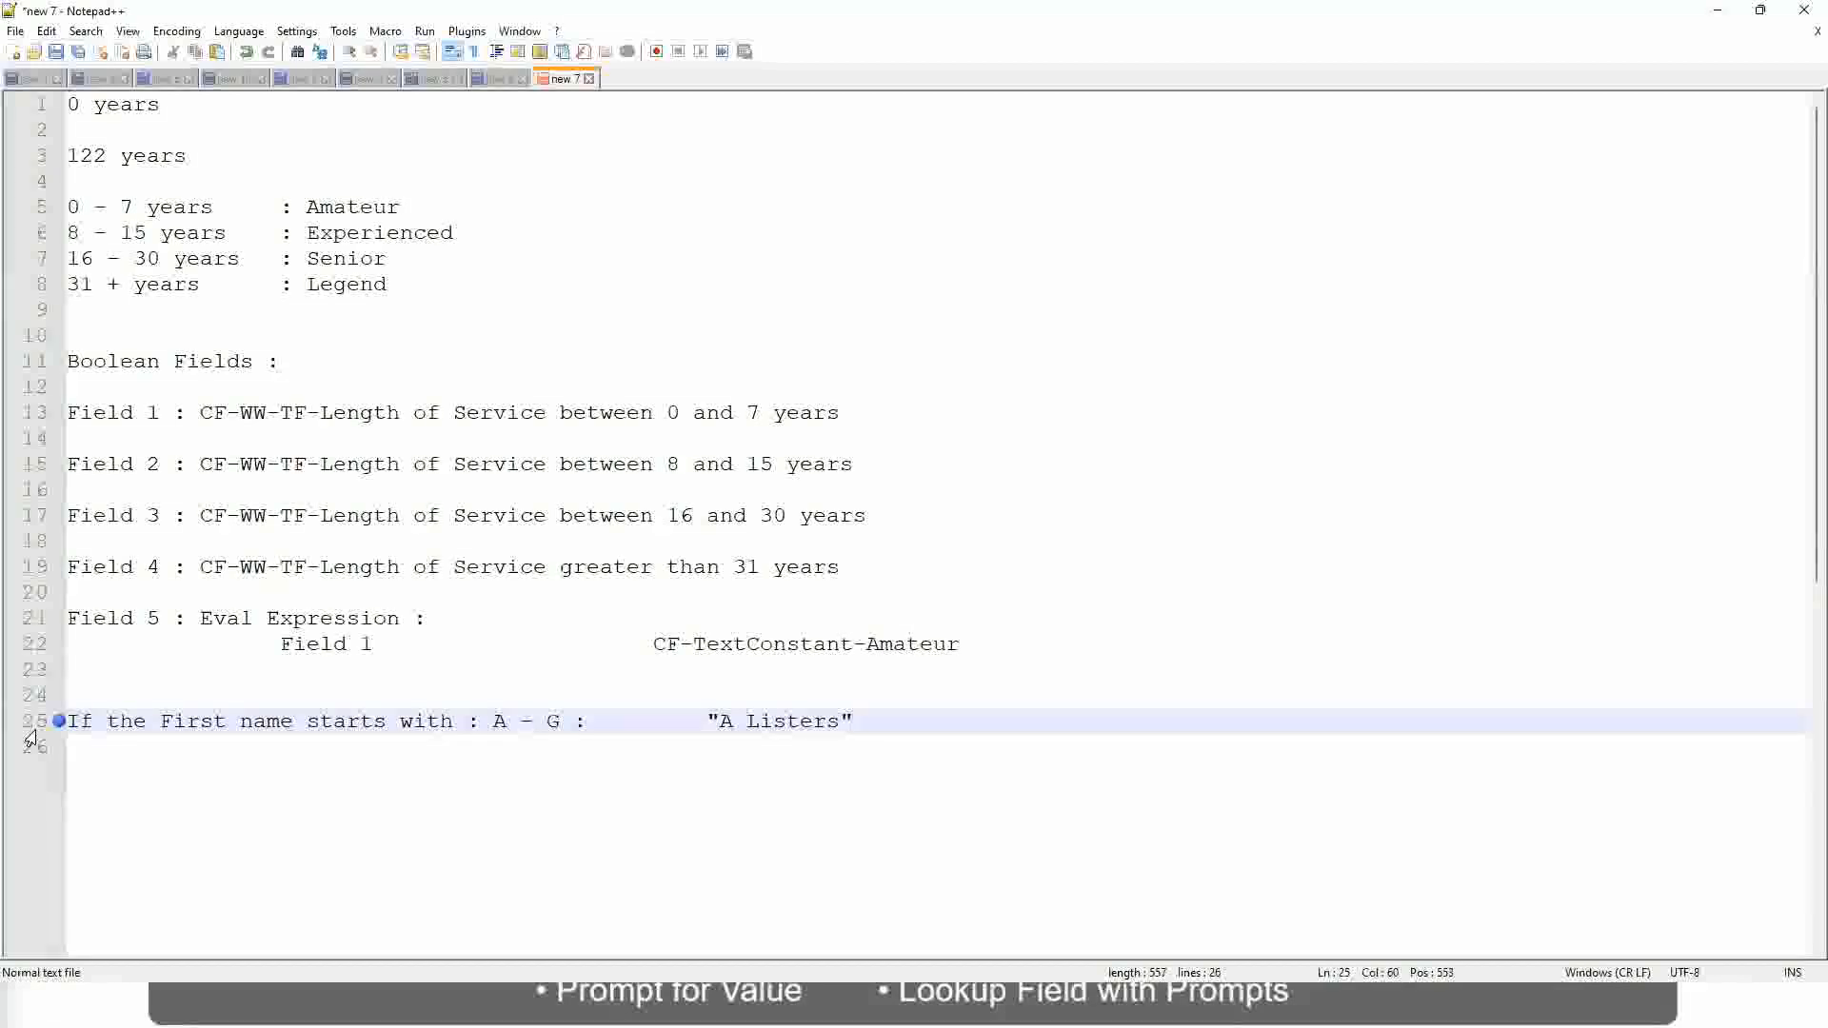
pyautogui.press('enter')
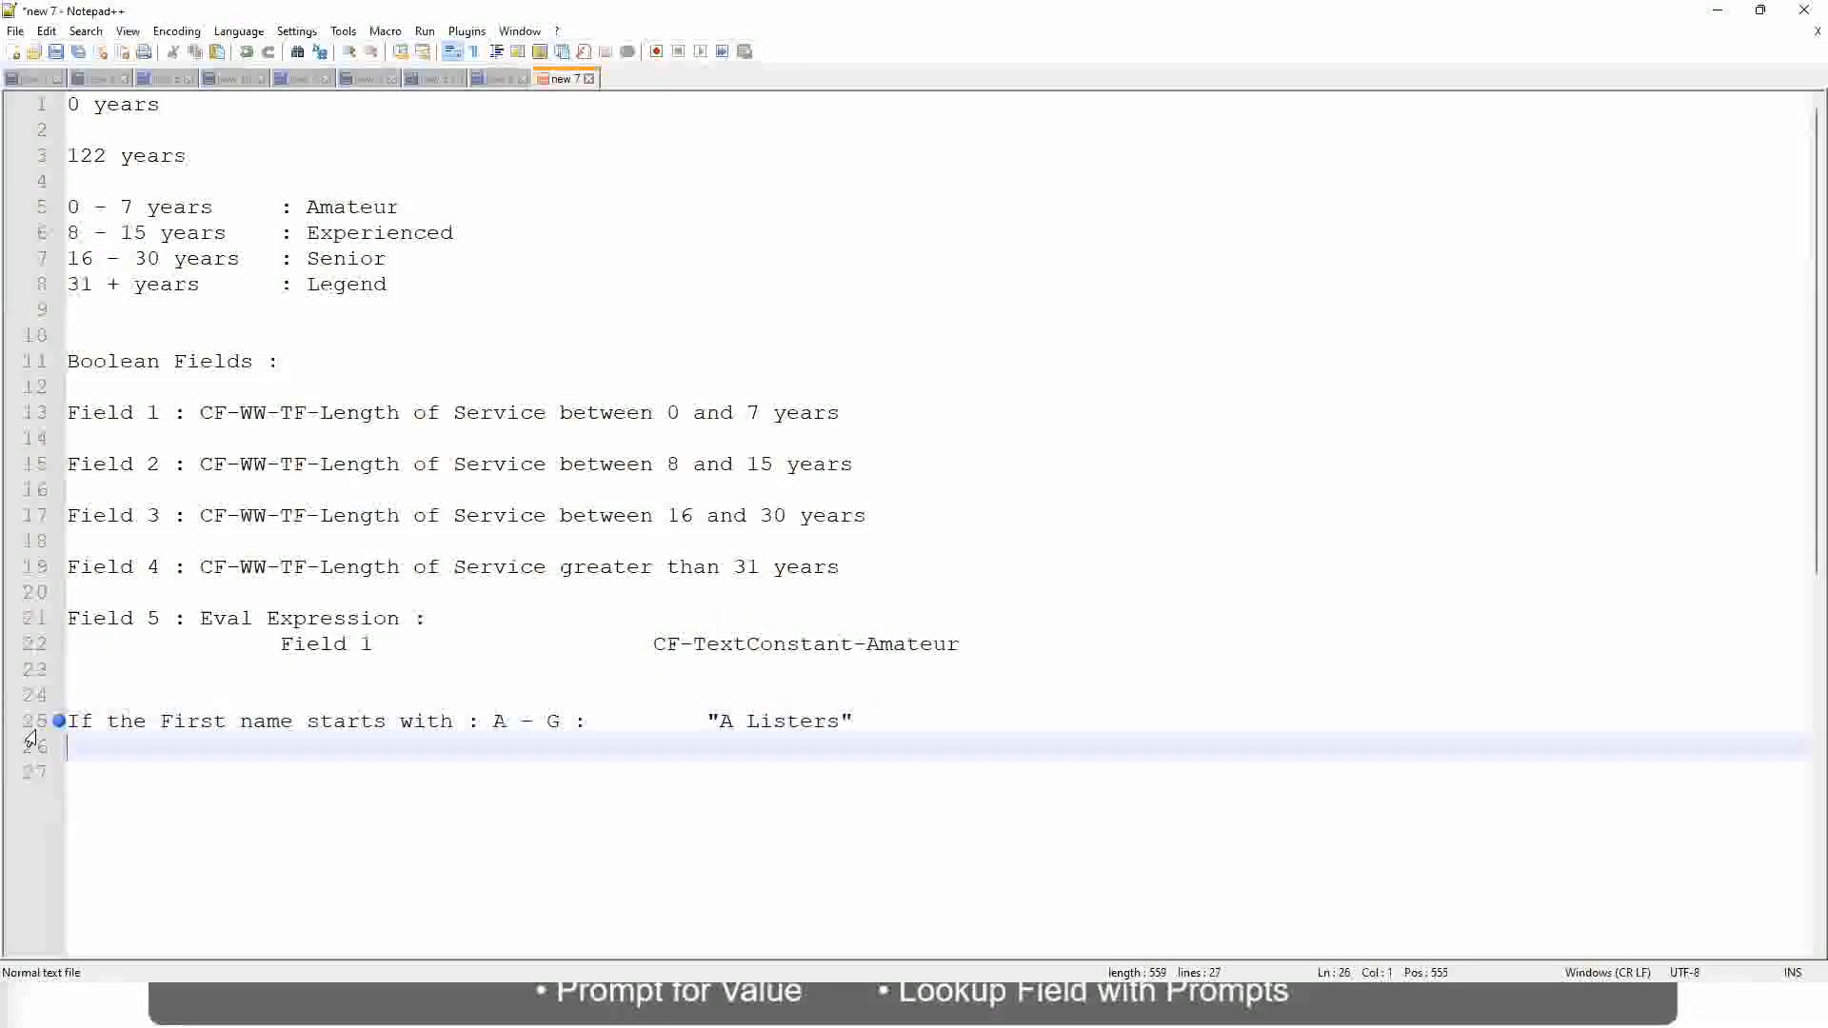
# Step: Add the band rule H - P : "His Majesty"
pyautogui.write('H -')
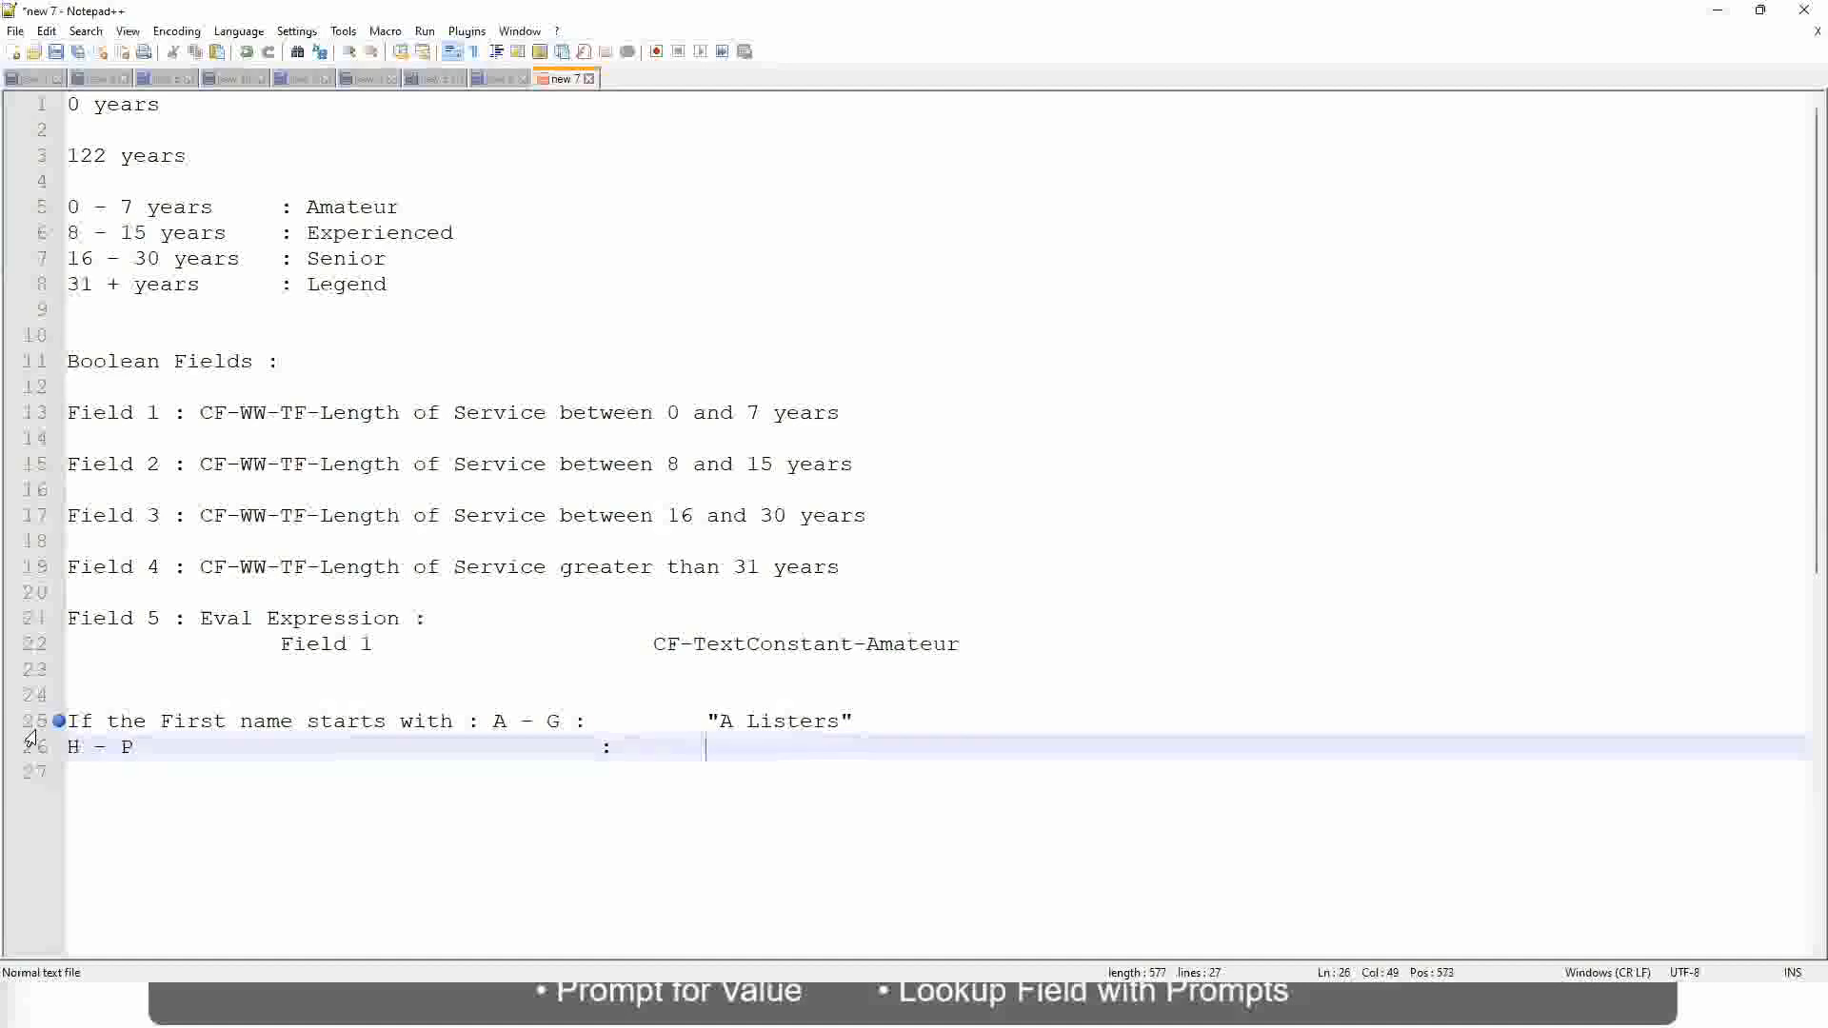
pyautogui.write('"His Maje')
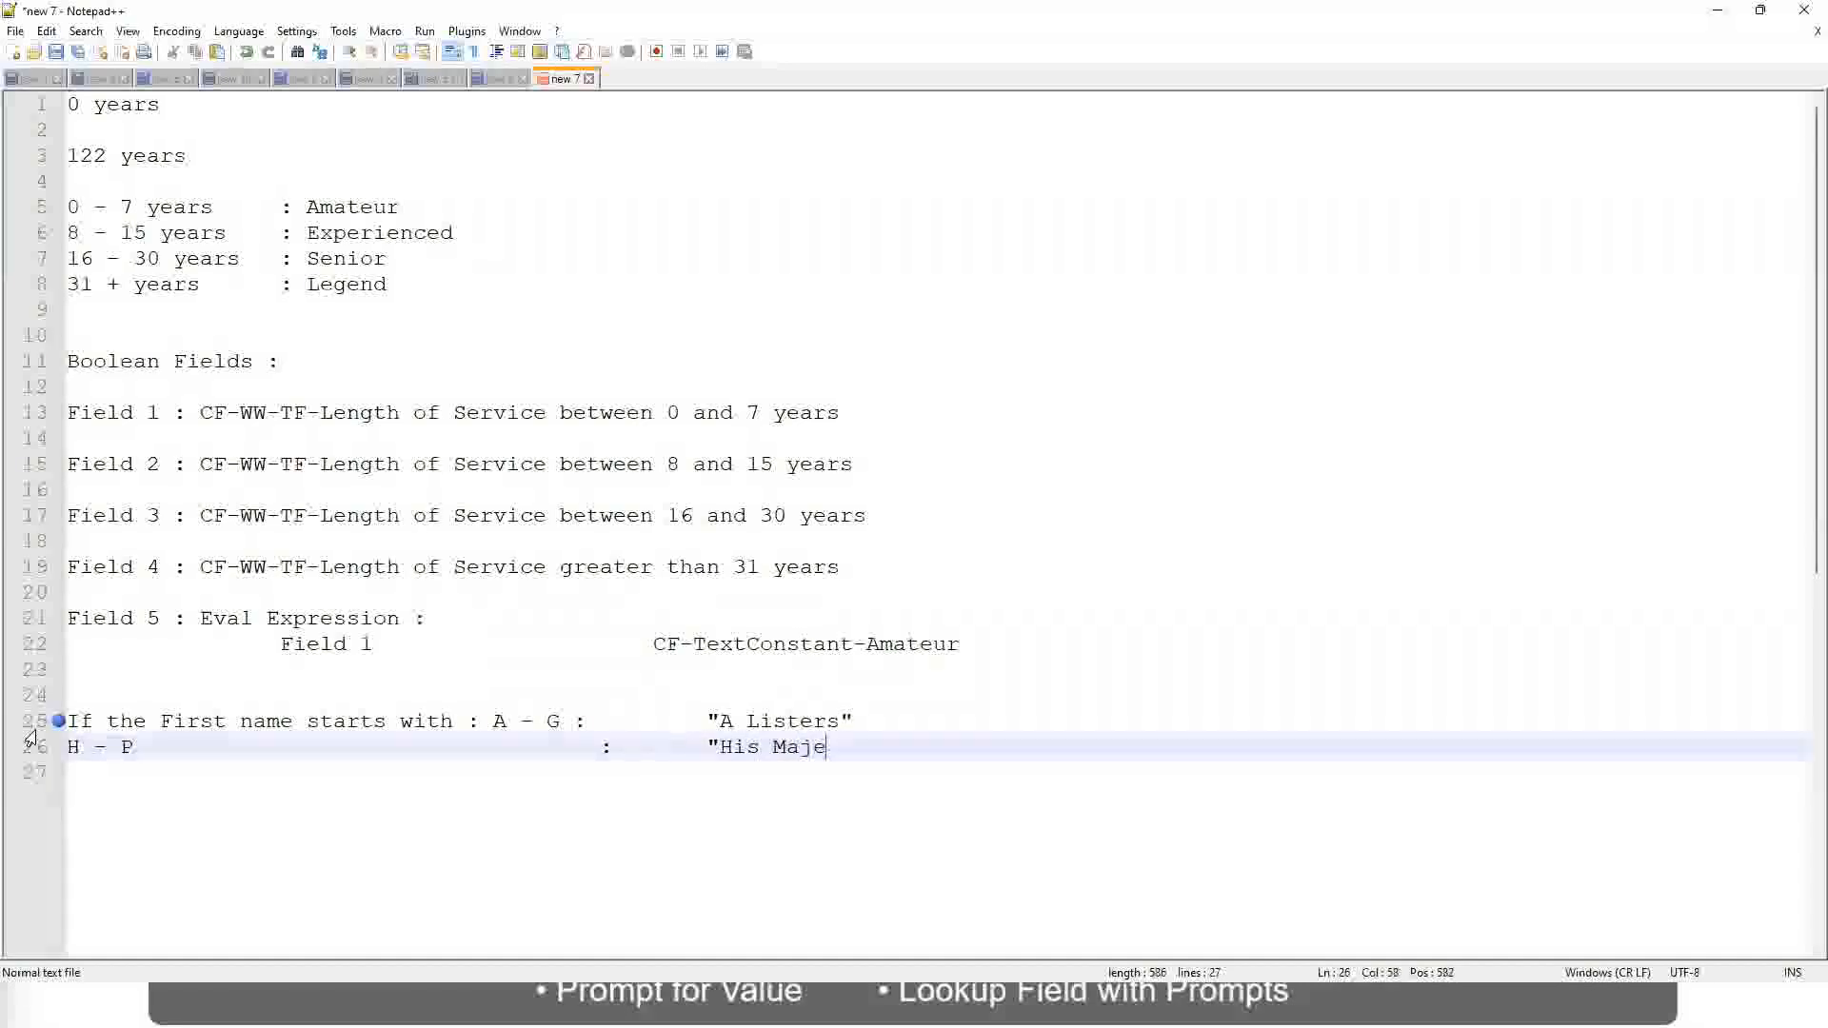
pyautogui.write('sty')
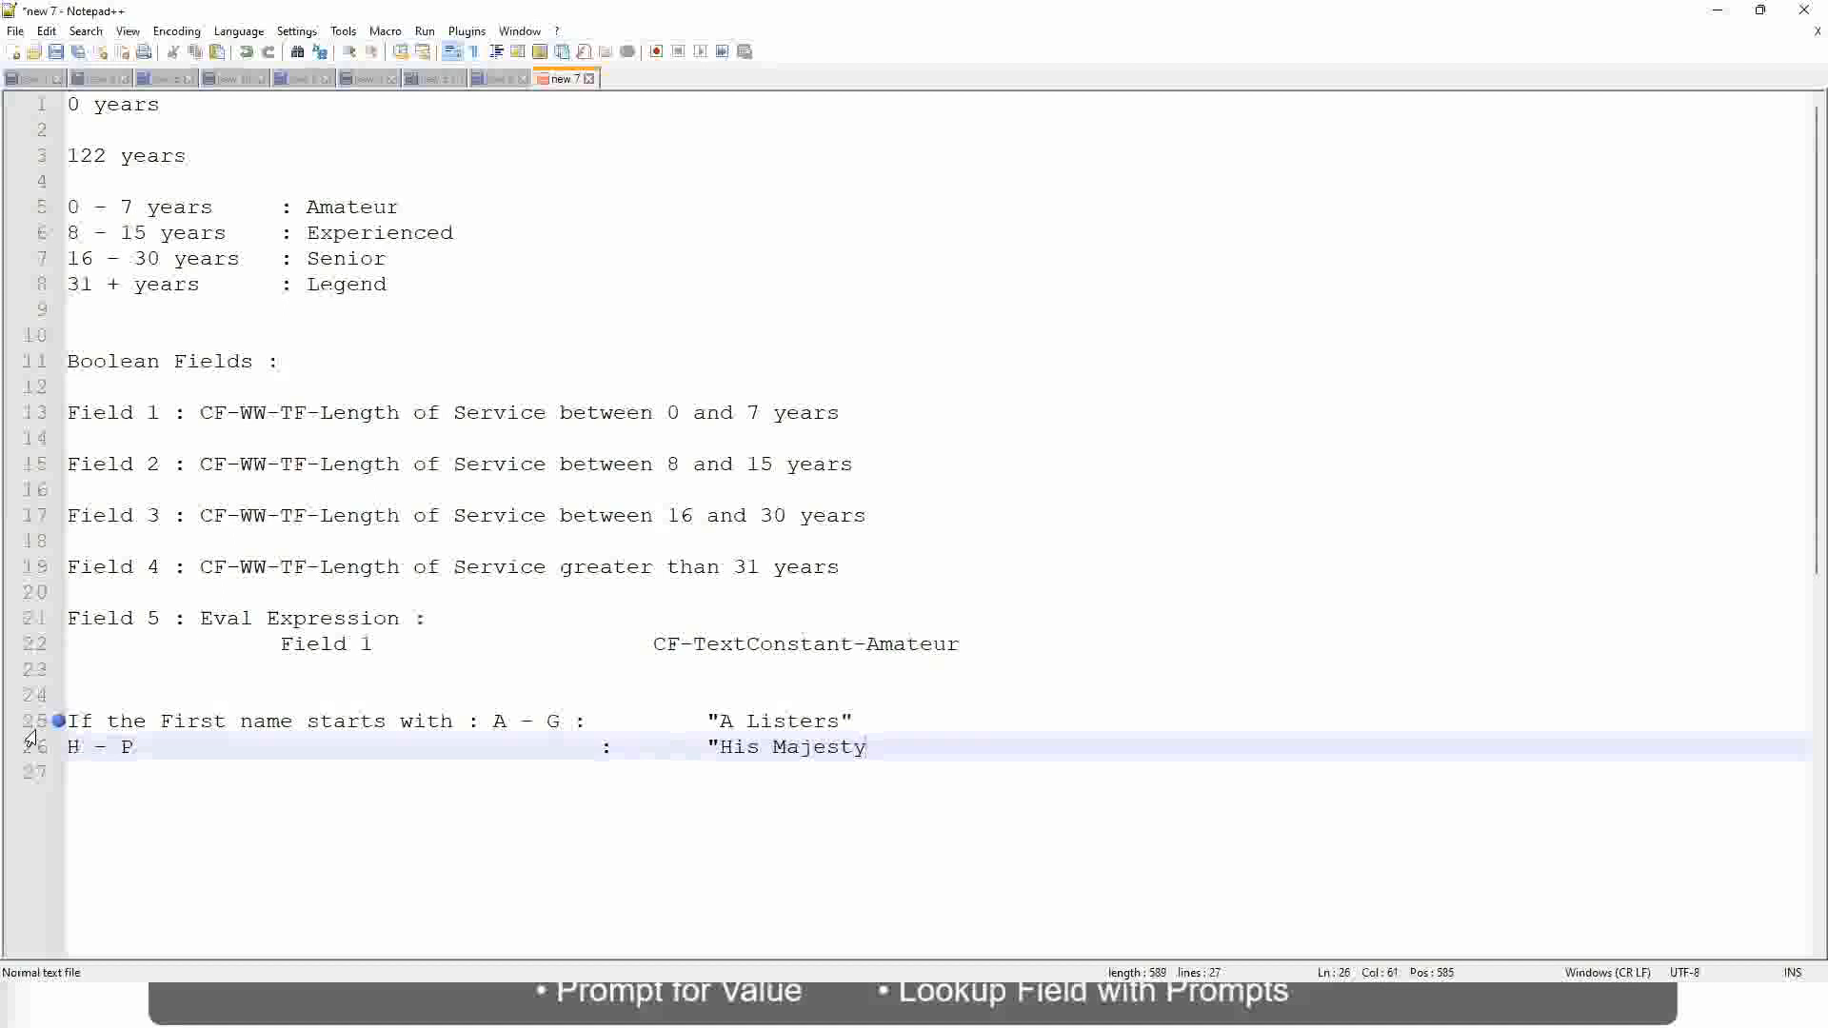
pyautogui.write('""')
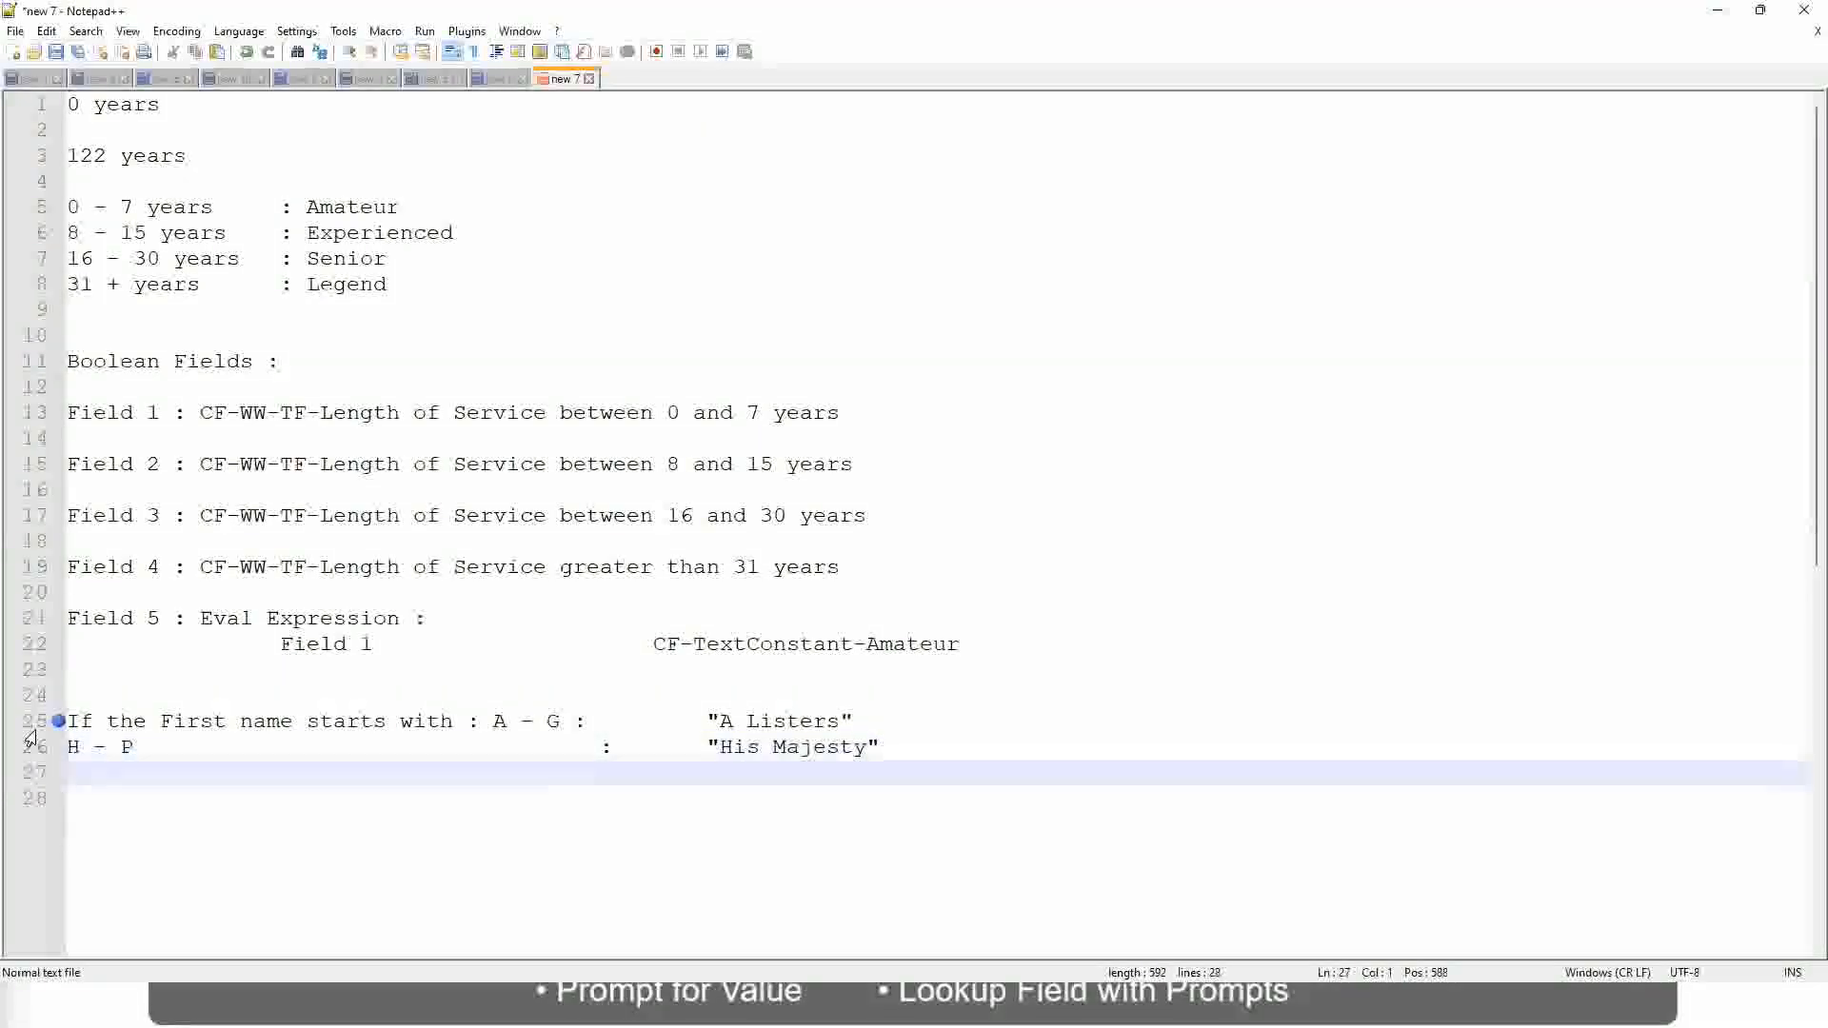
# Step: Add the band rule L - Z : "Lords" and remove the doubled closing quote
pyautogui.write('L -')
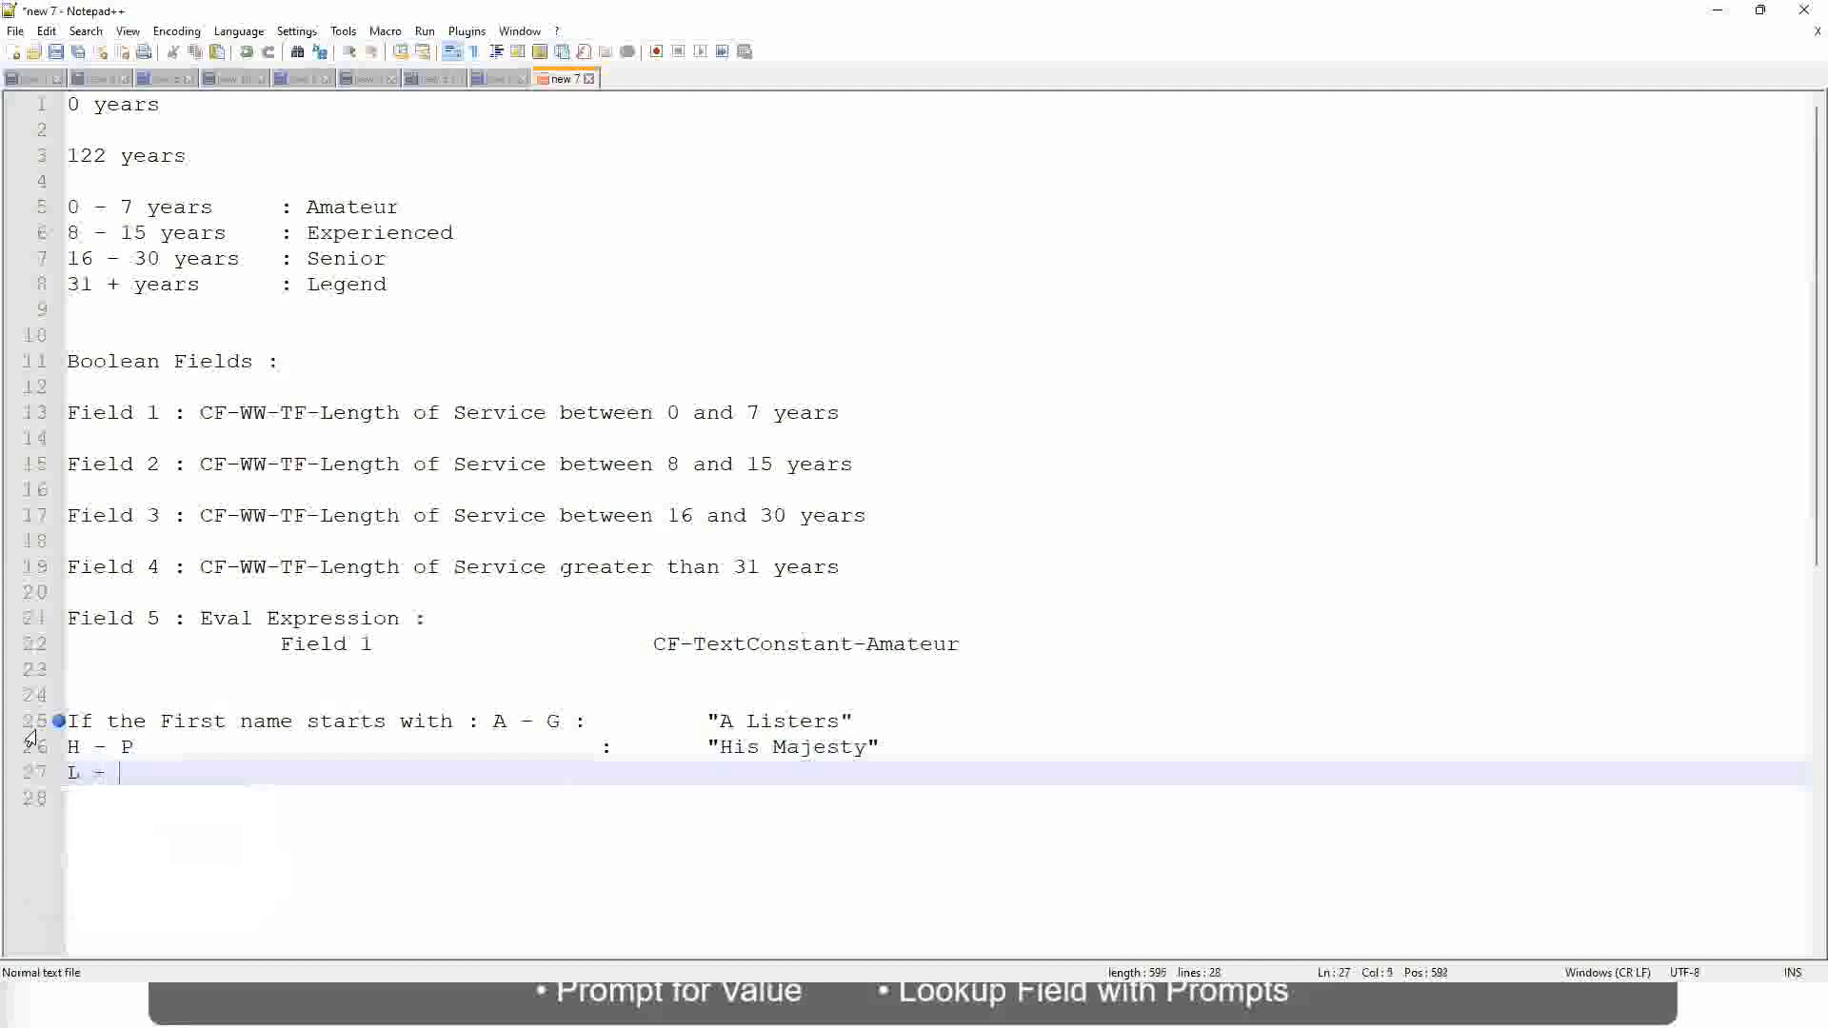
pyautogui.write('Z')
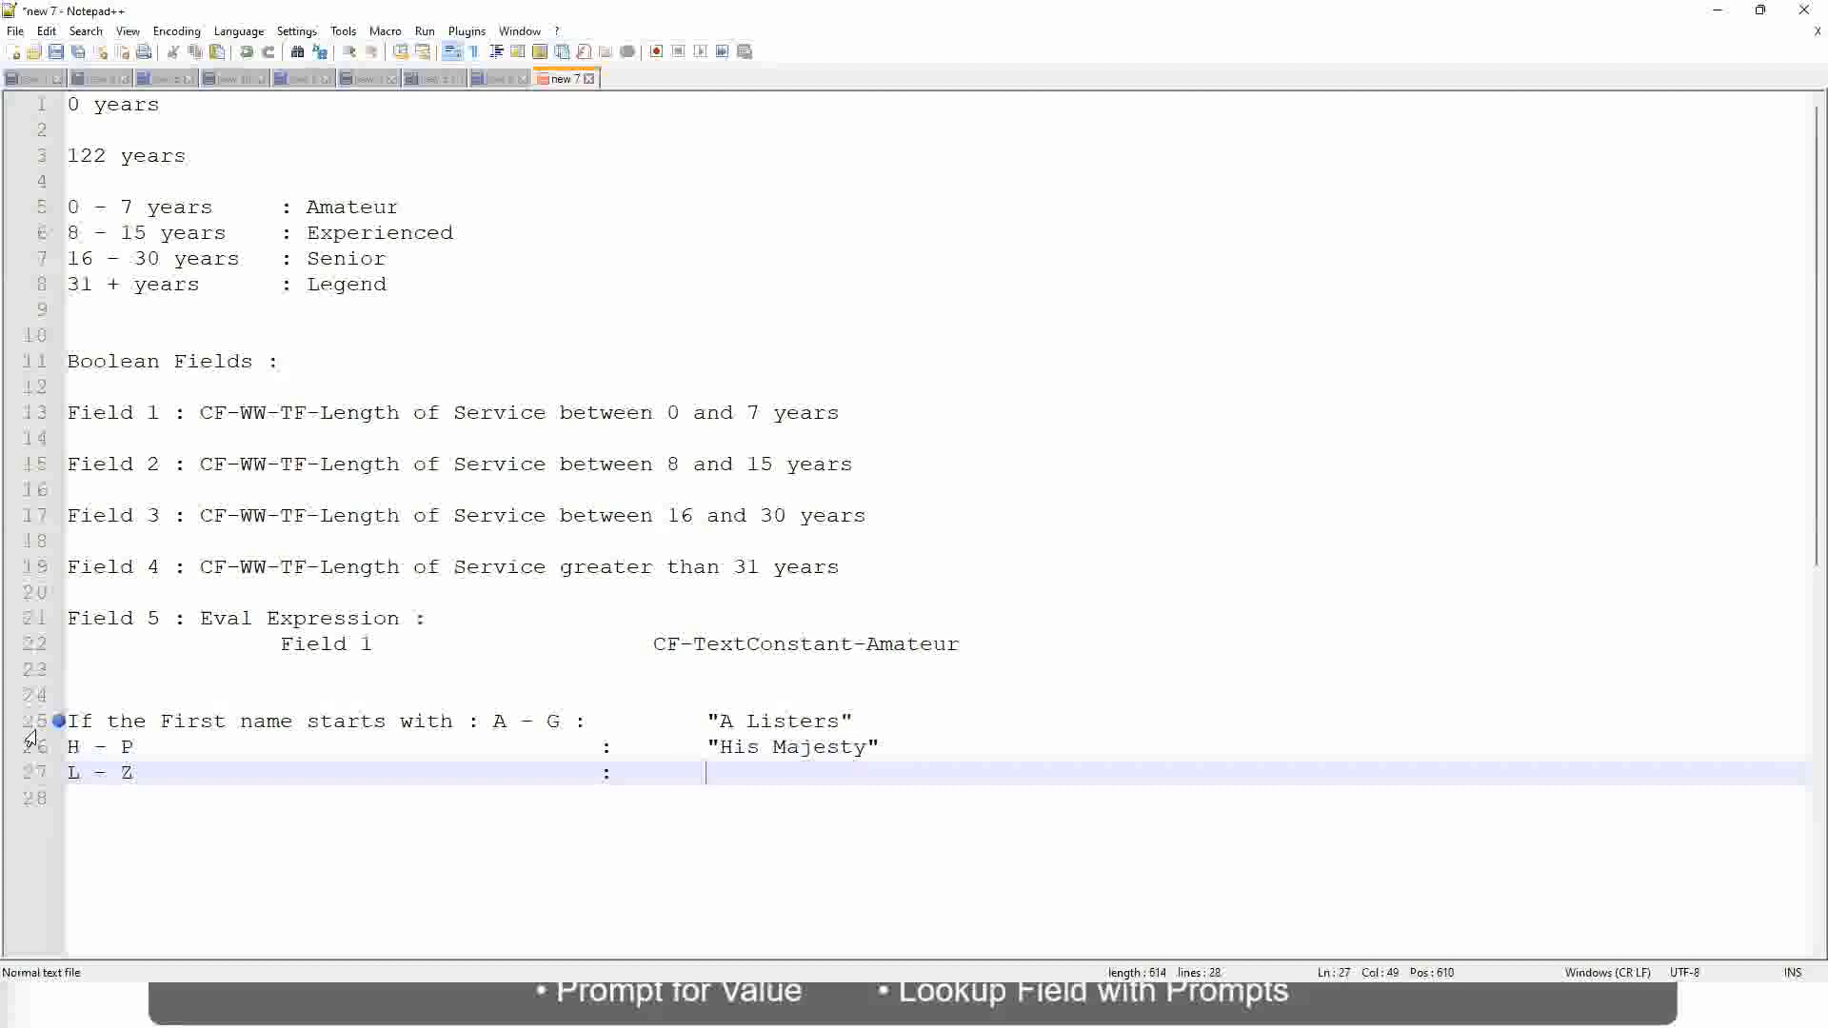
pyautogui.write('"Lords')
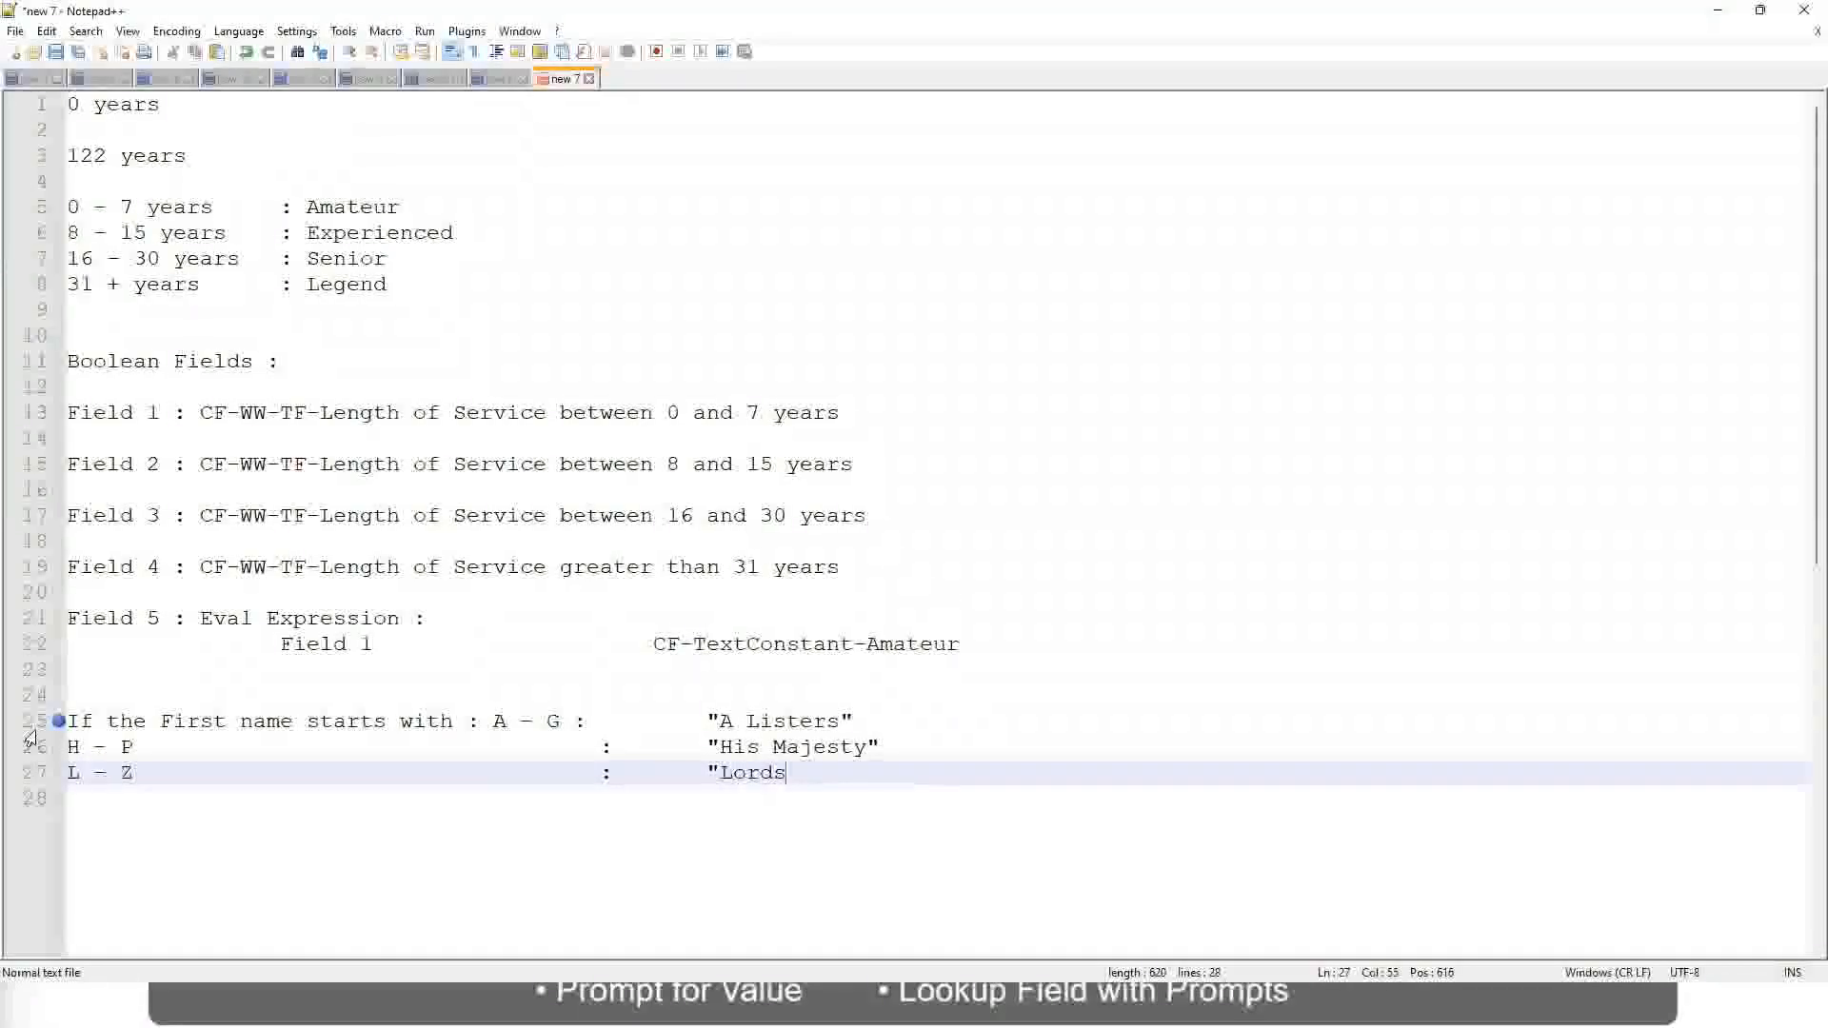
pyautogui.write('""')
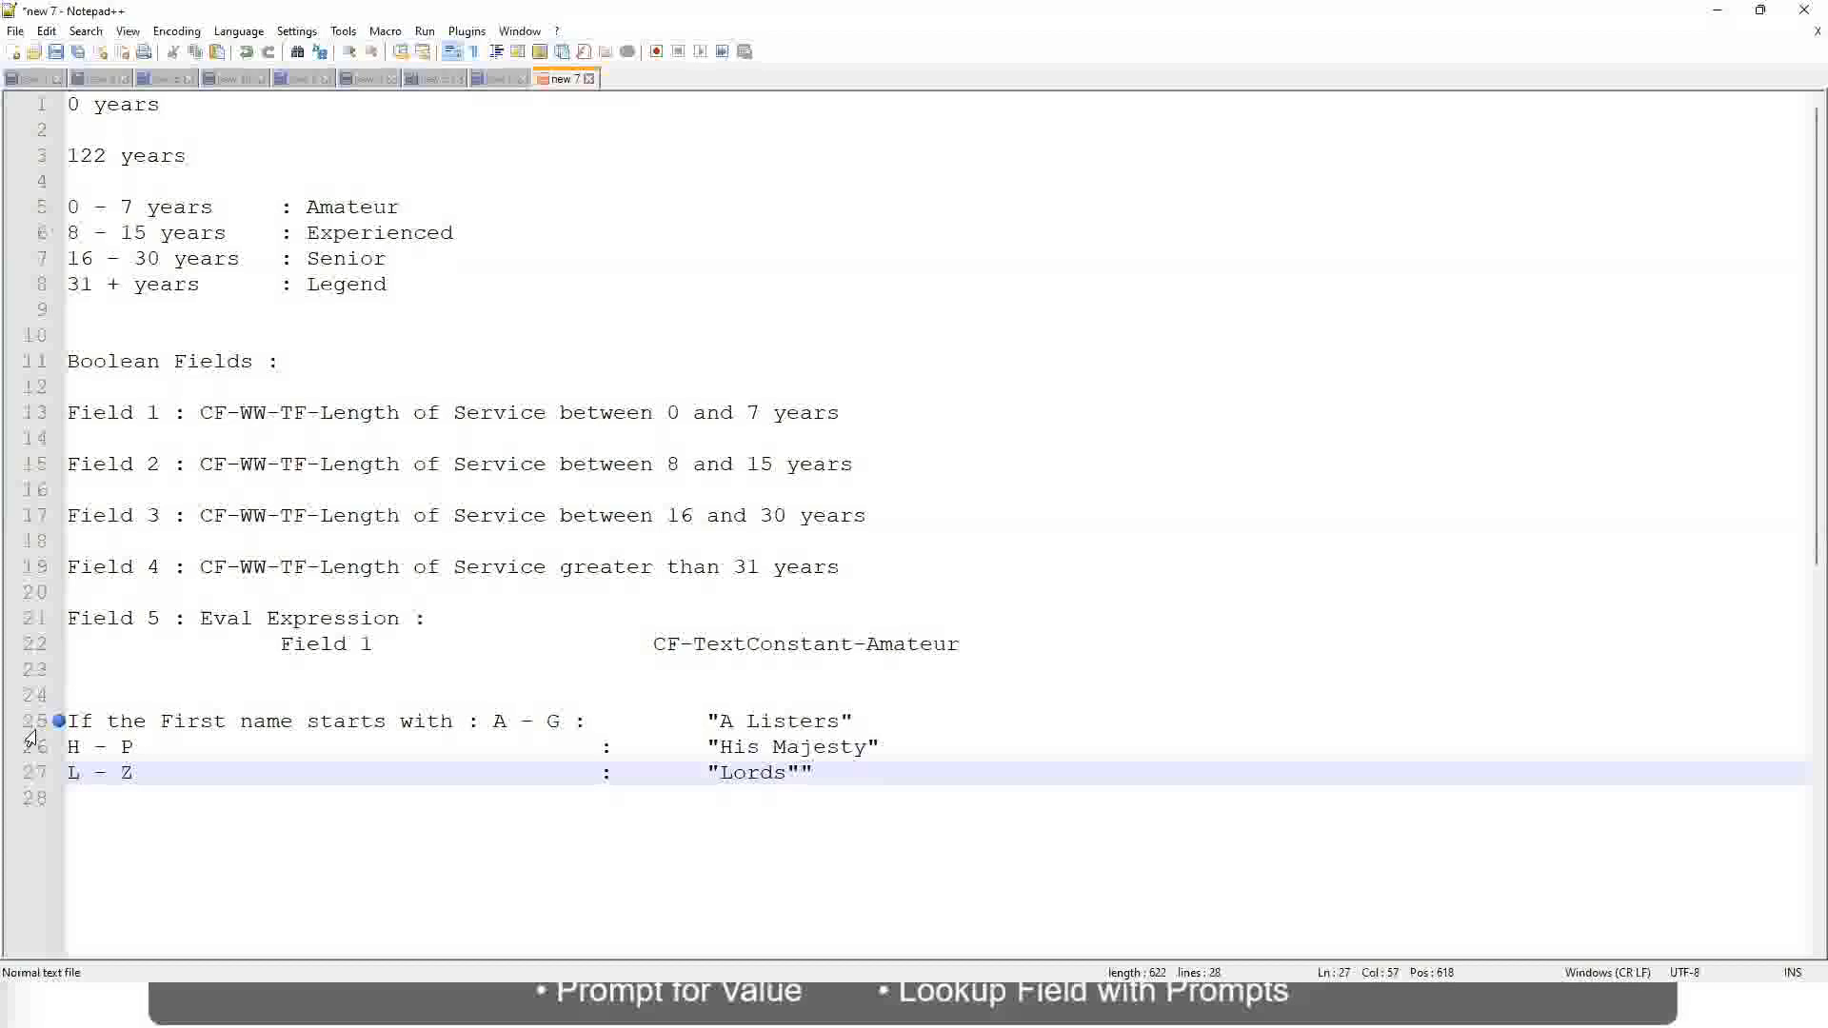
pyautogui.press('Backspace')
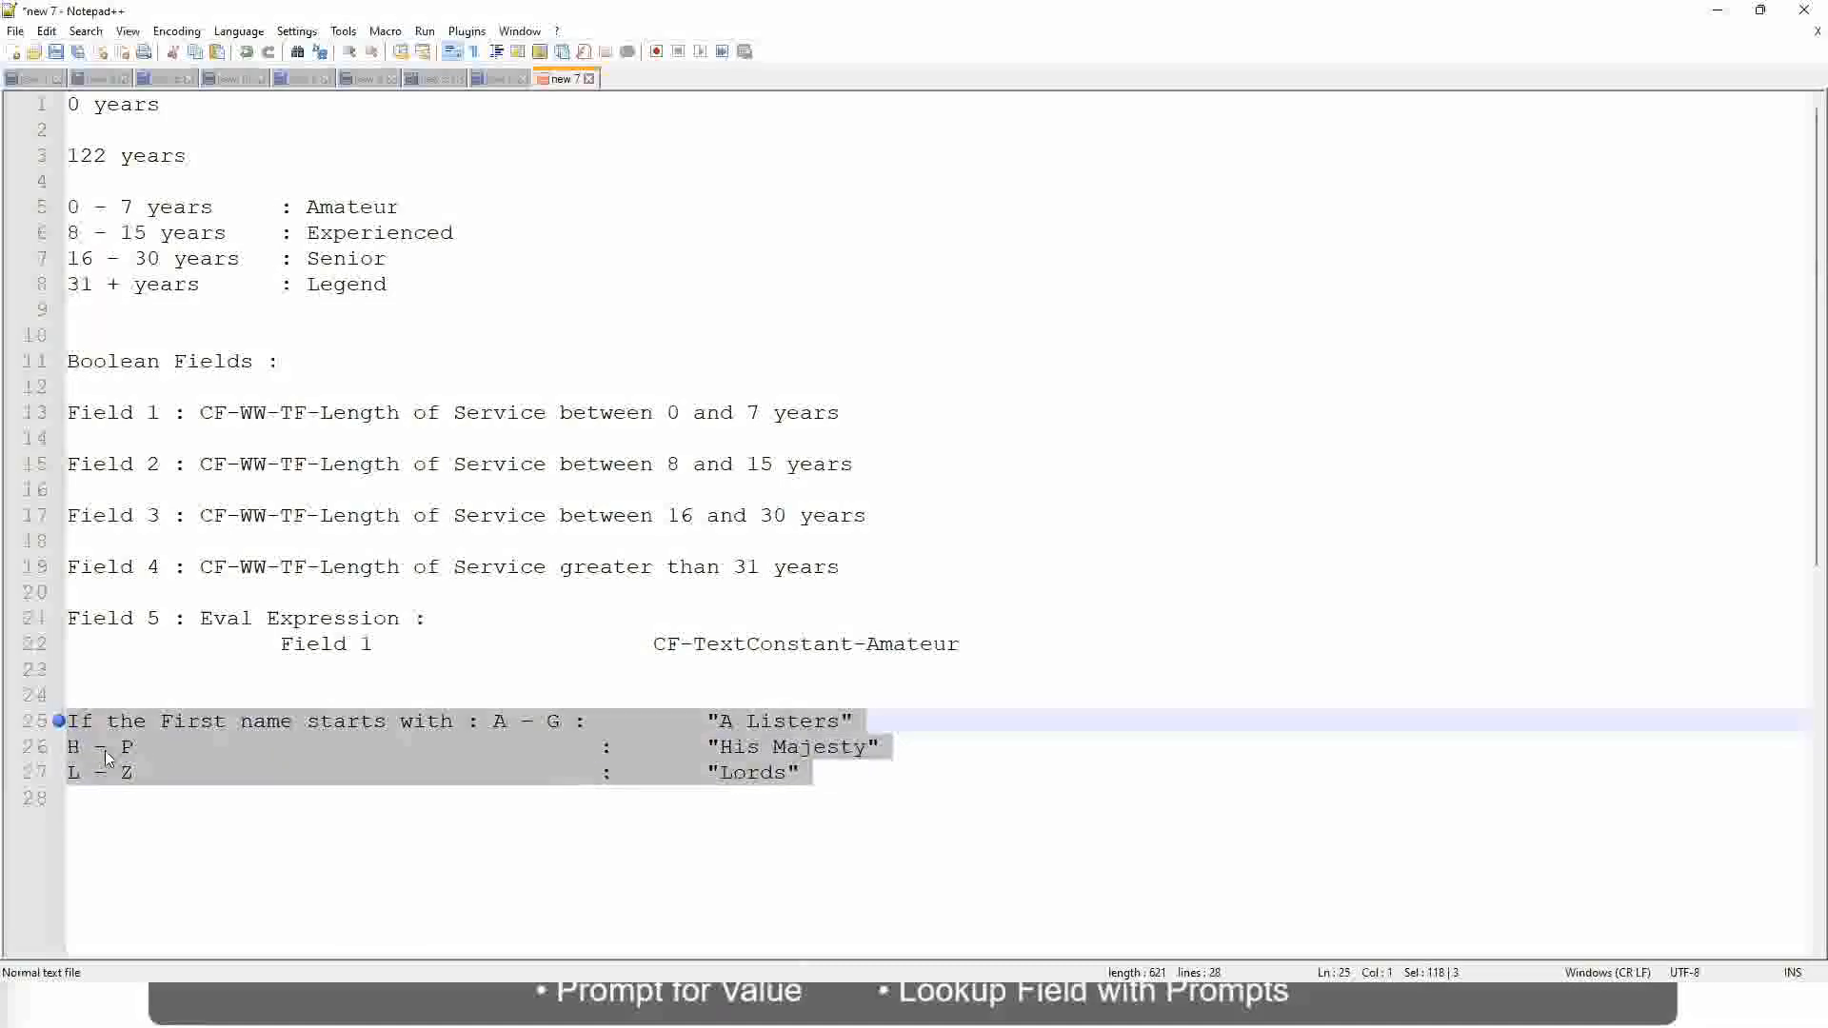
# Step: Replace the name-band lines with the condition 'If Management Level is Manager or Above'
pyautogui.press('Delete')
pyautogui.write('If Prior')
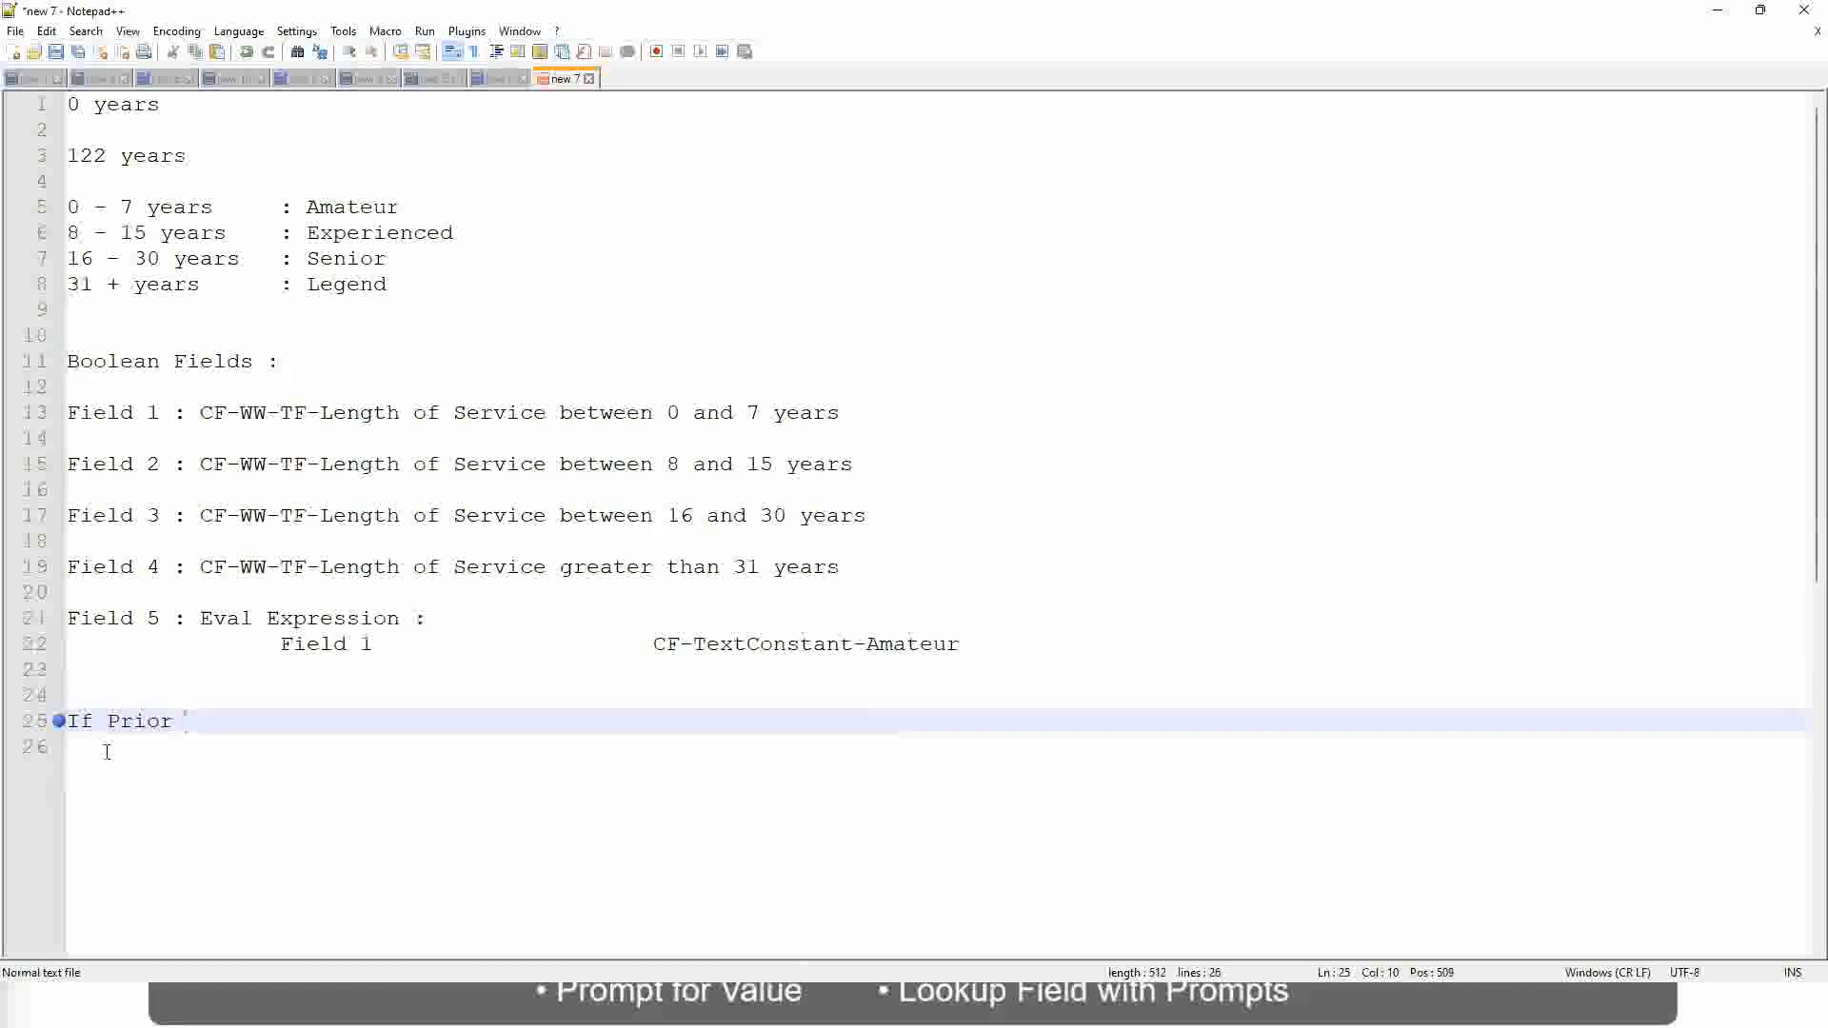
pyautogui.write('Ex')
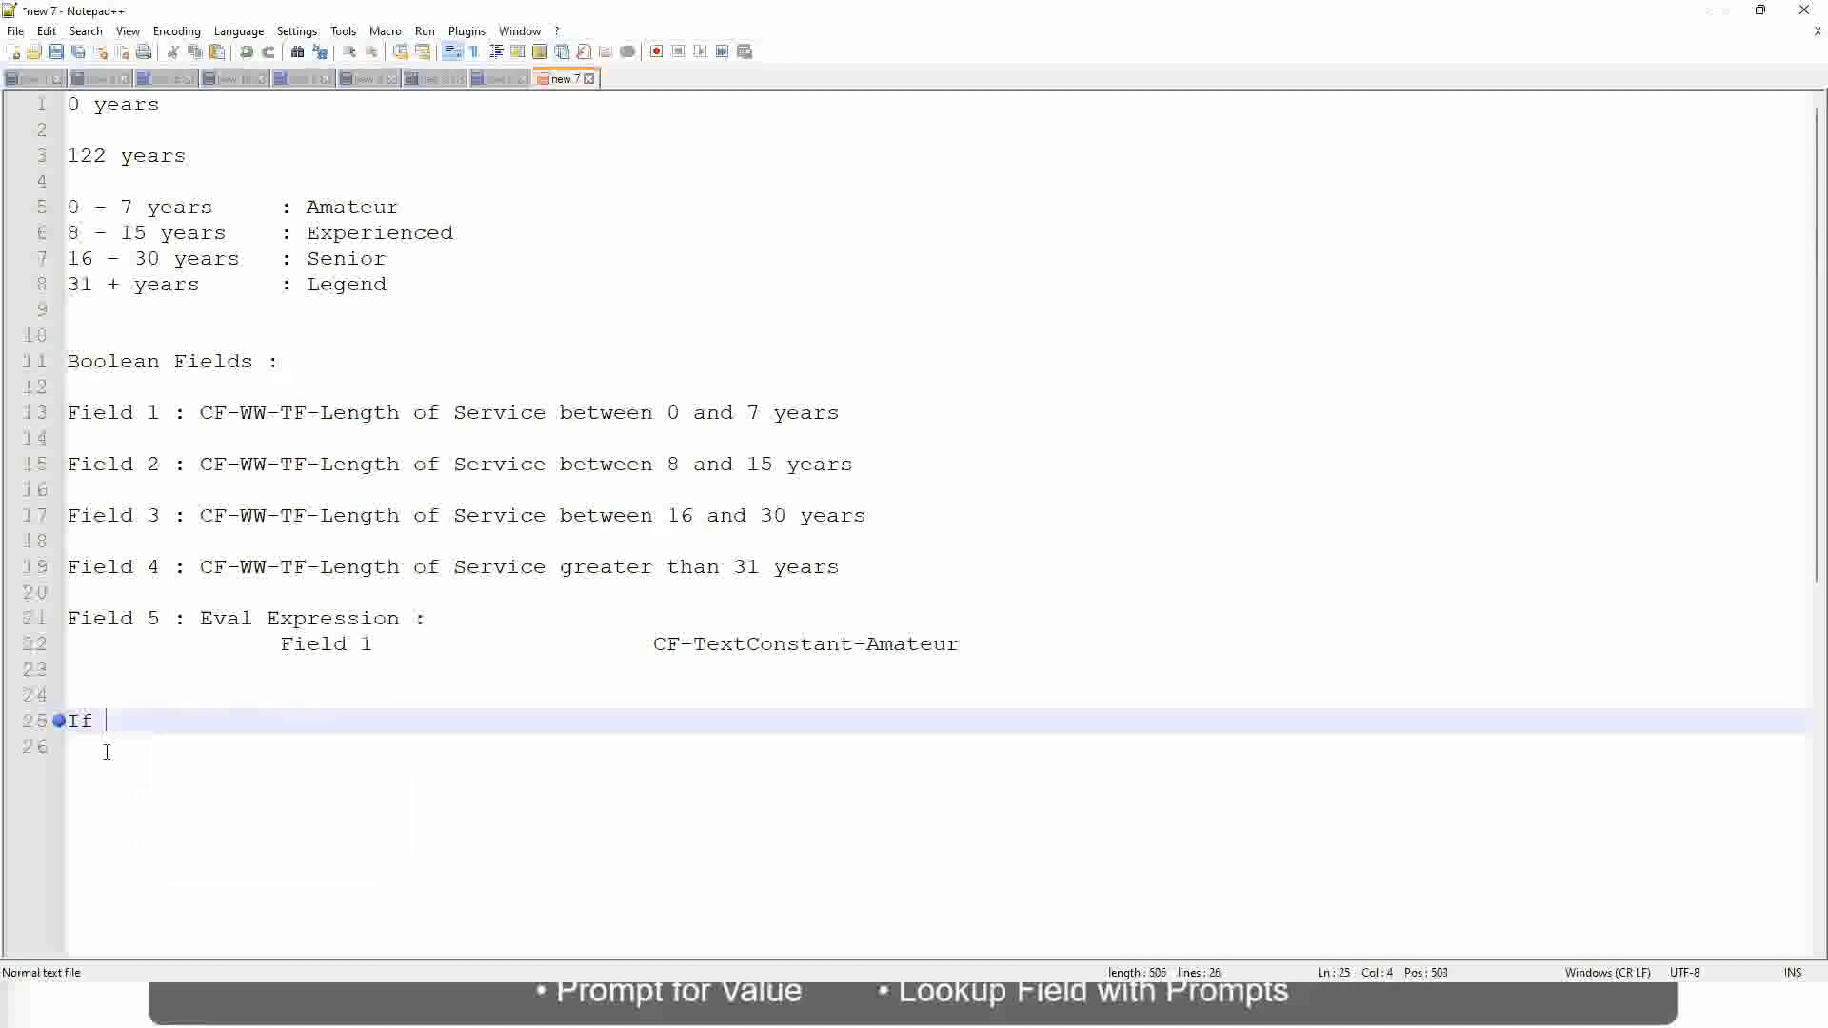
pyautogui.write('Job Profi')
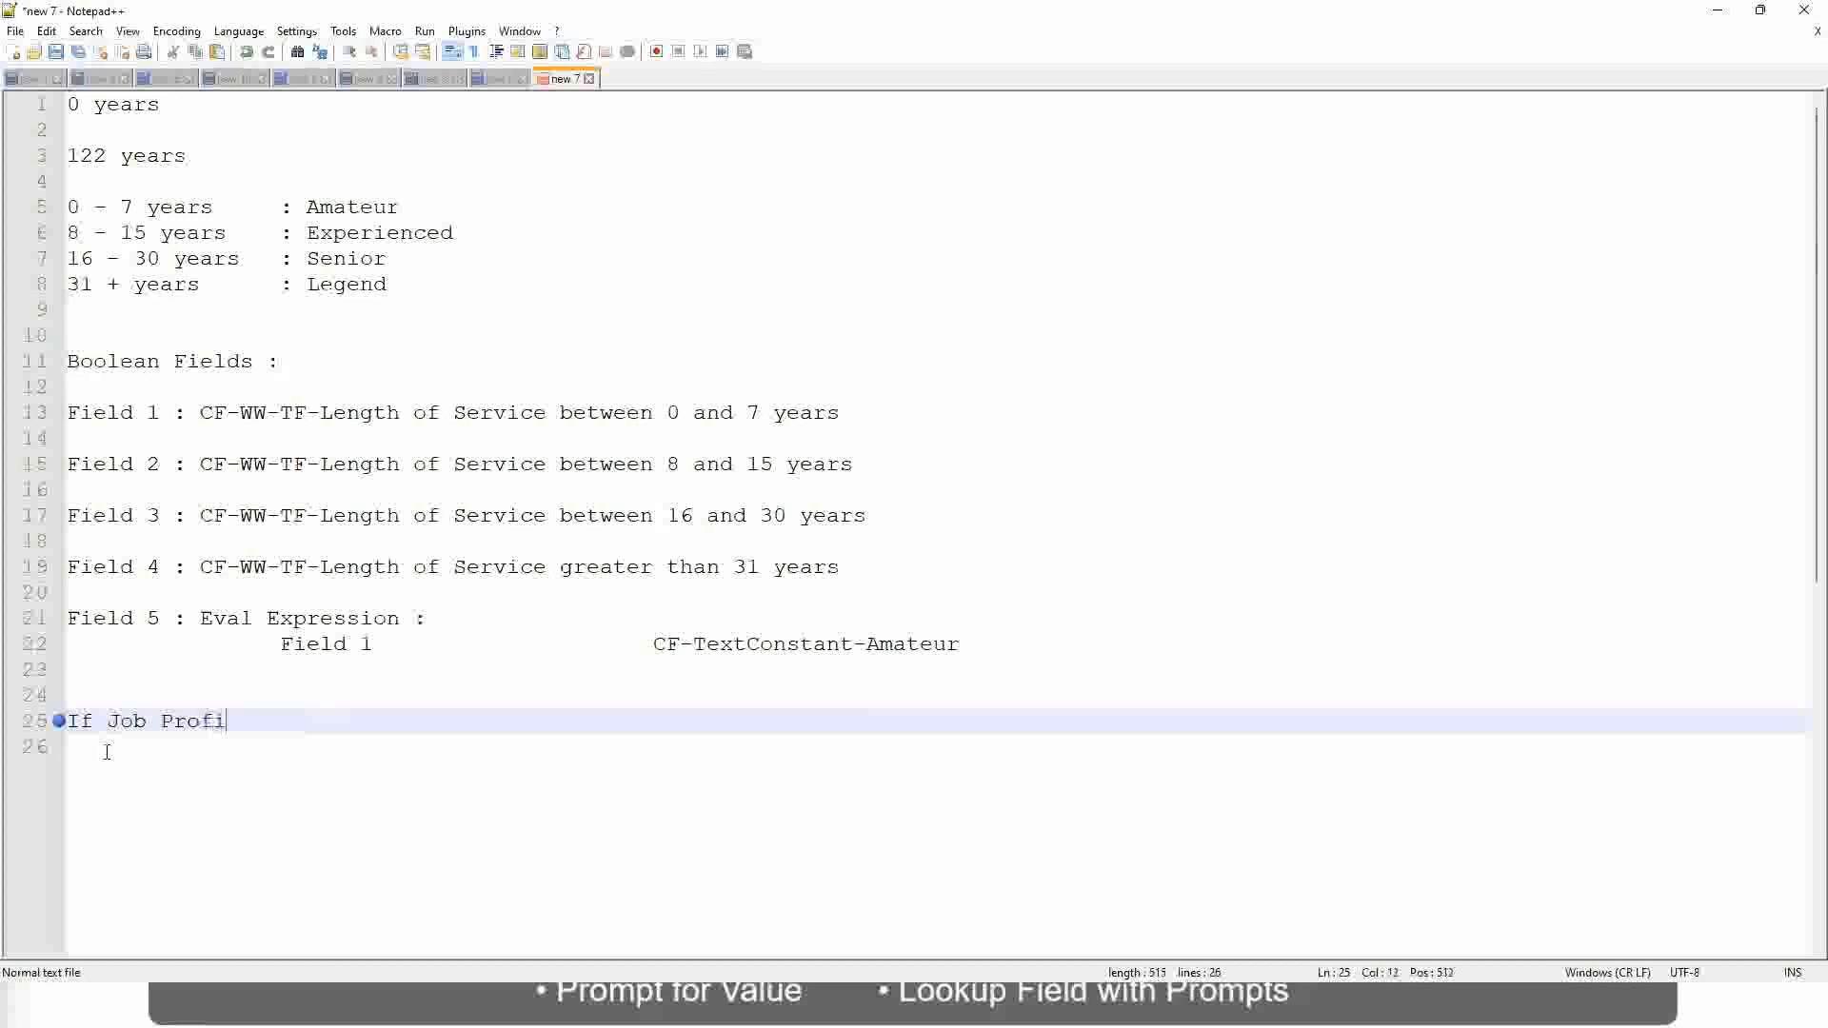
pyautogui.write('le is')
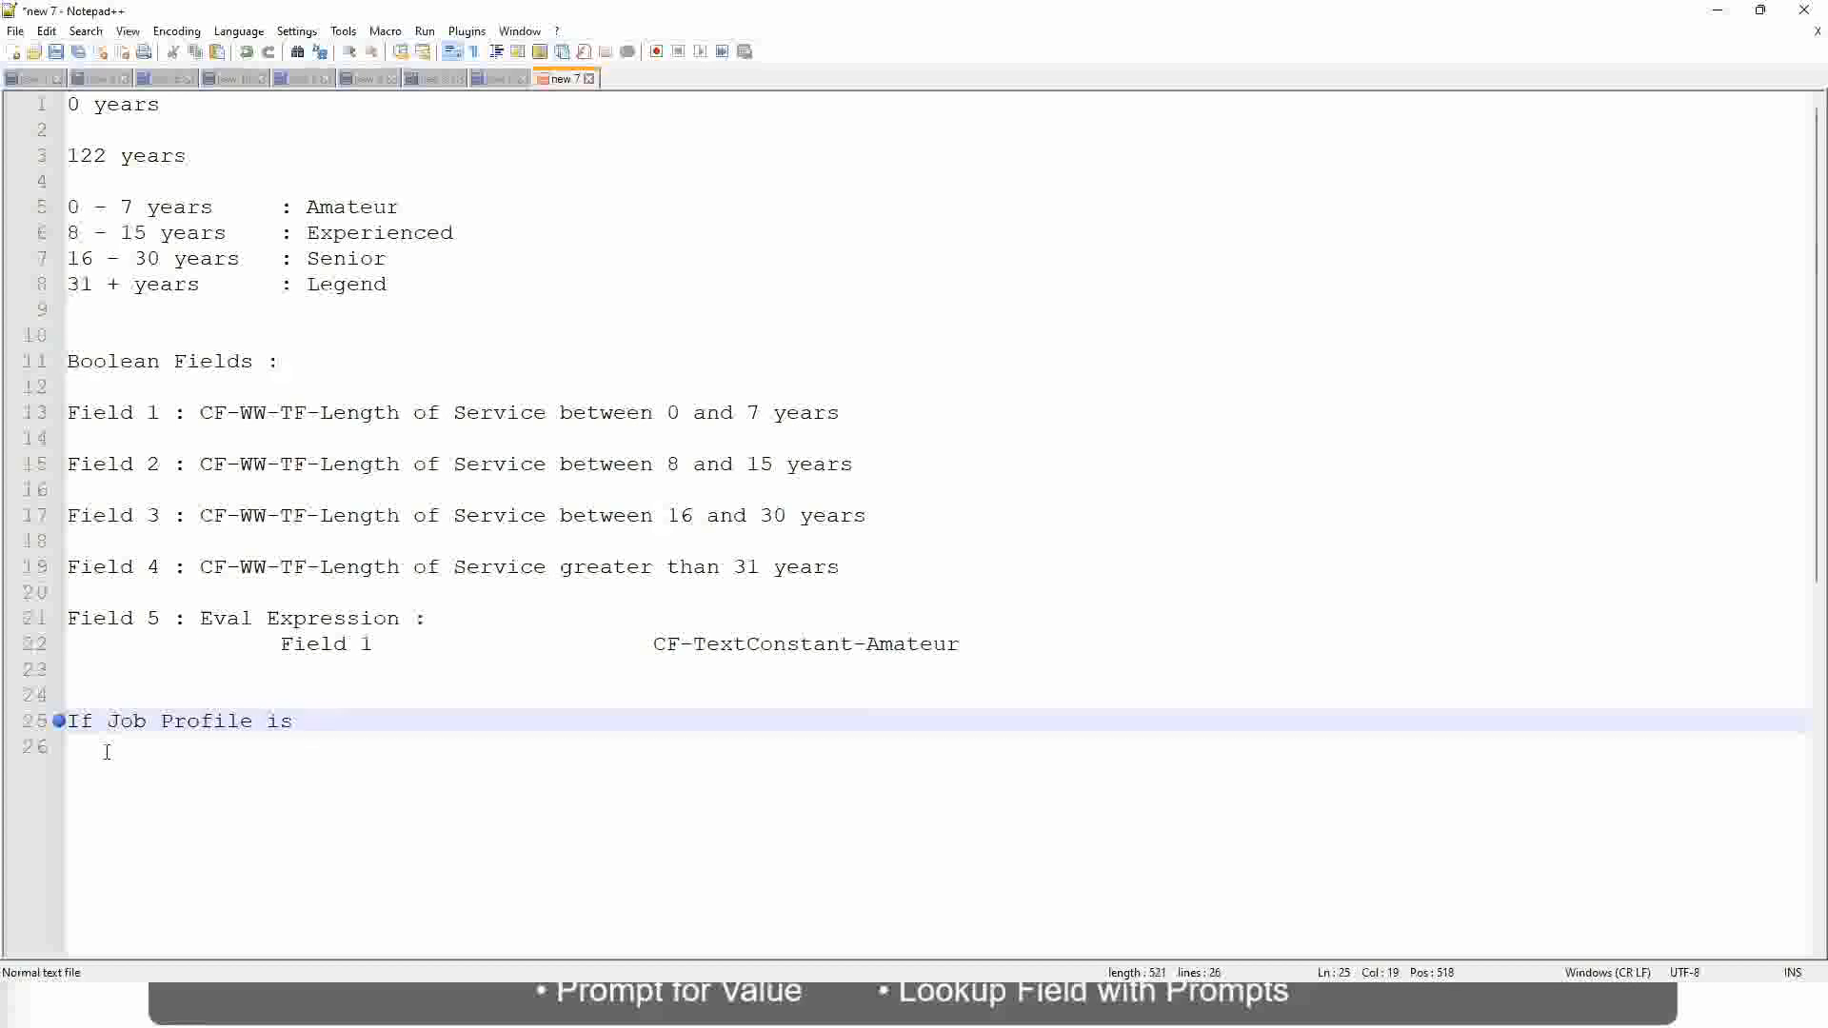
pyautogui.write(': Manager')
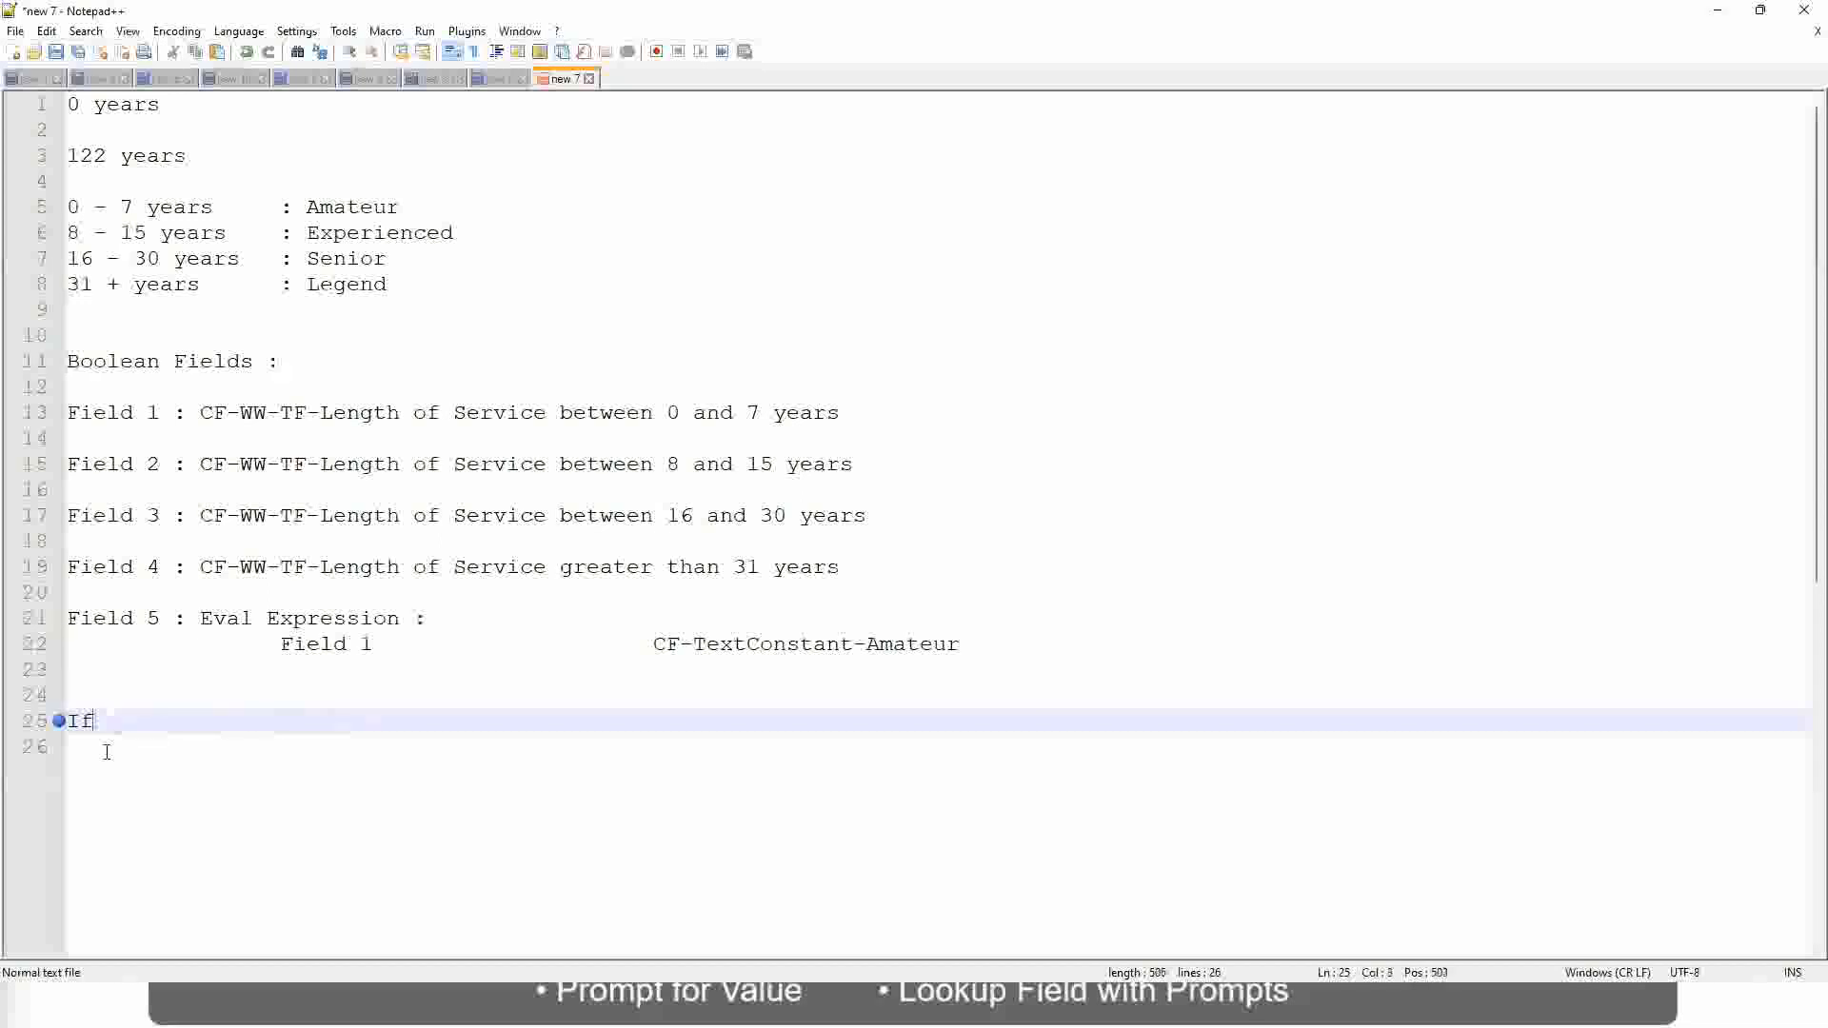
pyautogui.write('Management Level is M')
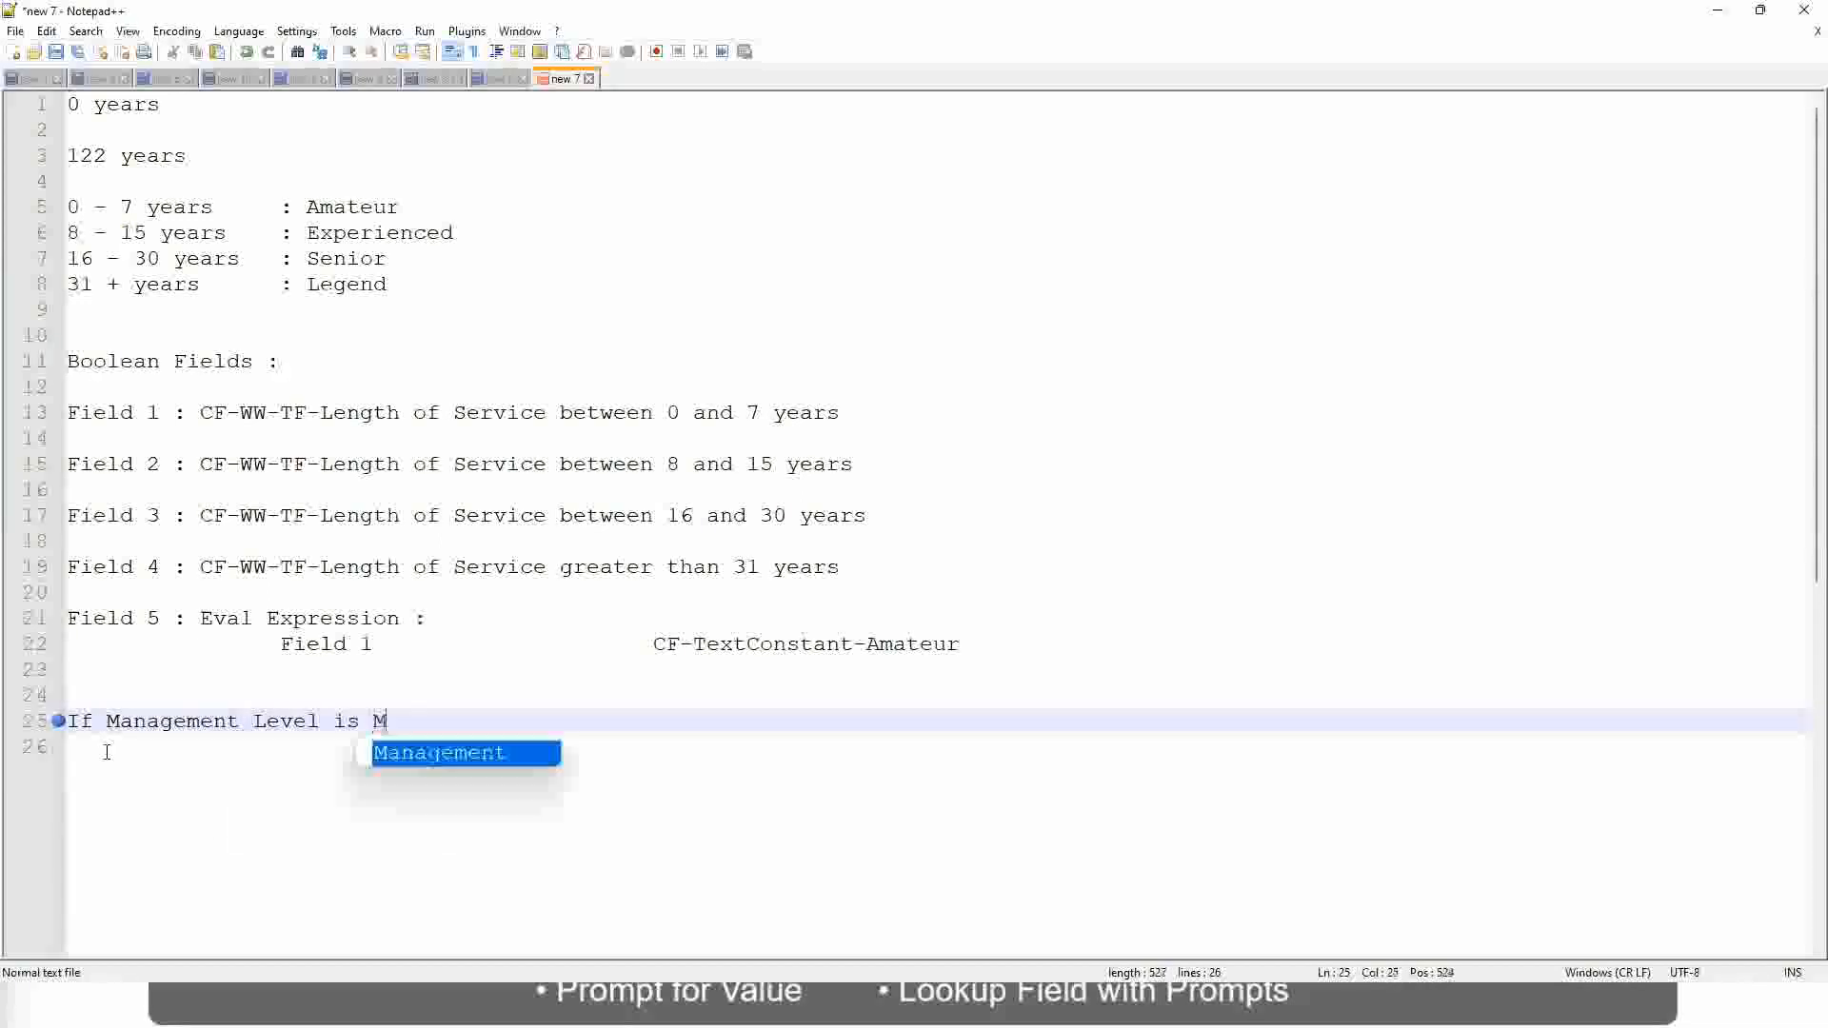
pyautogui.write('anager or A')
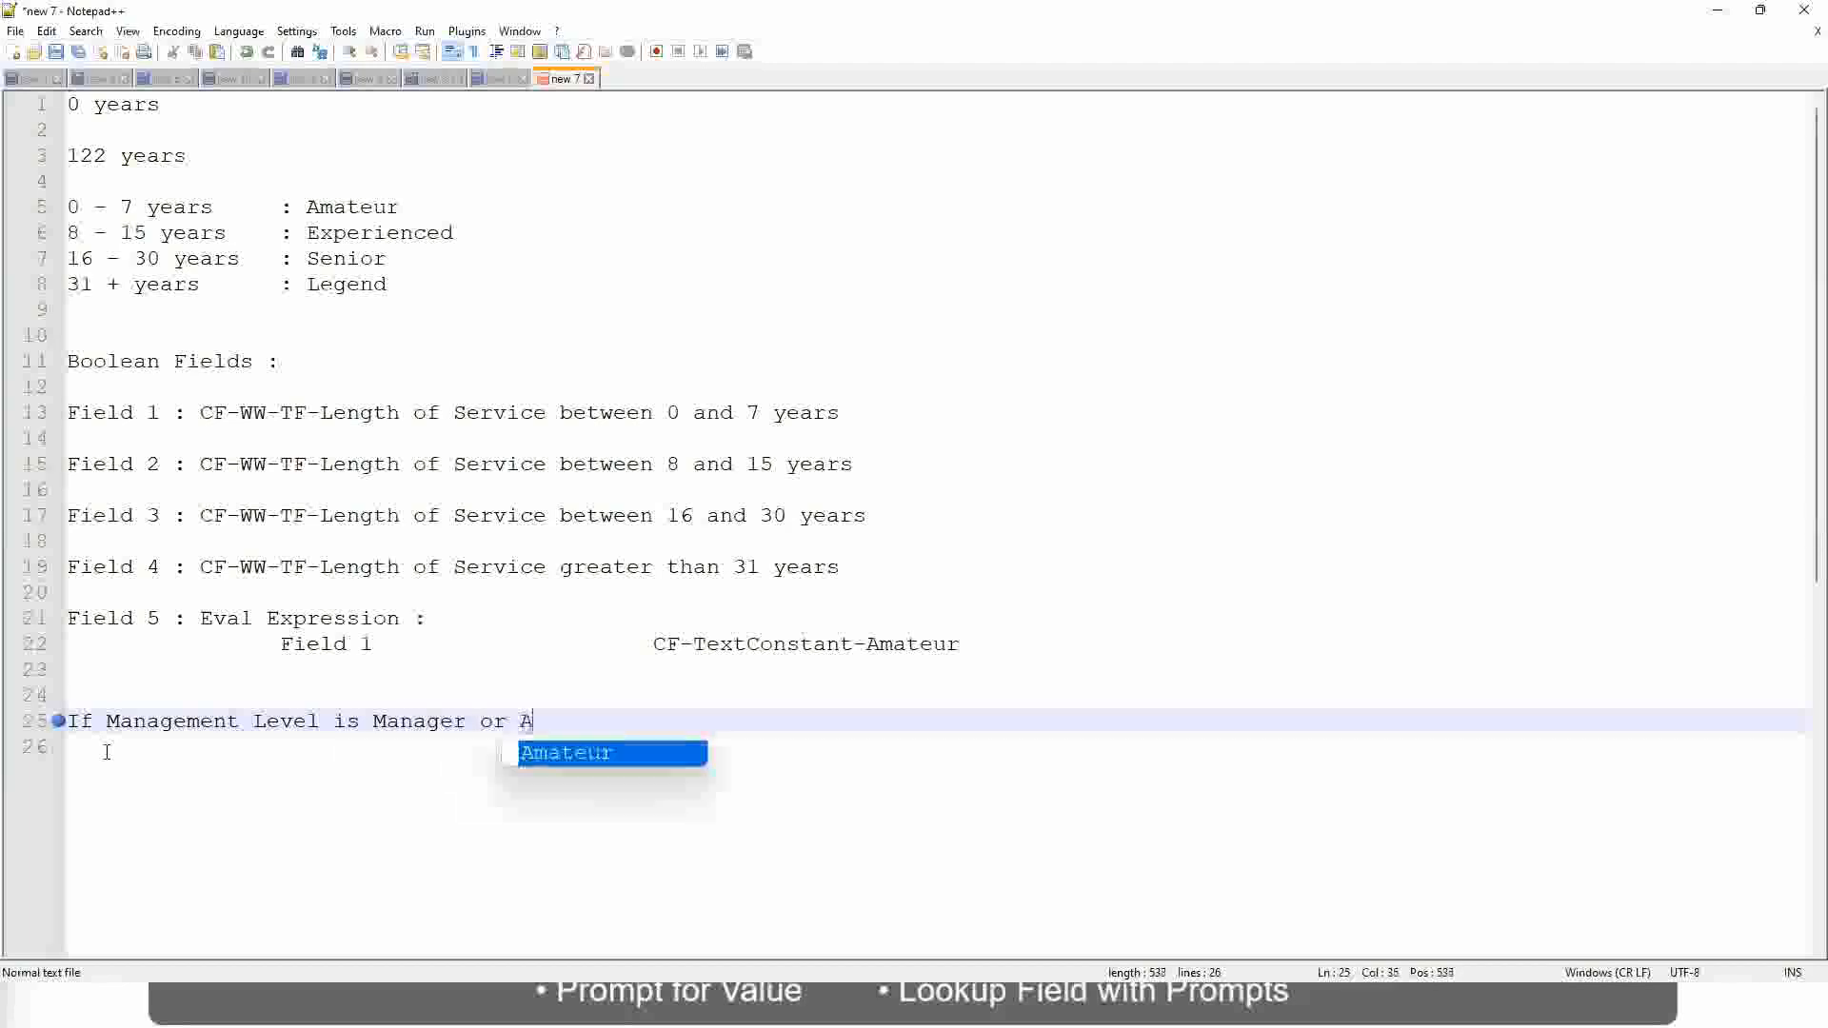
pyautogui.write('bove')
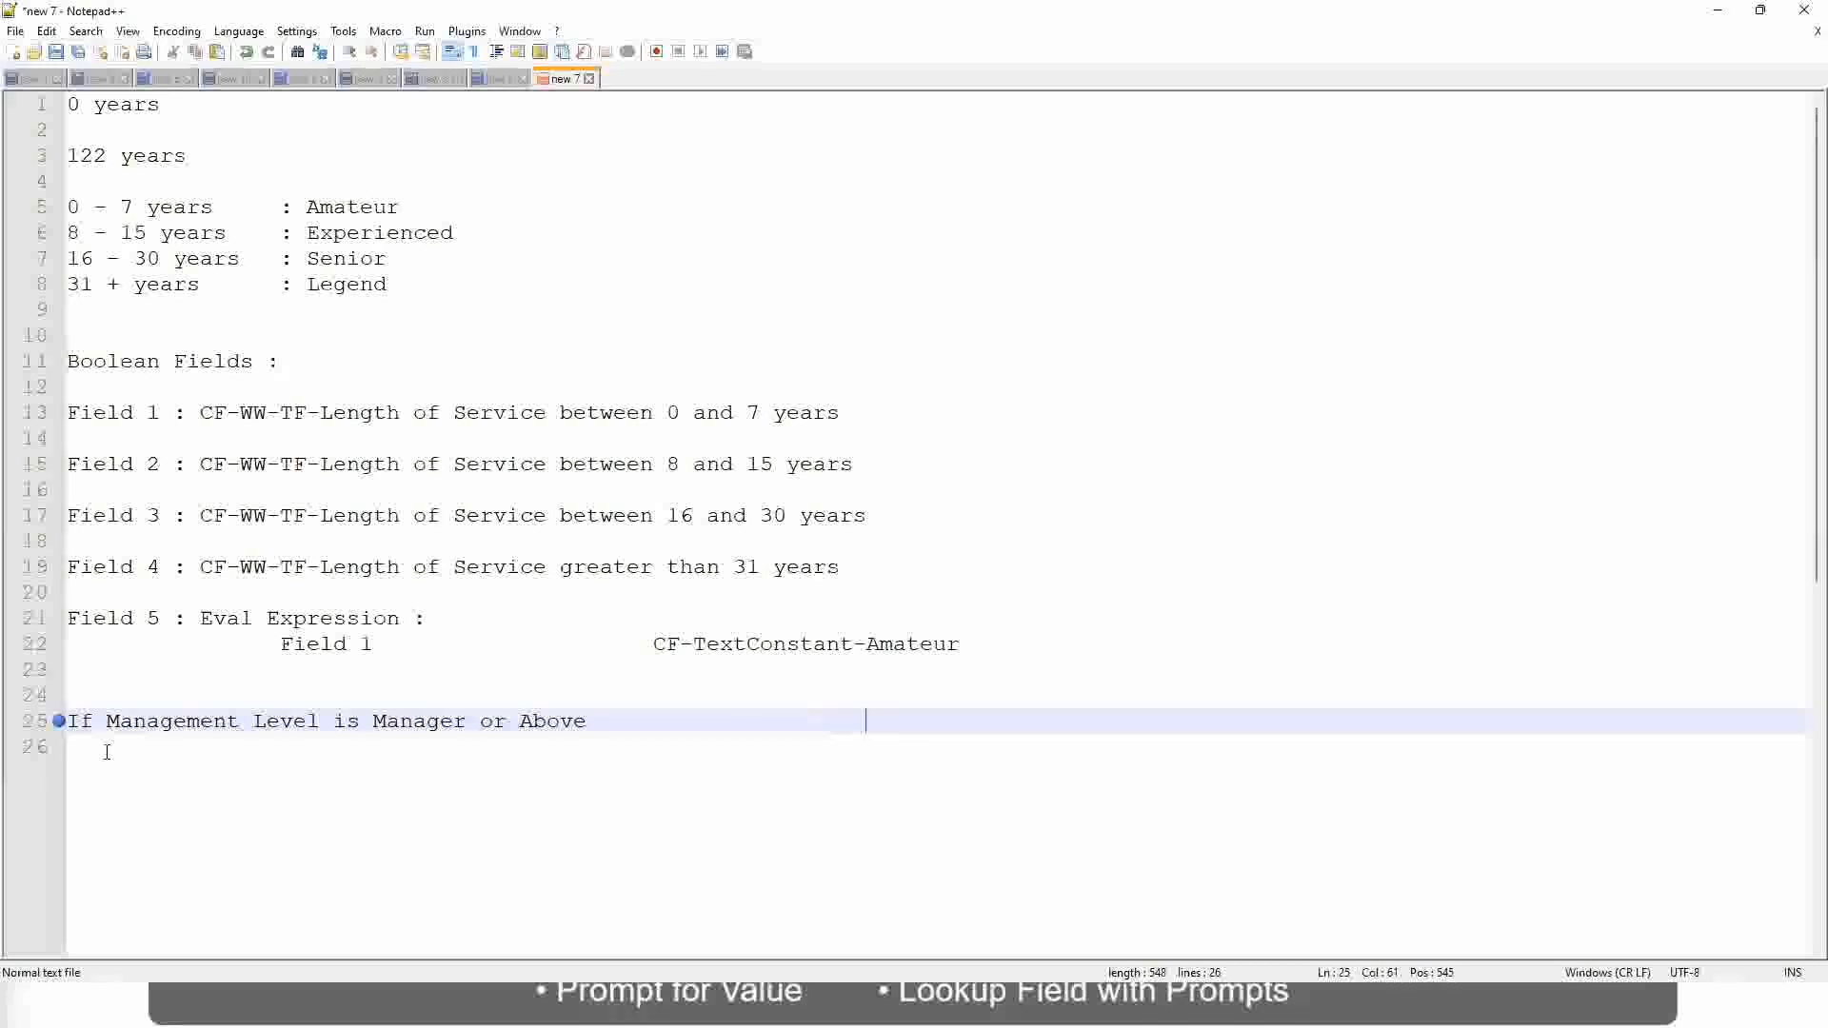
# Step: Give that rule the outcome 'Proposed Allowance Plan : Car Allowance'
pyautogui.write('Propose')
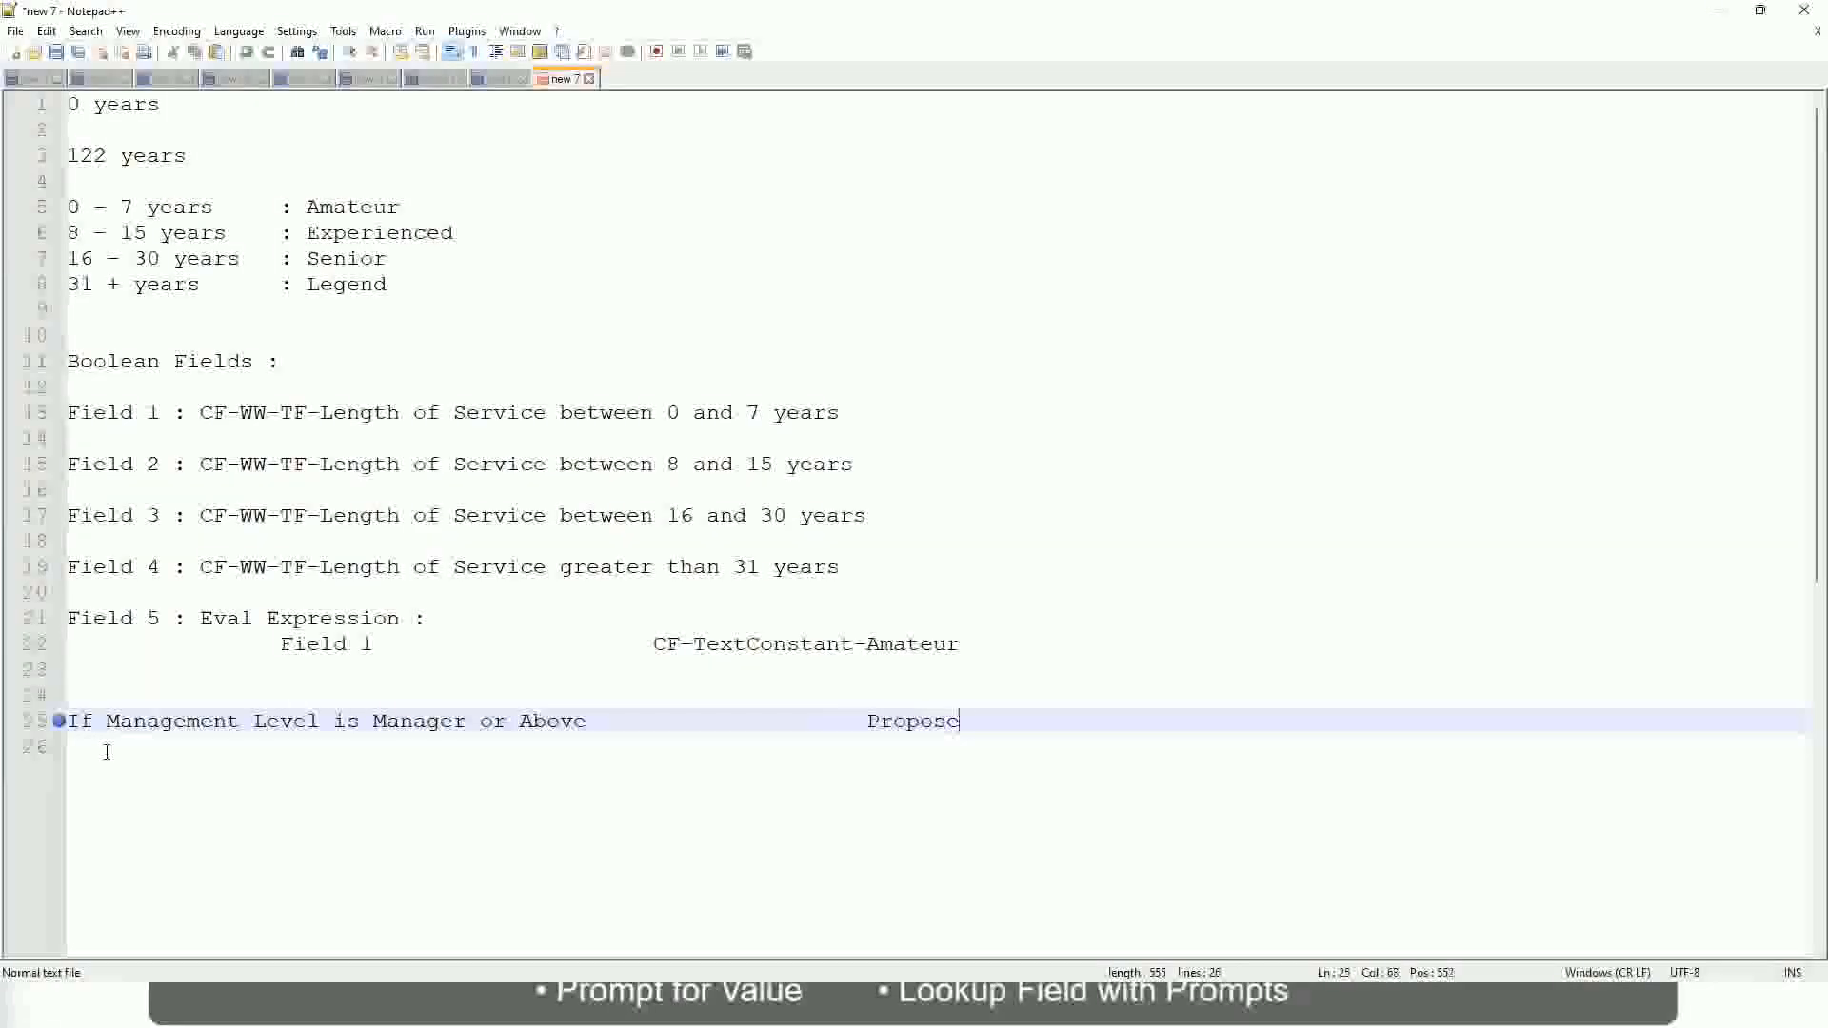
pyautogui.write('d')
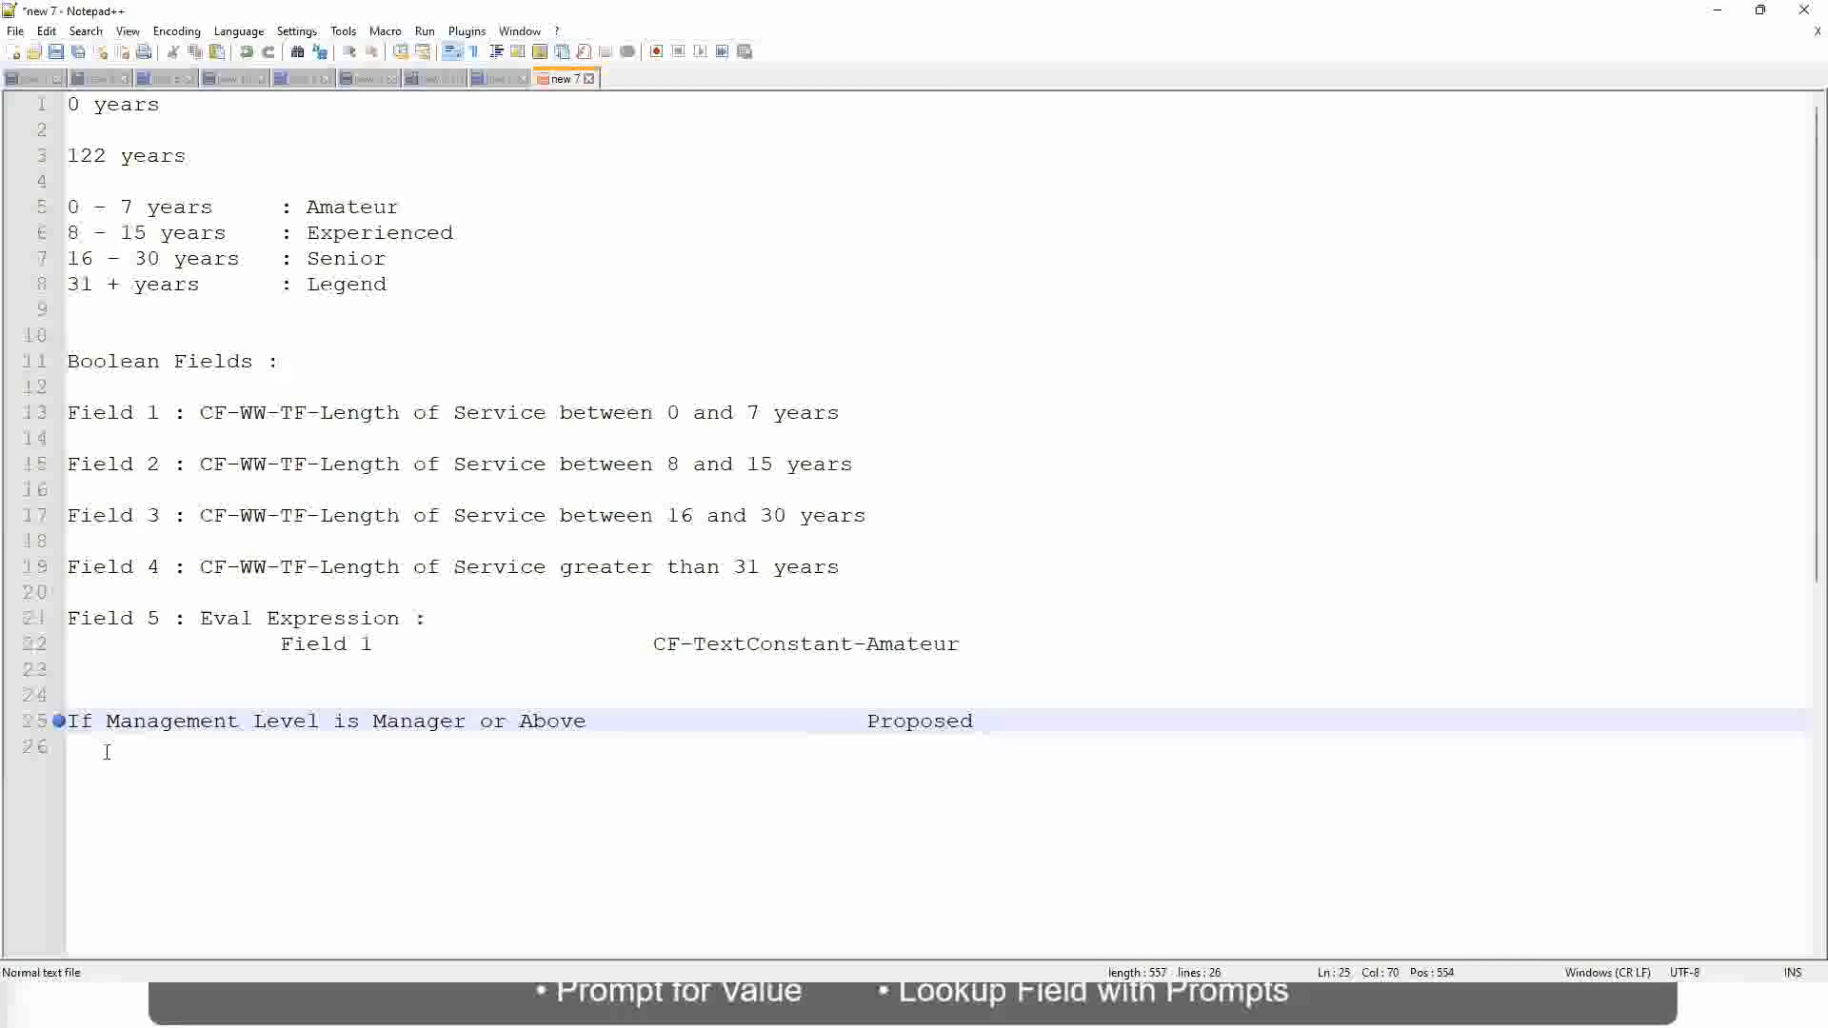
pyautogui.write('A')
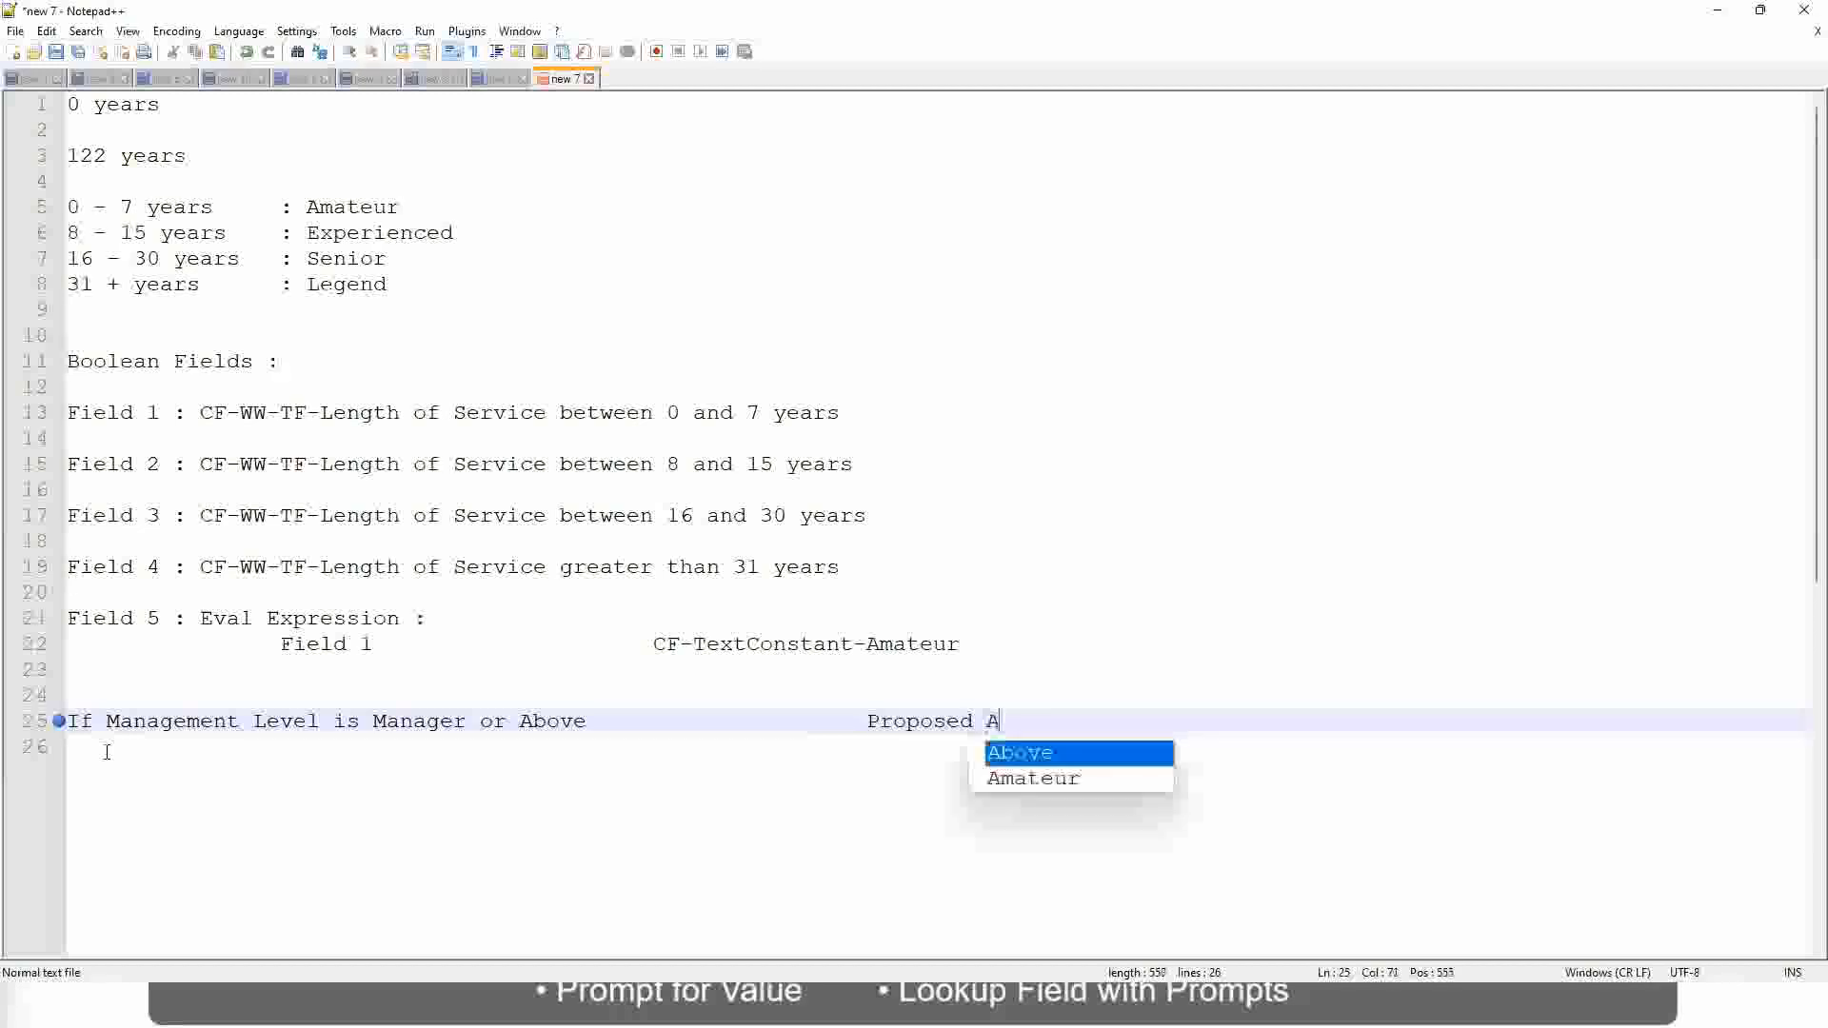
pyautogui.write('llowance')
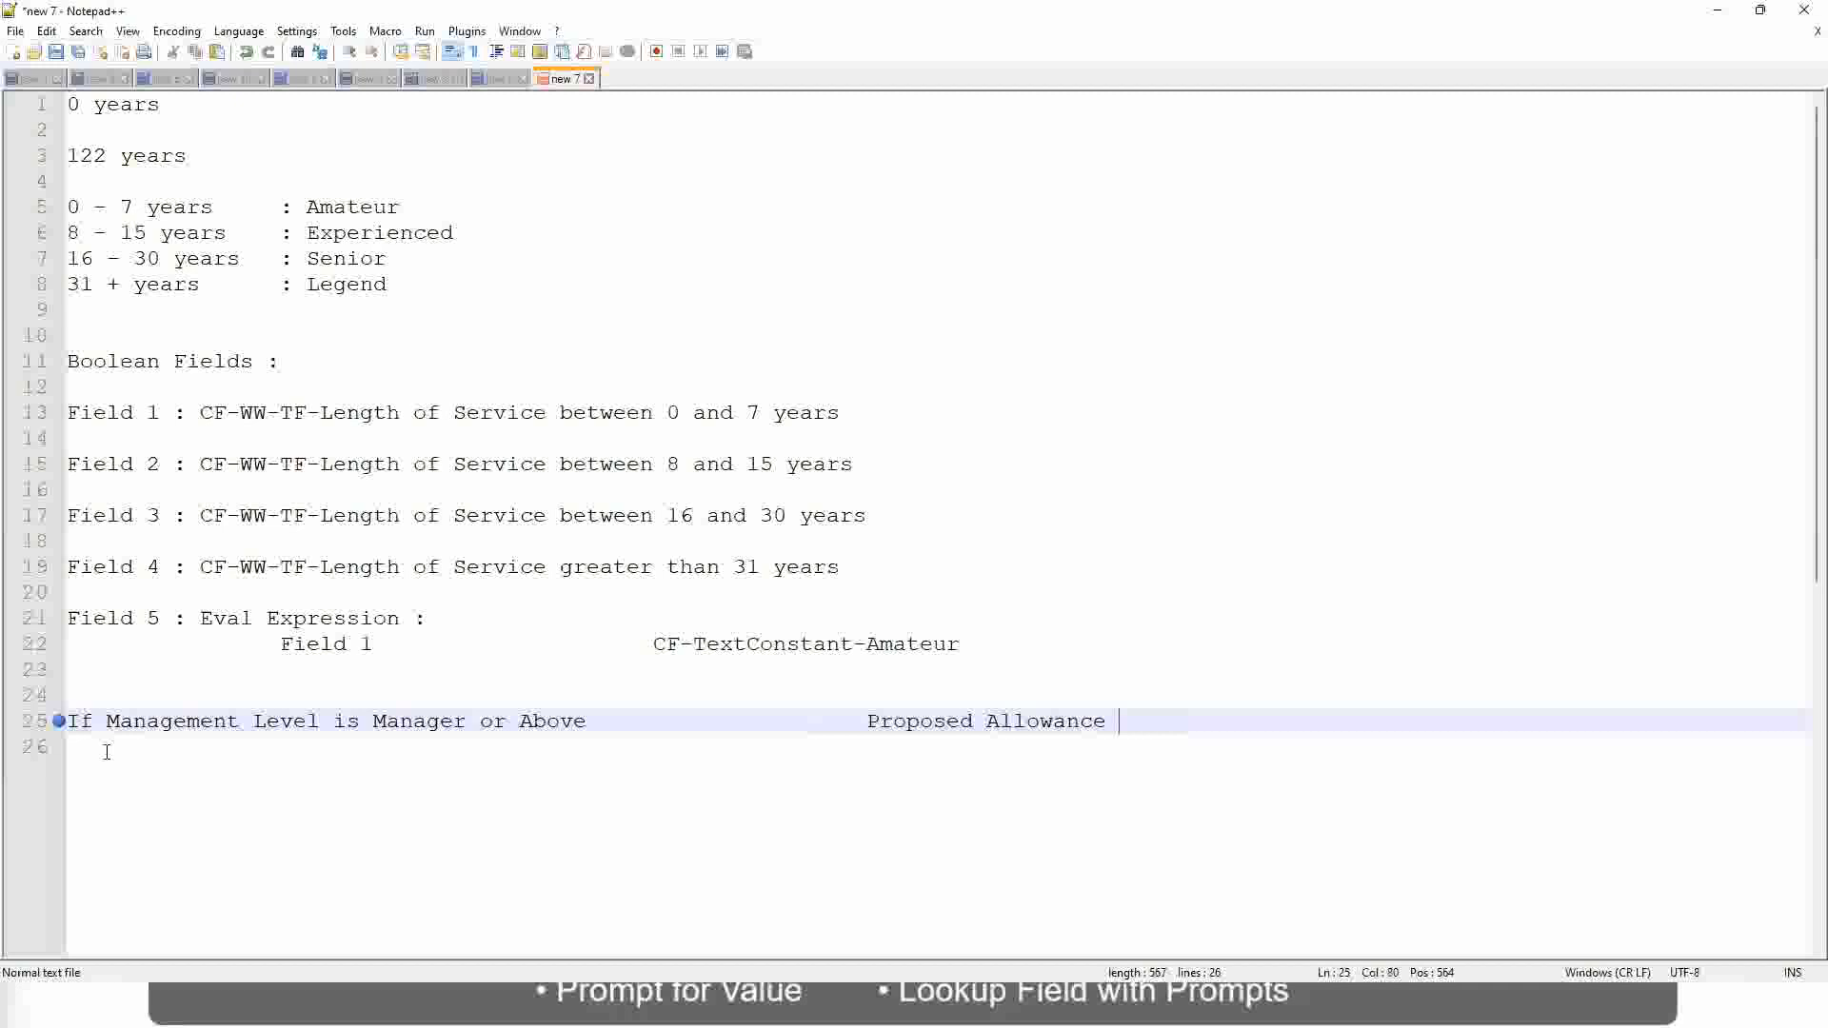
pyautogui.write('F1')
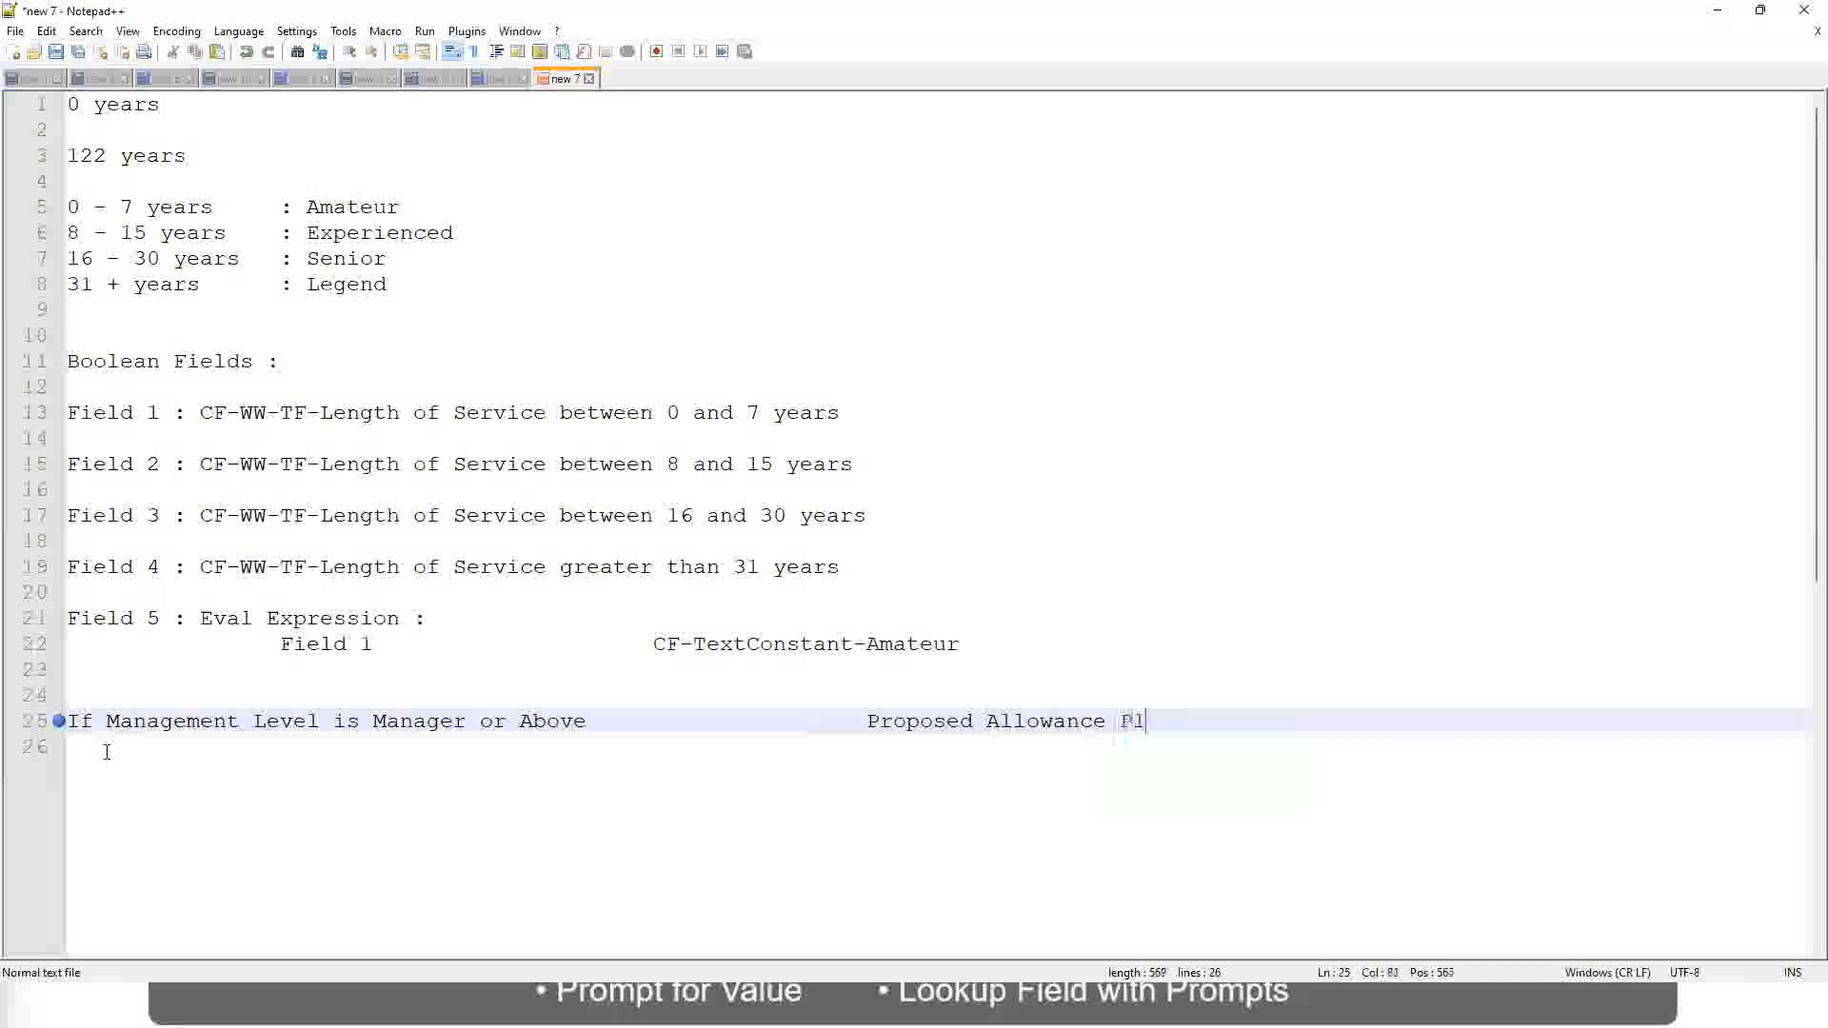
pyautogui.write('an :')
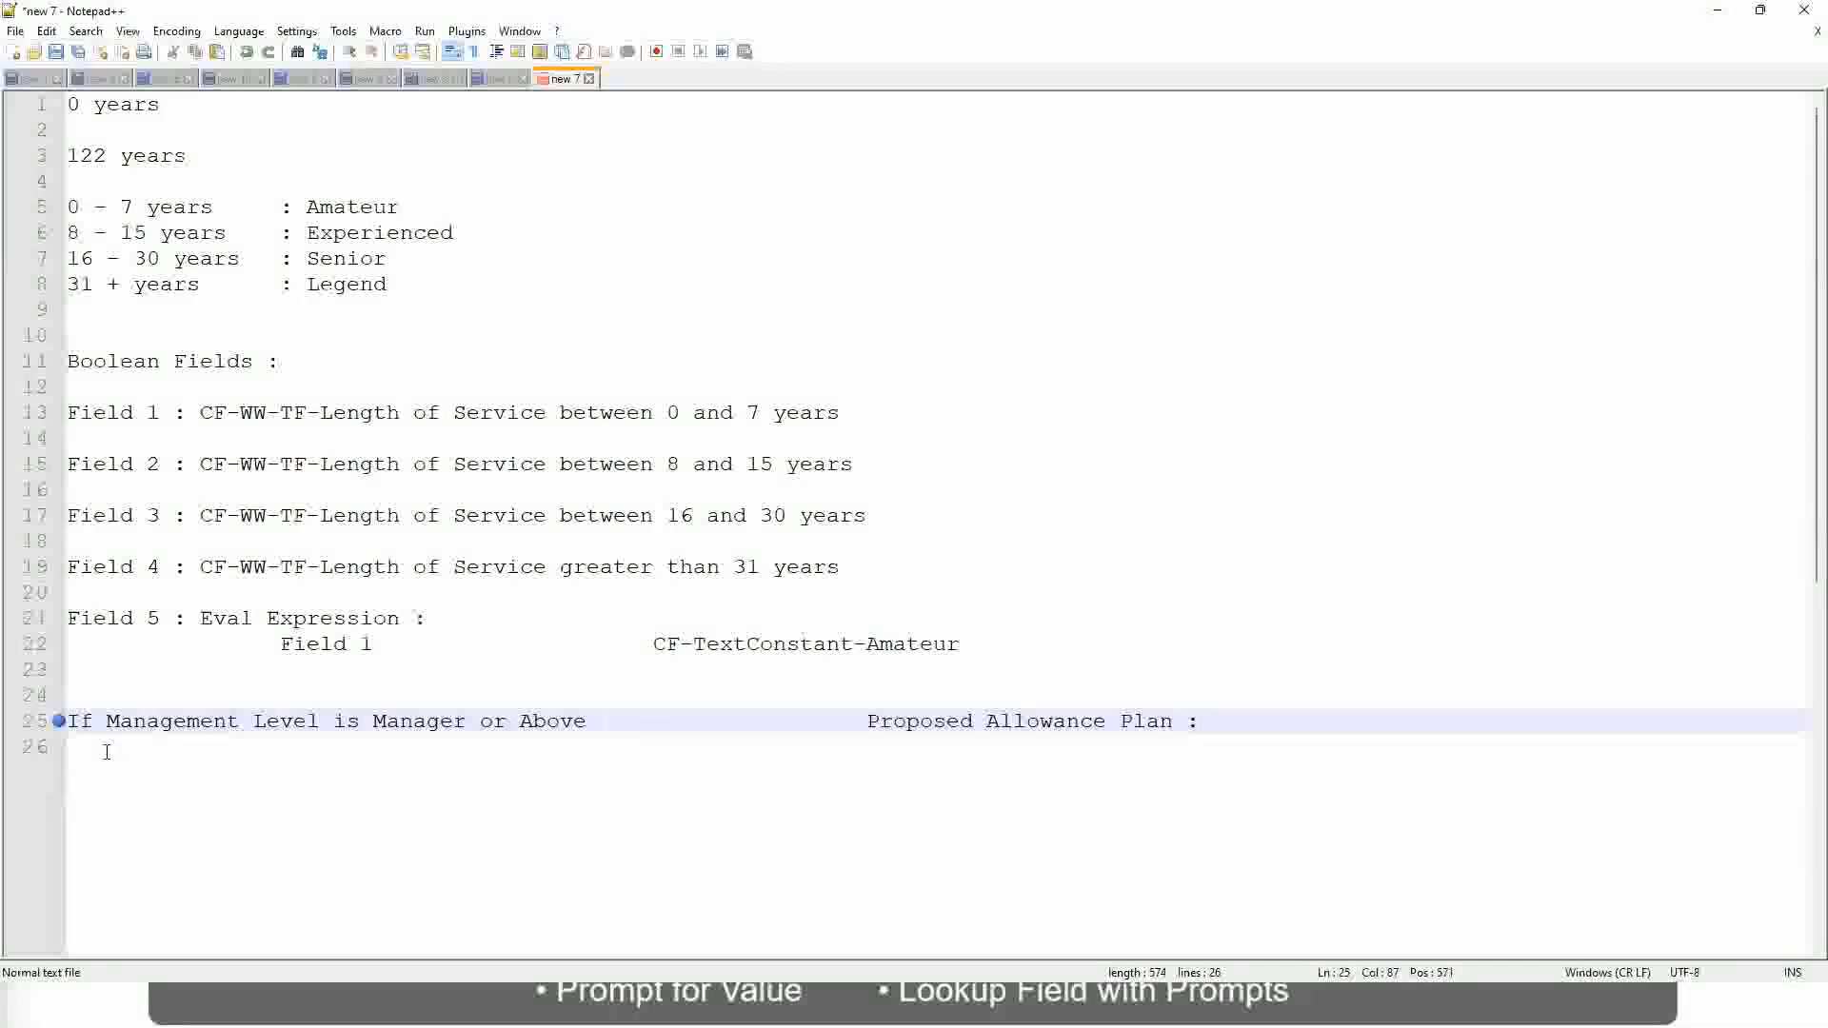
pyautogui.write('Car Allowance')
pyautogui.click(935, 746)
pyautogui.write('If')
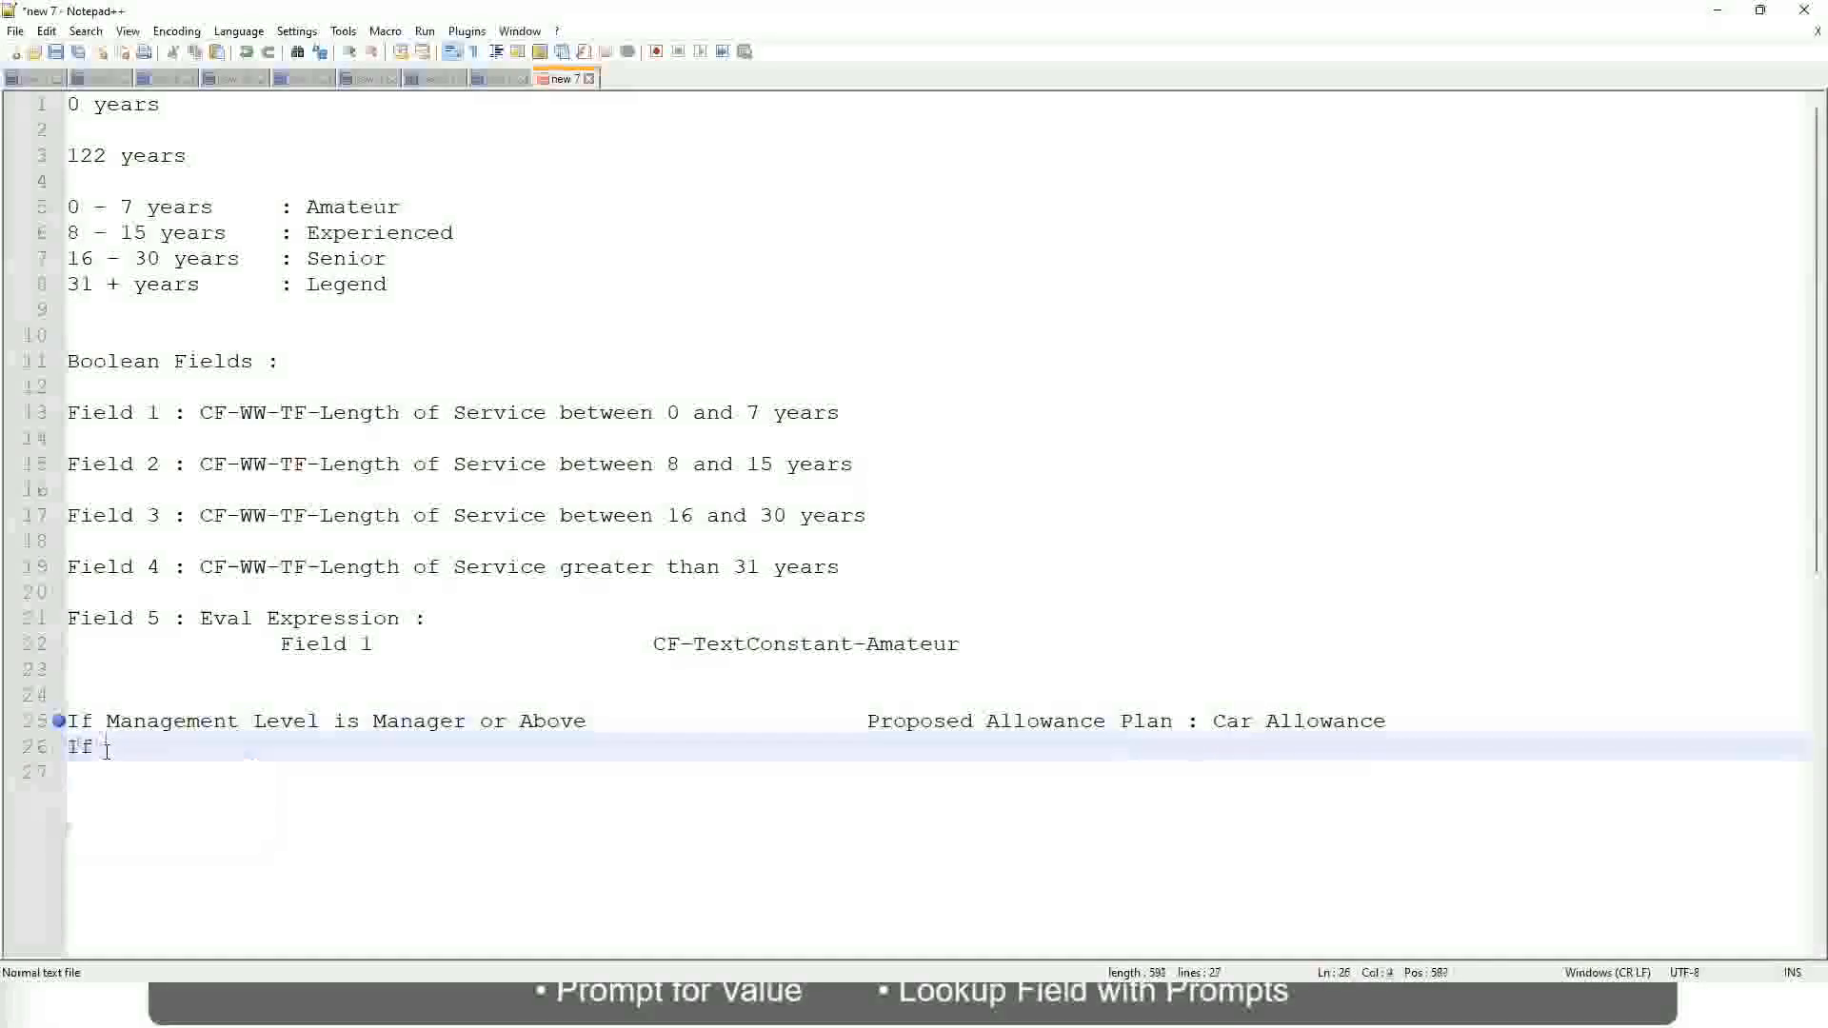
# Step: Trim the first rule to just Manager and add a Director rule giving Executive Allowance
pyautogui.write('Management Level is')
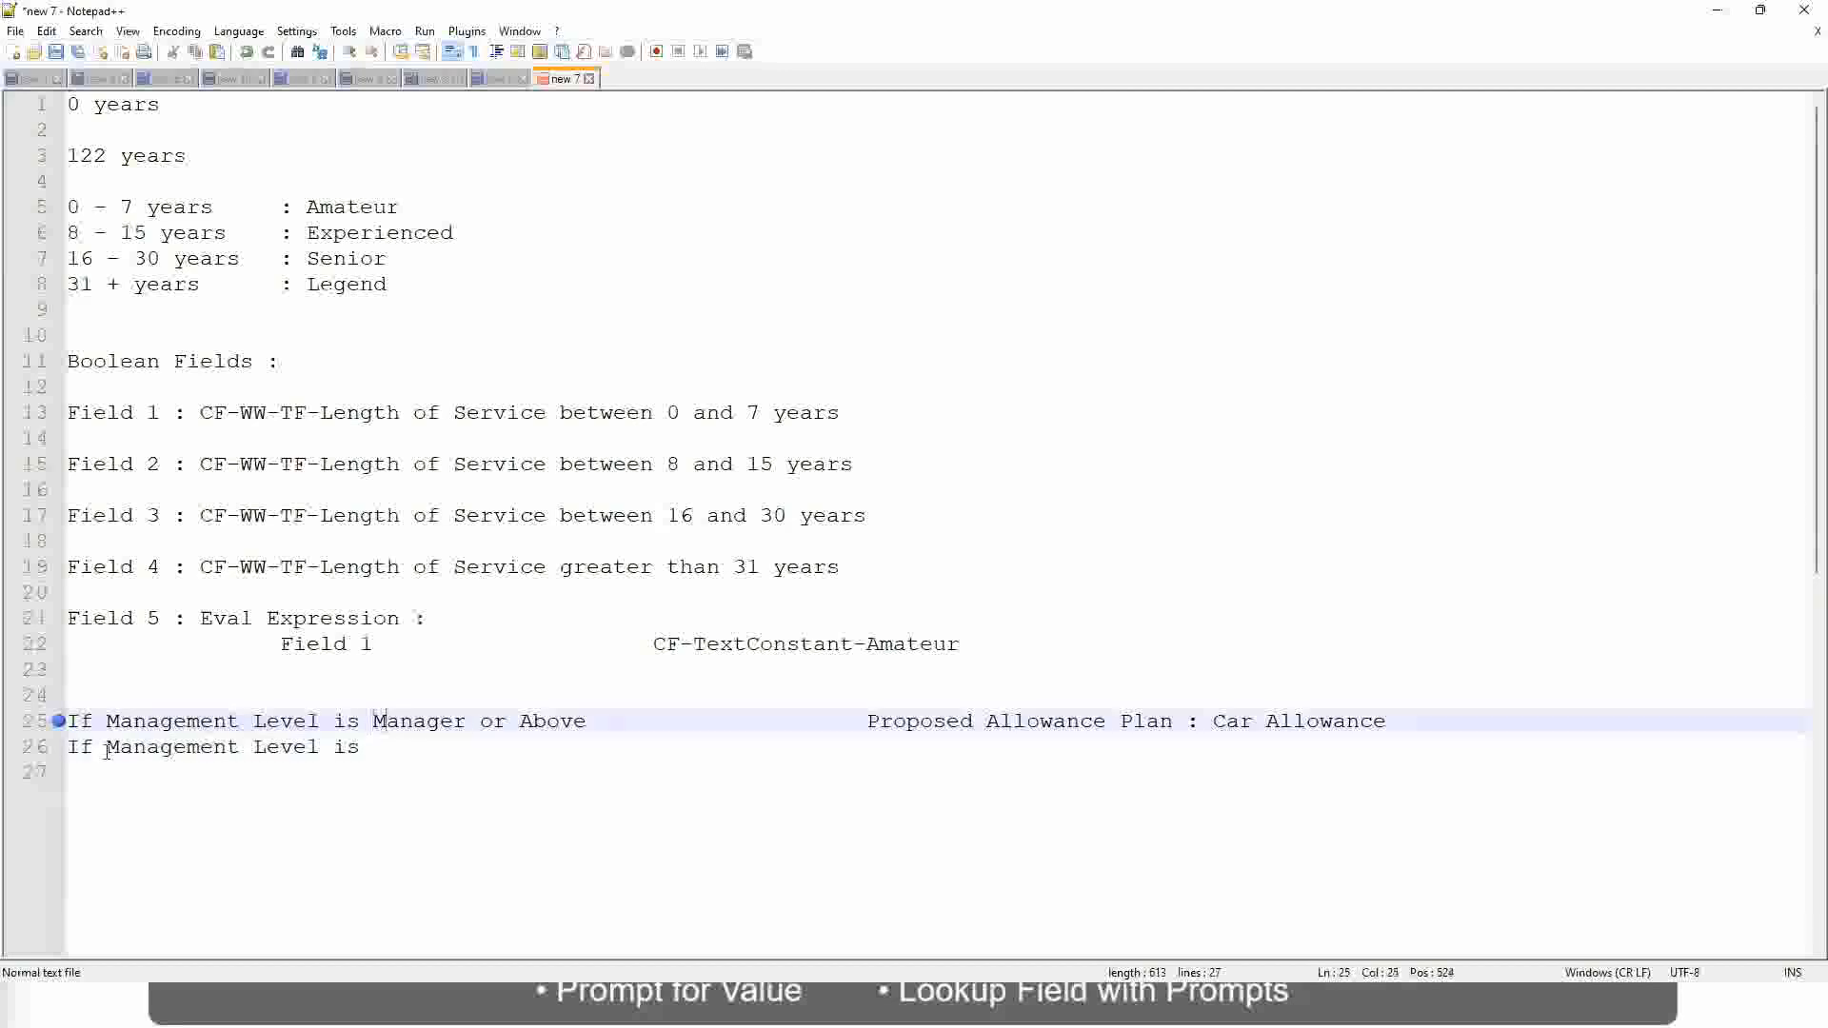
pyautogui.doubleClick(490, 720)
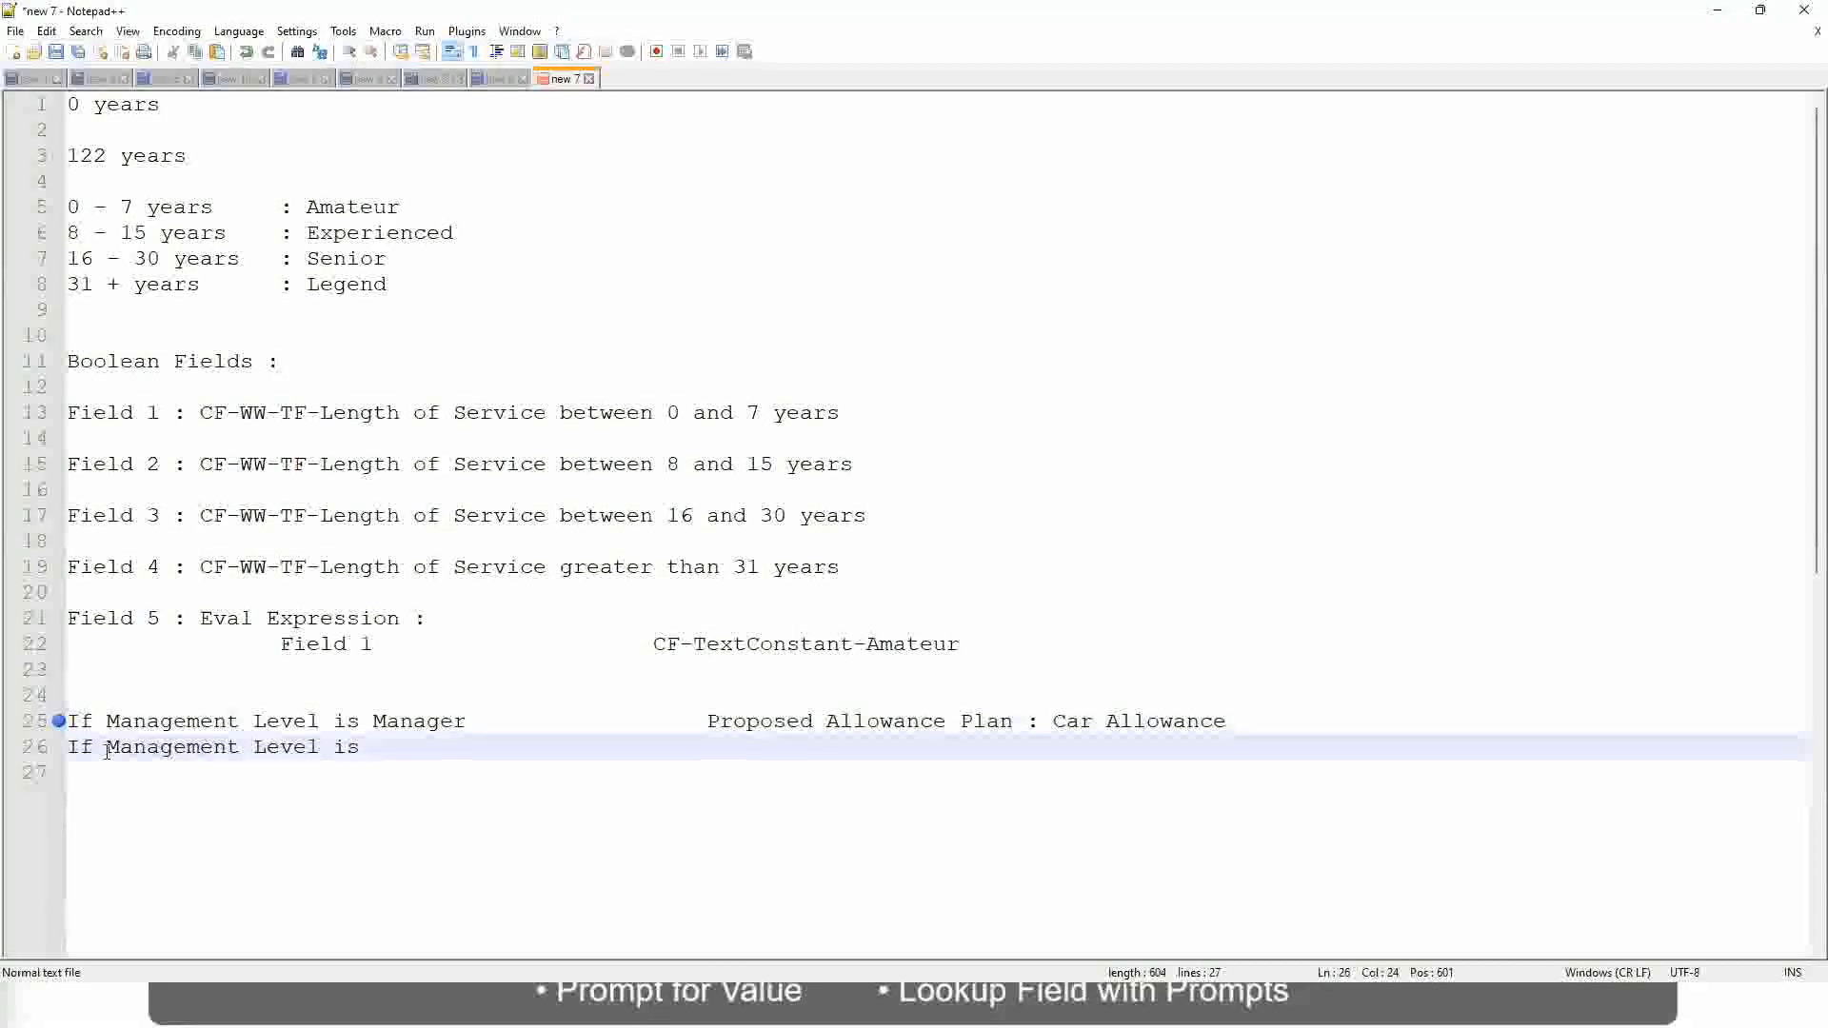
pyautogui.write('Di')
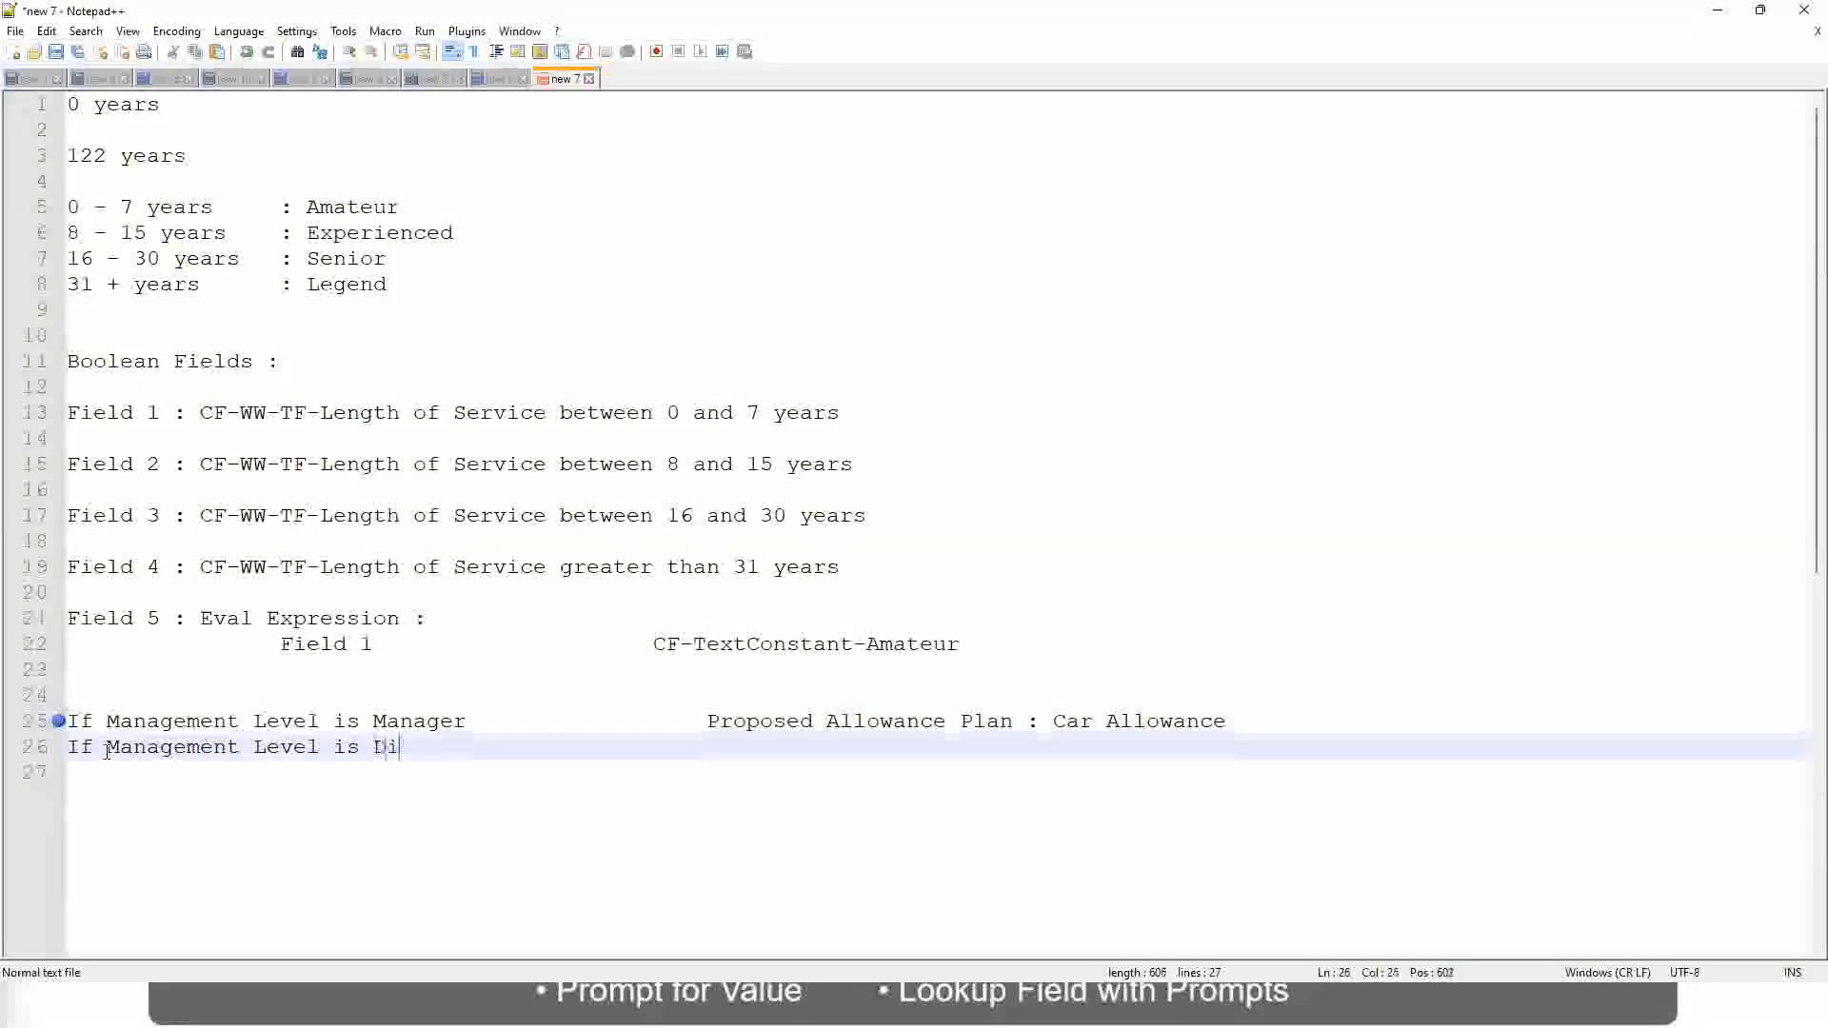
pyautogui.write('rector')
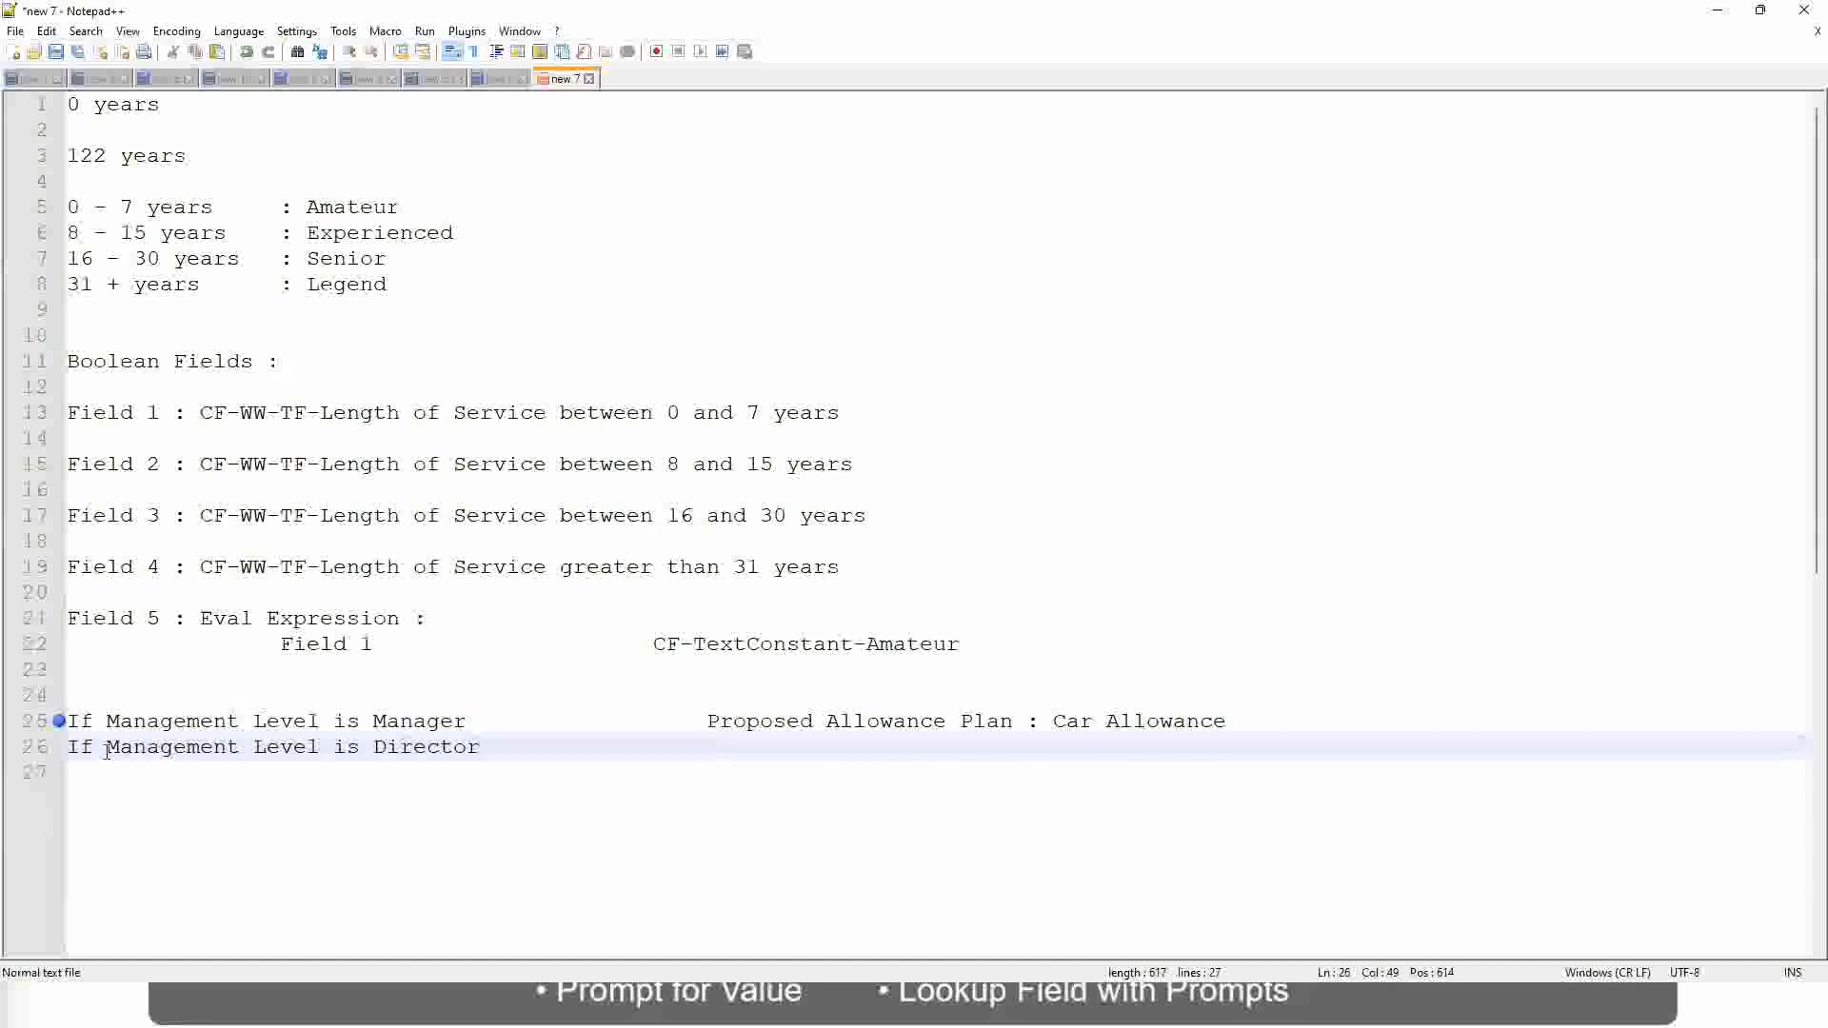
pyautogui.write('Executive Allowance')
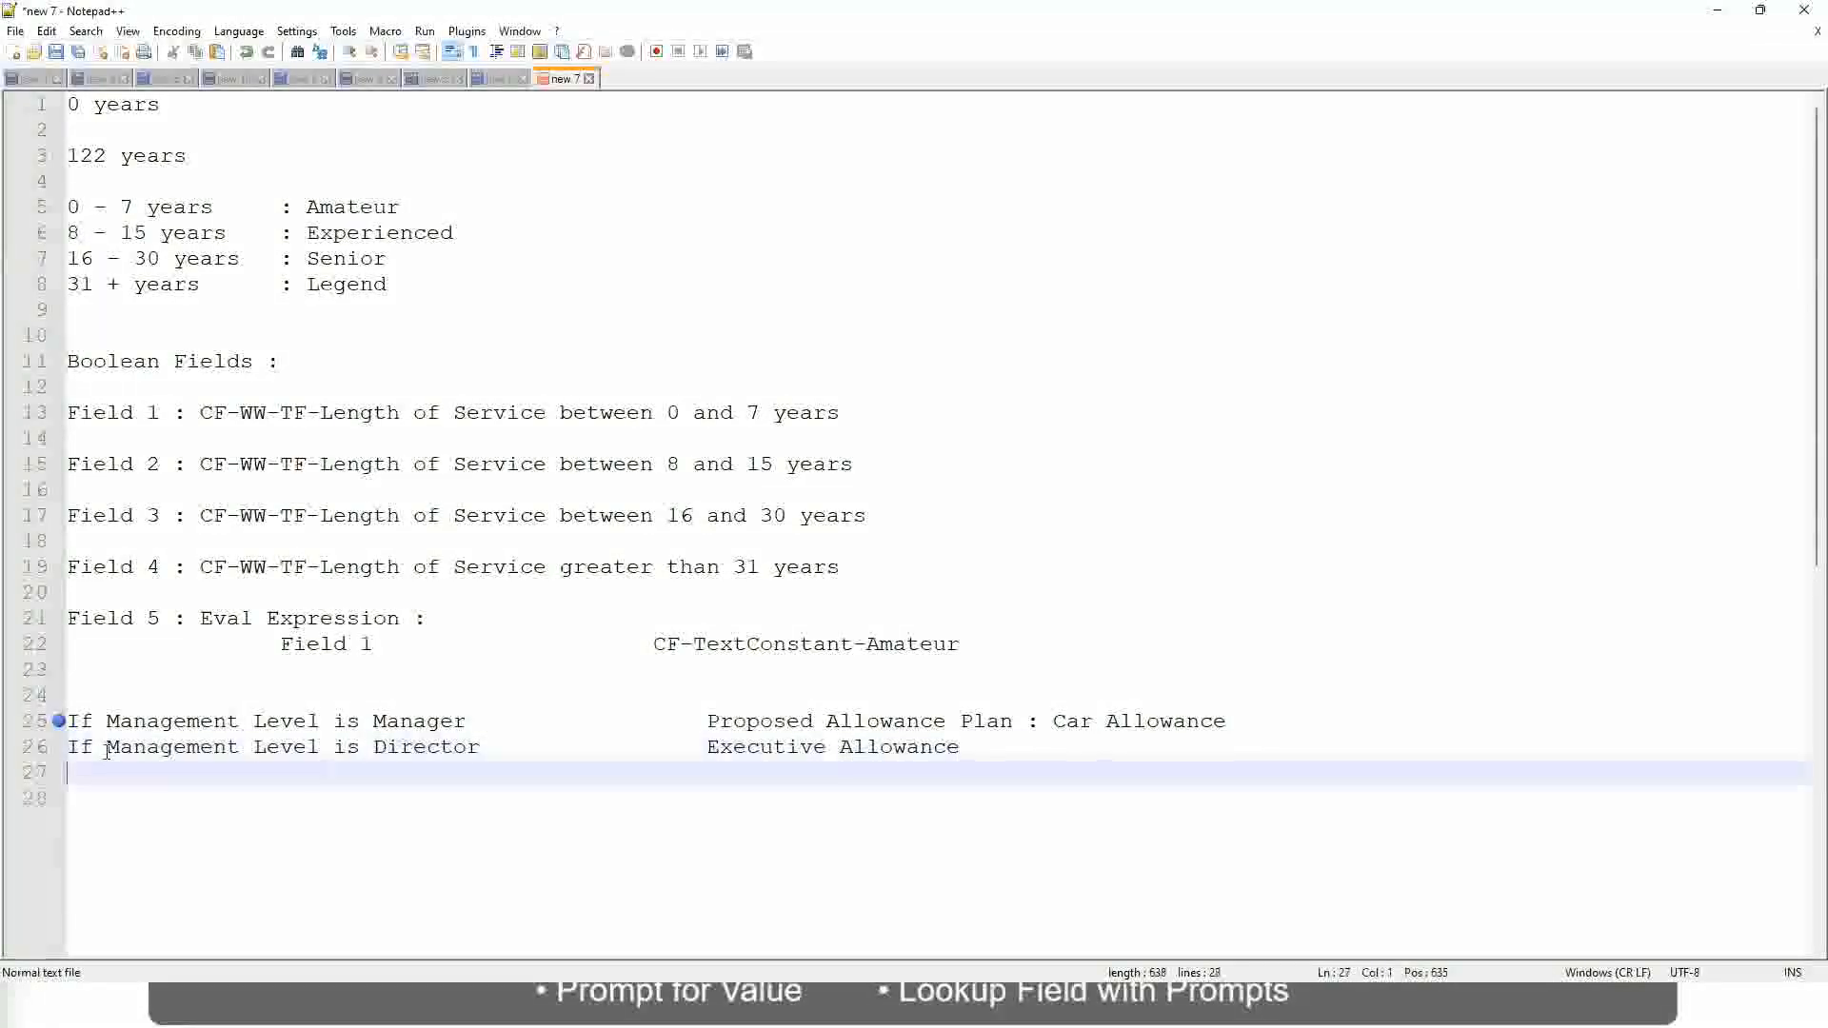
# Step: Add the rule 'If Management Level is CEO' giving CEO Allowance
pyautogui.write('If')
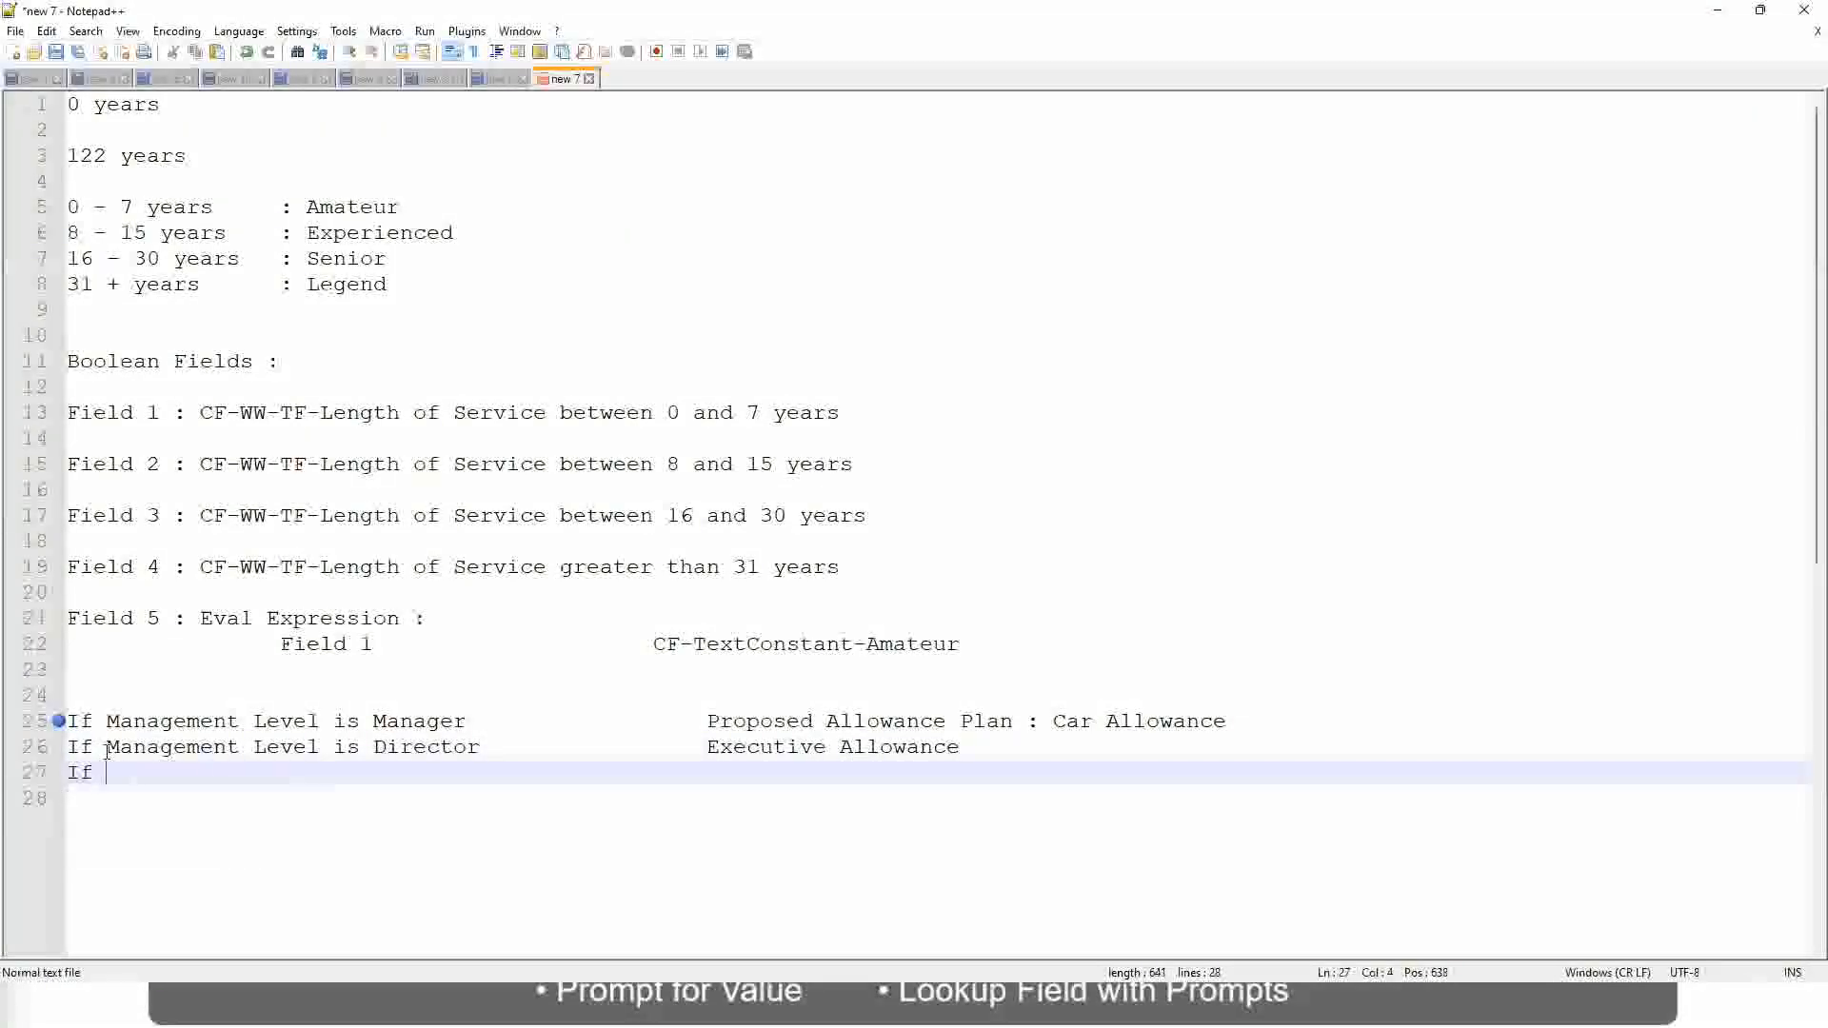
pyautogui.write('Management is')
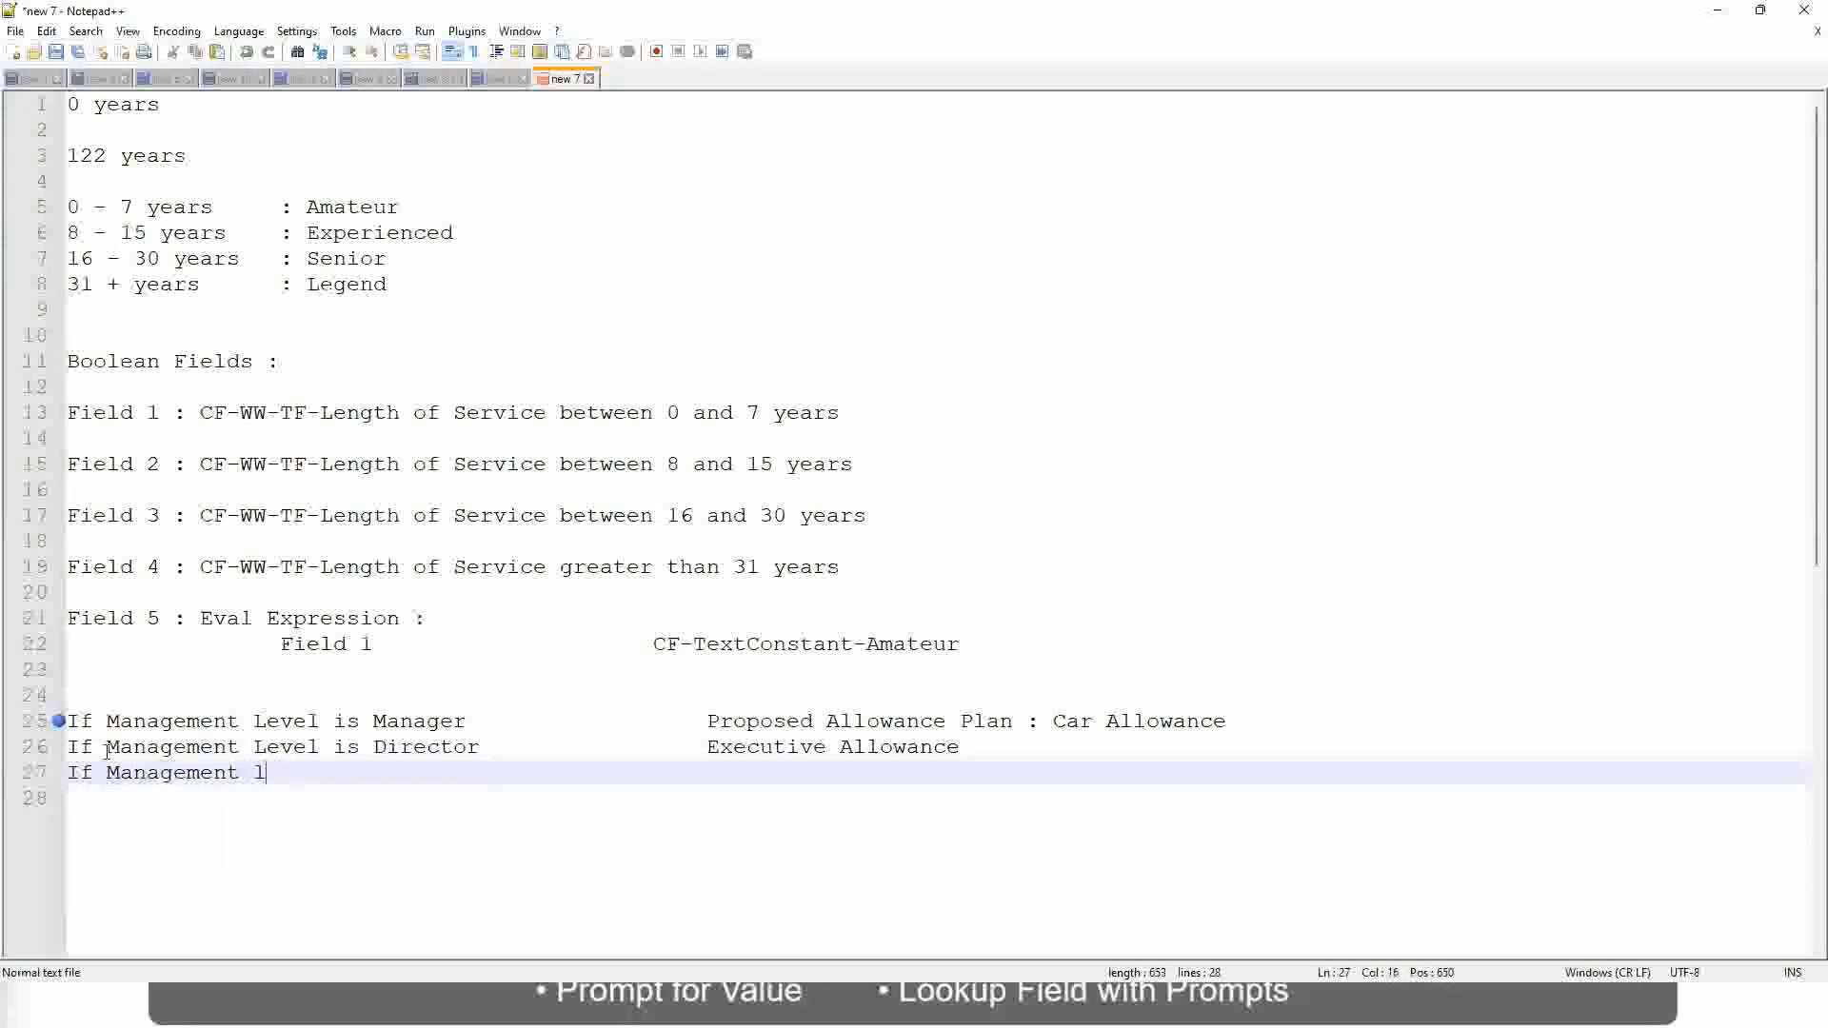
pyautogui.write('evel')
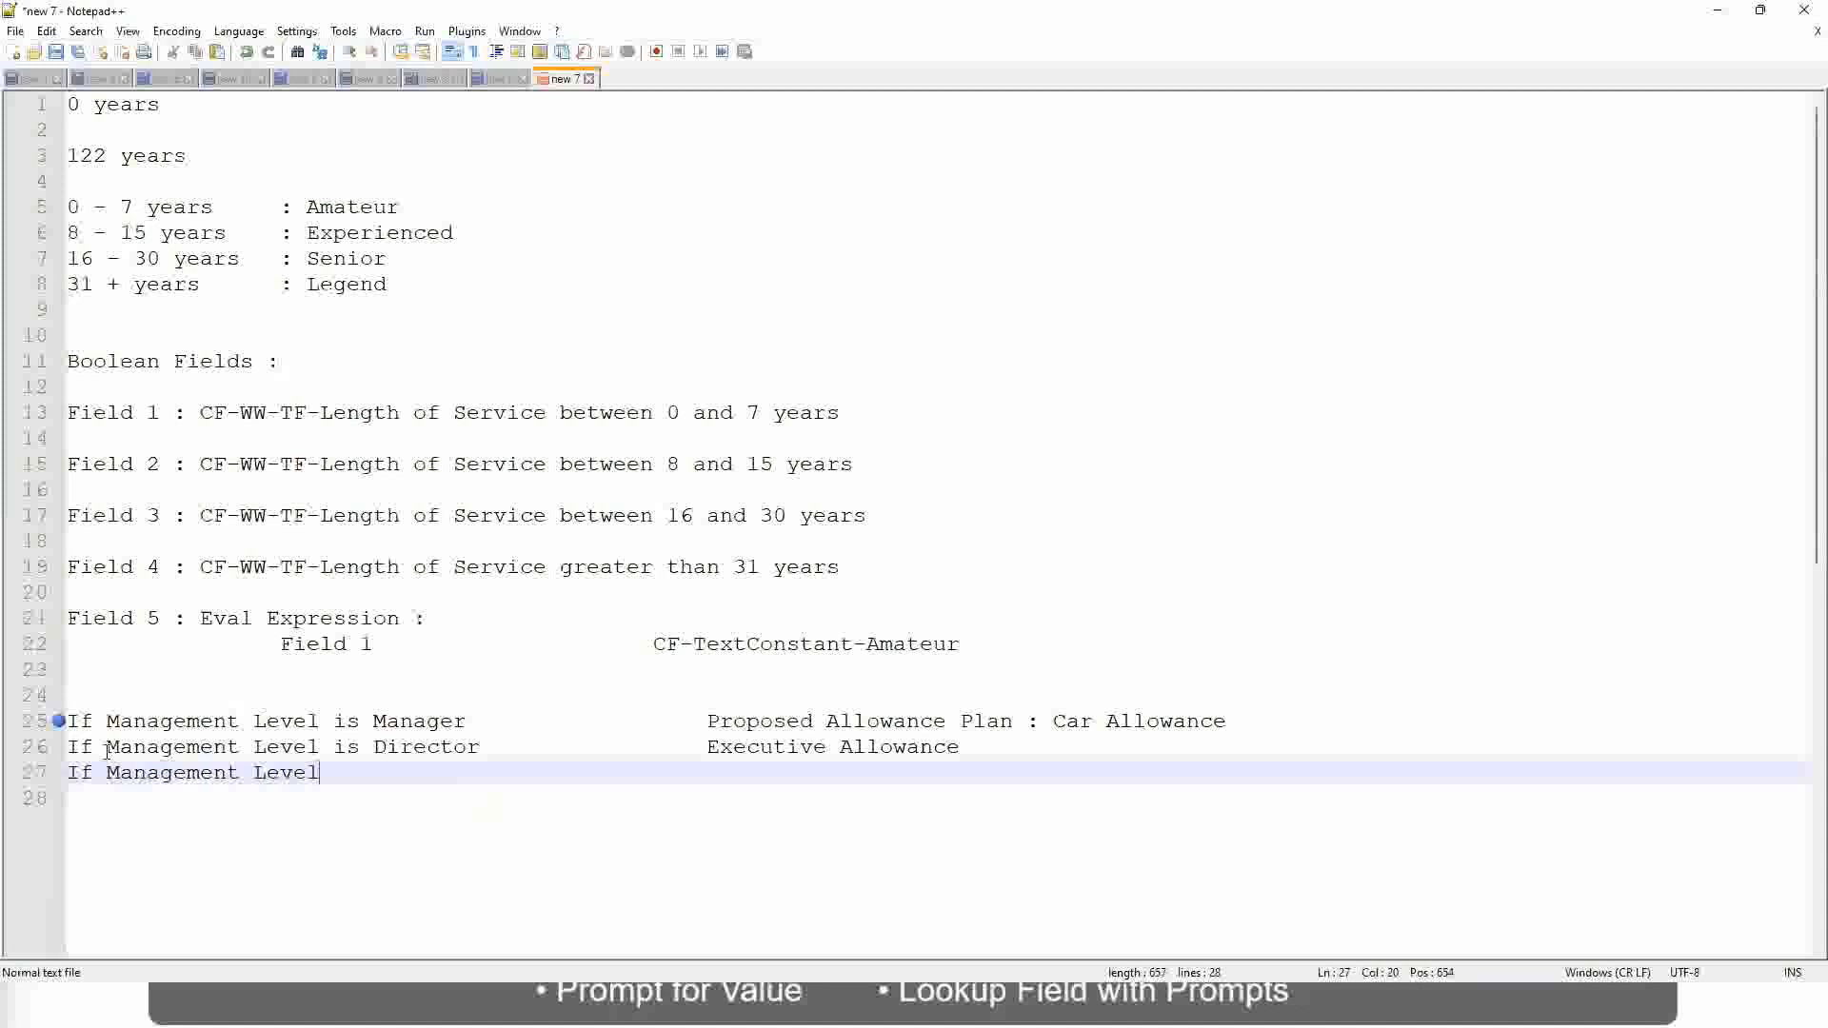
pyautogui.write('is CEO')
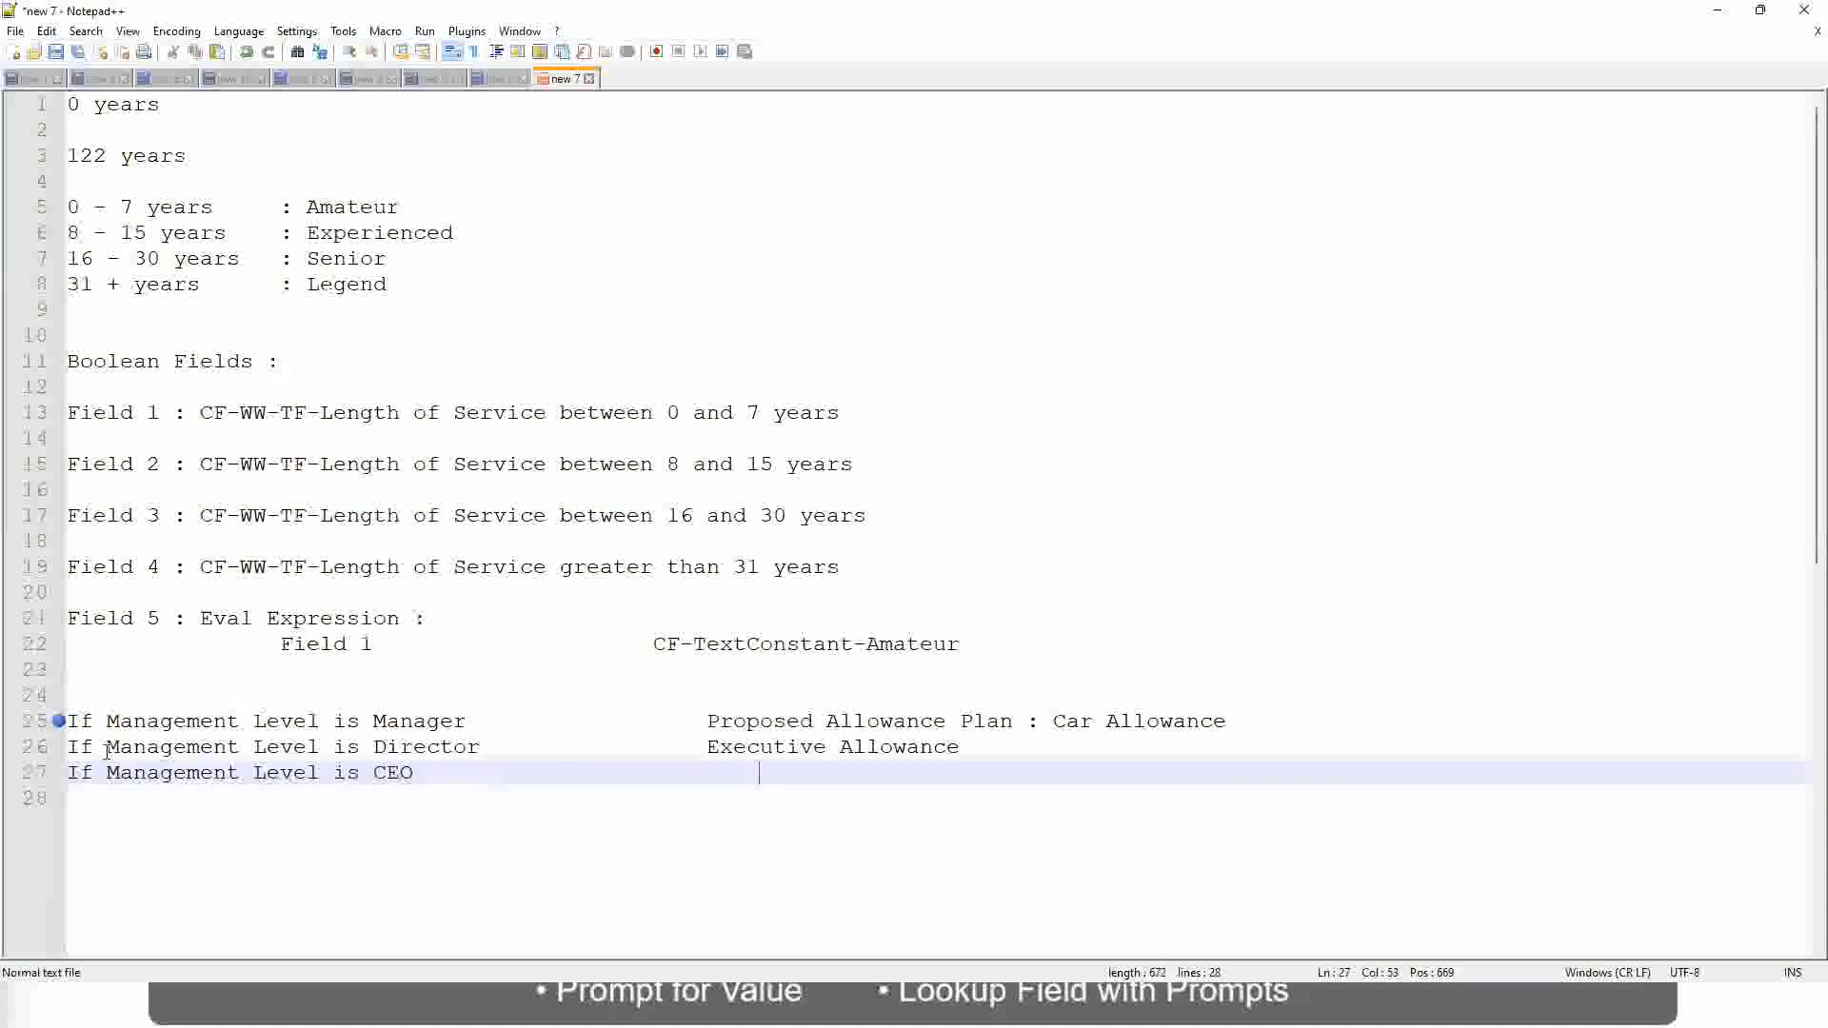
pyautogui.write('CEO')
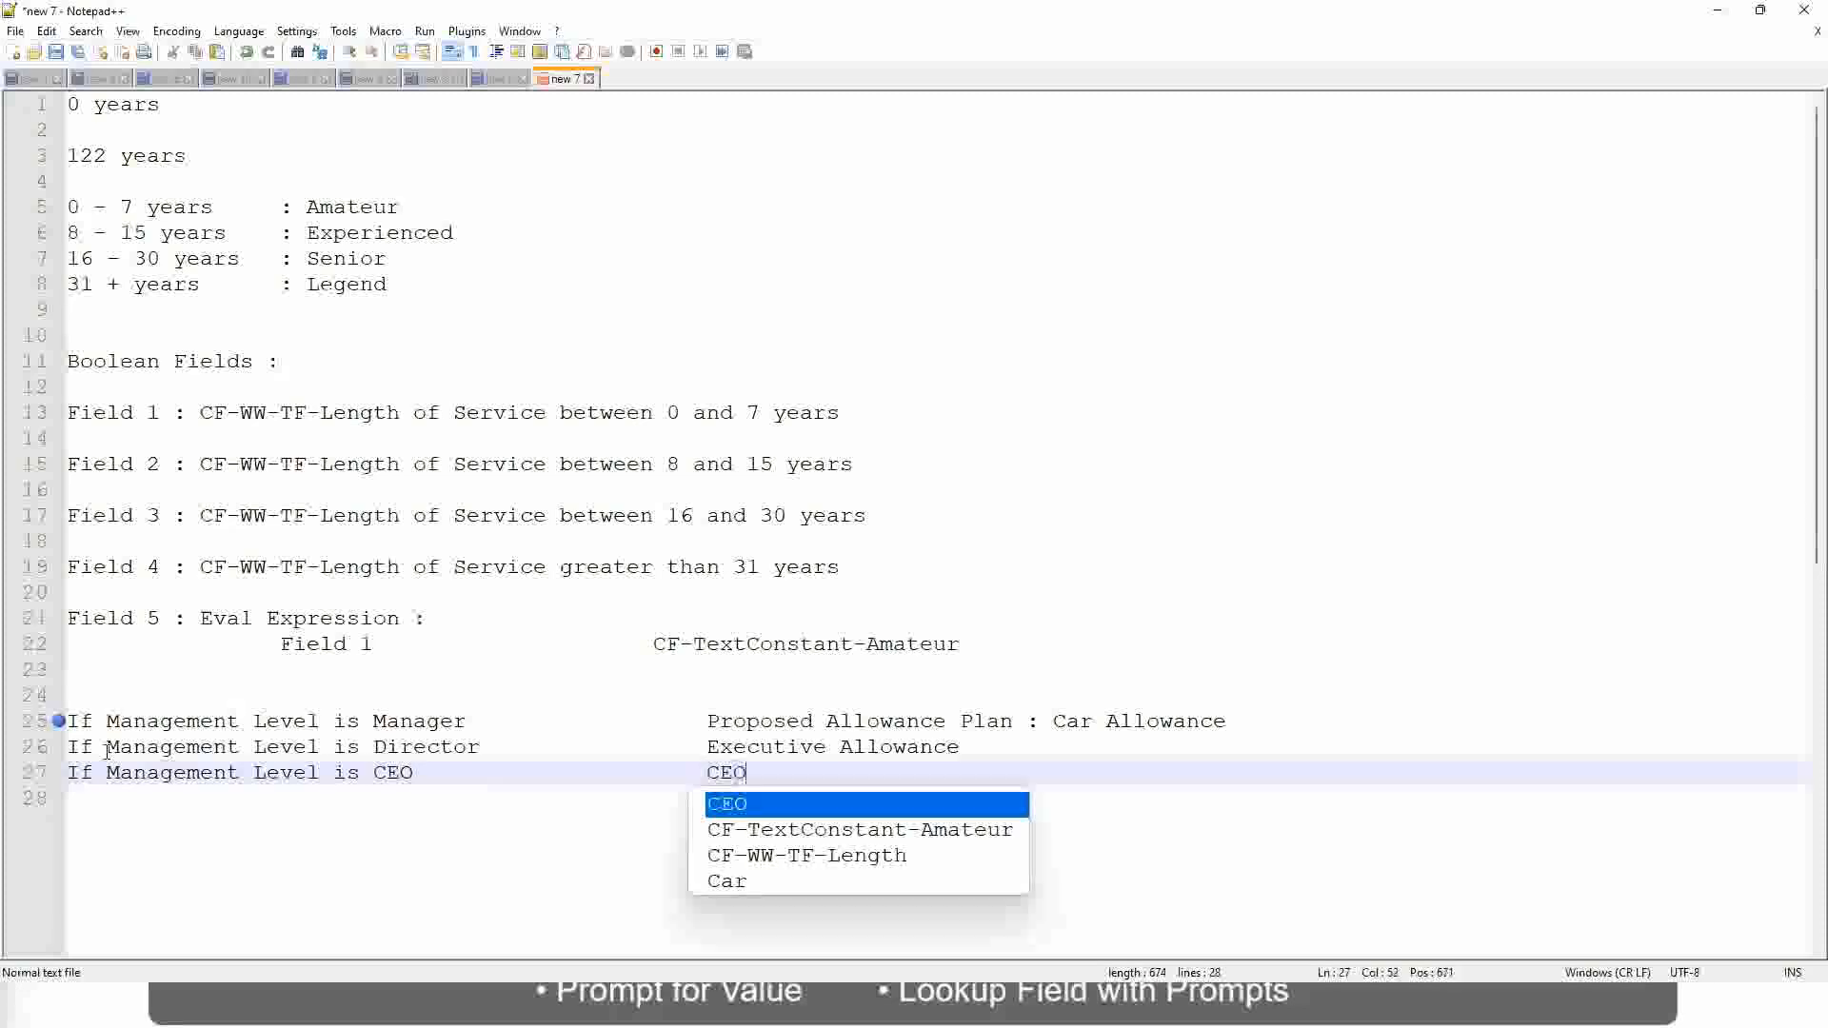
pyautogui.write('Allowance')
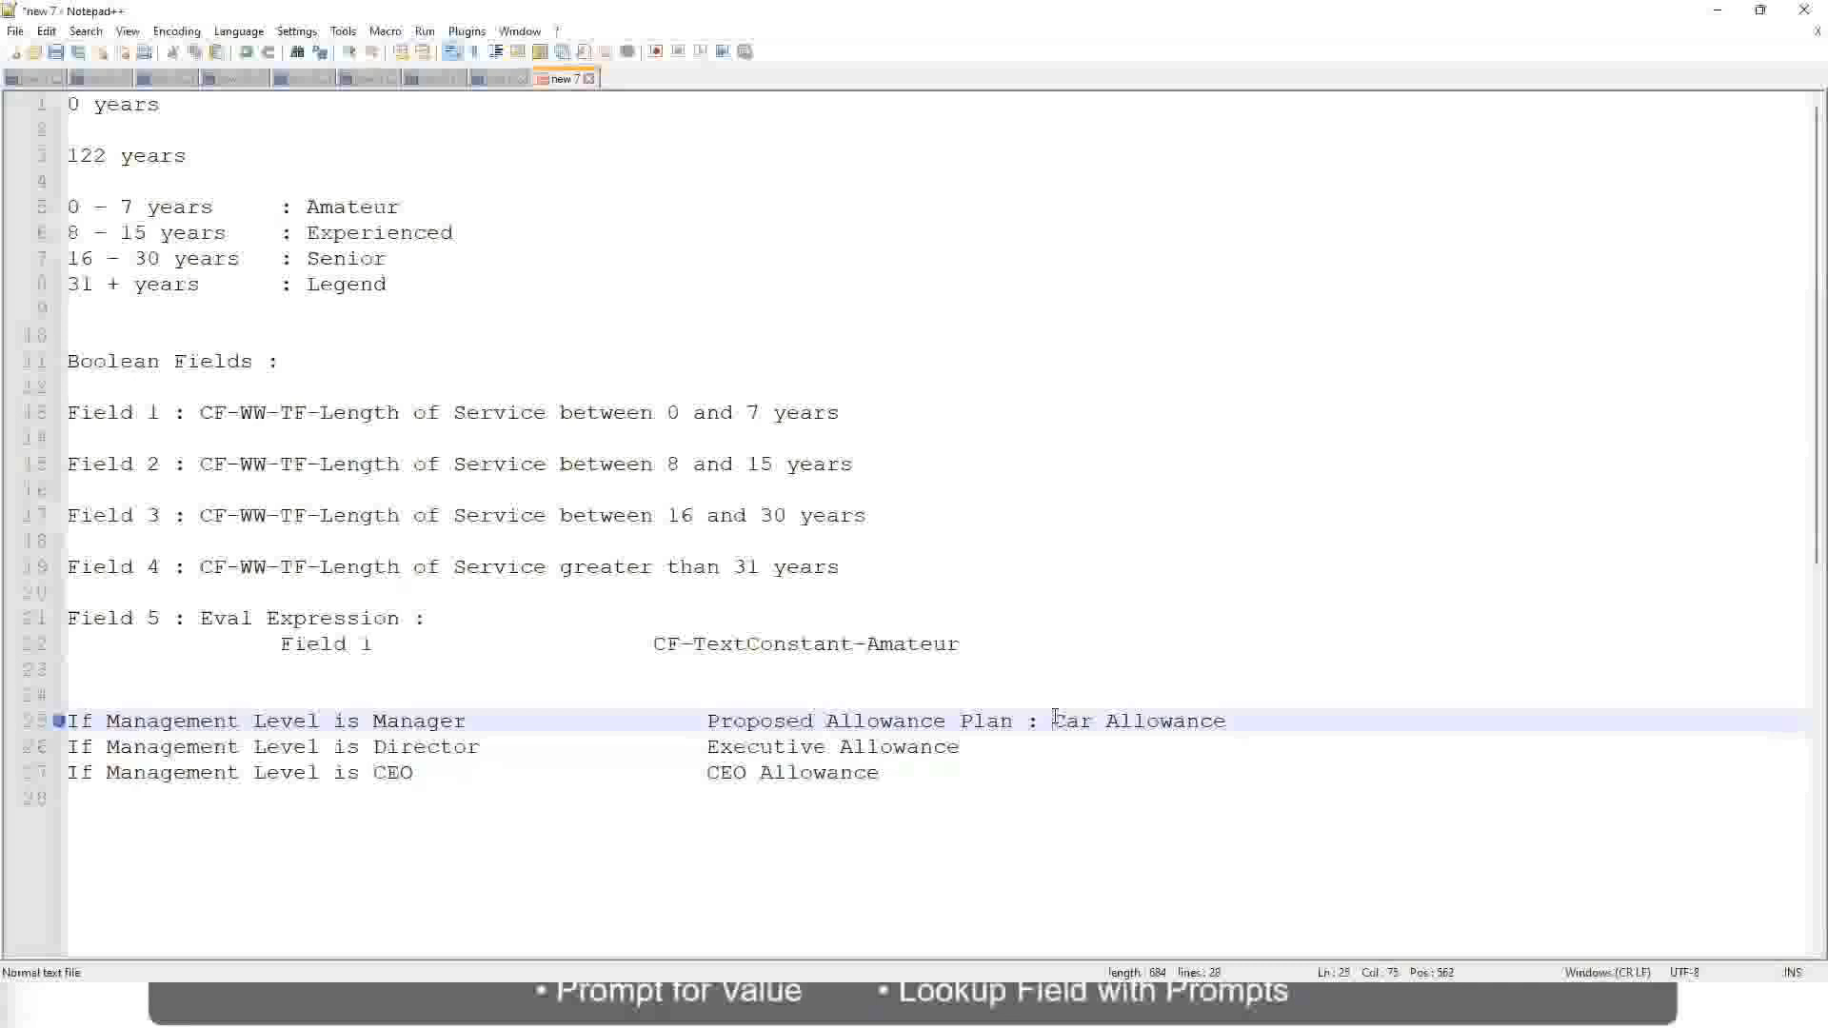
# Step: Overtype the Manager and Director outcomes with Name of the Second Line Manager and Name of Manager
pyautogui.moveTo(1054, 720); pyautogui.dragTo(1224, 720)
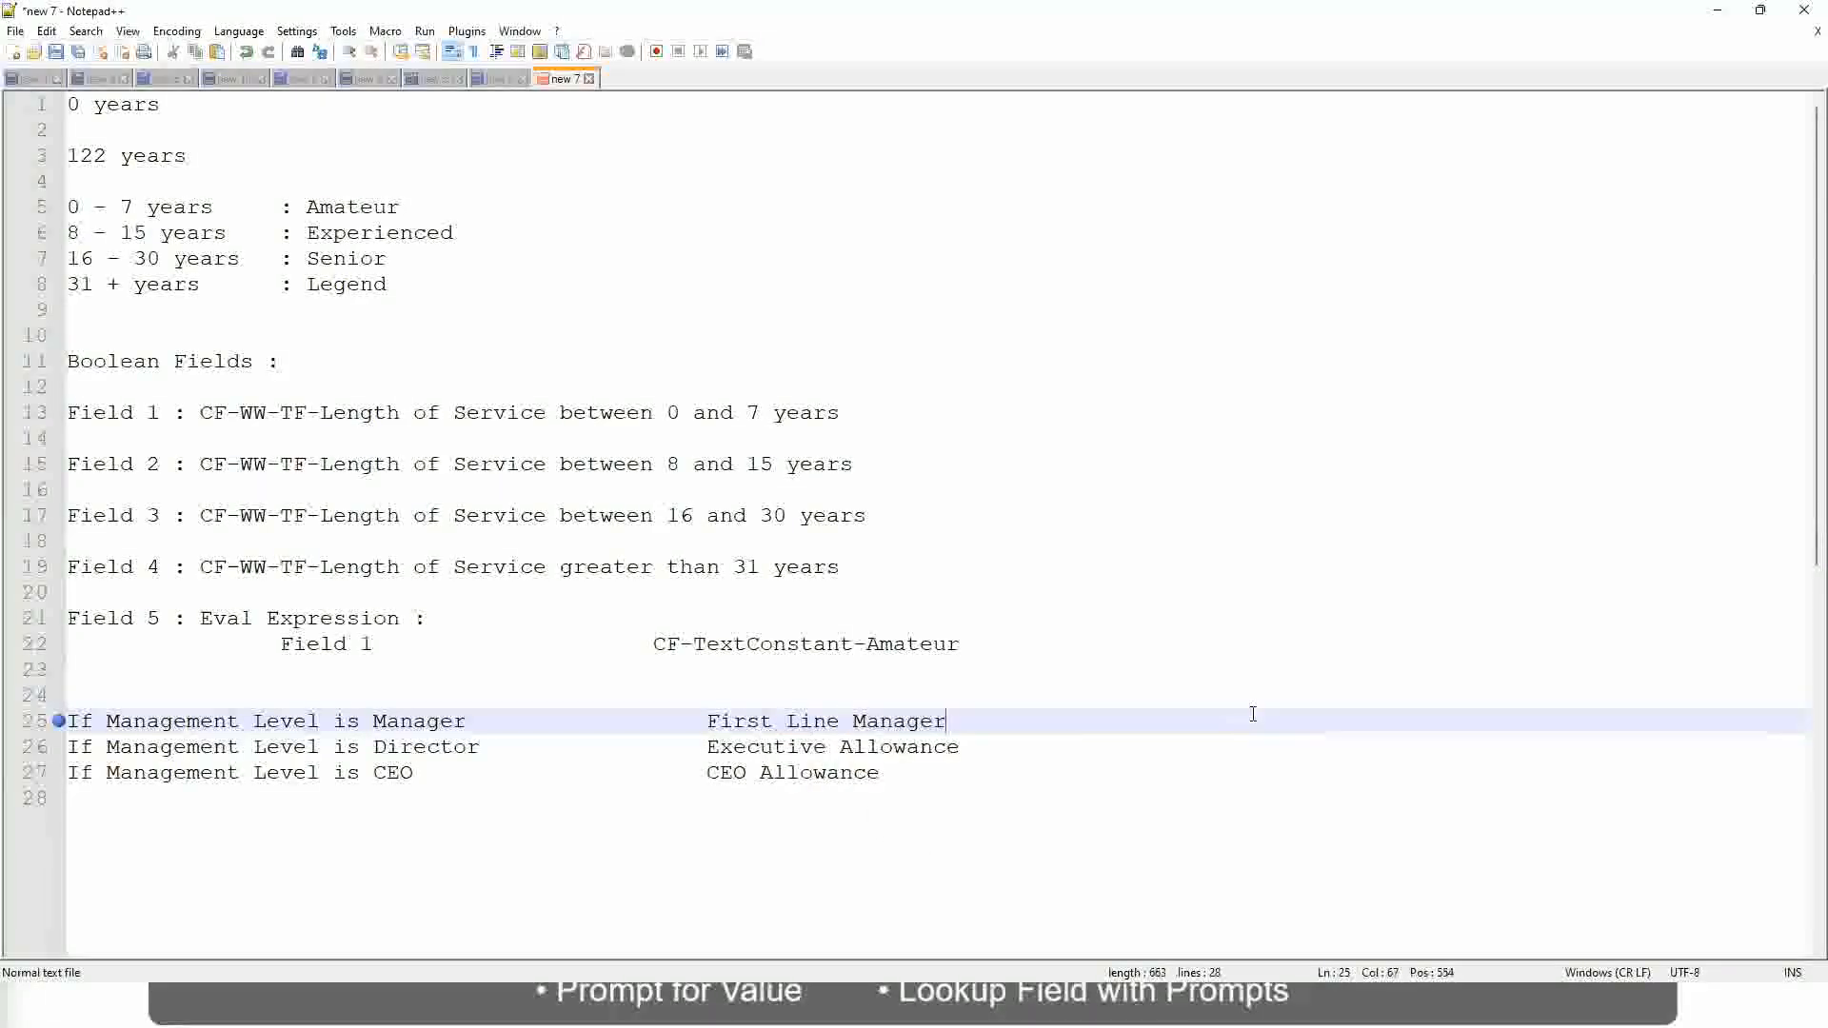
pyautogui.click(704, 720)
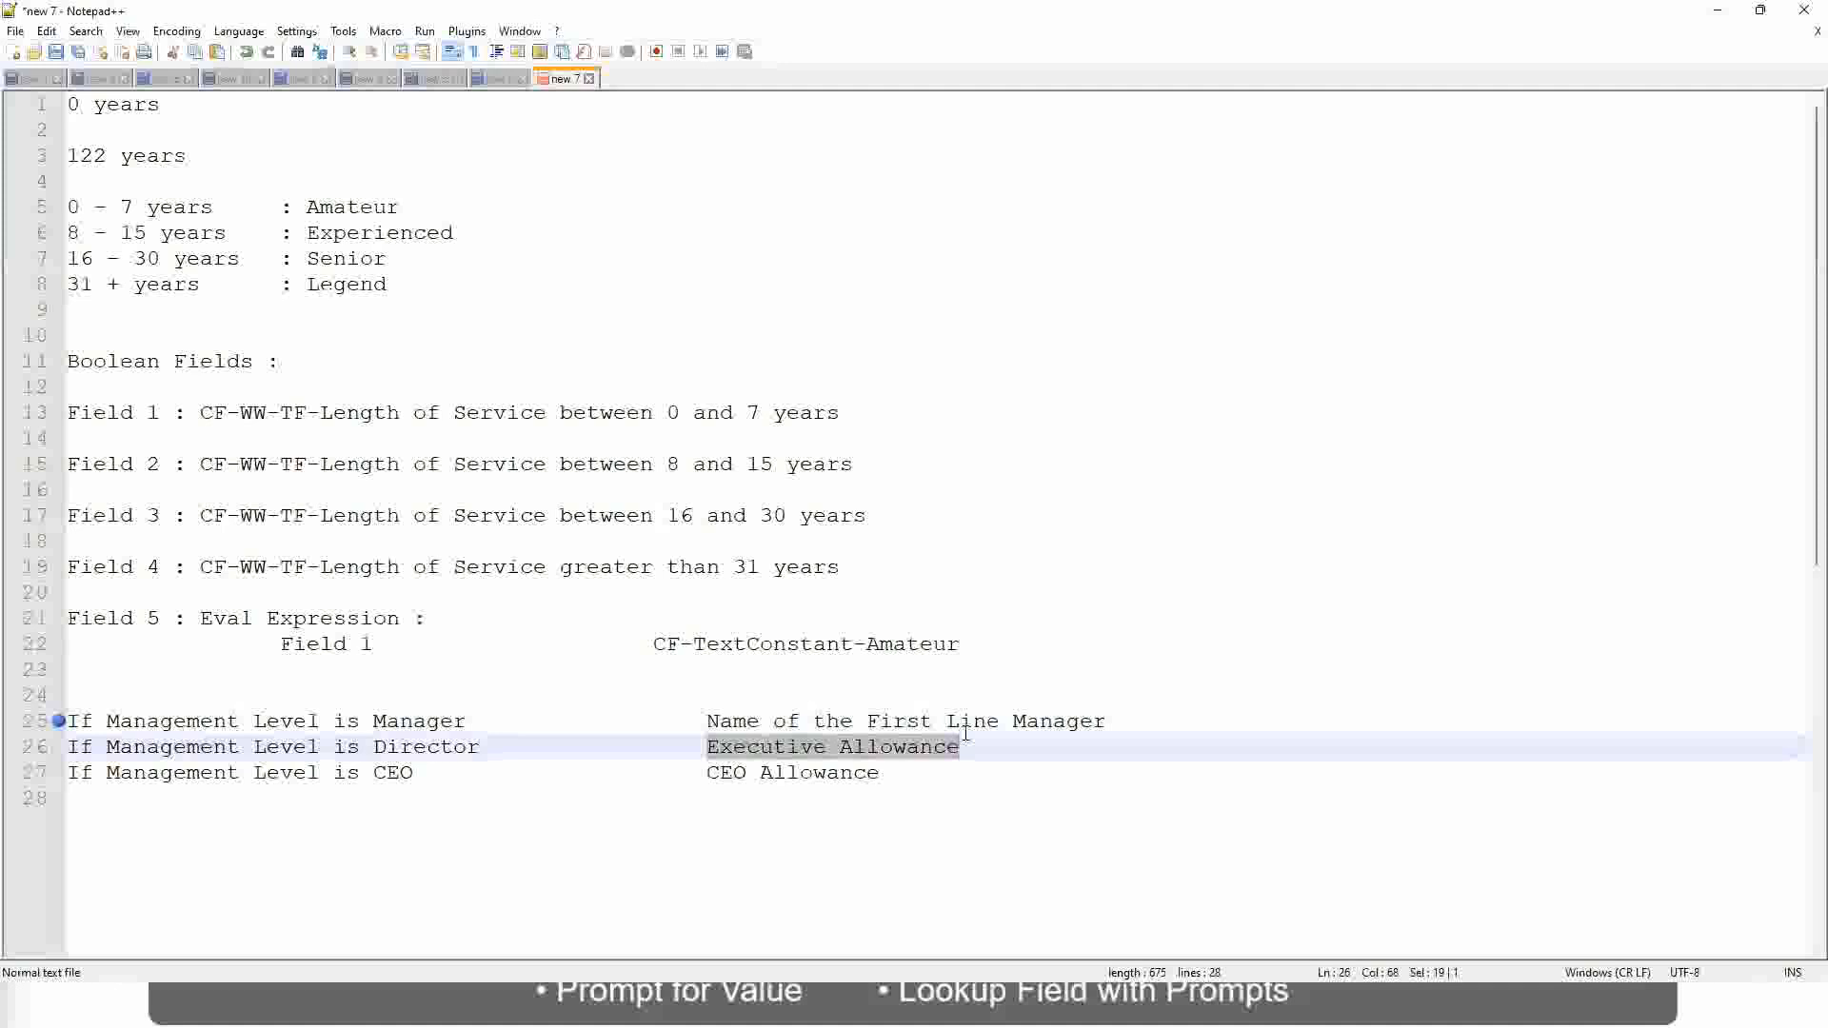
pyautogui.write('Name')
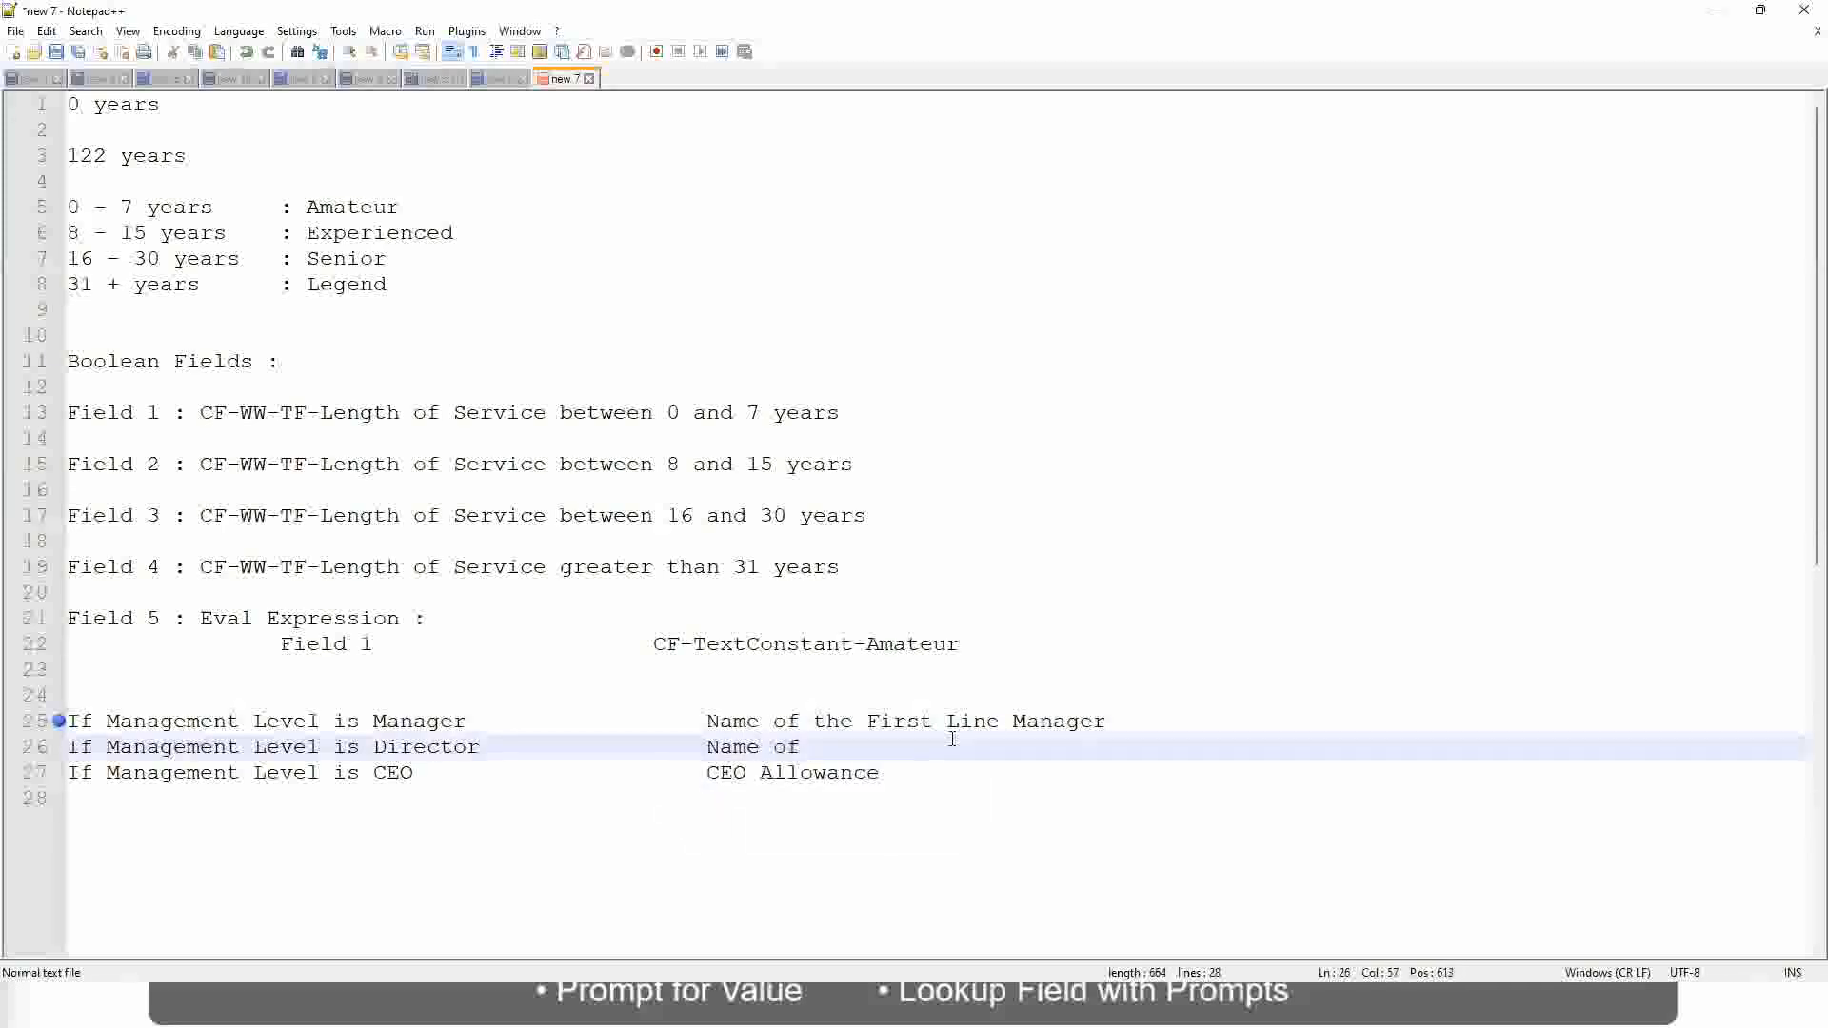
pyautogui.write('Firs')
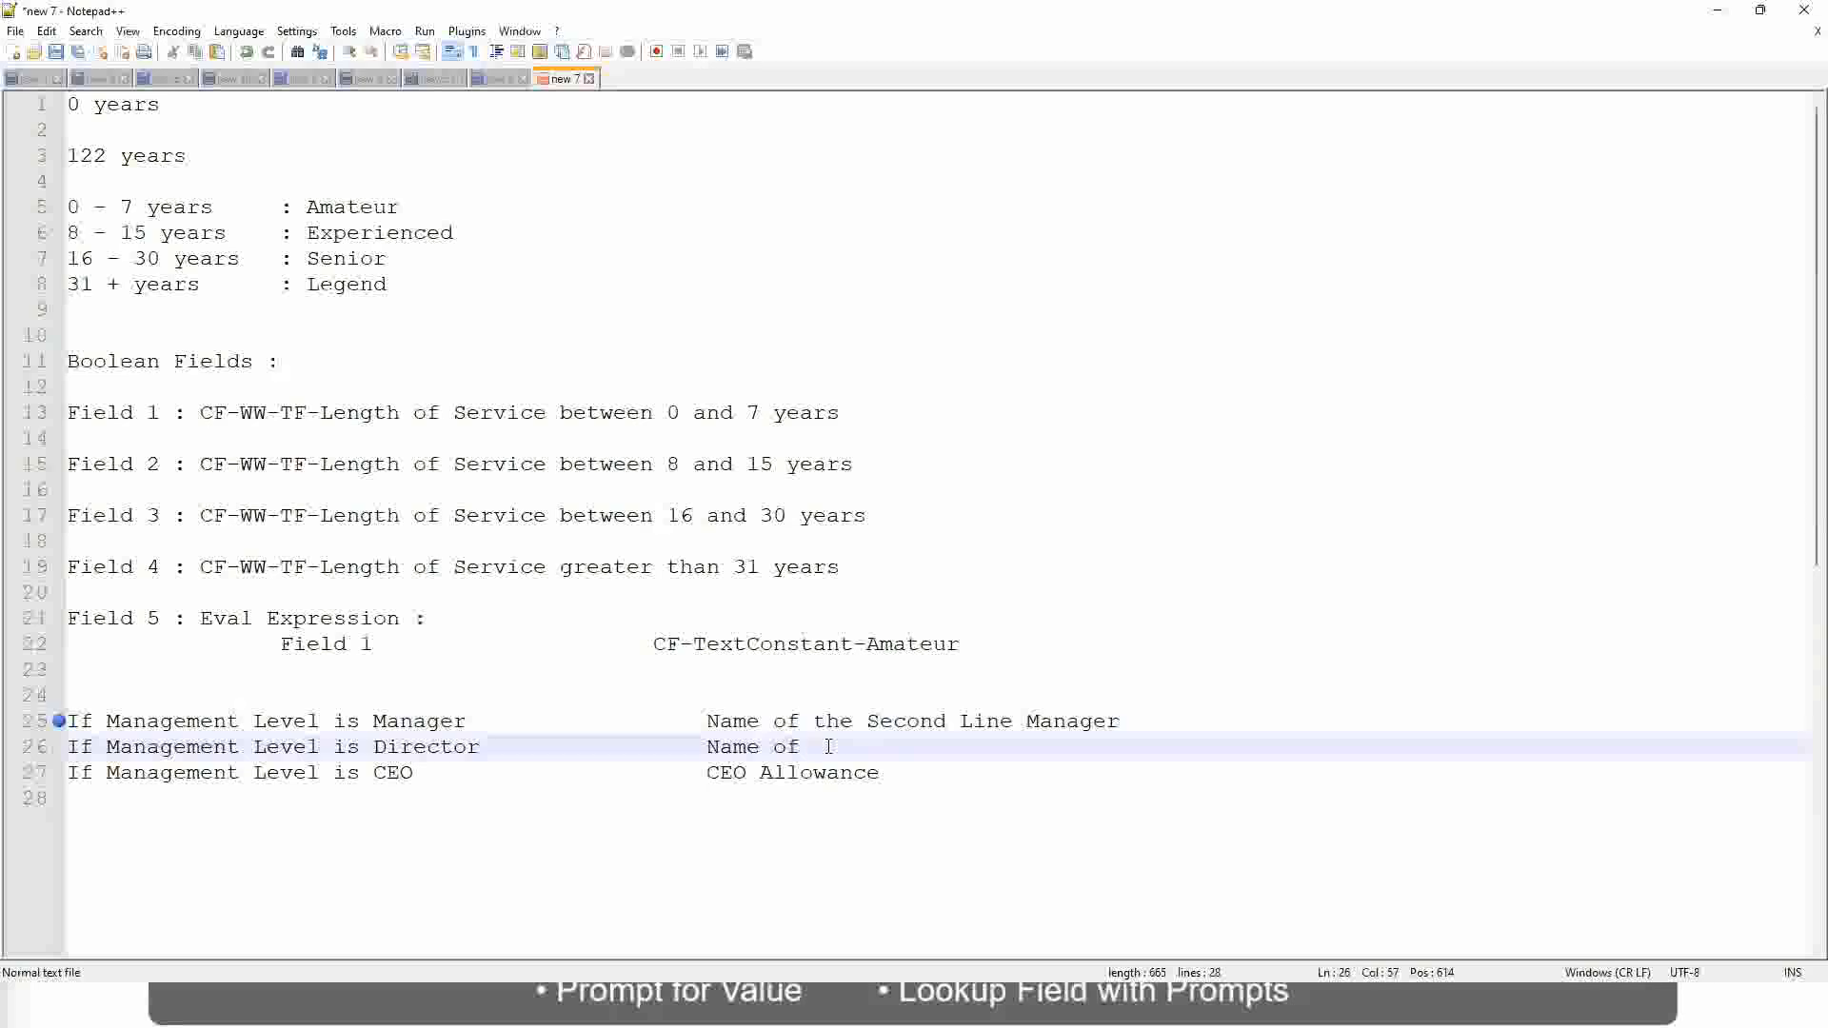
pyautogui.write('Manager')
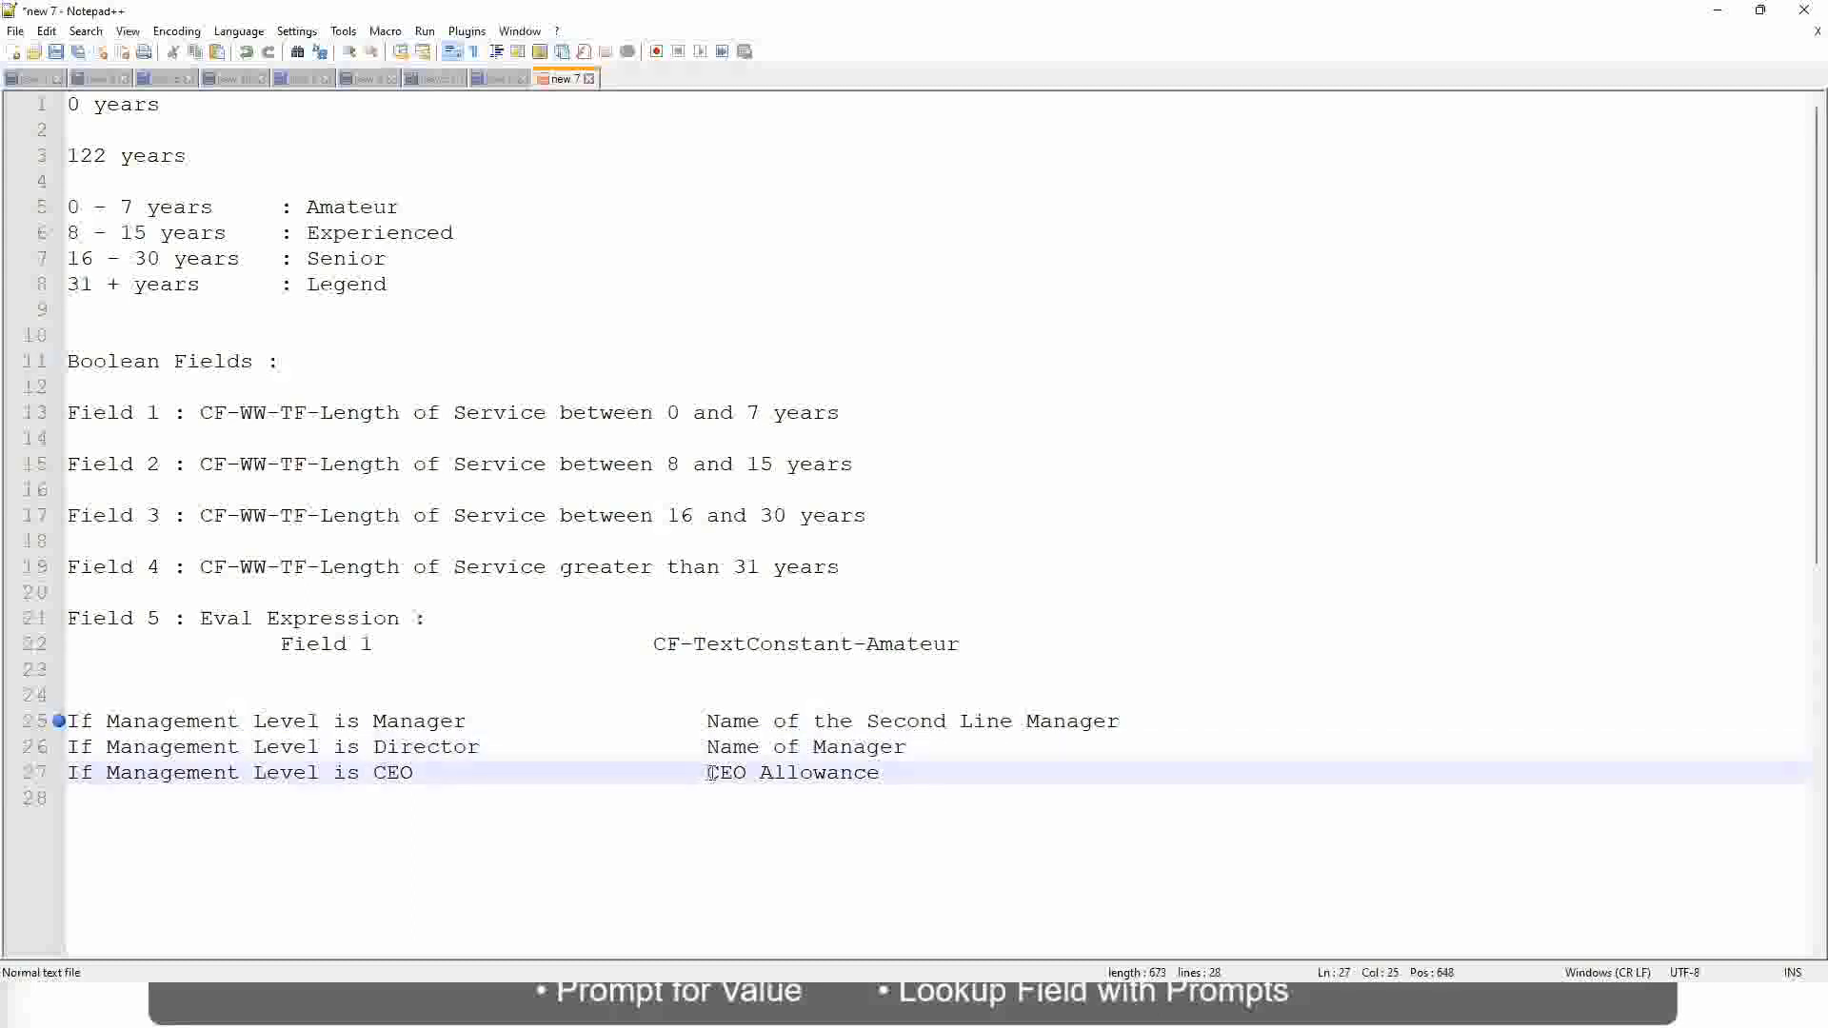
# Step: Replace CEO Allowance with 'name of CEO/Himself/Herself' and highlight the second line manager return value
pyautogui.doubleClick(792, 771)
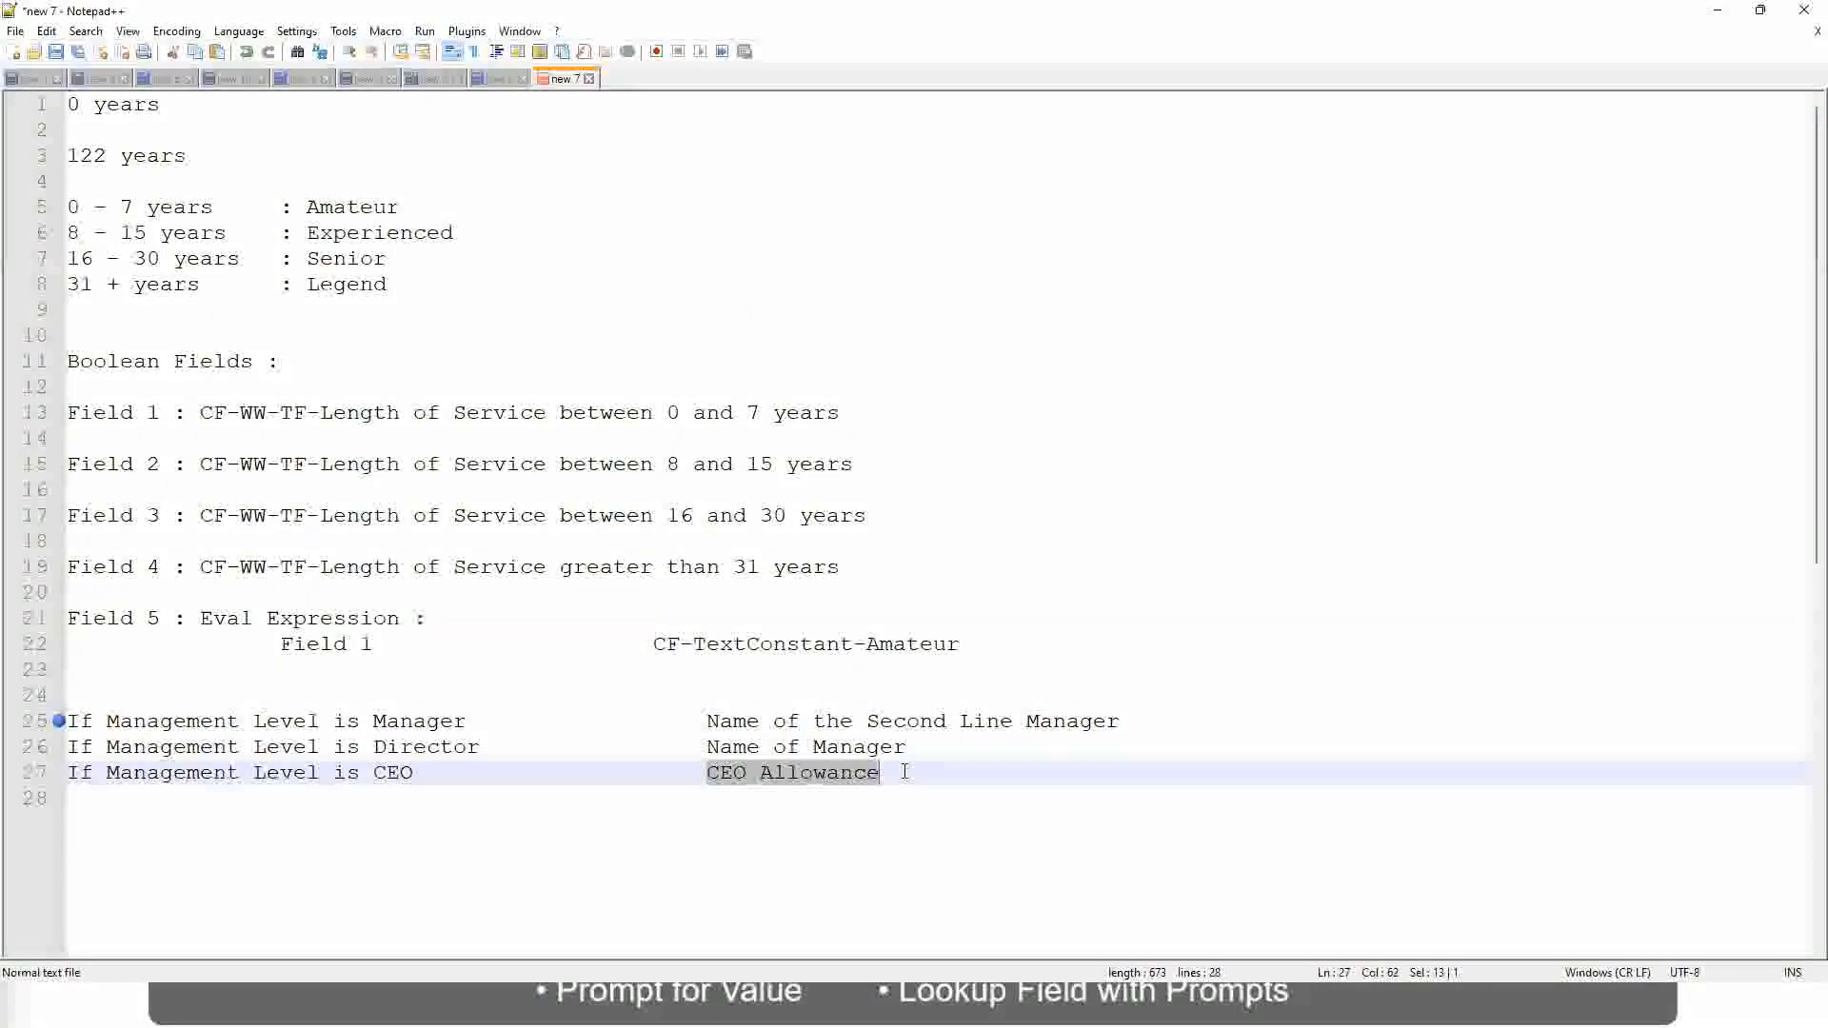
pyautogui.write('name of CEO')
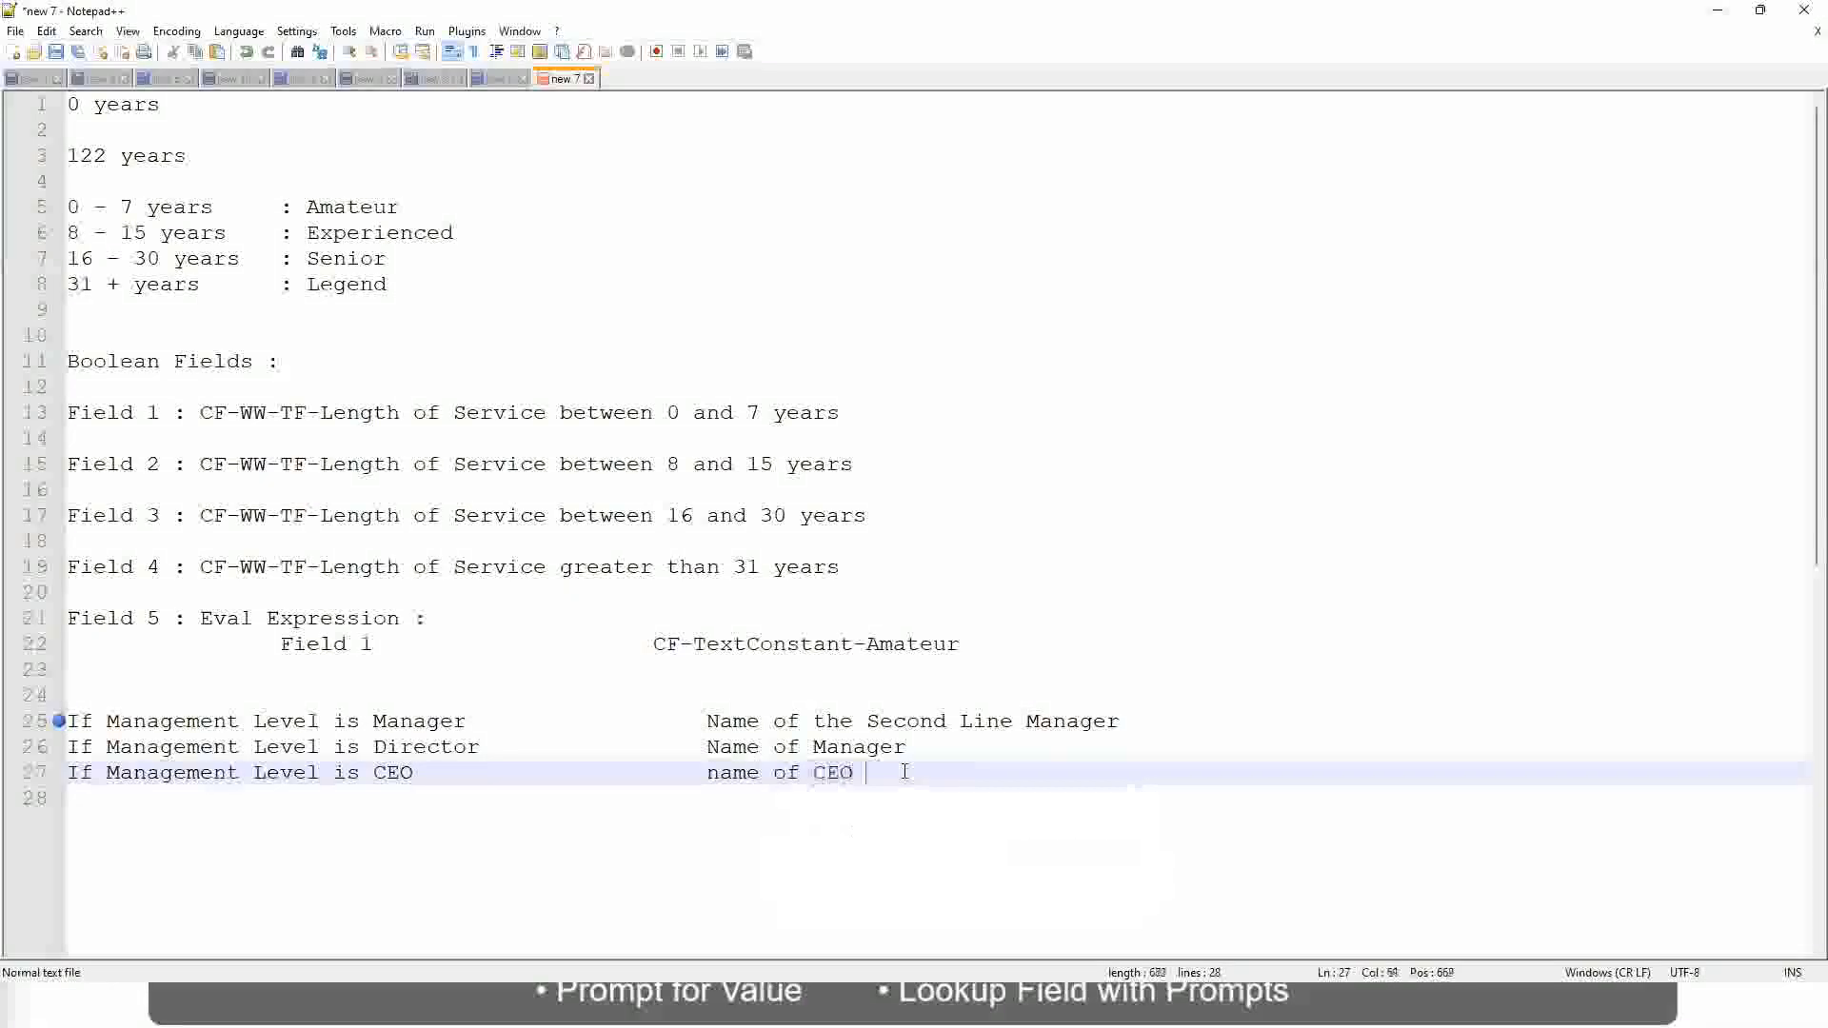
pyautogui.write('/')
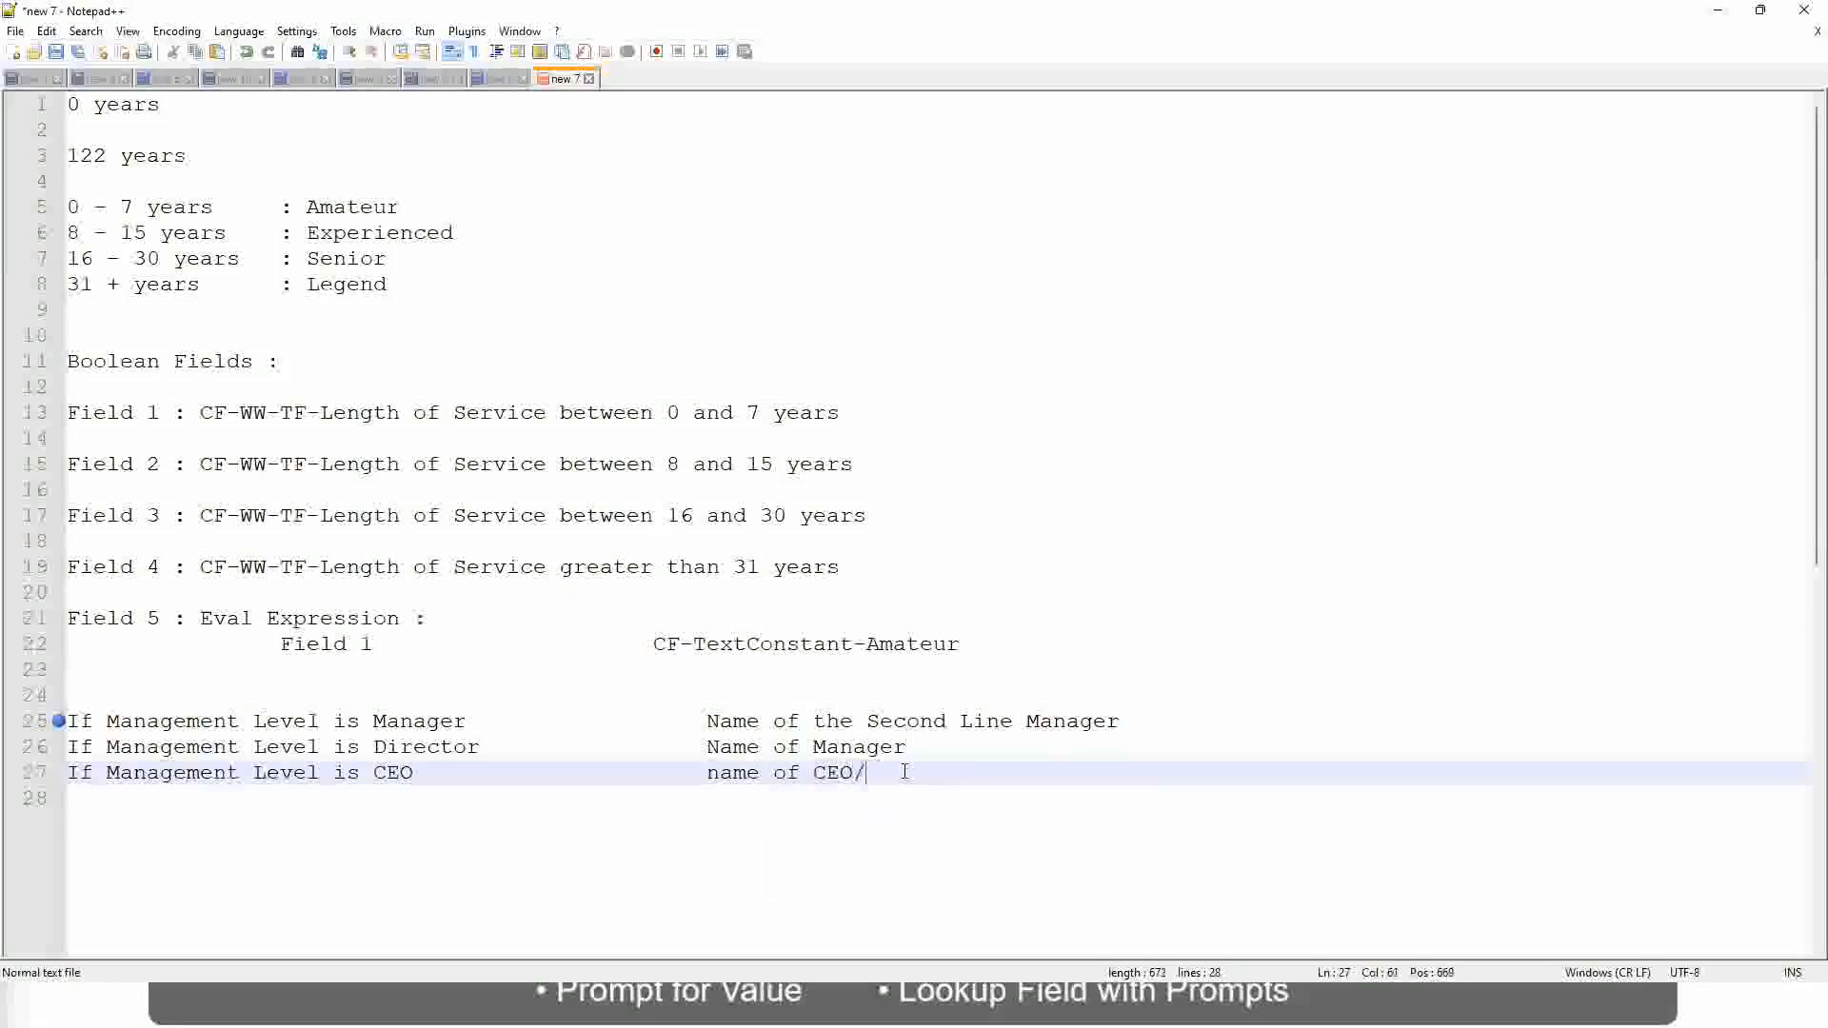
pyautogui.write('Hinself/Herself')
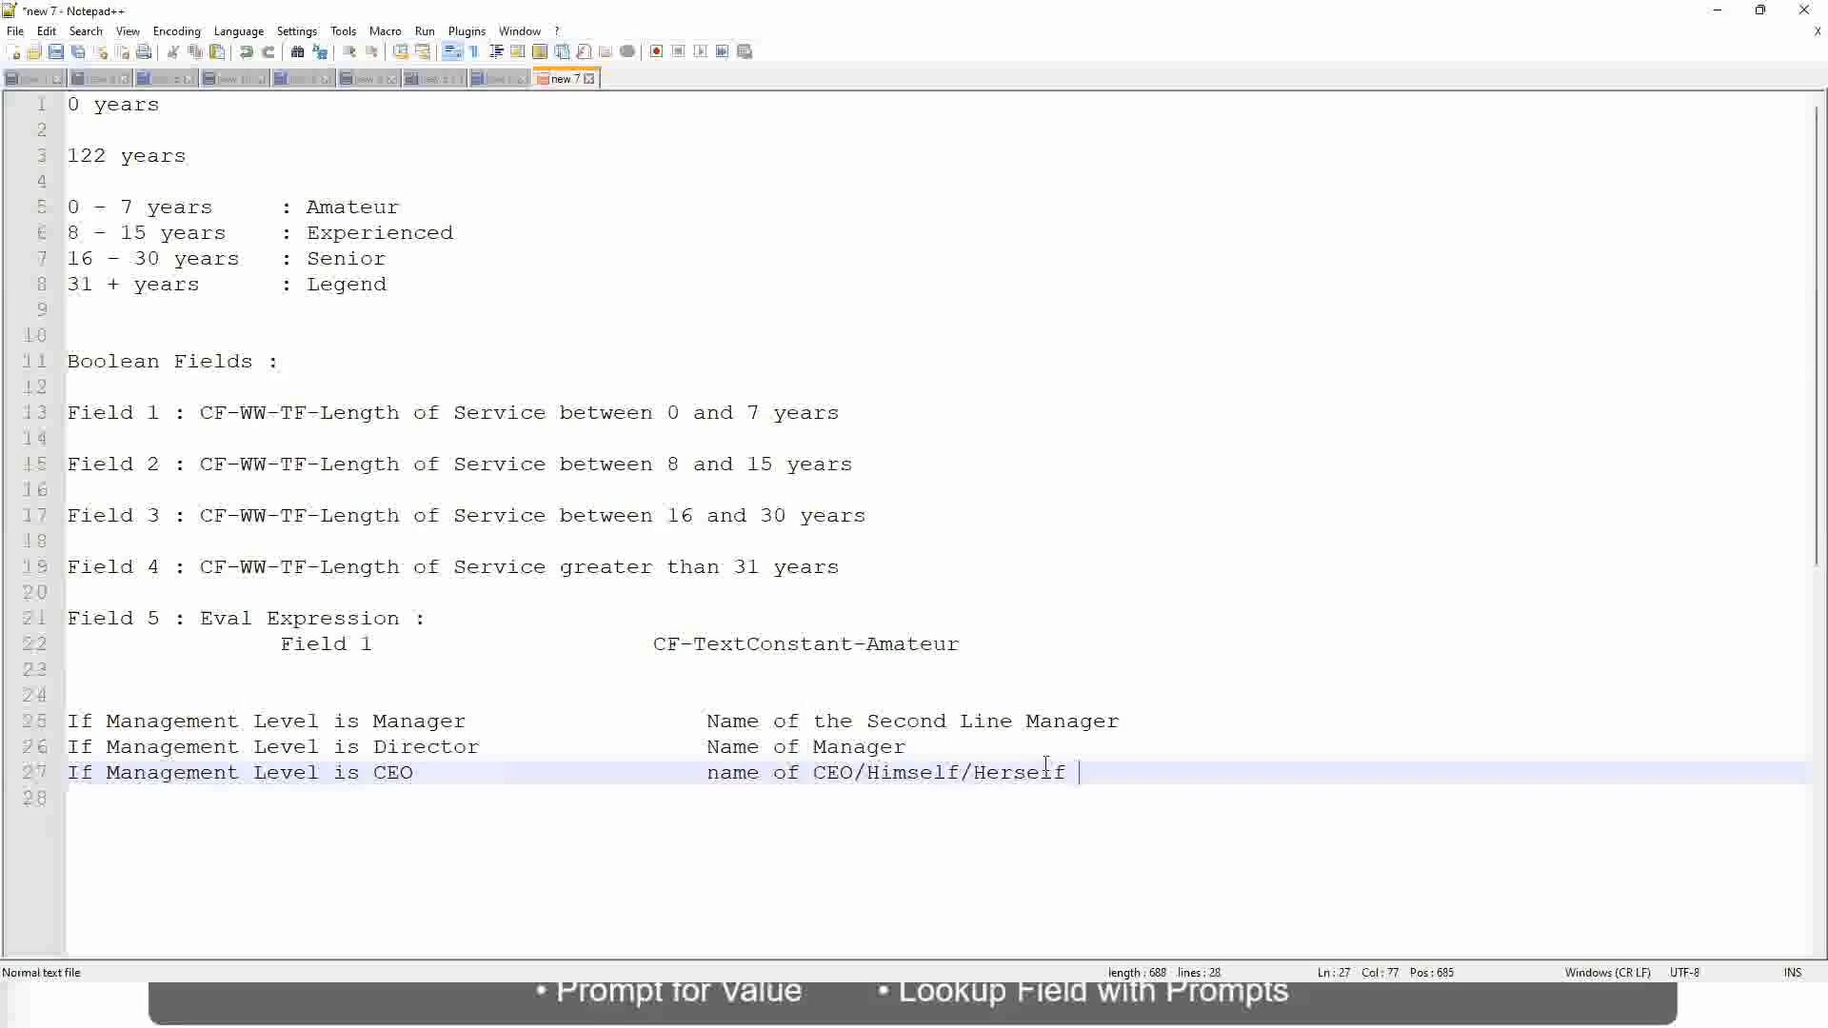
pyautogui.moveTo(72, 720); pyautogui.dragTo(1078, 773)
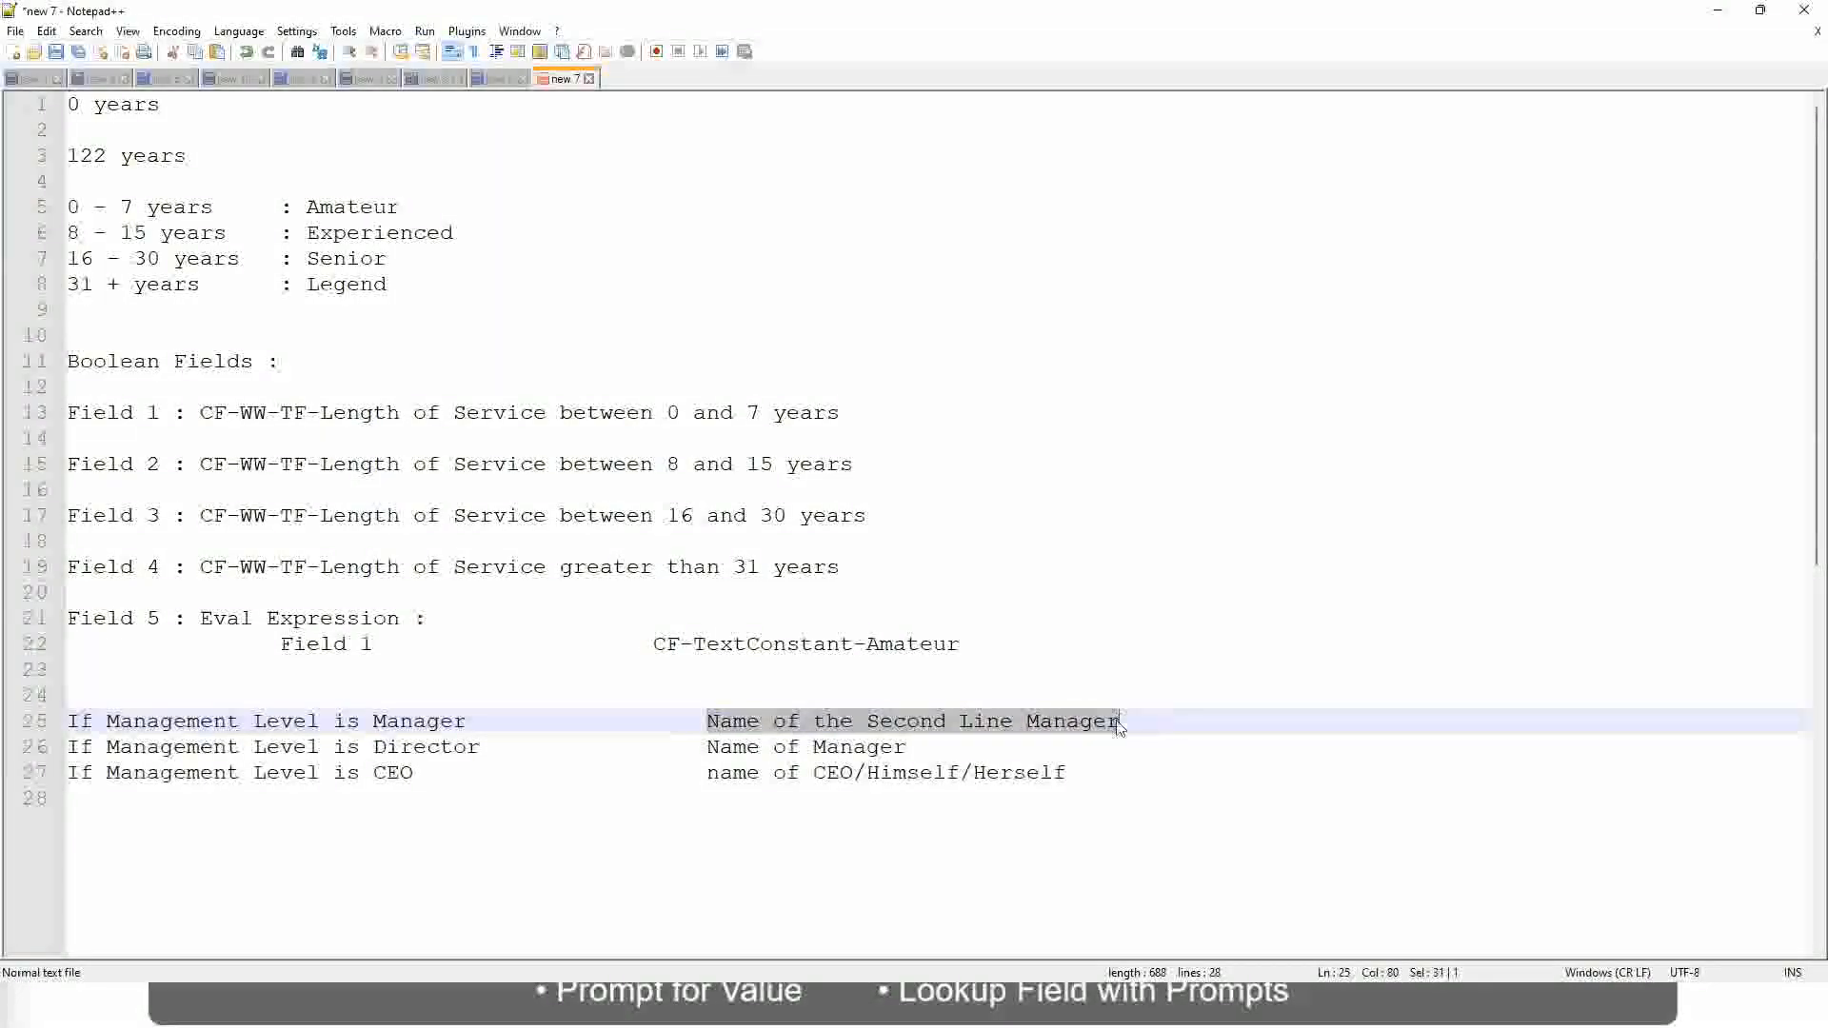
pyautogui.moveTo(825, 720)
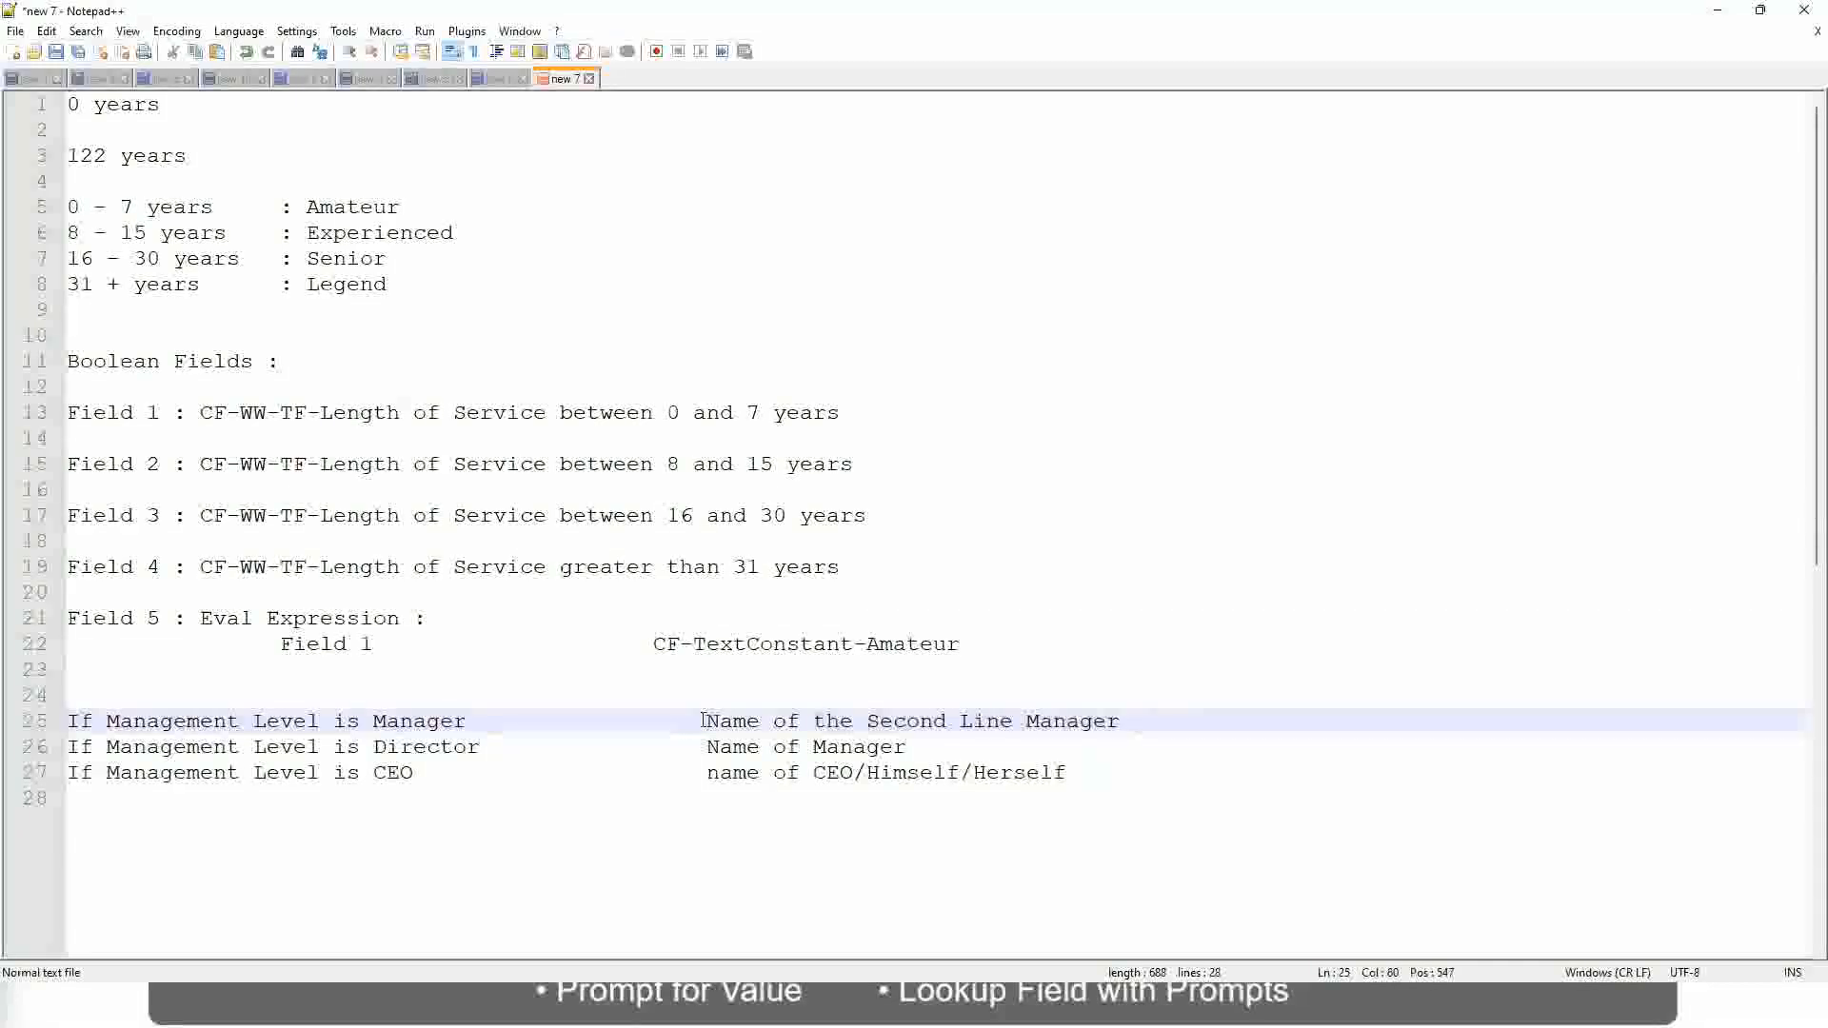
pyautogui.moveTo(704, 720); pyautogui.dragTo(1122, 720)
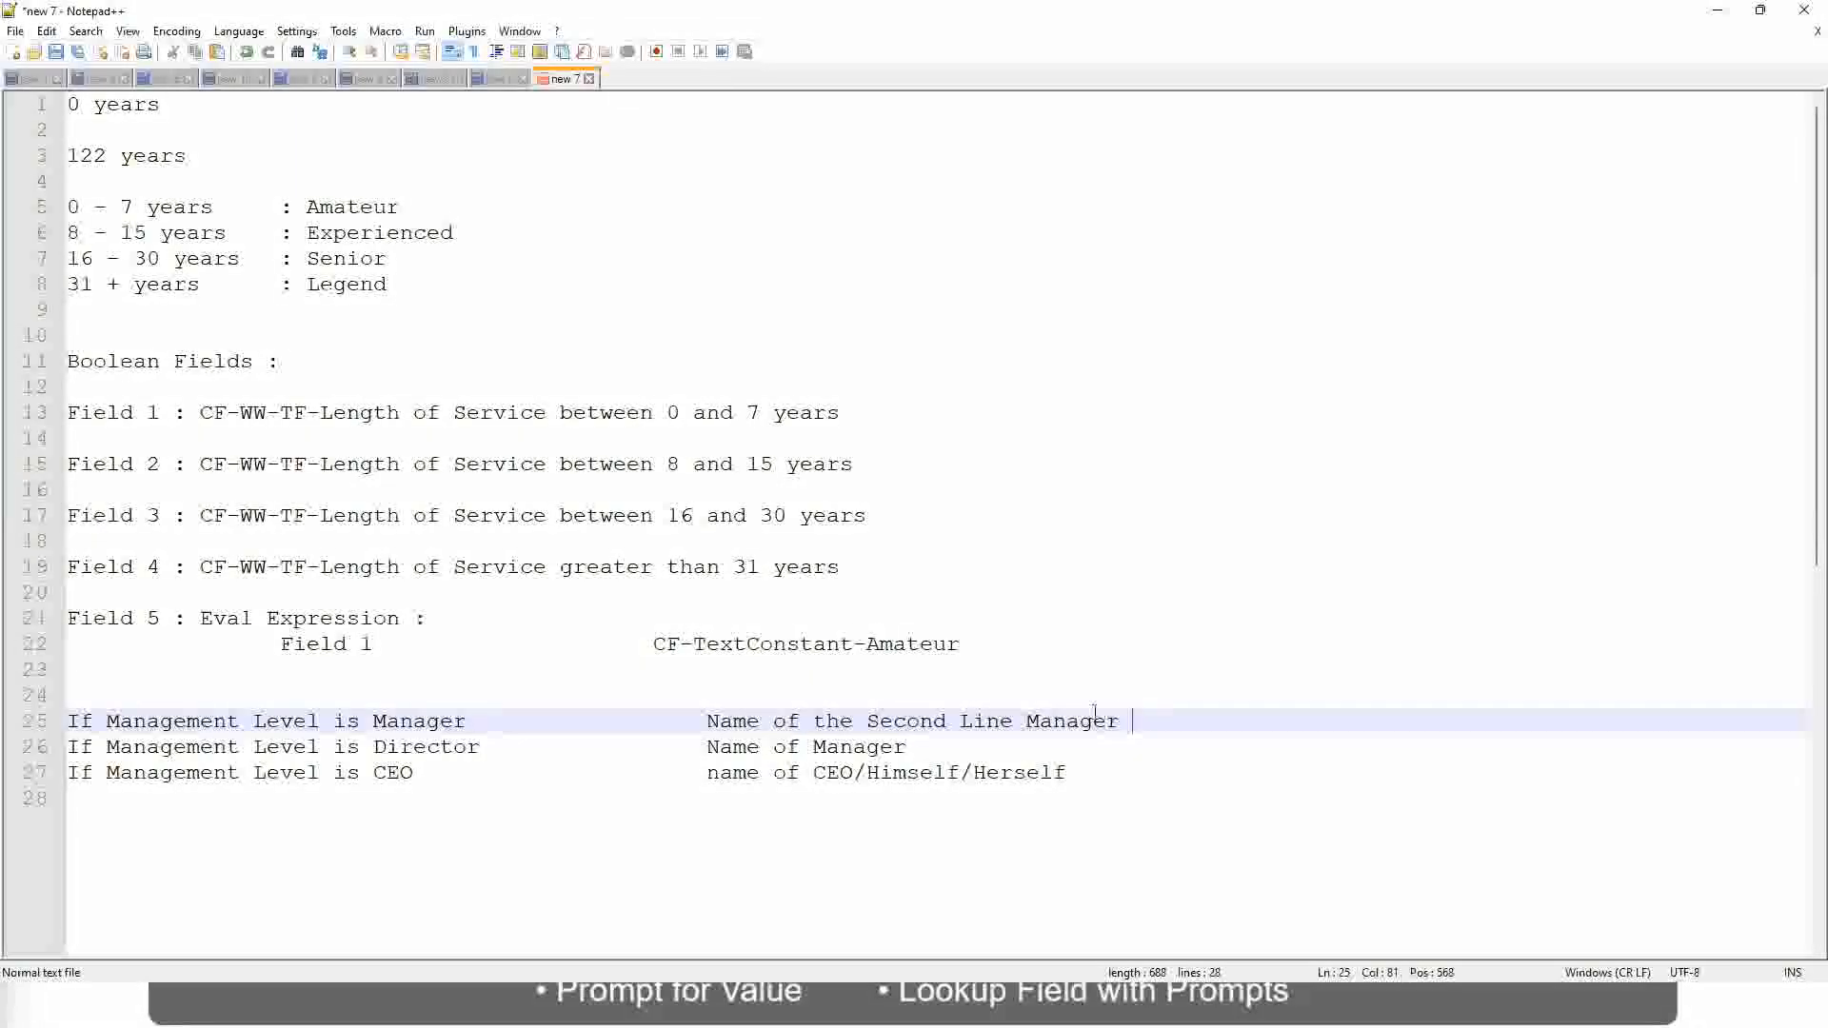
pyautogui.click(1082, 712)
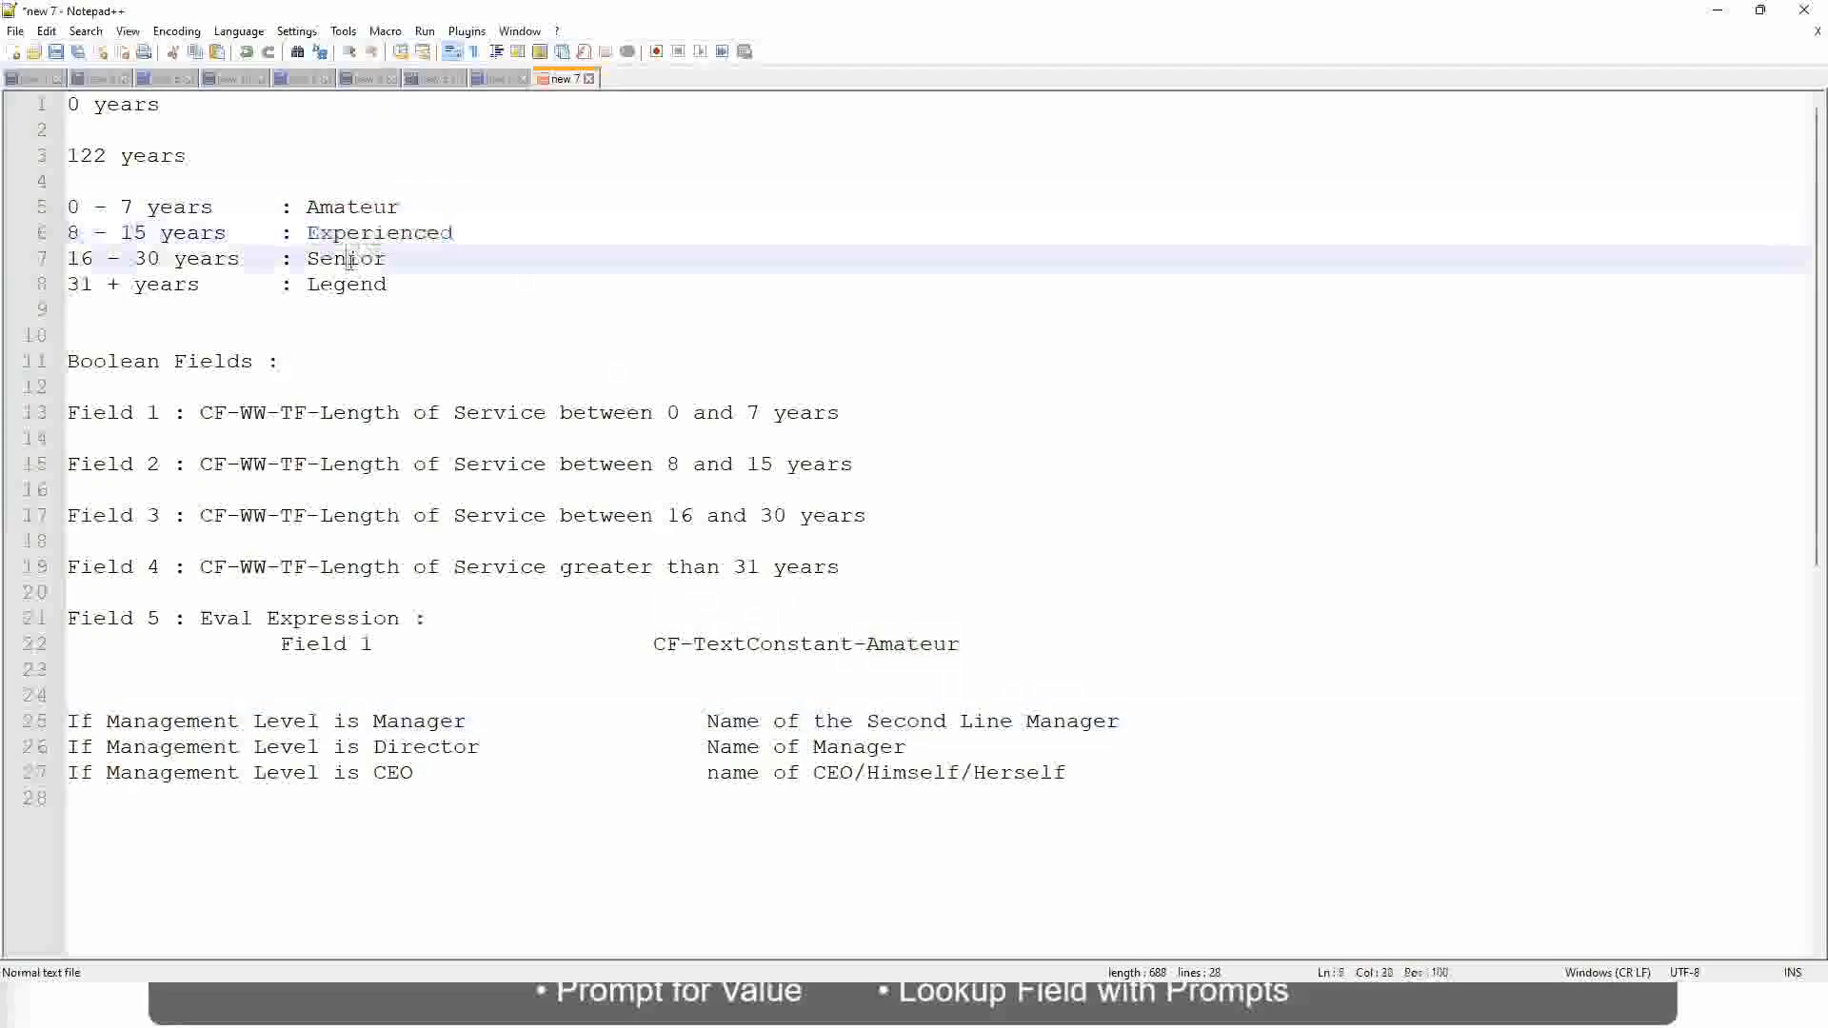
pyautogui.click(417, 284)
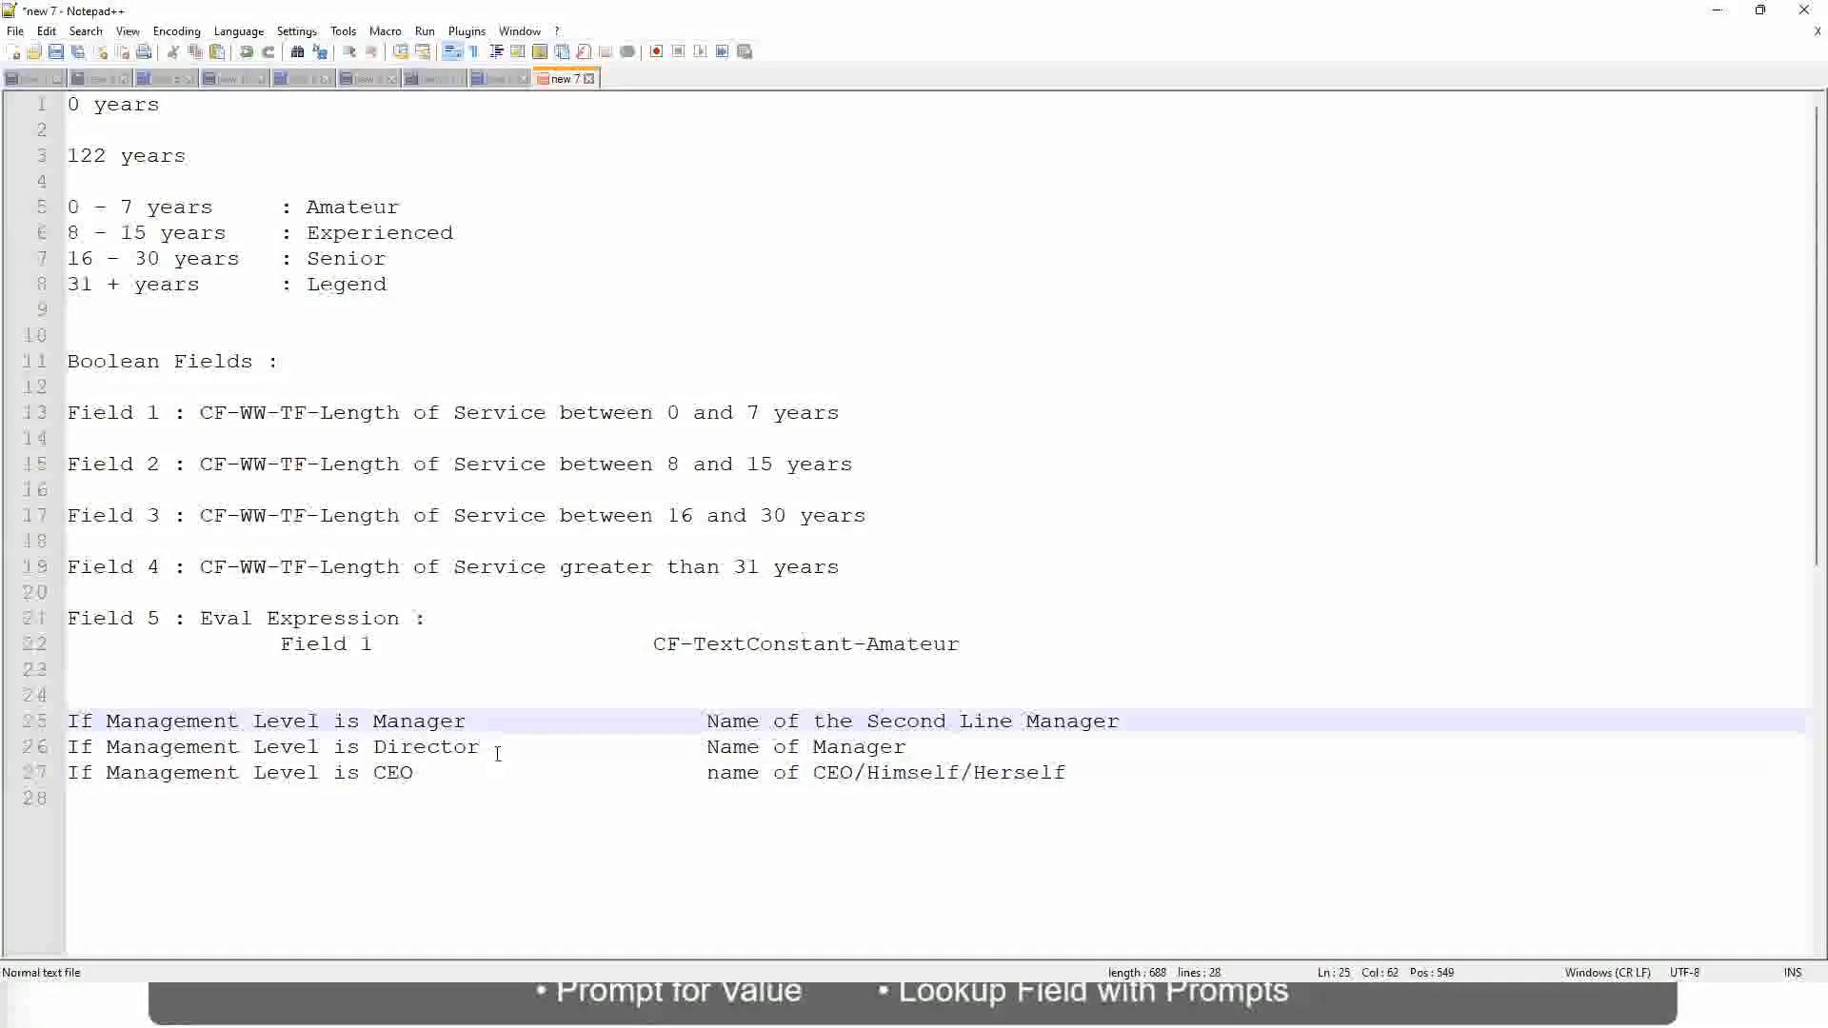
pyautogui.click(497, 747)
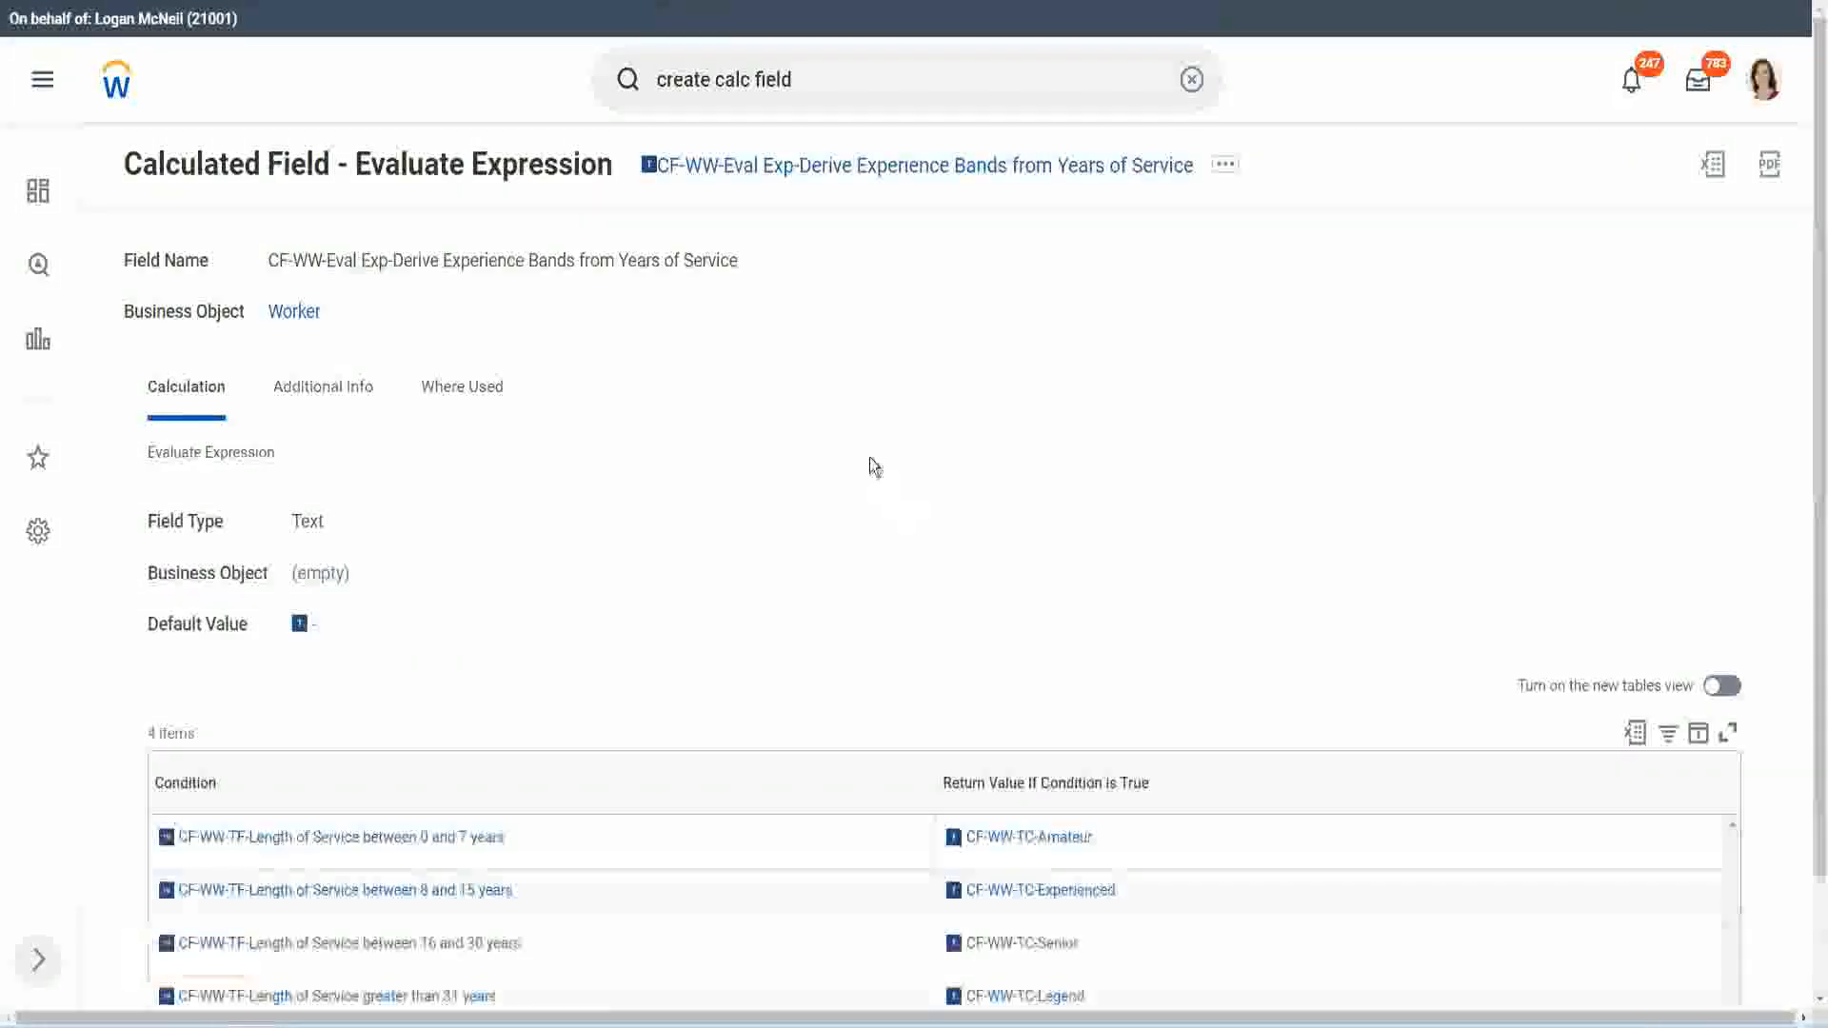
pyautogui.moveTo(804, 468)
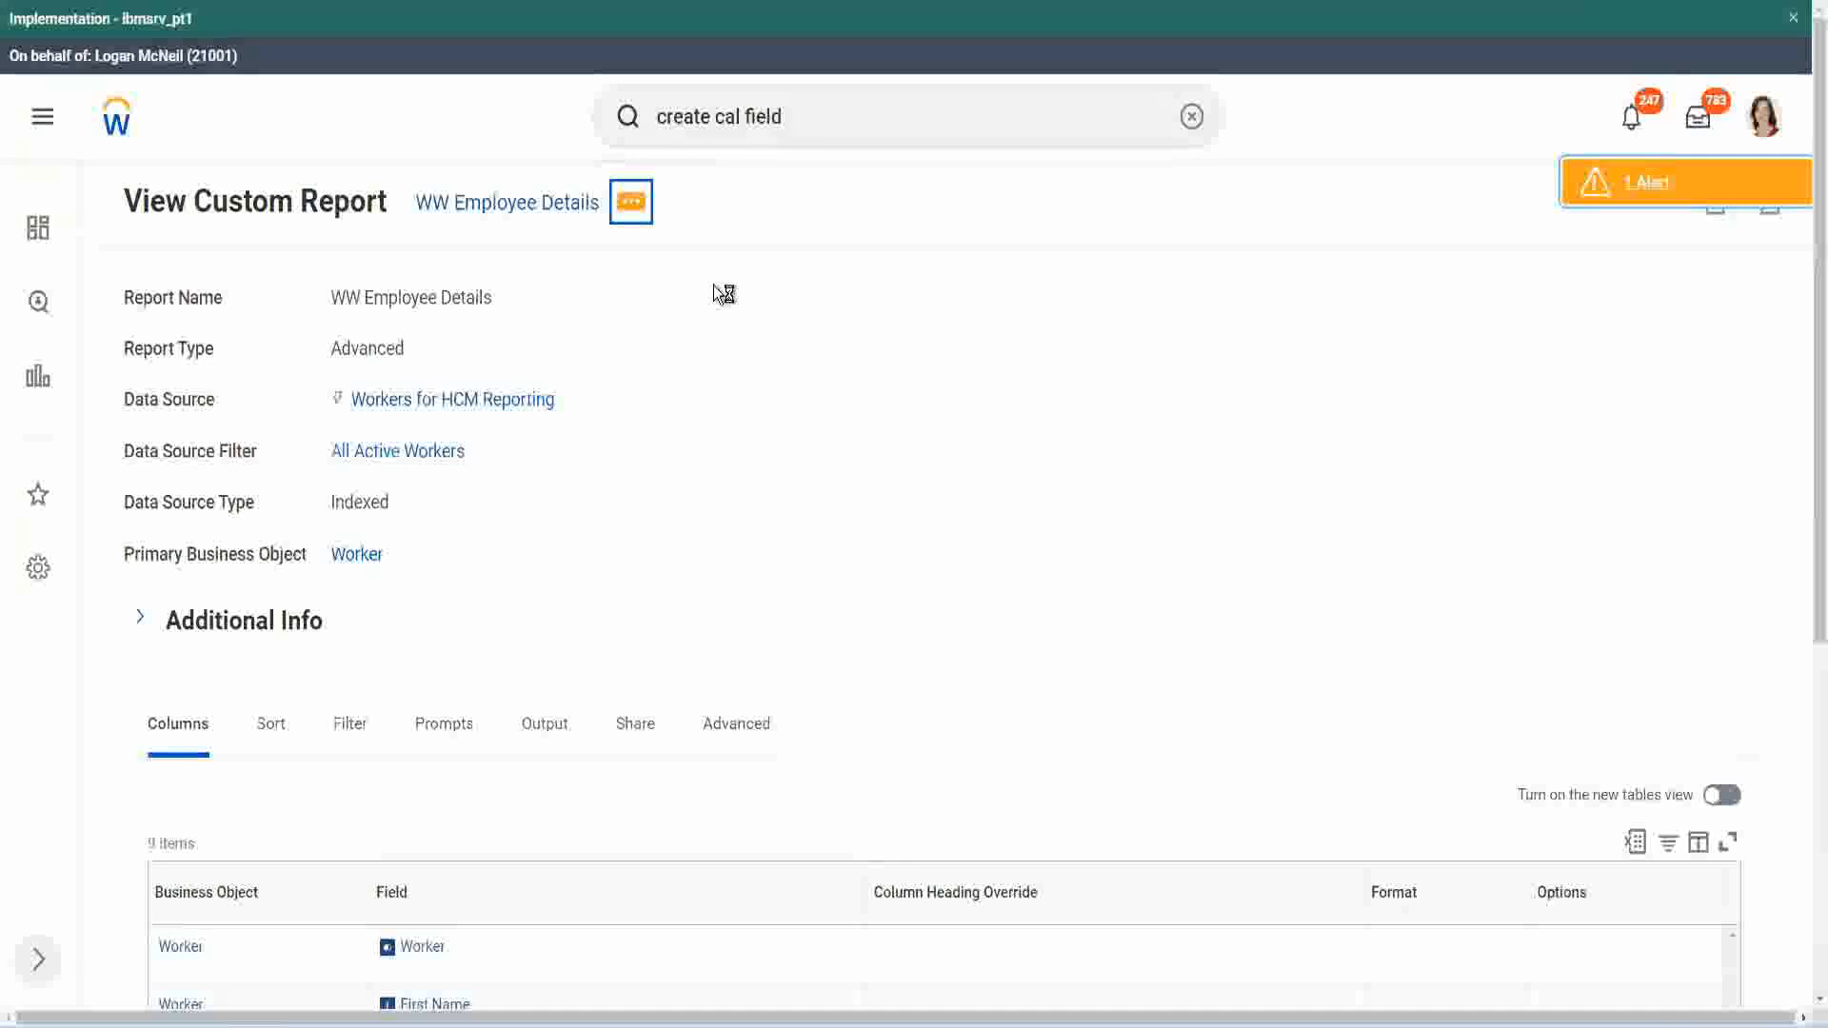
# Step: Open the WW Employee Details custom report for editing via its related actions
pyautogui.click(630, 202)
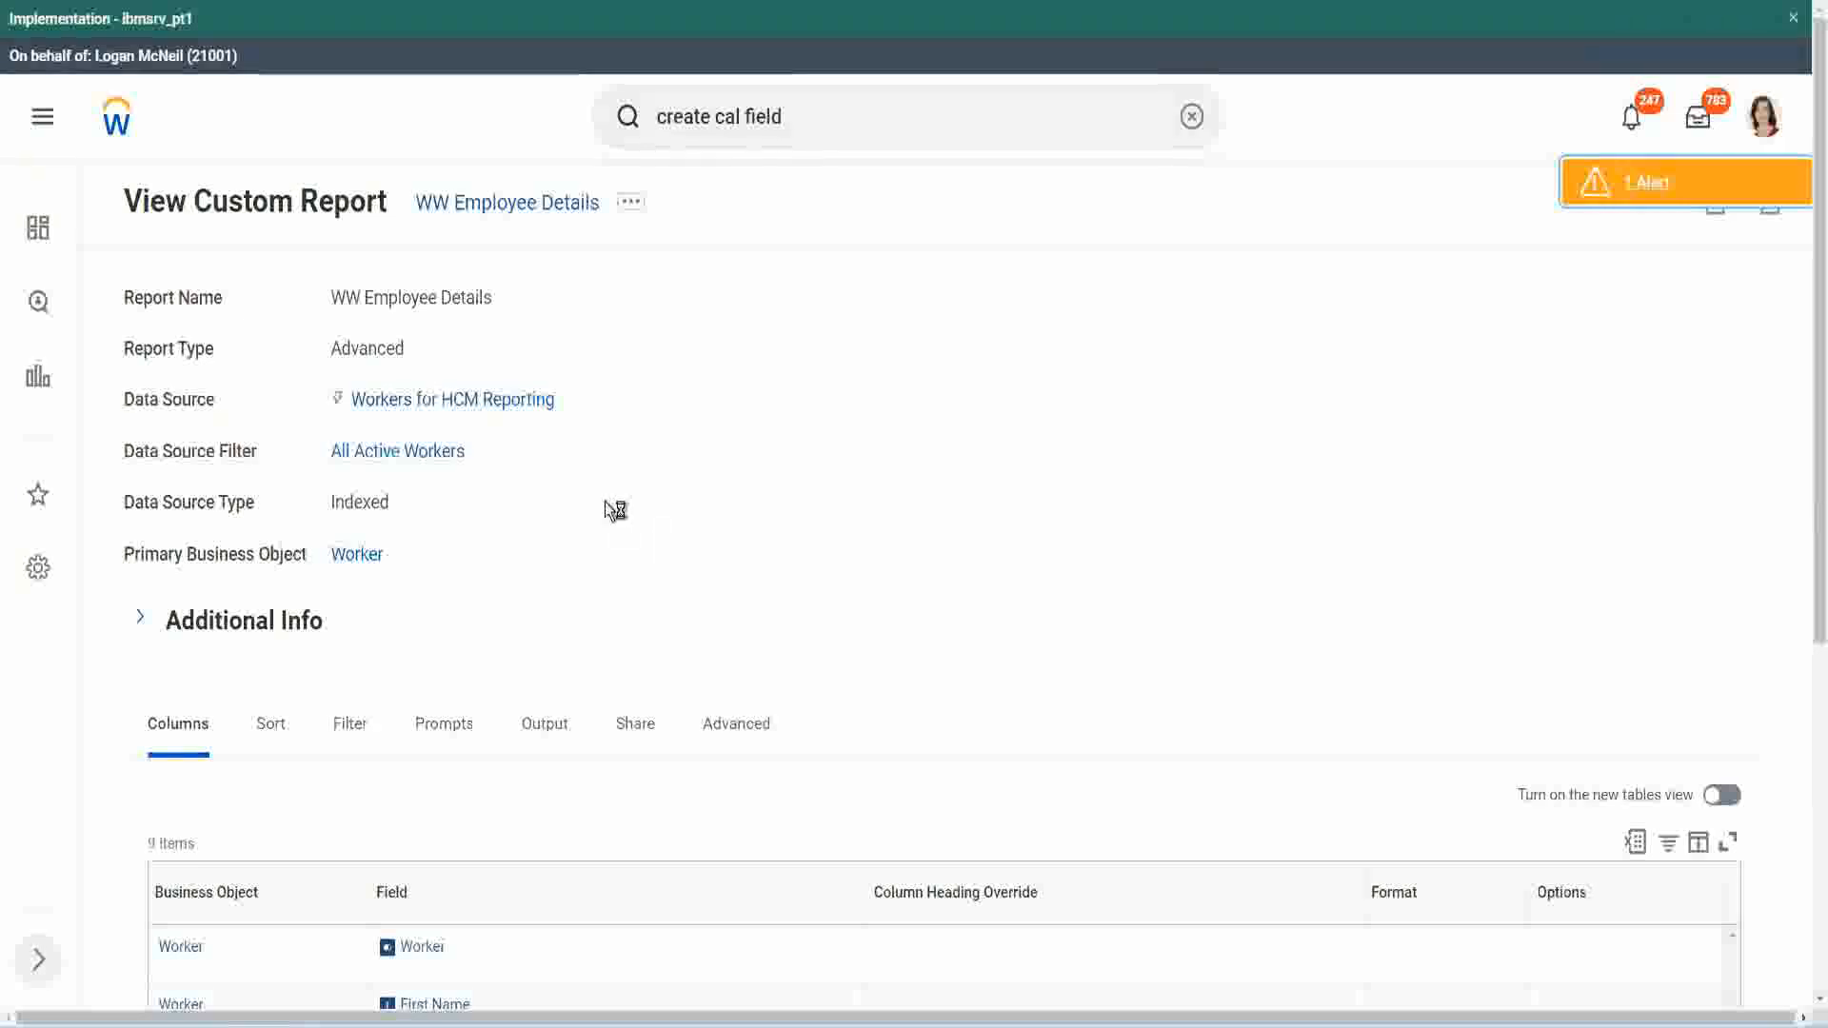
pyautogui.moveTo(687, 497)
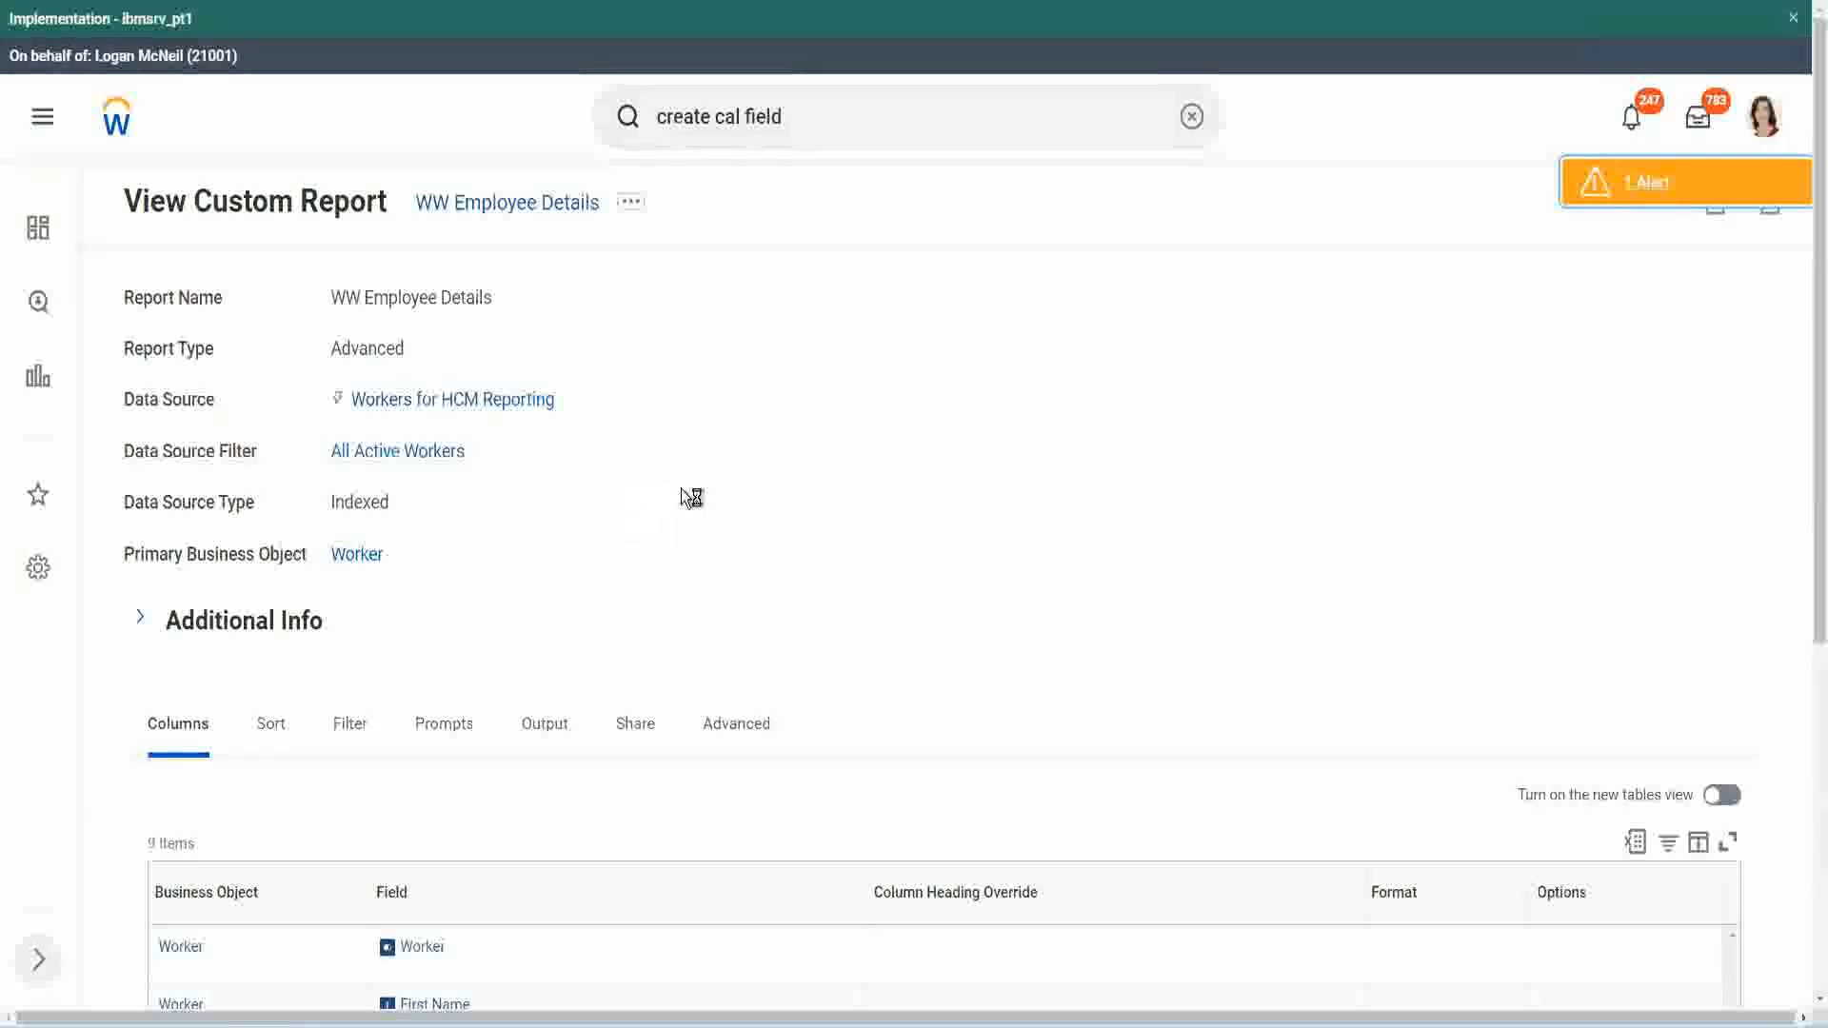
pyautogui.scroll(-3)
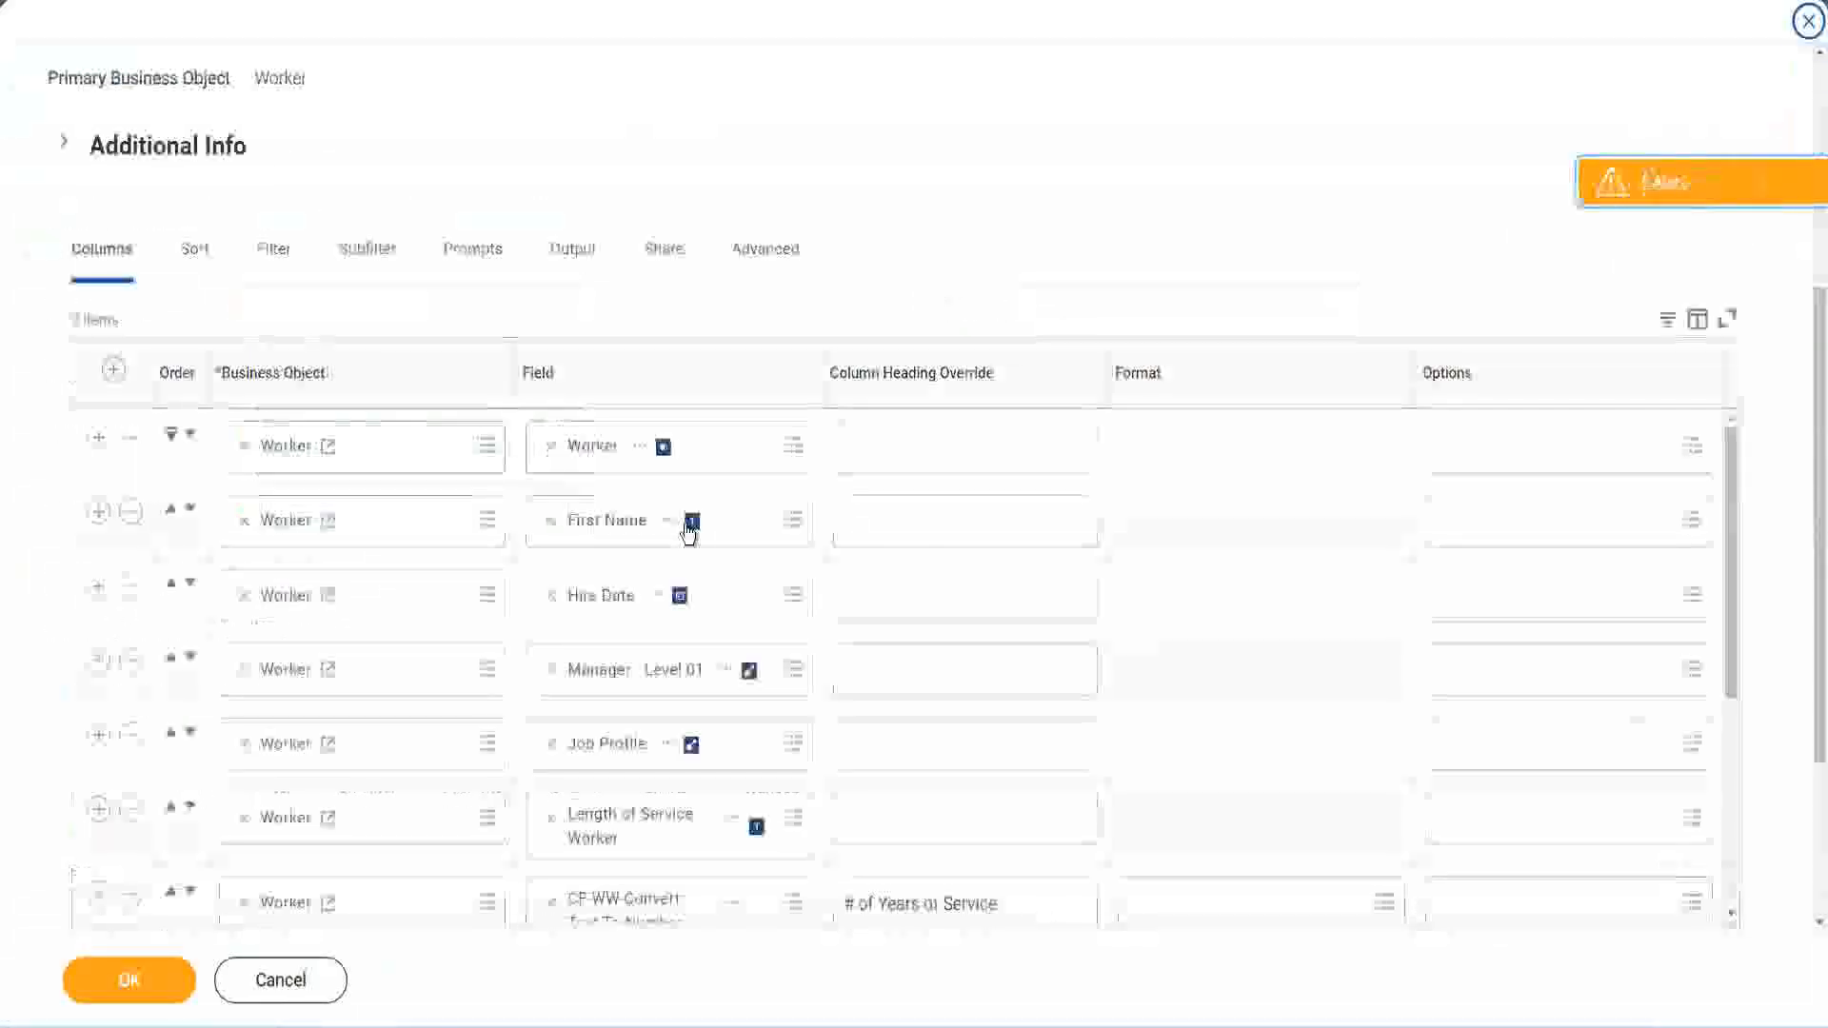
# Step: Set the CF-WW-LRB column heading override to 'Experience Bands (LRB)', save with OK and run the report
pyautogui.scroll(-3)
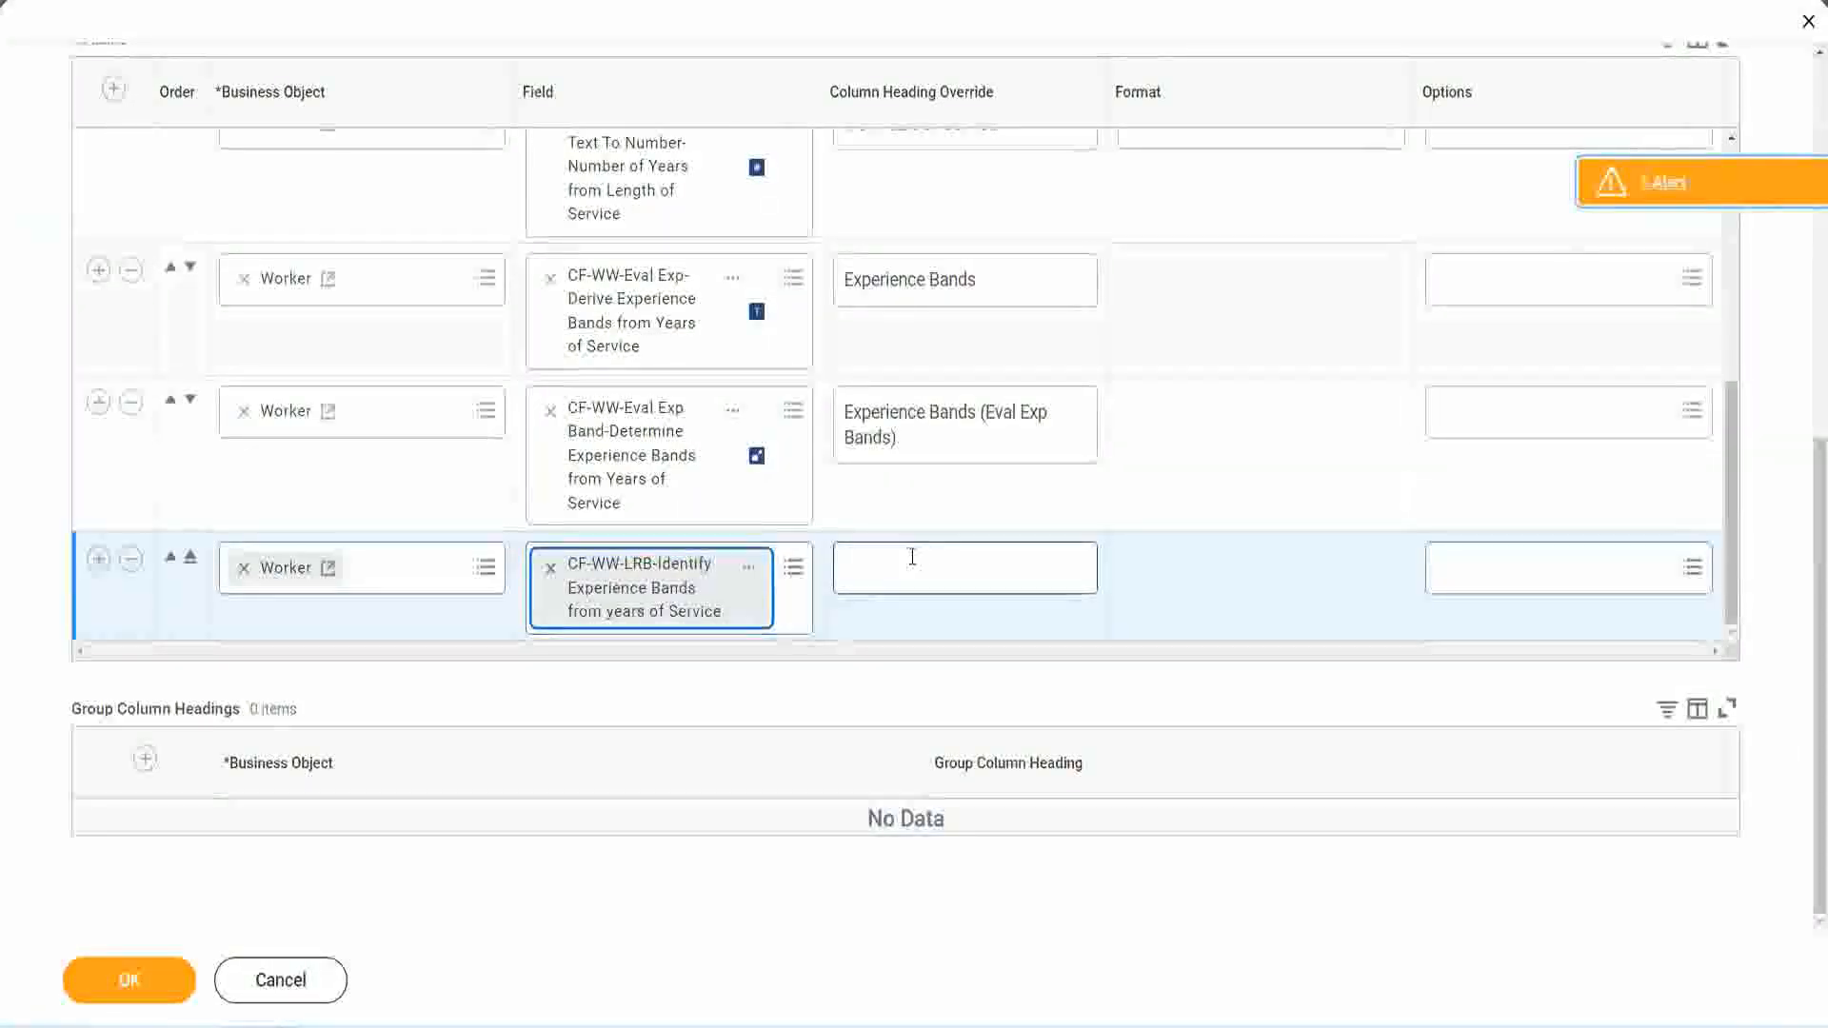
pyautogui.write('Ex')
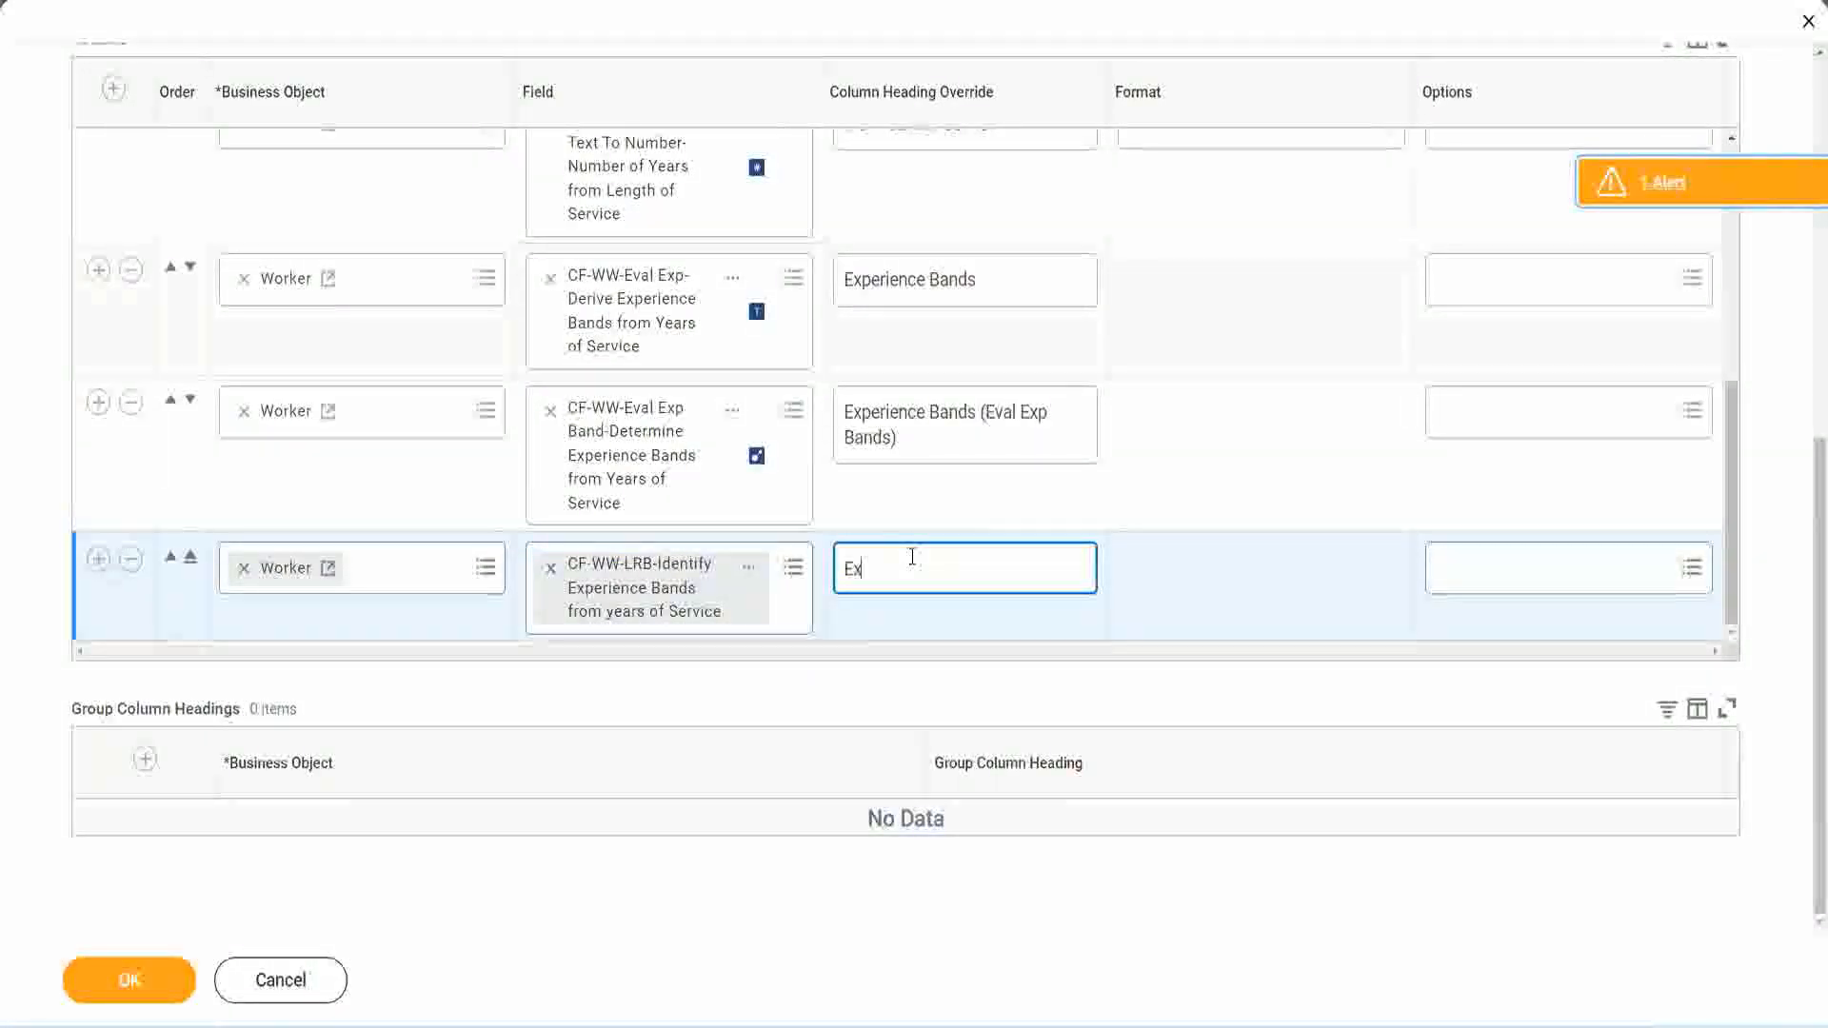
pyautogui.write('pern')
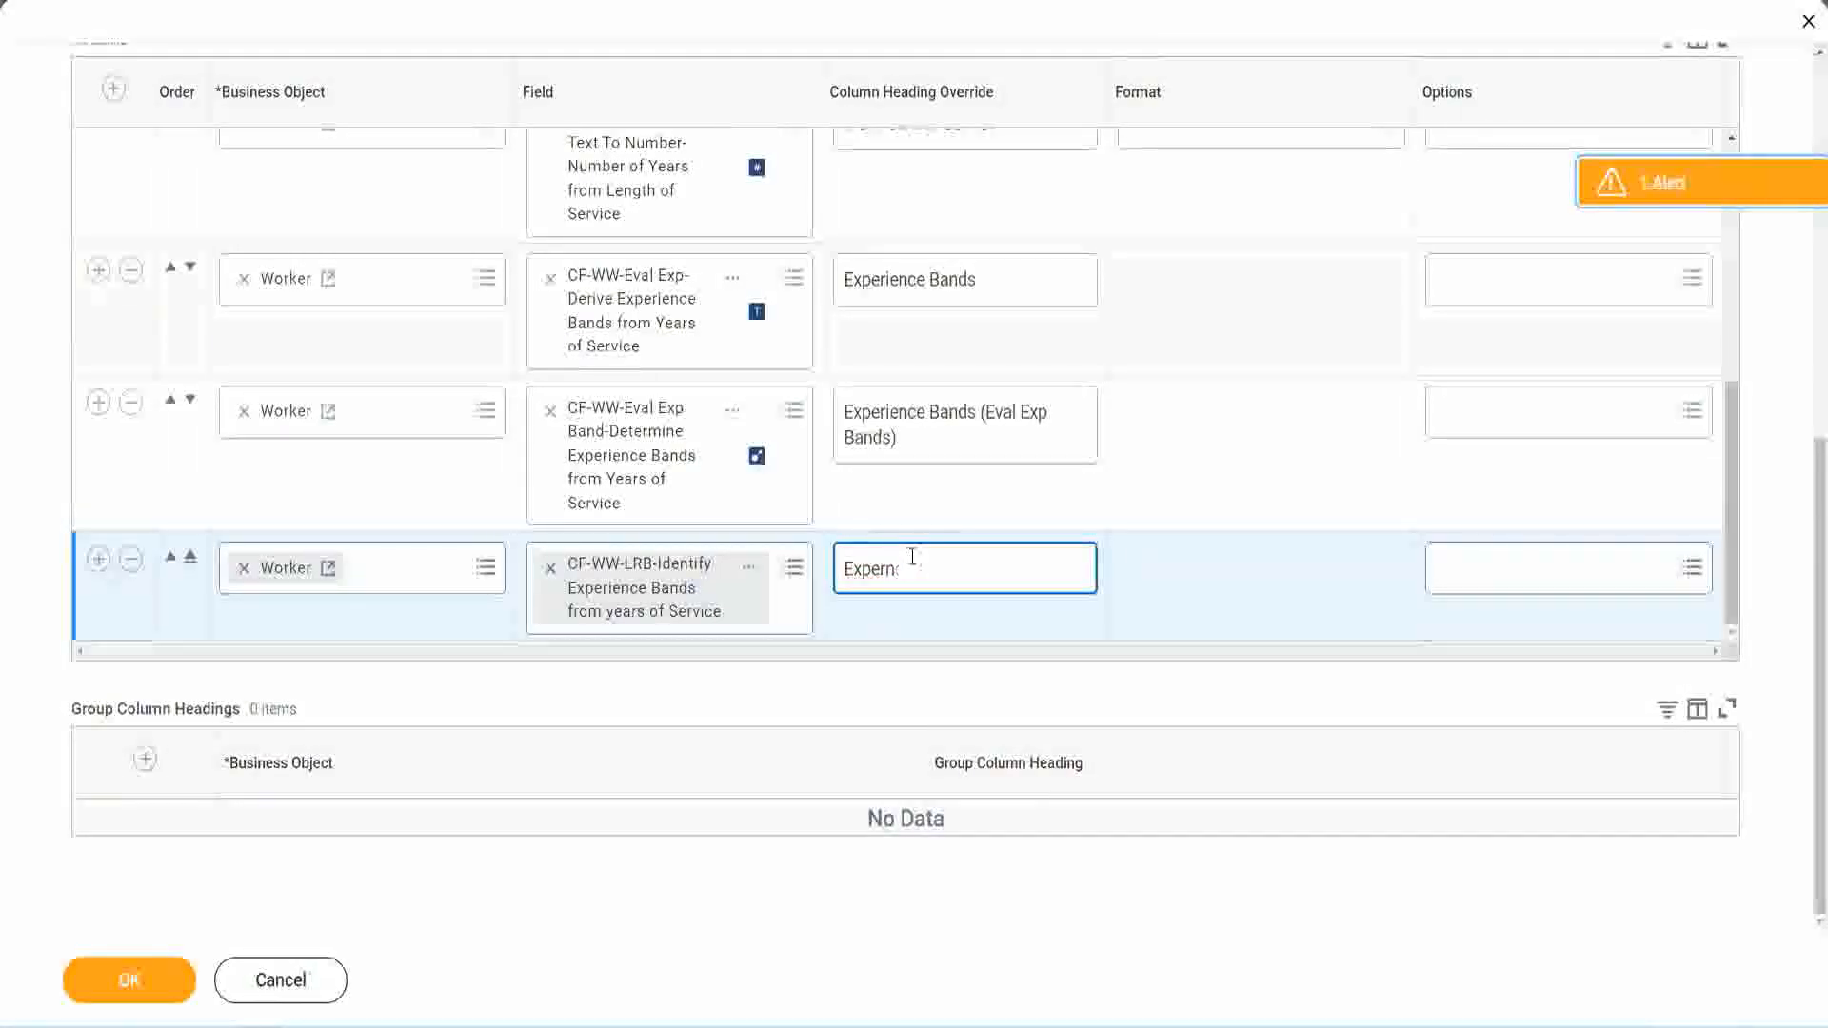
pyautogui.write('Experience Bands (L')
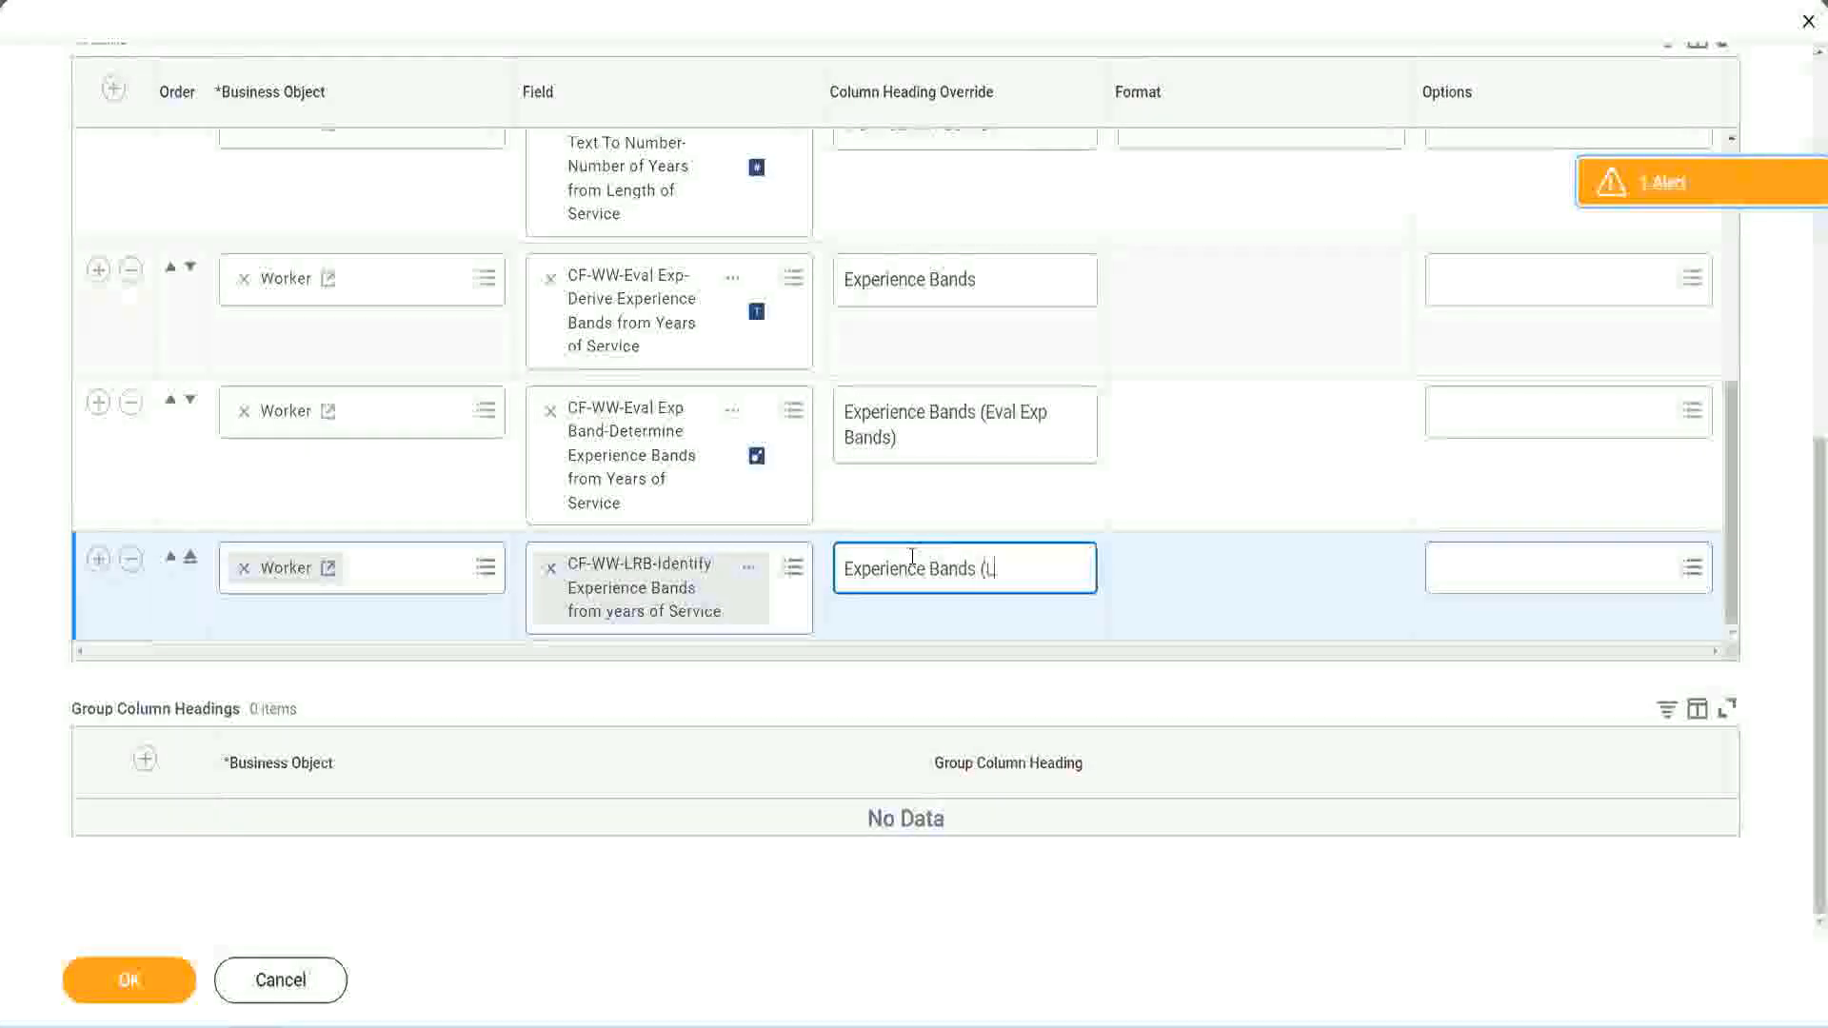
pyautogui.write('RB)')
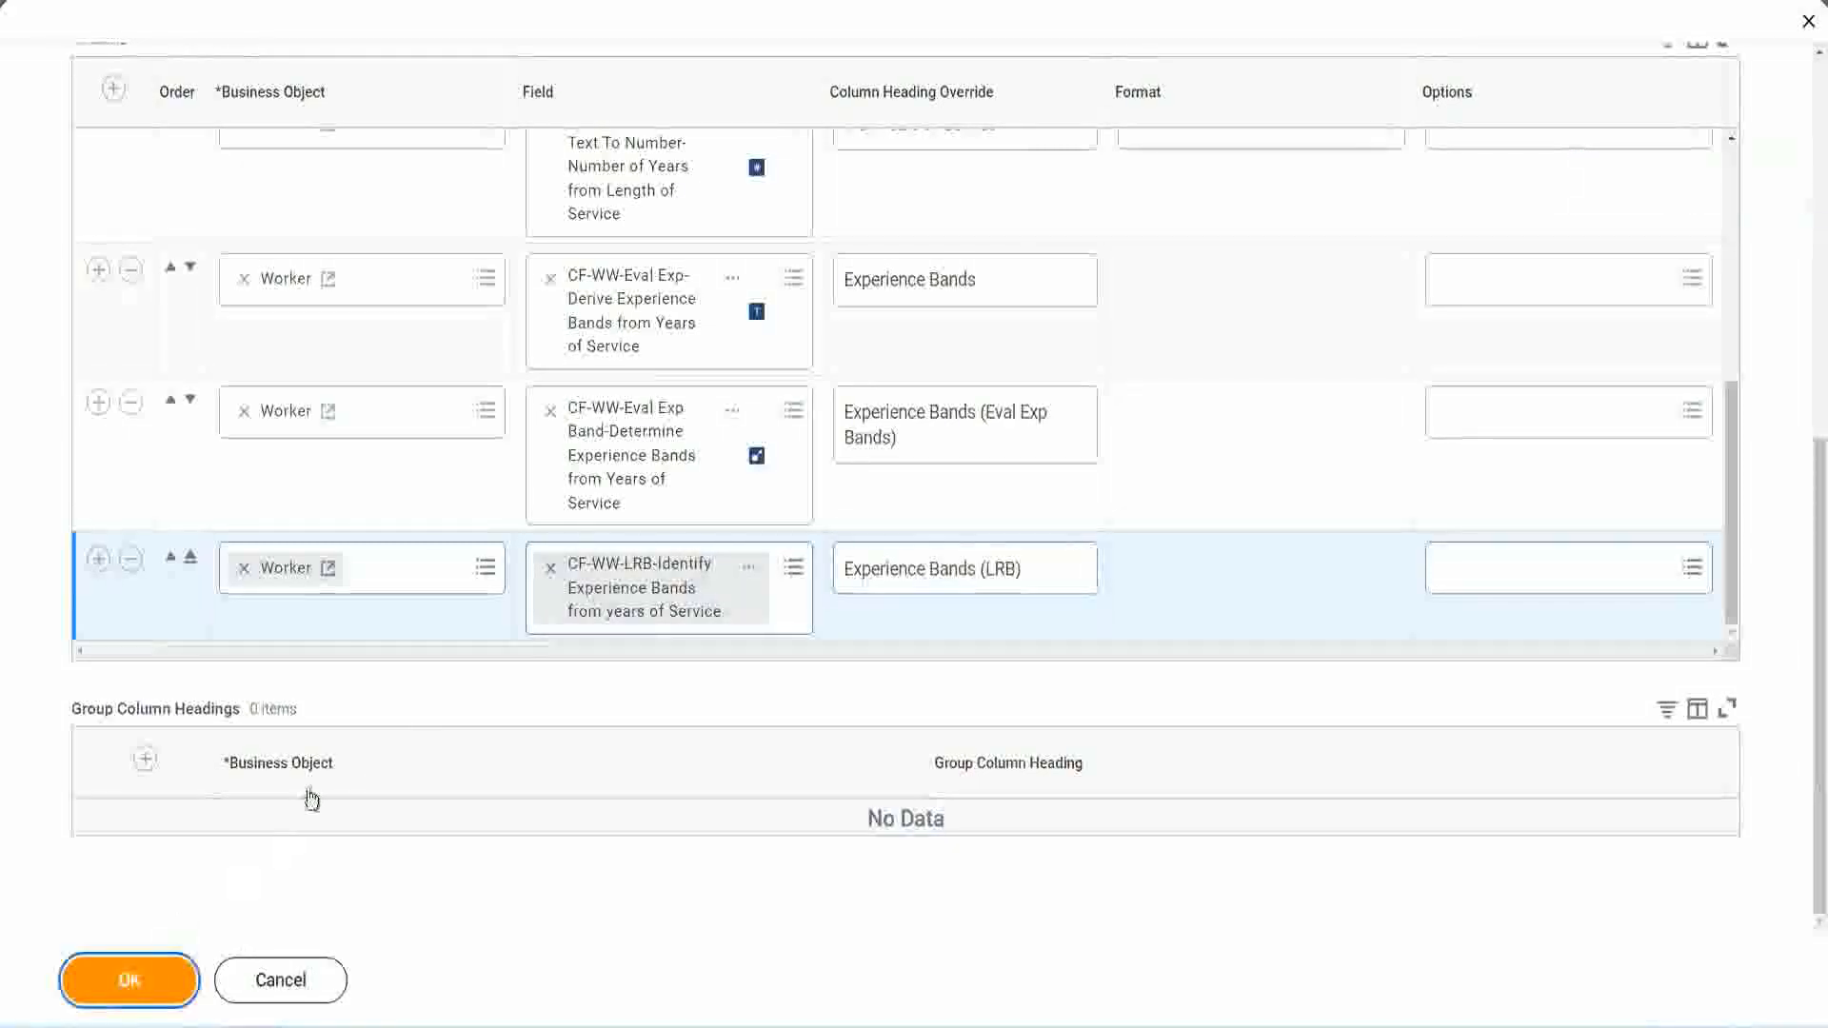
pyautogui.click(128, 979)
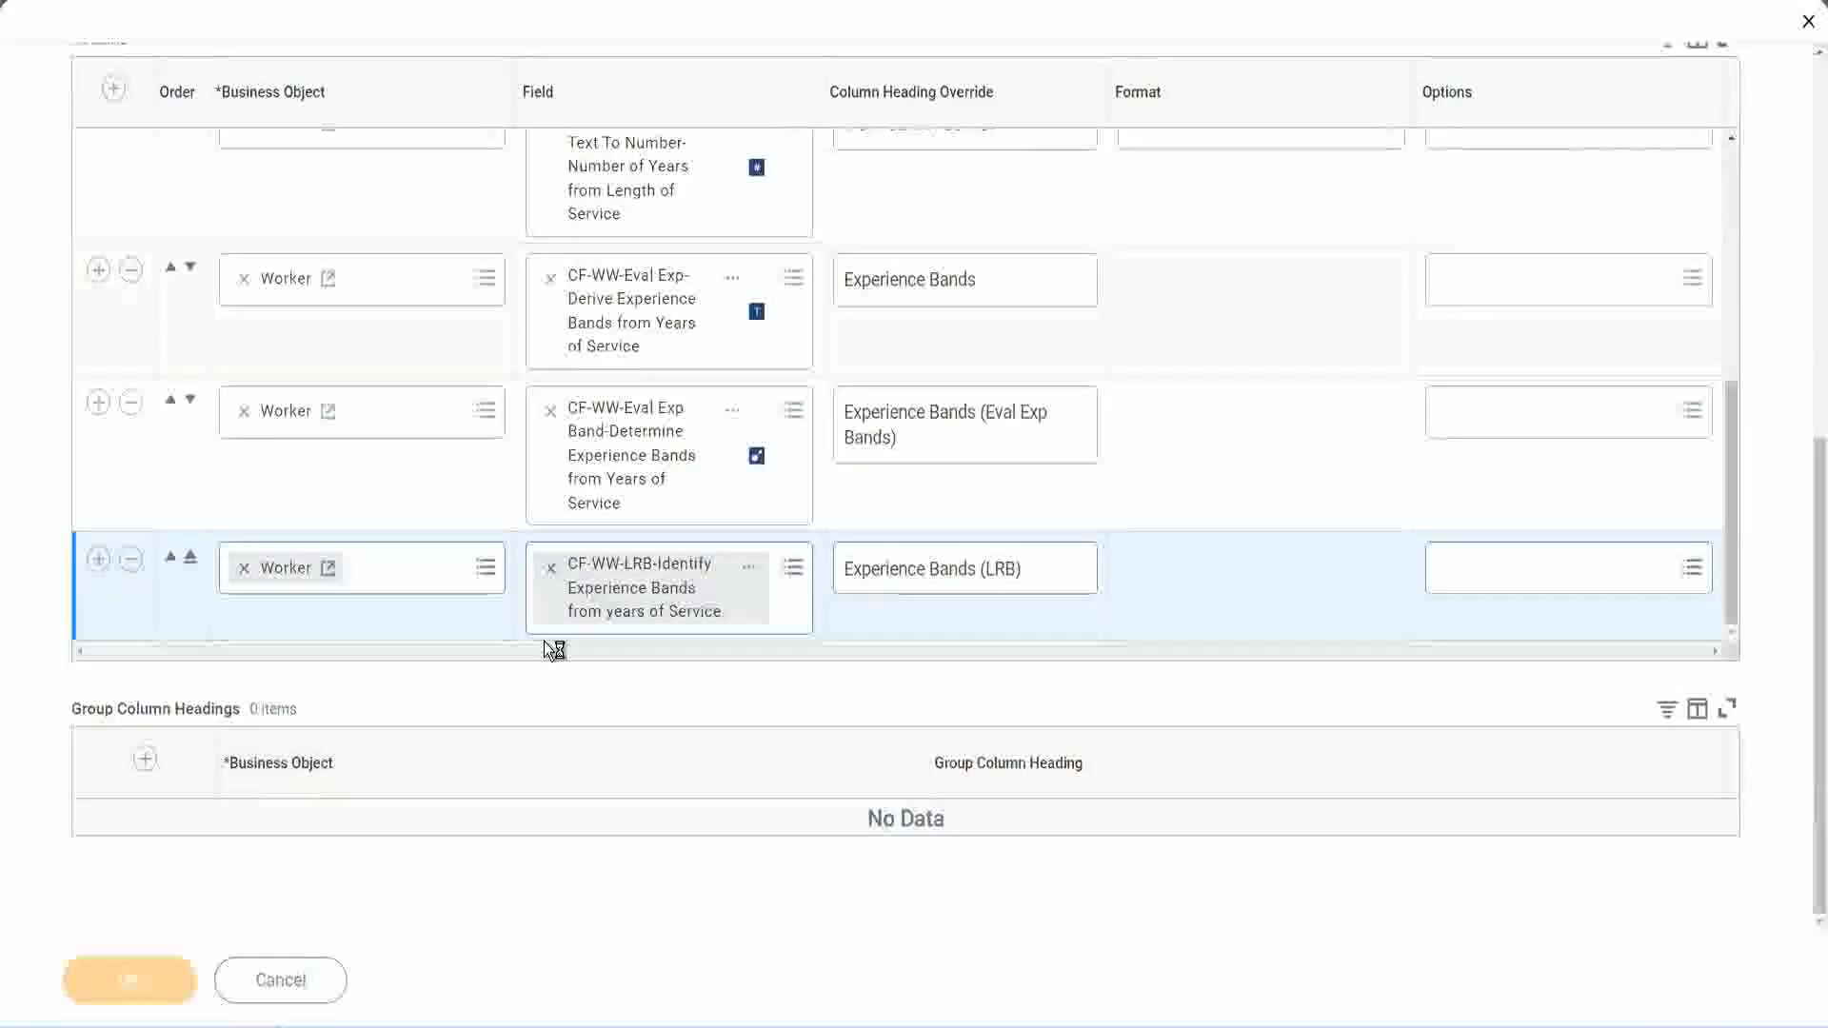
pyautogui.moveTo(106, 882)
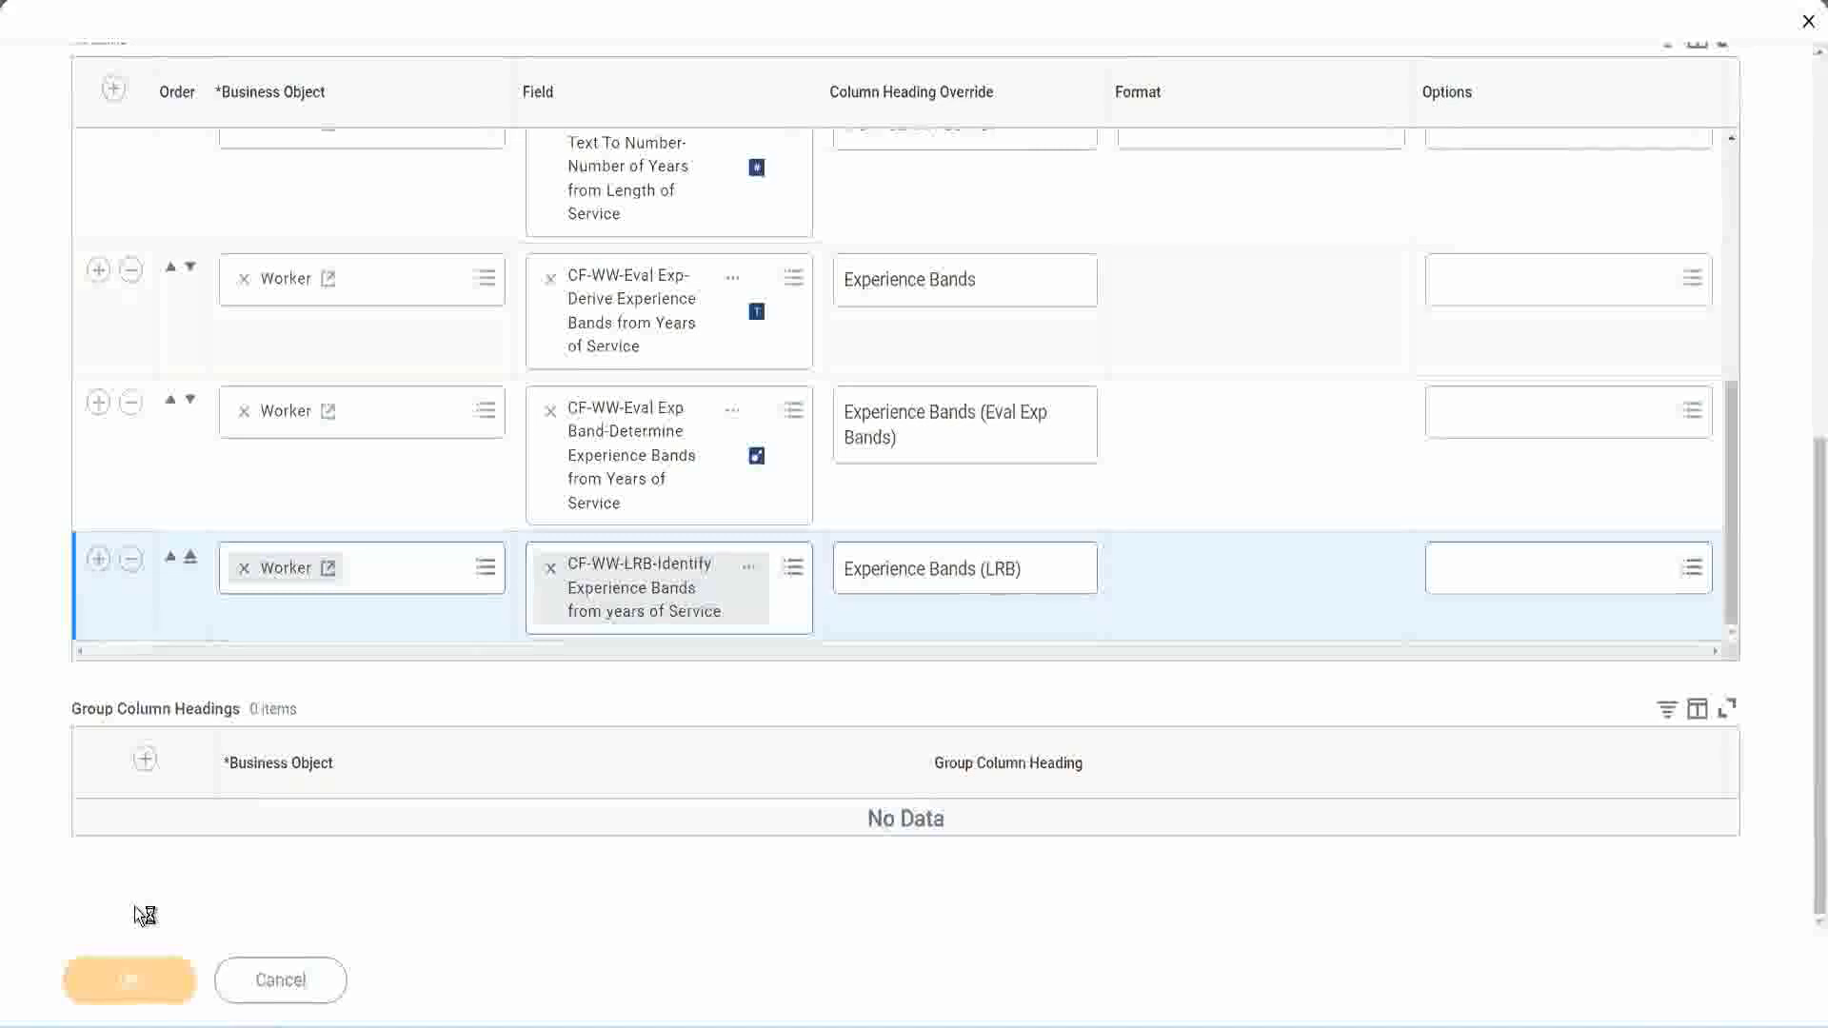
pyautogui.click(128, 978)
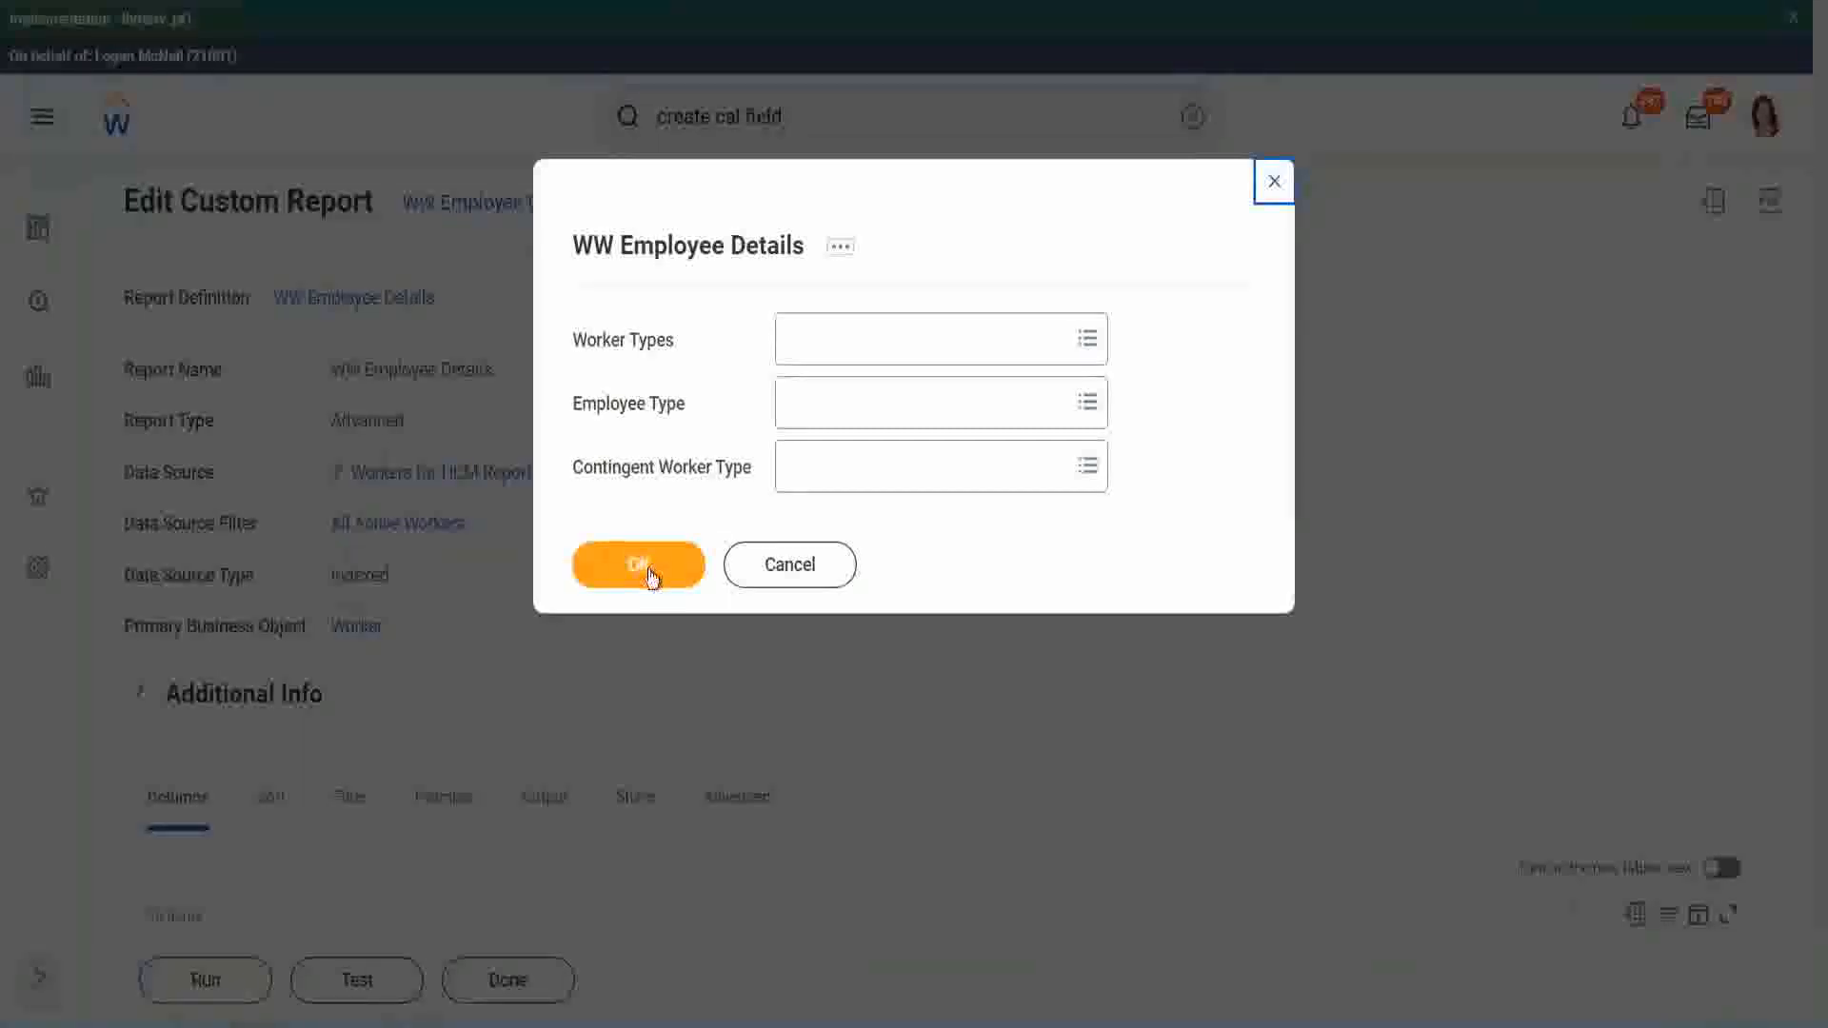
# Step: Run the report with blank prompts and scroll the 347 workers comparing the three Experience Bands columns
pyautogui.click(638, 564)
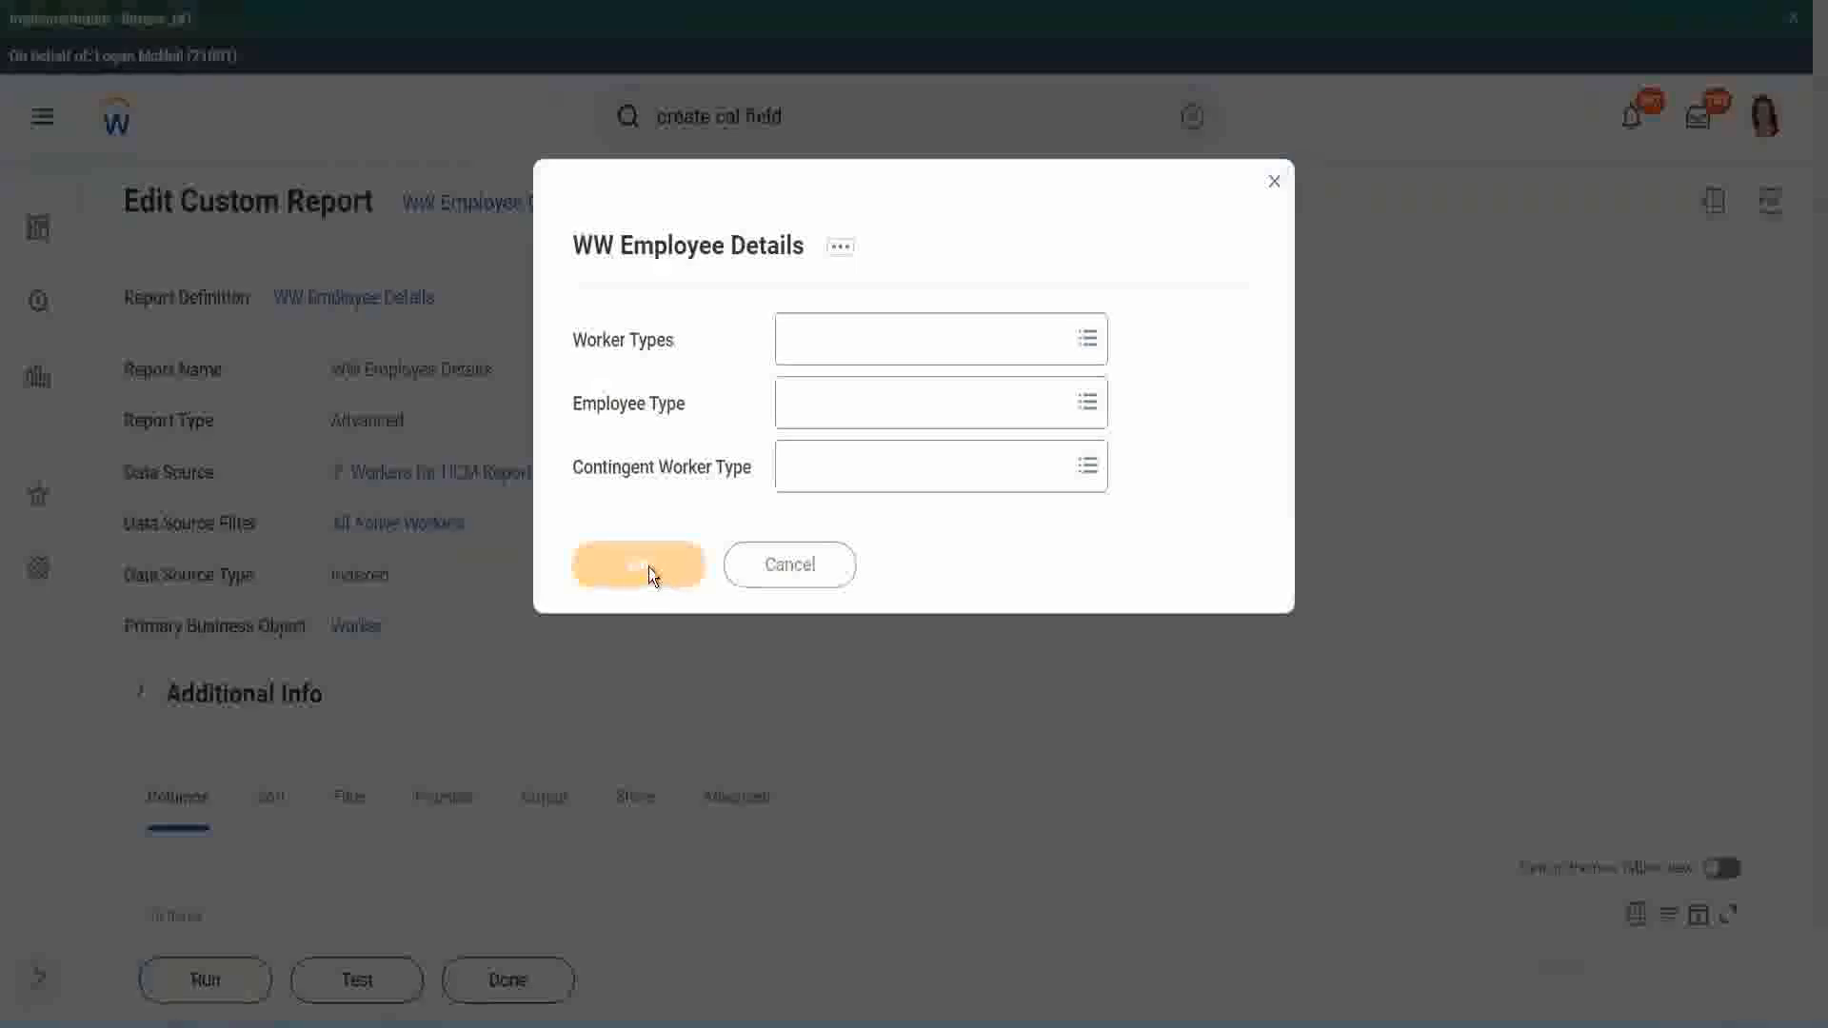
pyautogui.click(640, 564)
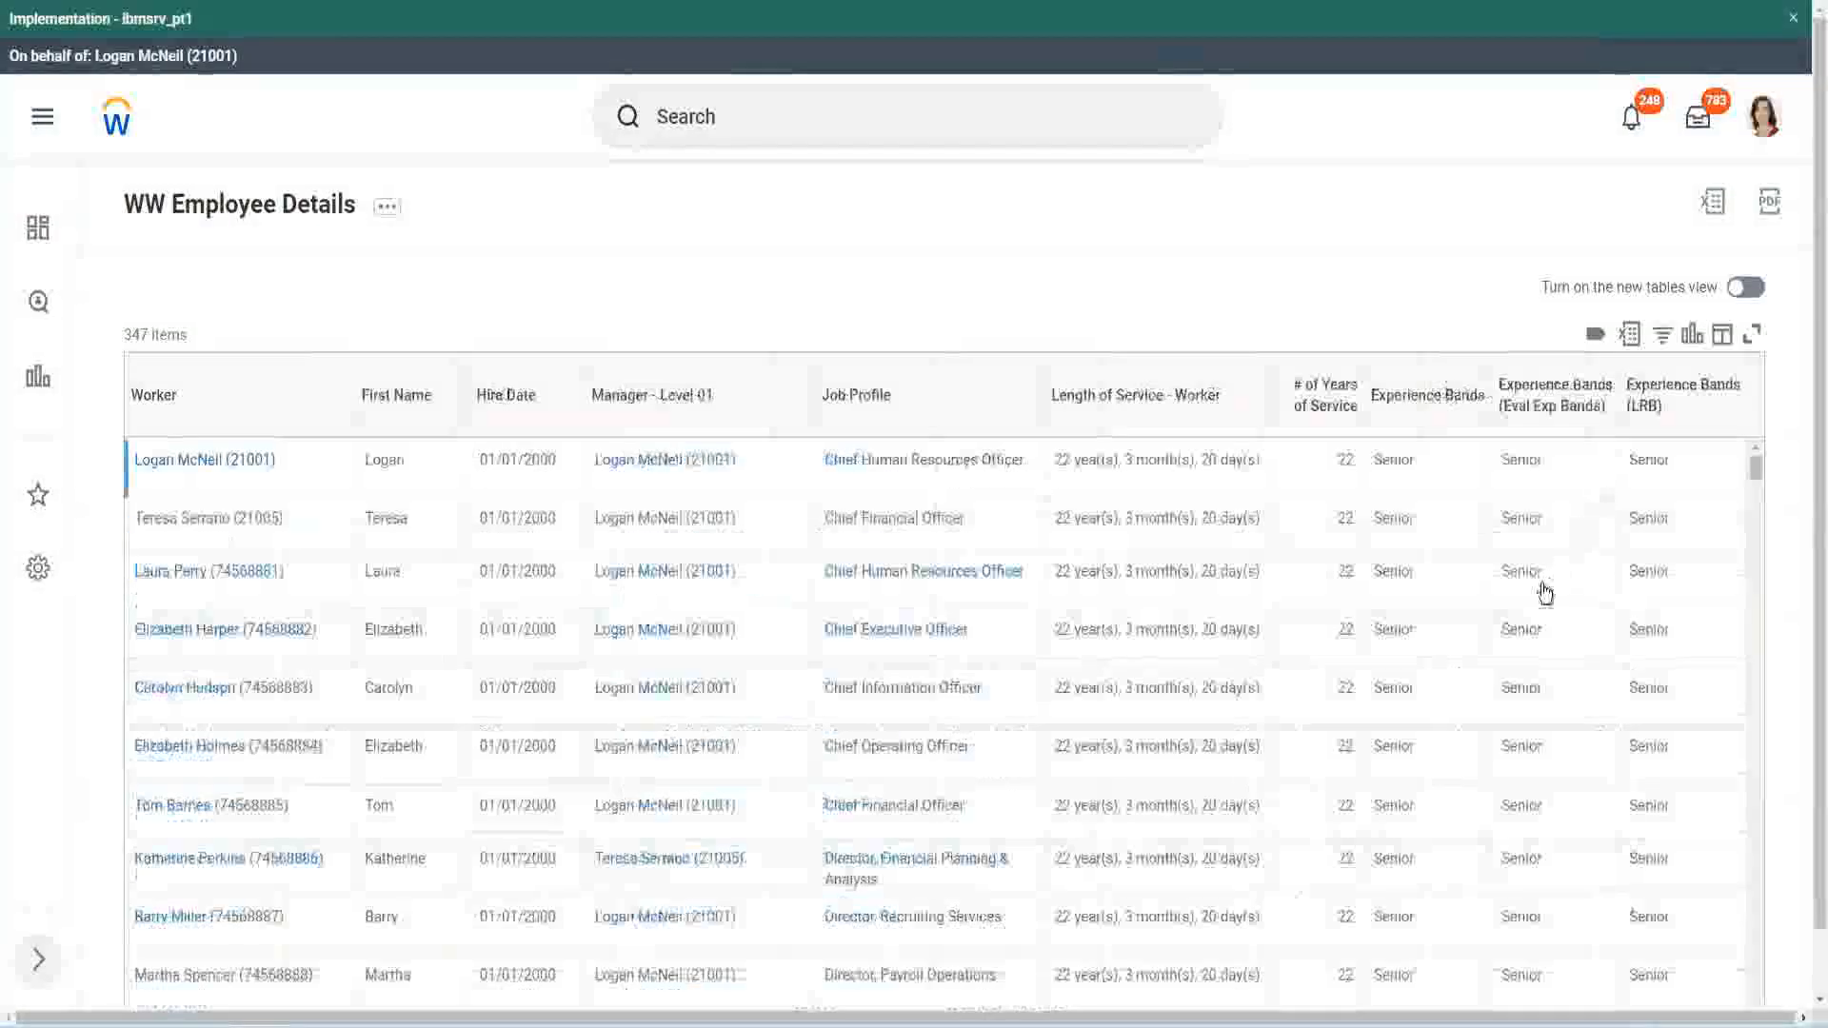
pyautogui.scroll(-3)
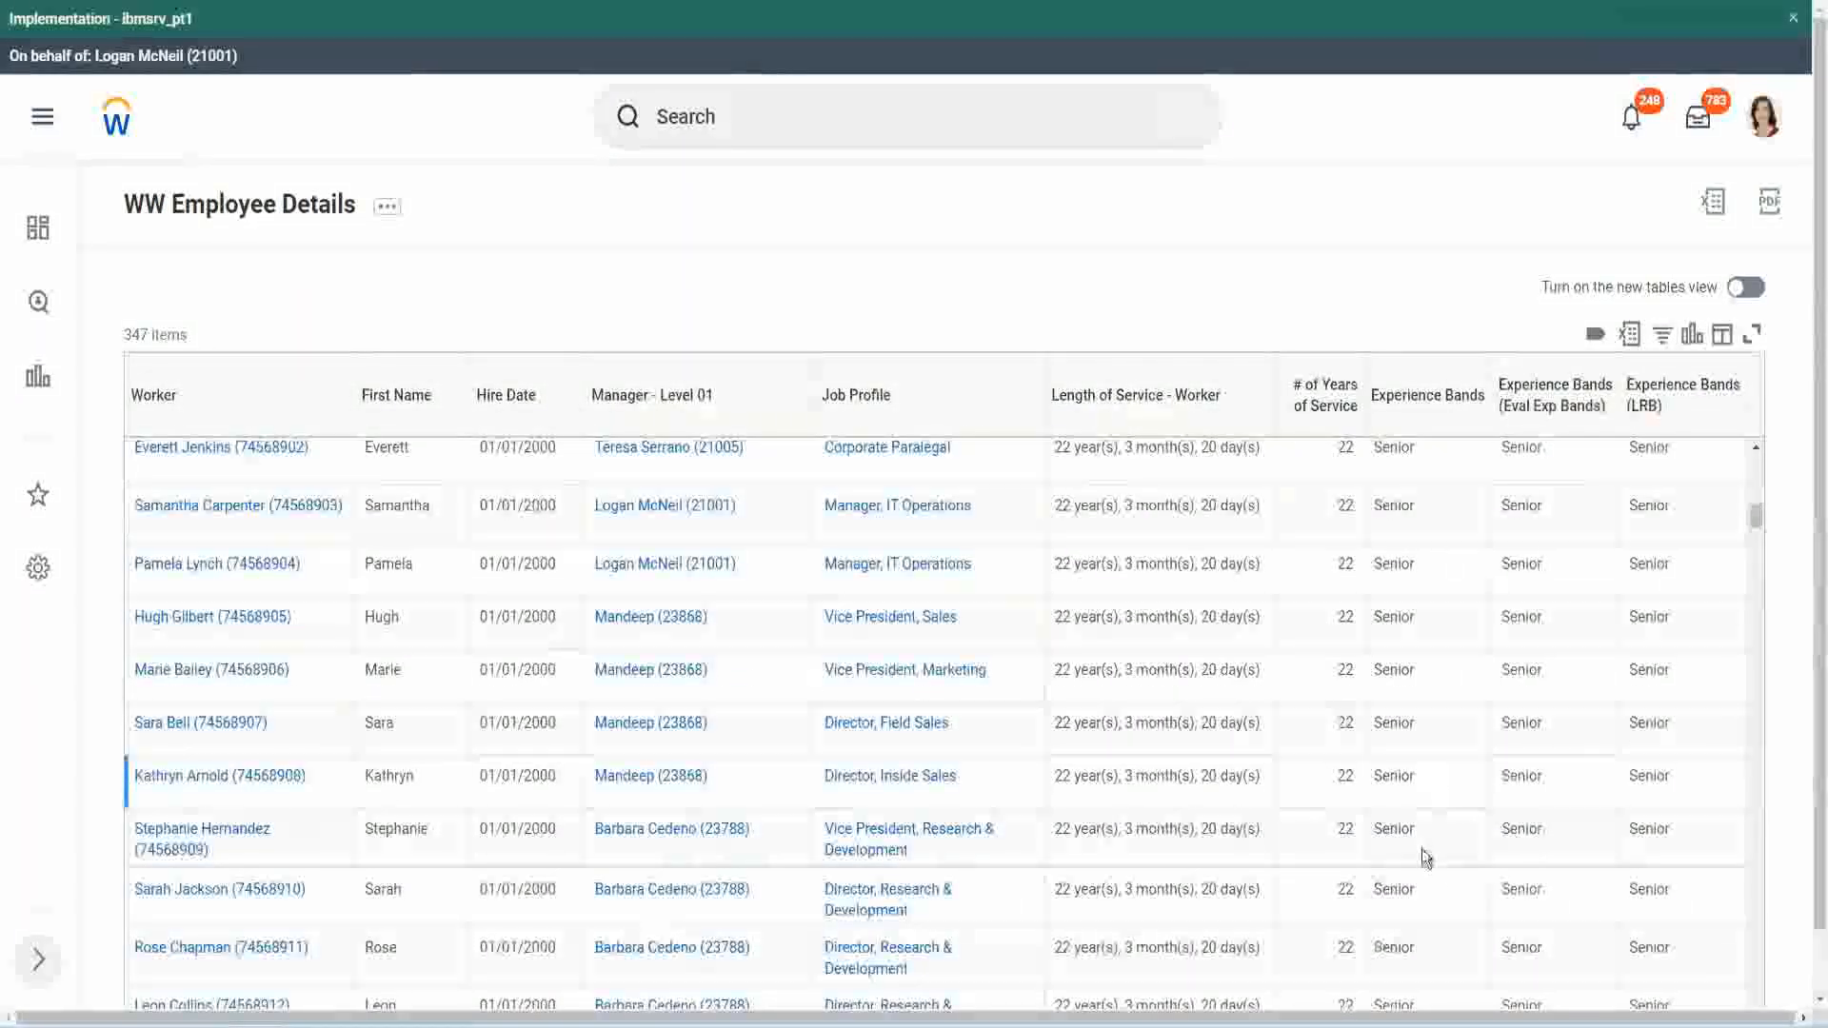
pyautogui.scroll(-3)
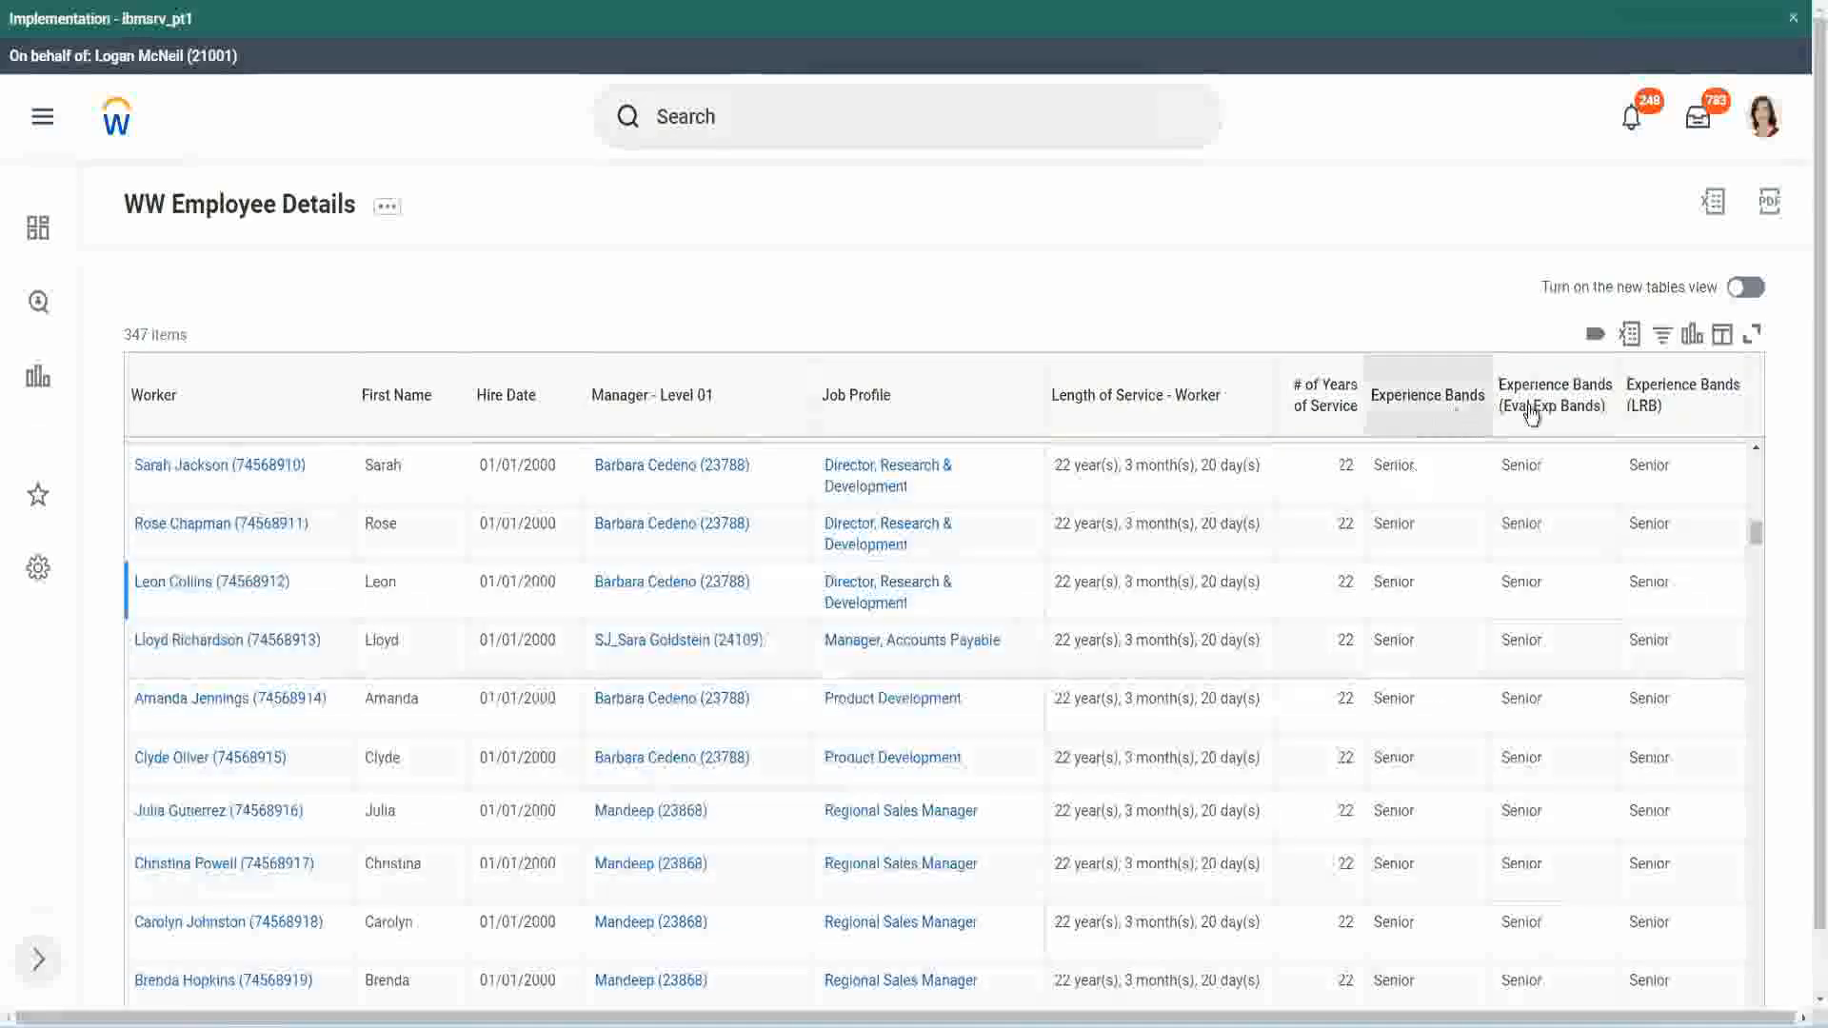
pyautogui.moveTo(1432, 408)
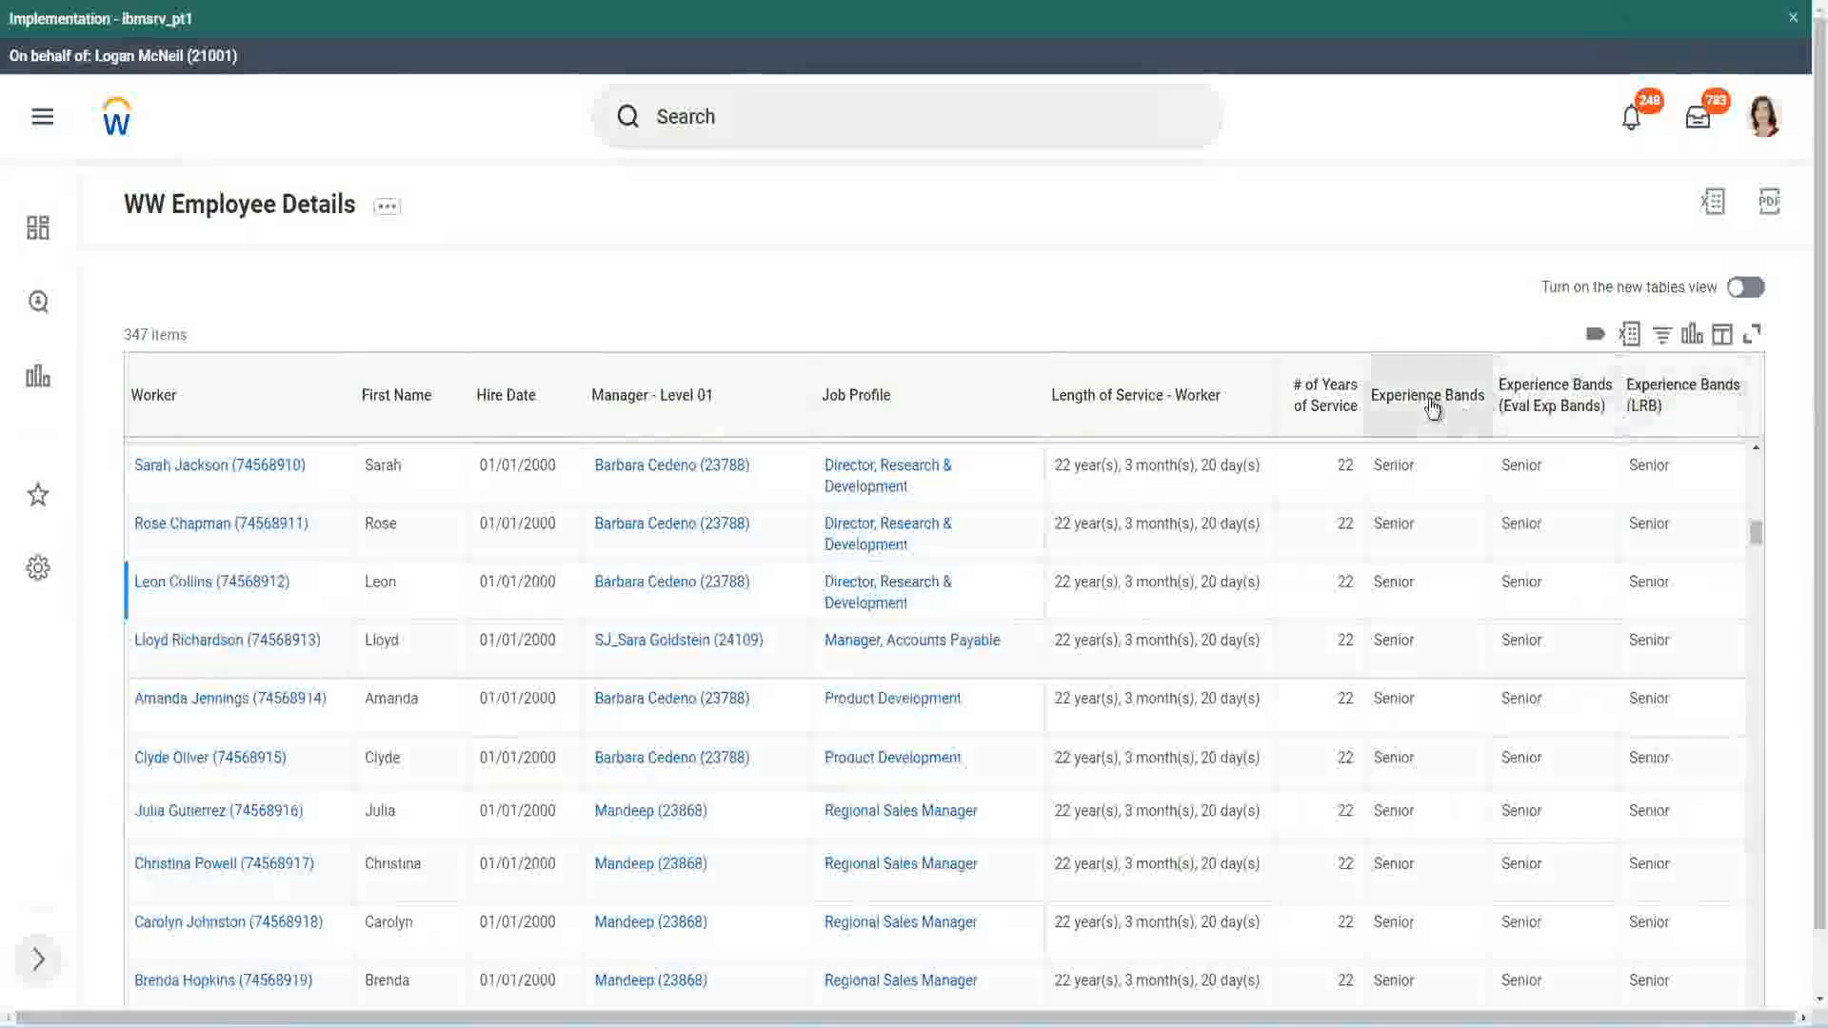
pyautogui.moveTo(1427, 401)
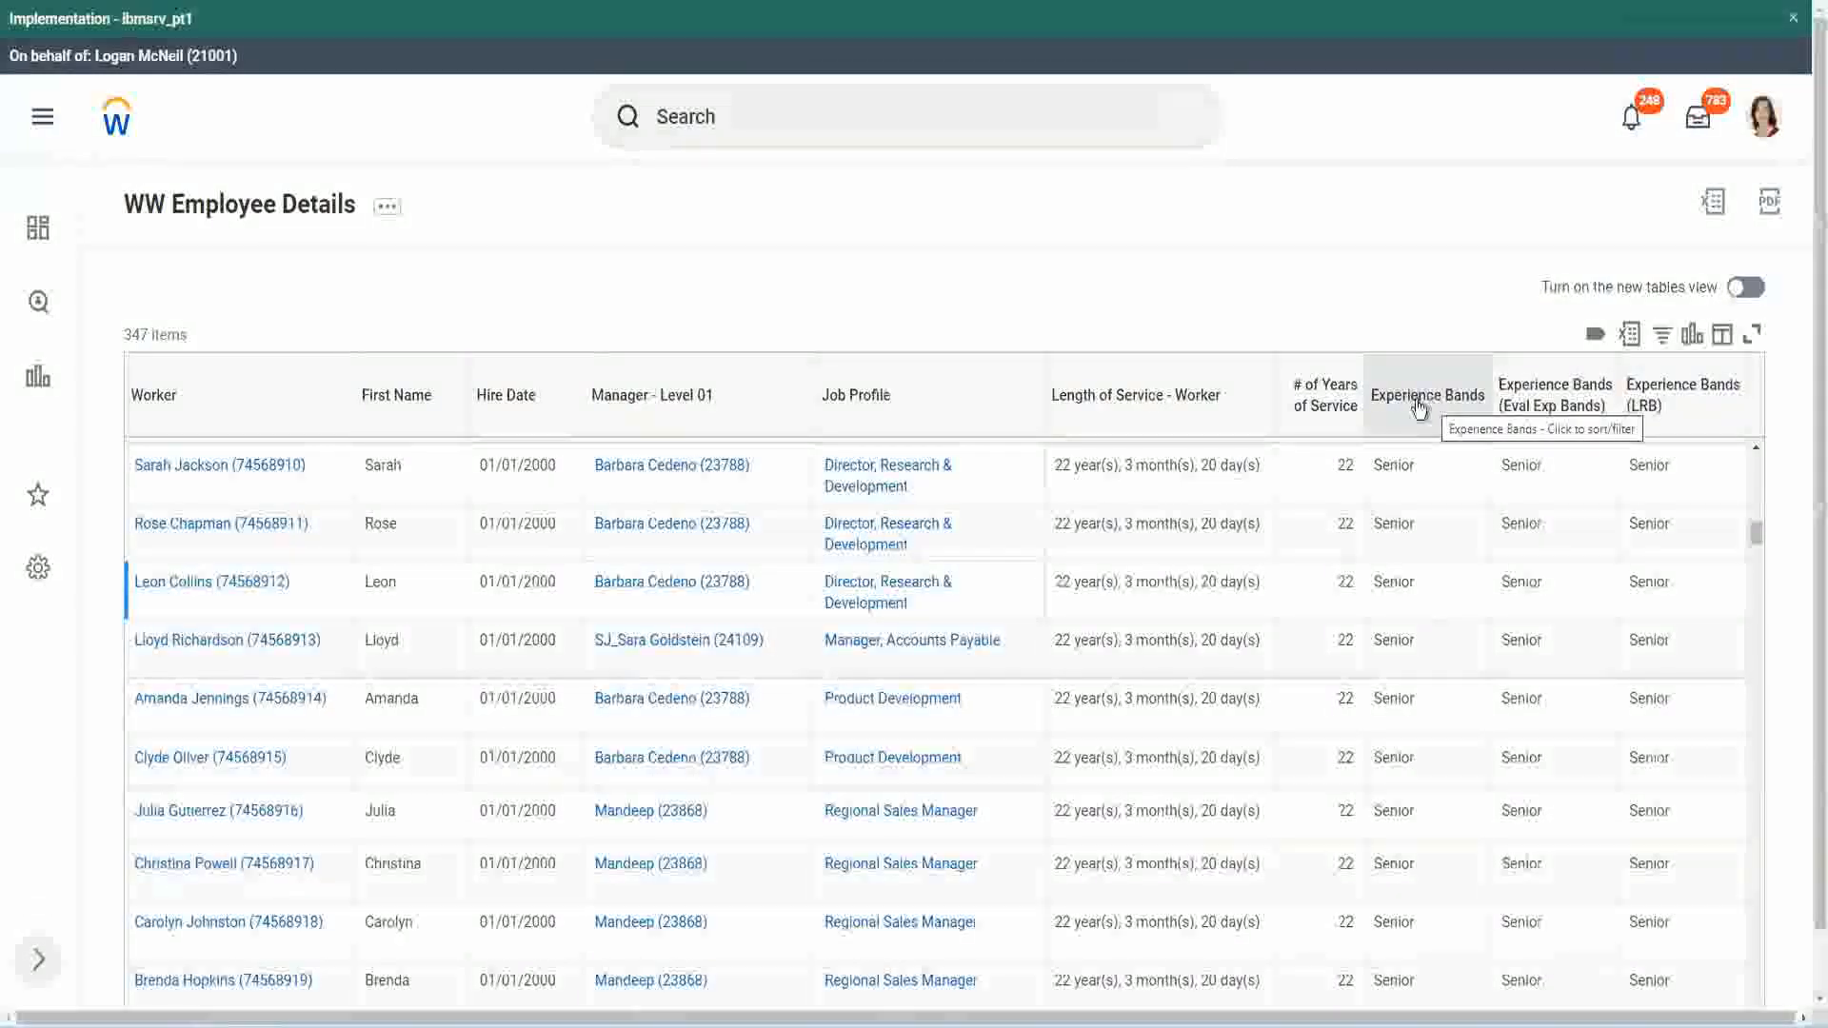
pyautogui.moveTo(750, 322)
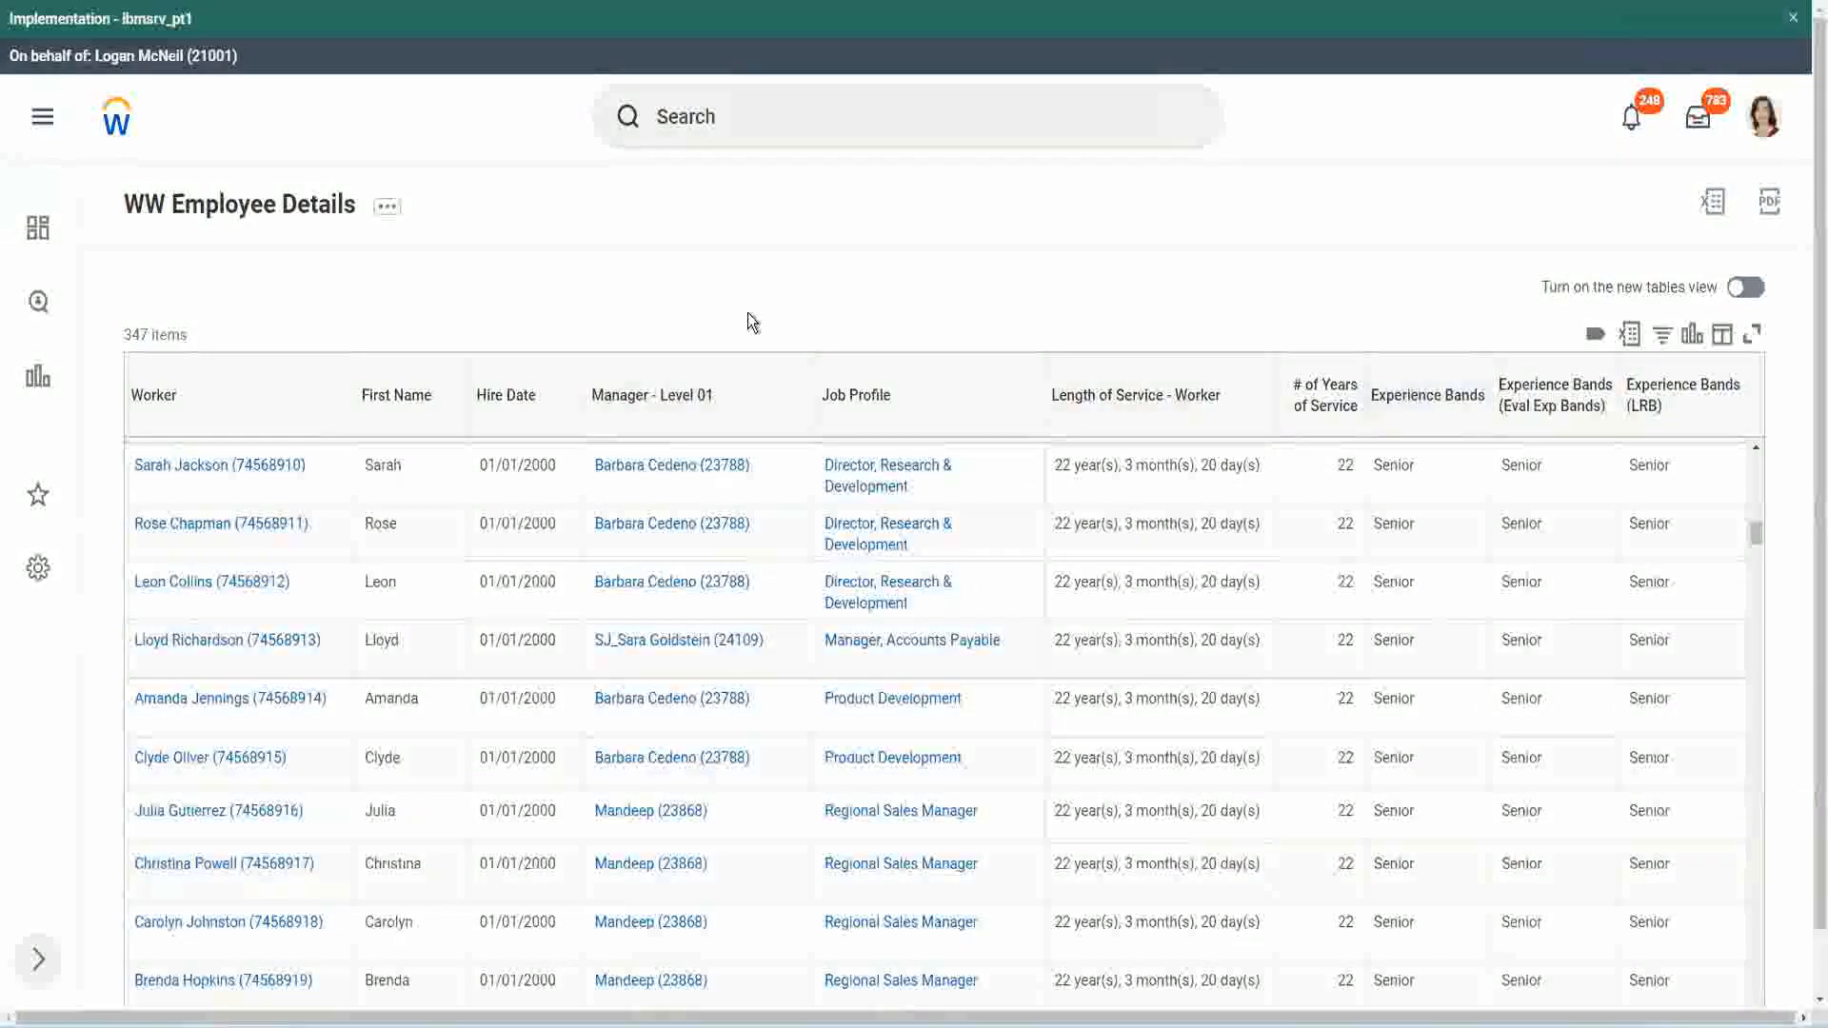